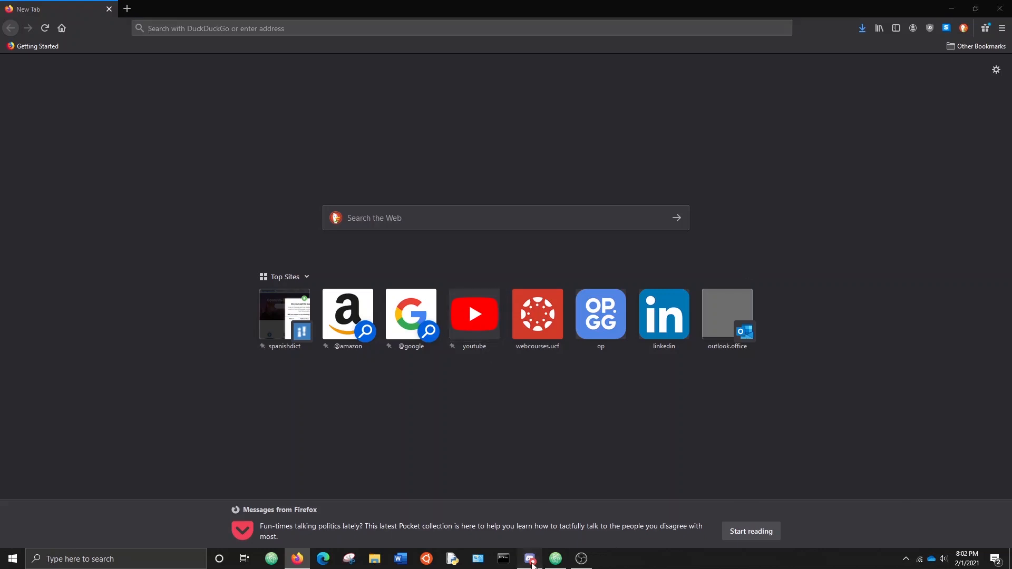
Cycle through the Discord chat, the tutorial.py editor and the browser from the taskbar.
left_click(531, 563)
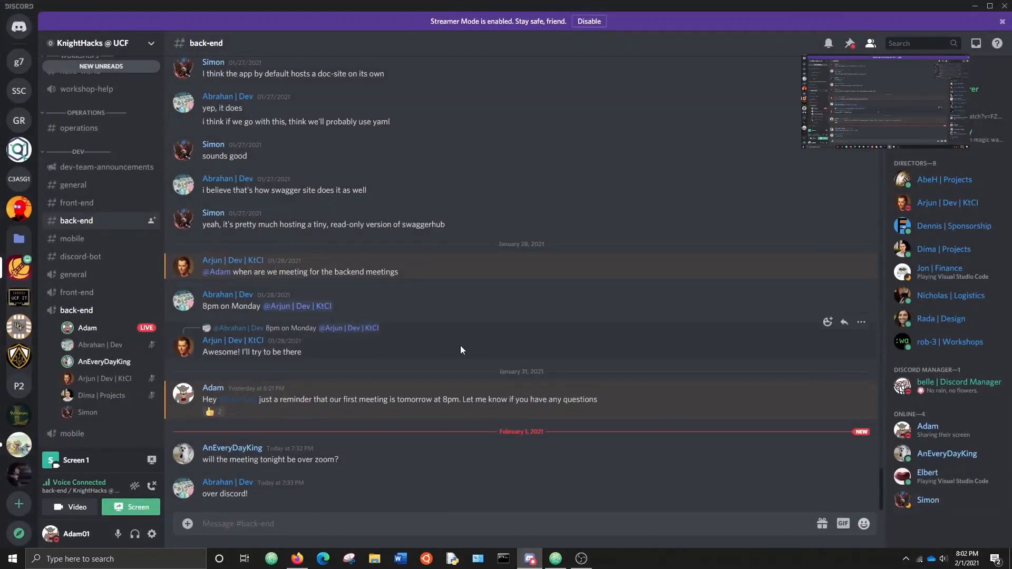
mouse_move(276, 340)
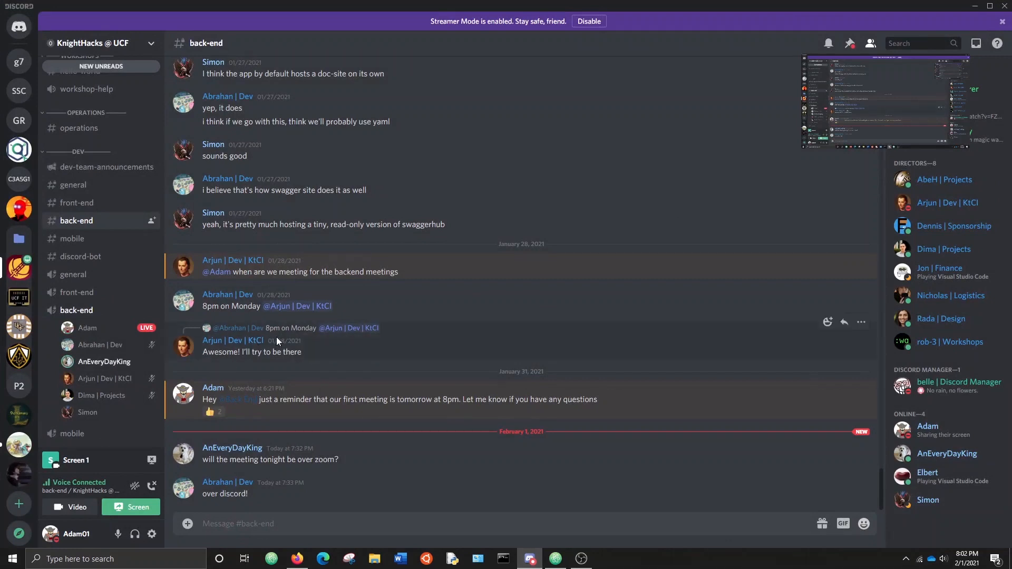
mouse_move(276, 343)
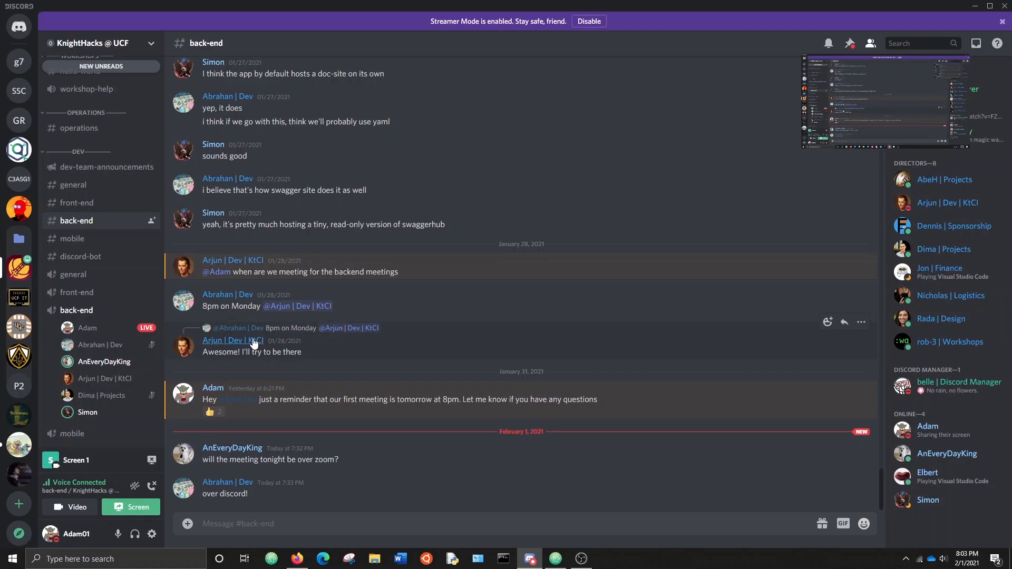
mouse_move(262, 332)
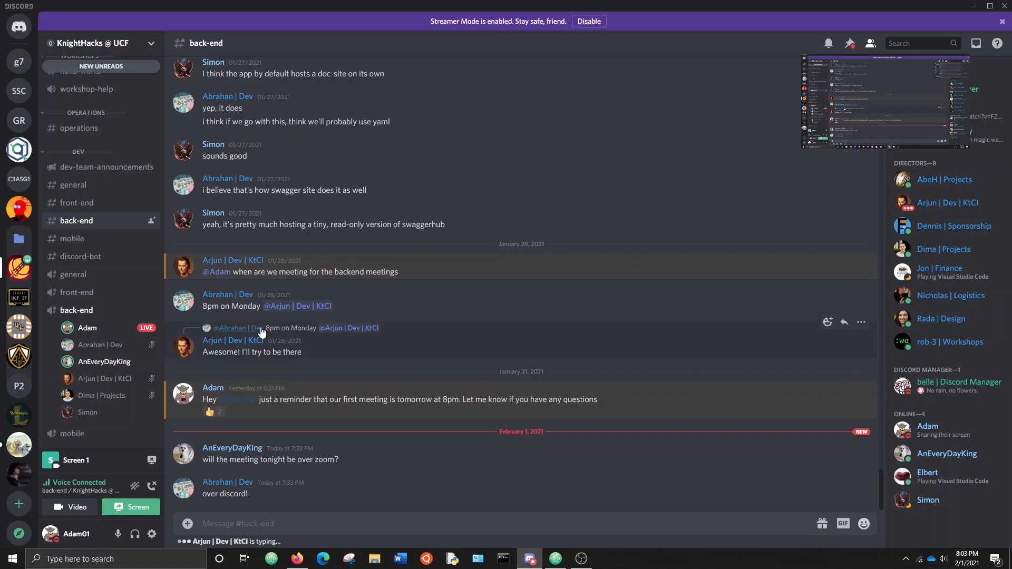
scroll("down", 3)
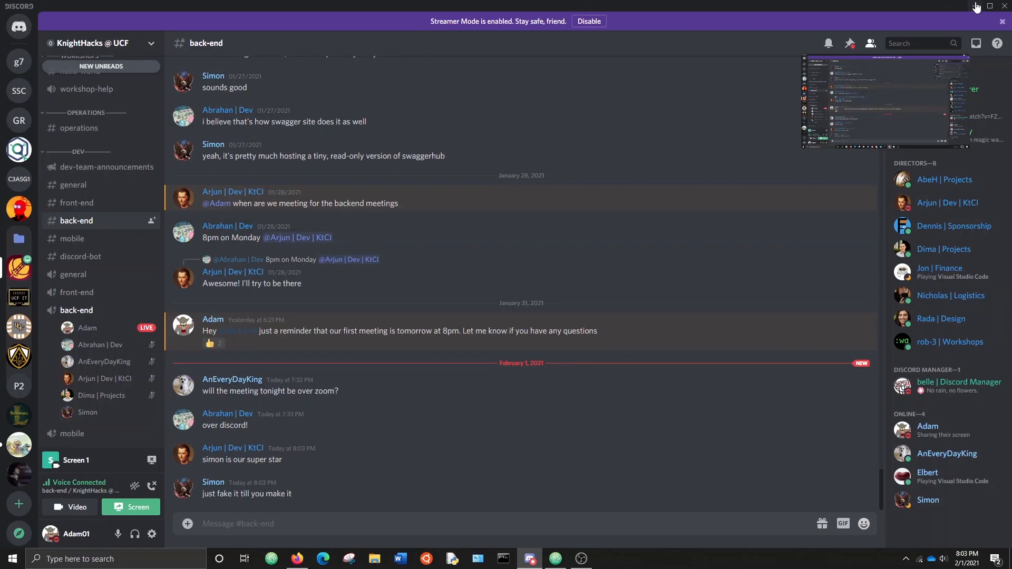
left_click(297, 559)
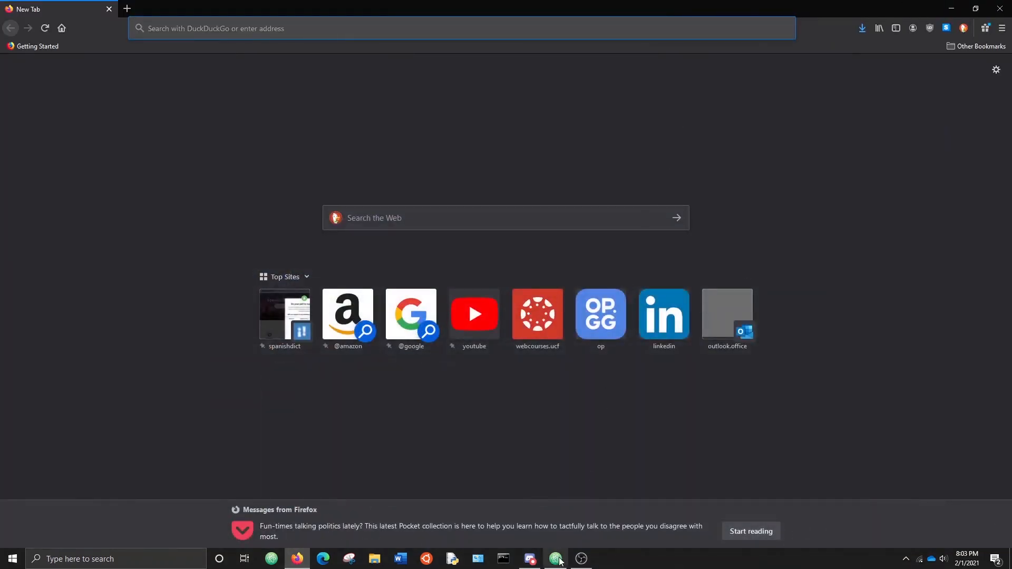
left_click(554, 559)
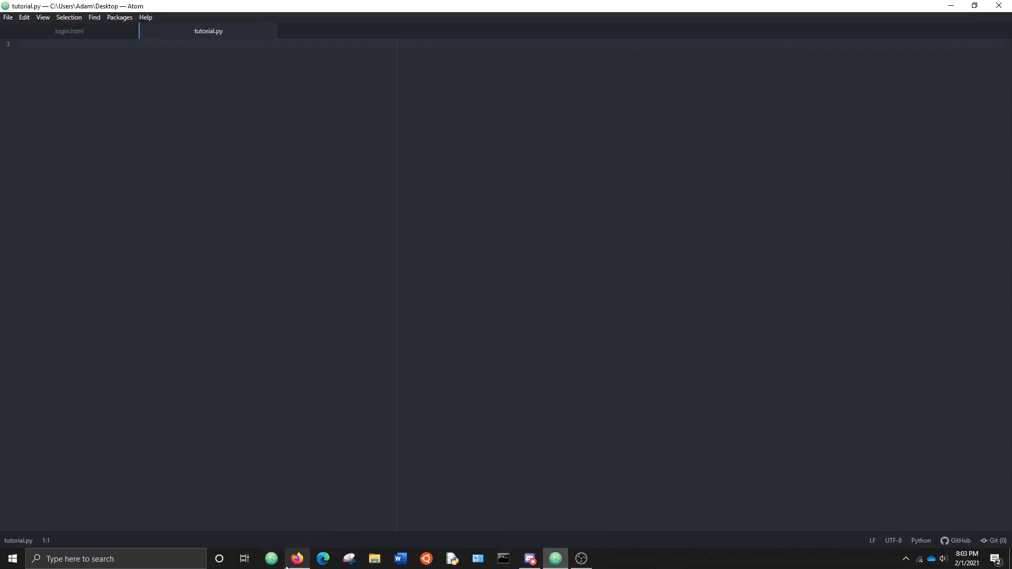
left_click(297, 563)
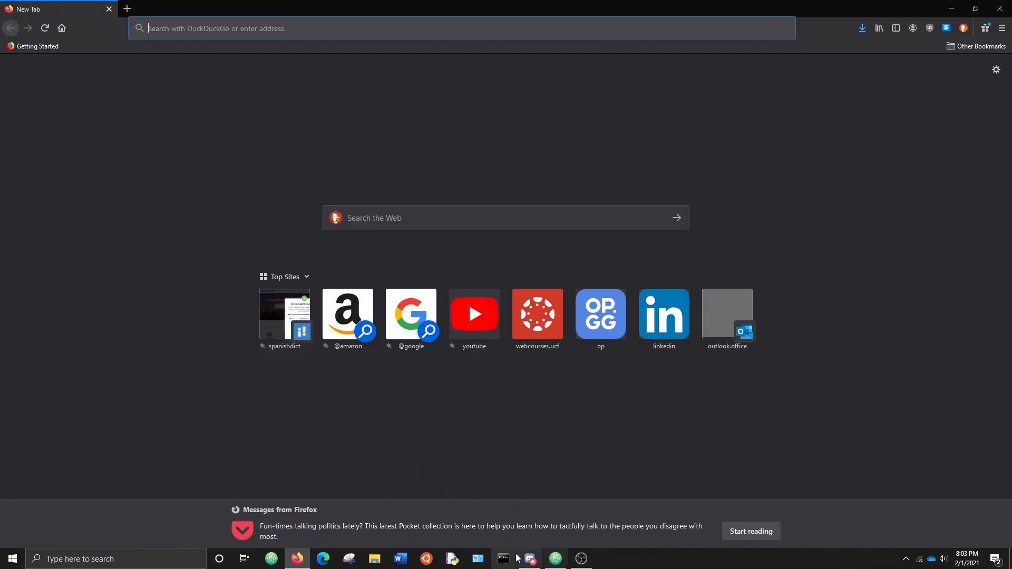
Type the unrun command 'pip install flask' in Command Prompt, then show empty tutorial.py in Atom.
left_click(503, 559)
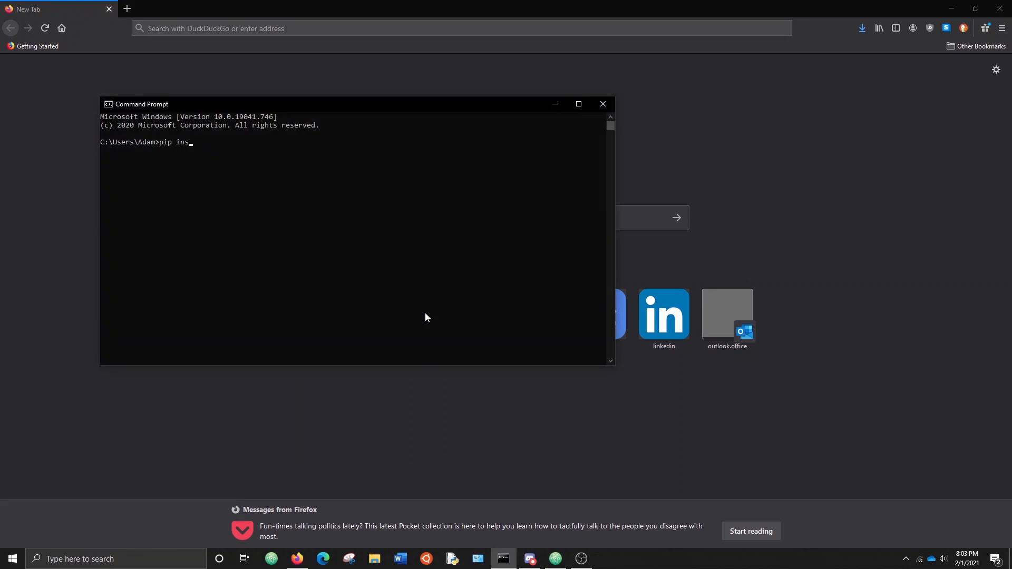
type("tall flask")
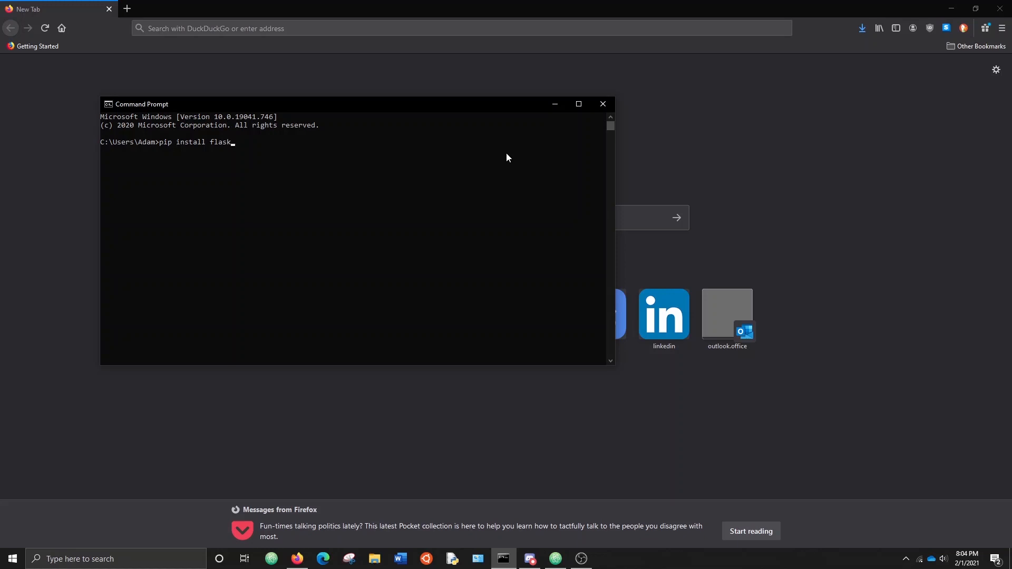
mouse_move(463, 470)
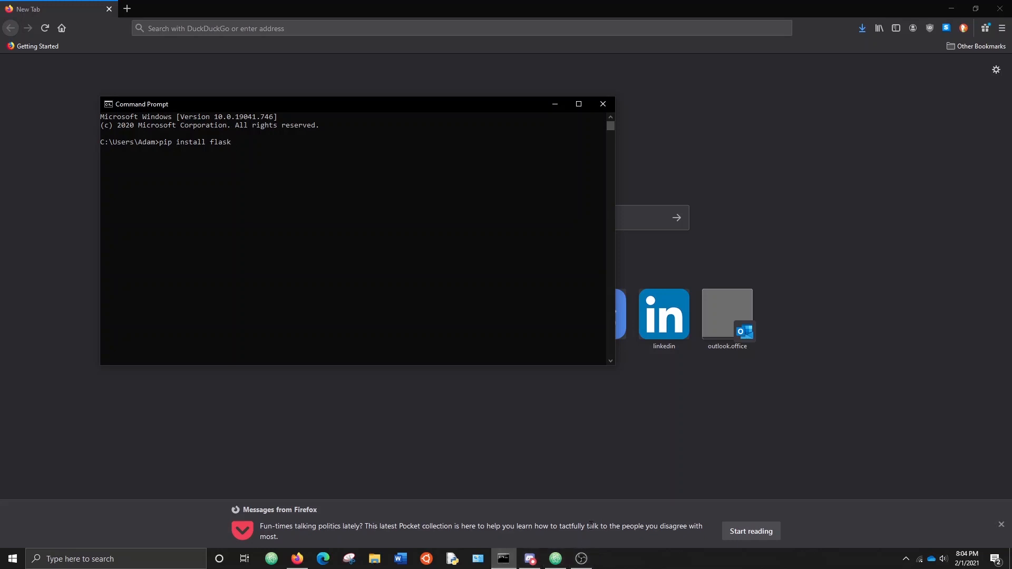
key("Backspace")
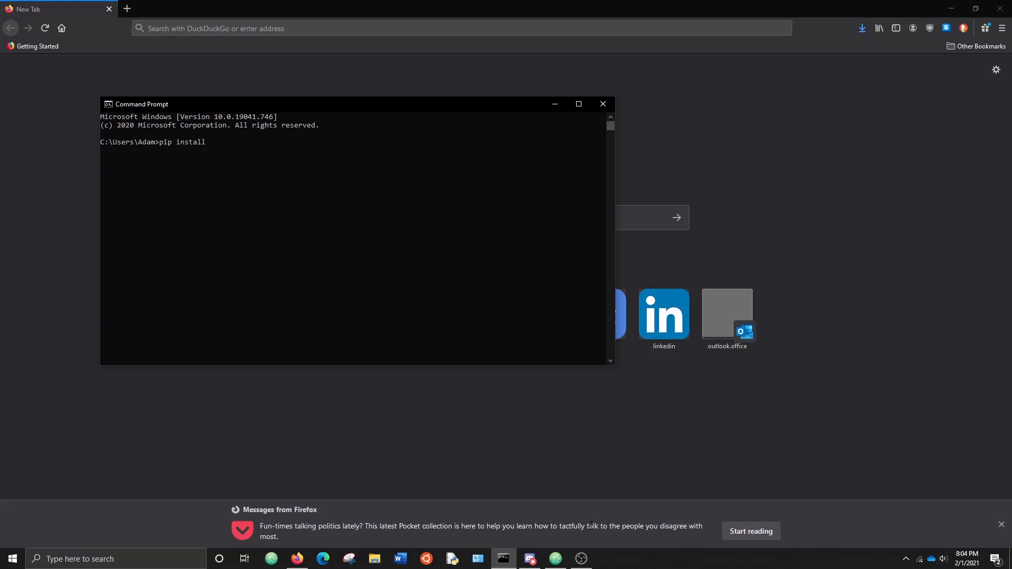
type("flask")
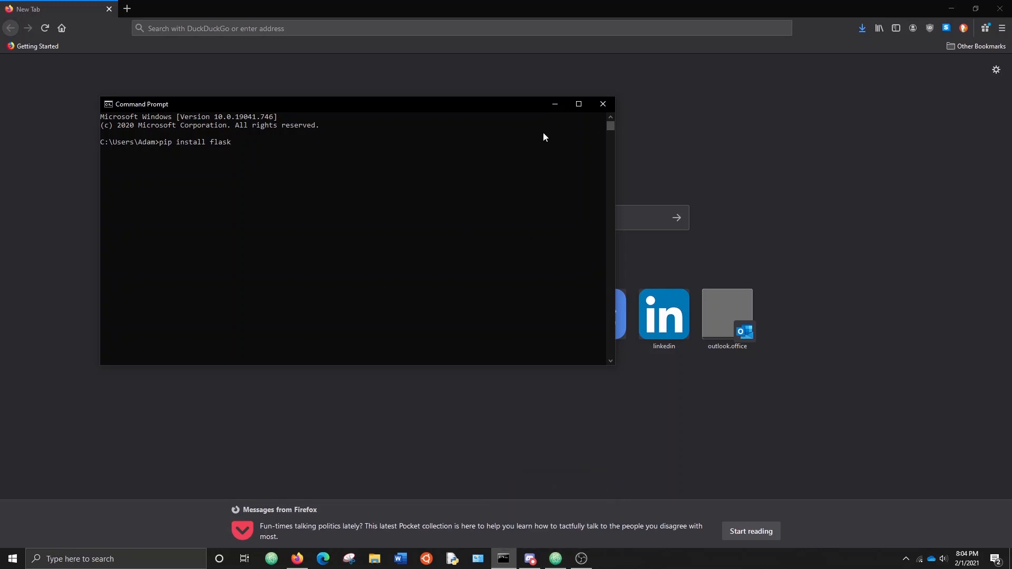
mouse_move(405, 166)
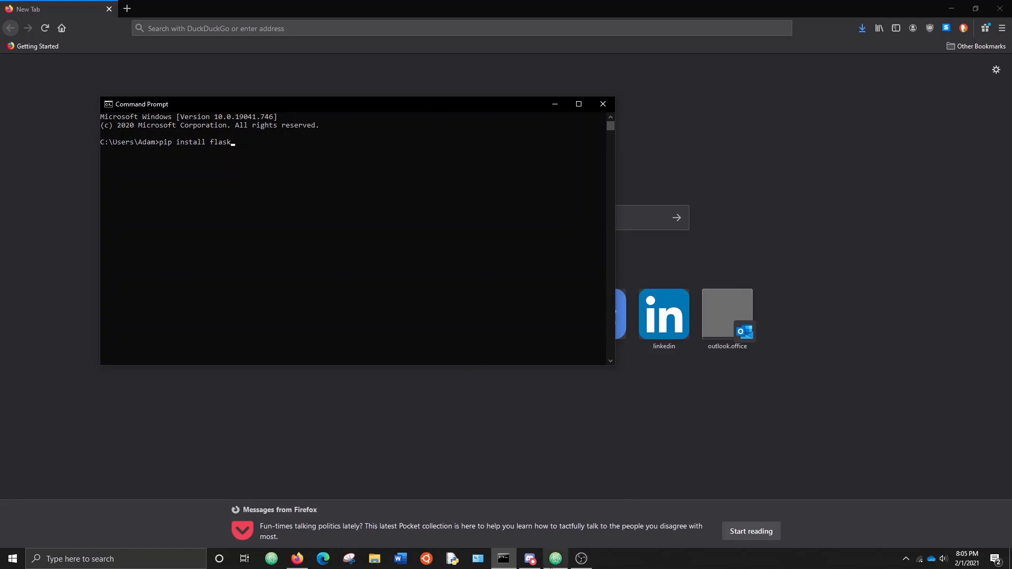
left_click(554, 559)
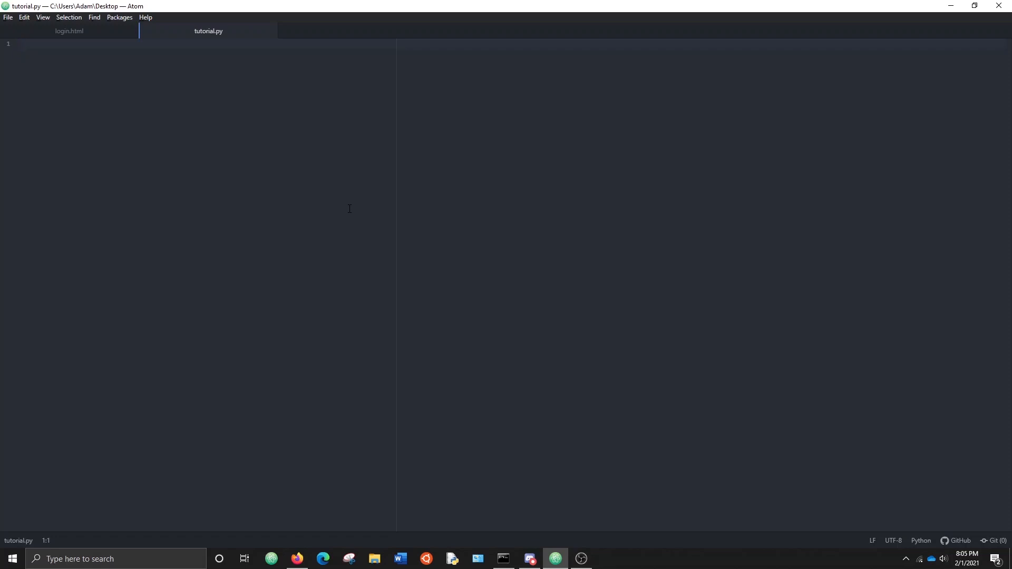
Write 'from flask import Flask' and 'app = Flask(__name__)'.
type("from fla")
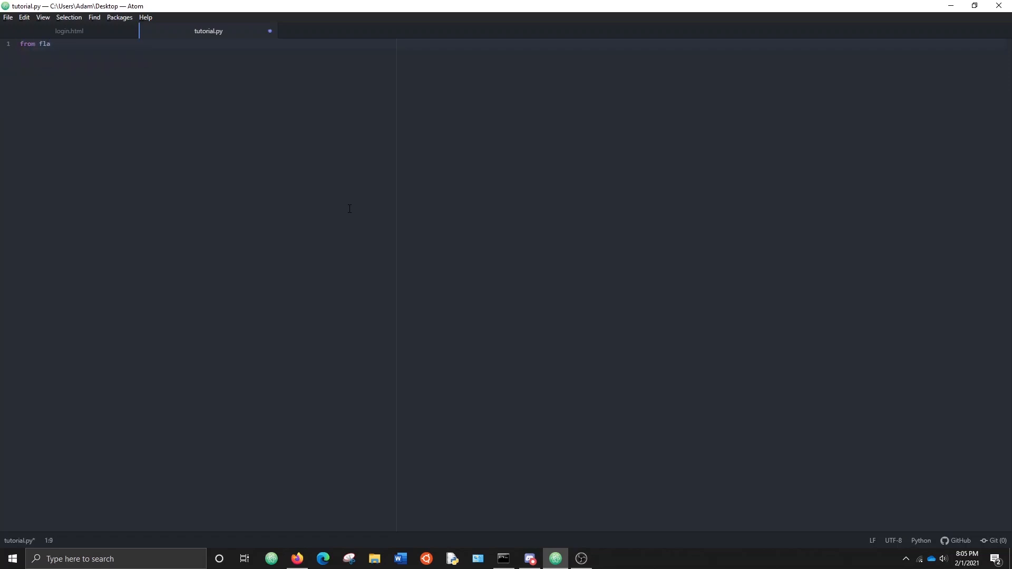
type("sk import Fl")
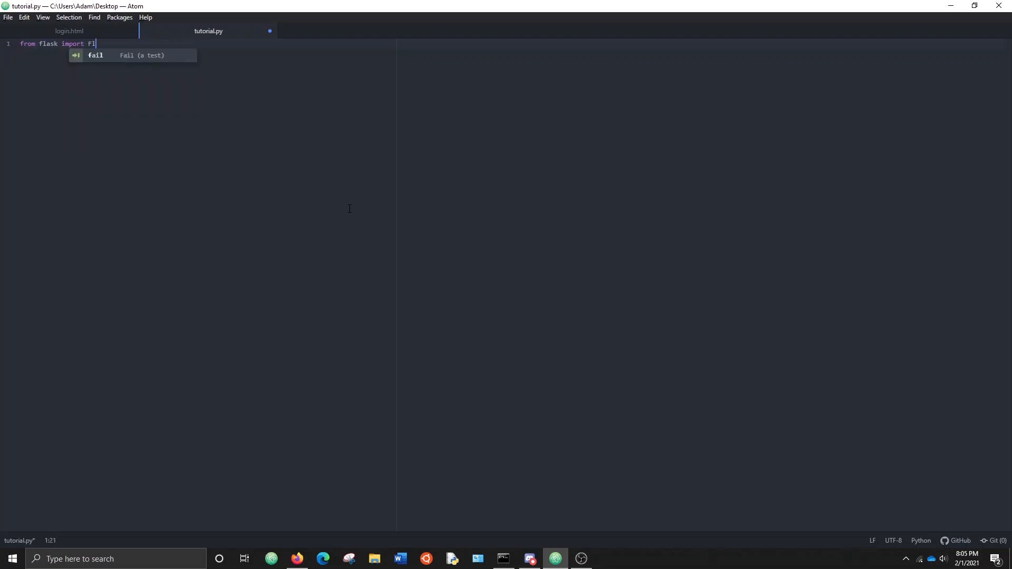
type("ask")
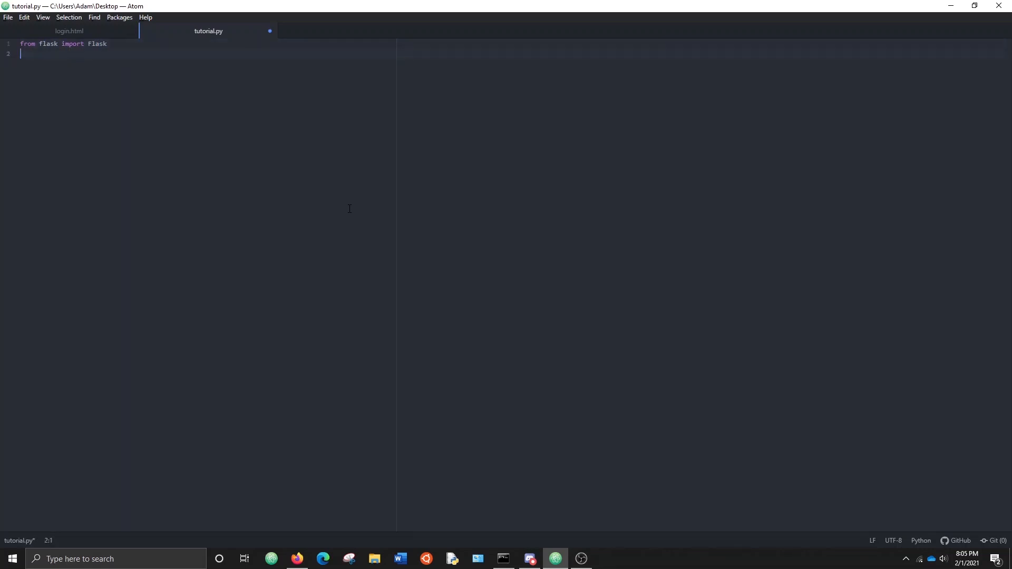
type("app =")
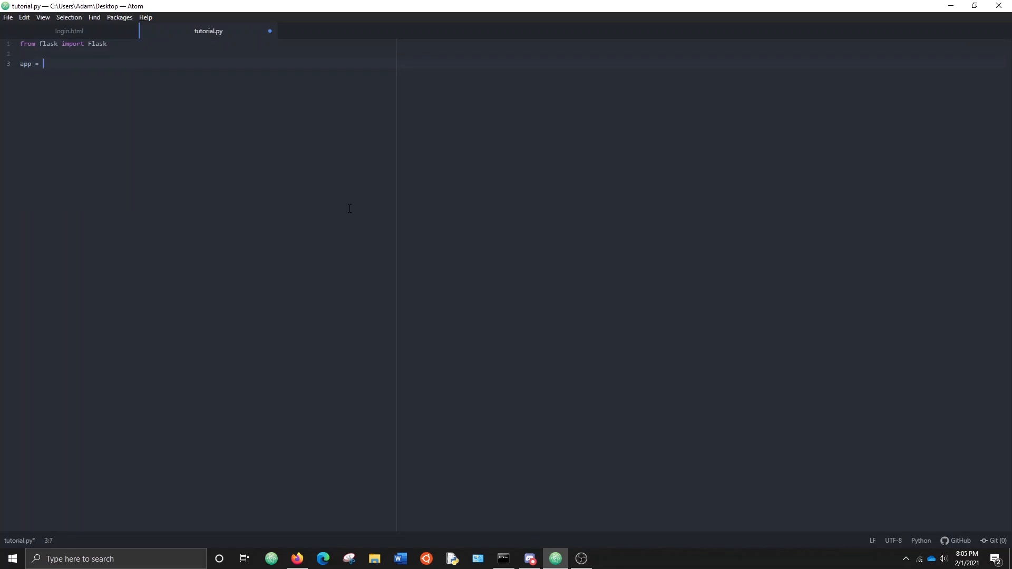
type("Flask()")
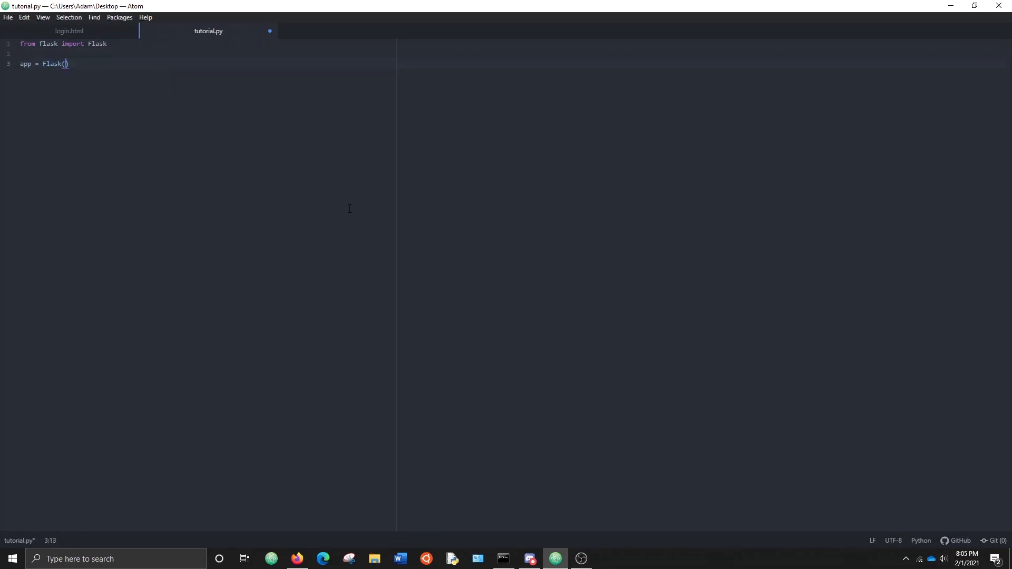
type("__nam")
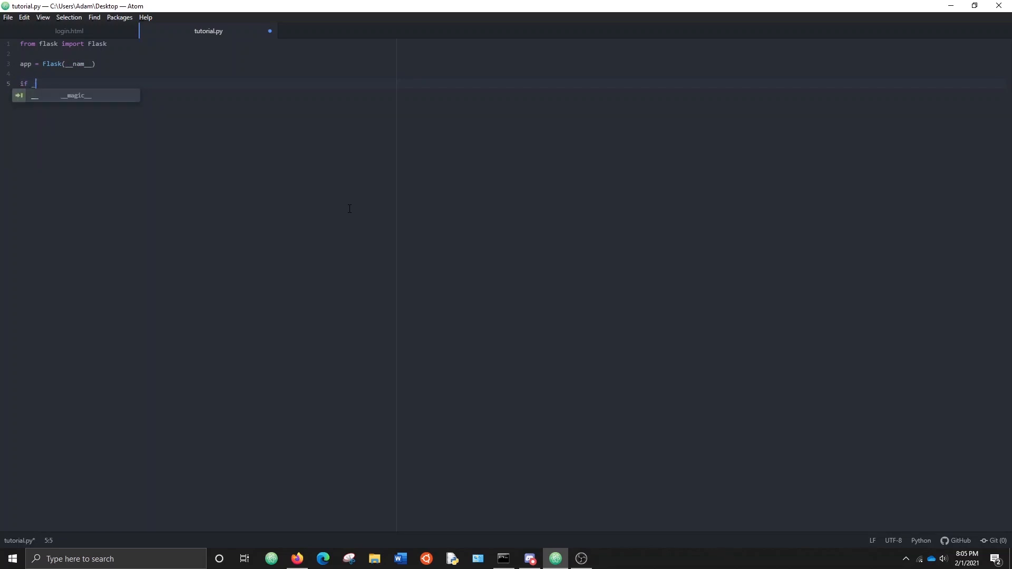
Add an if __name__ == "__main__" guard calling app.run(), with blank lines above it.
type("__name__ == \"m")
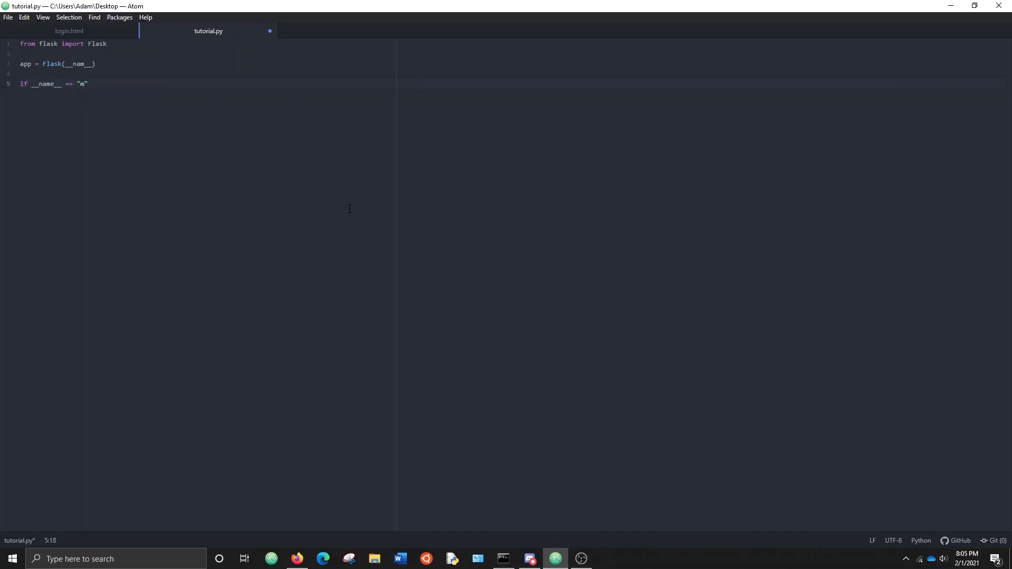
key("BackSpace")
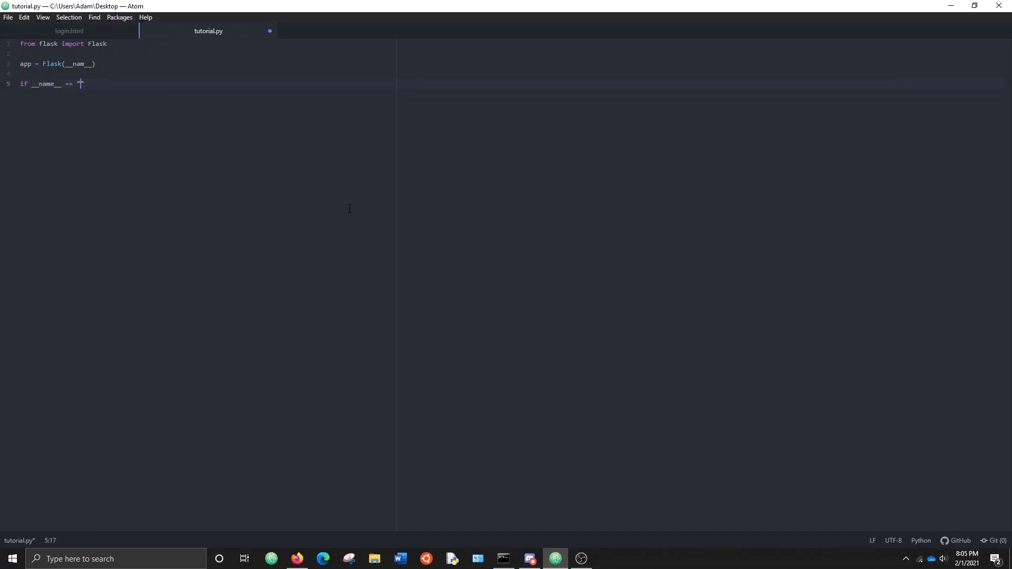
type("\"__main__\"")
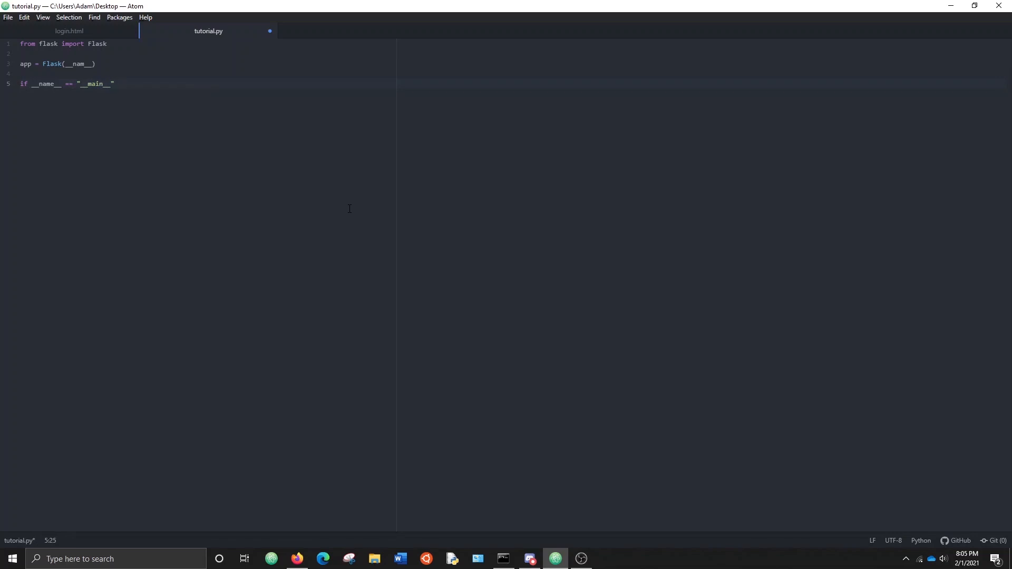
type("a")
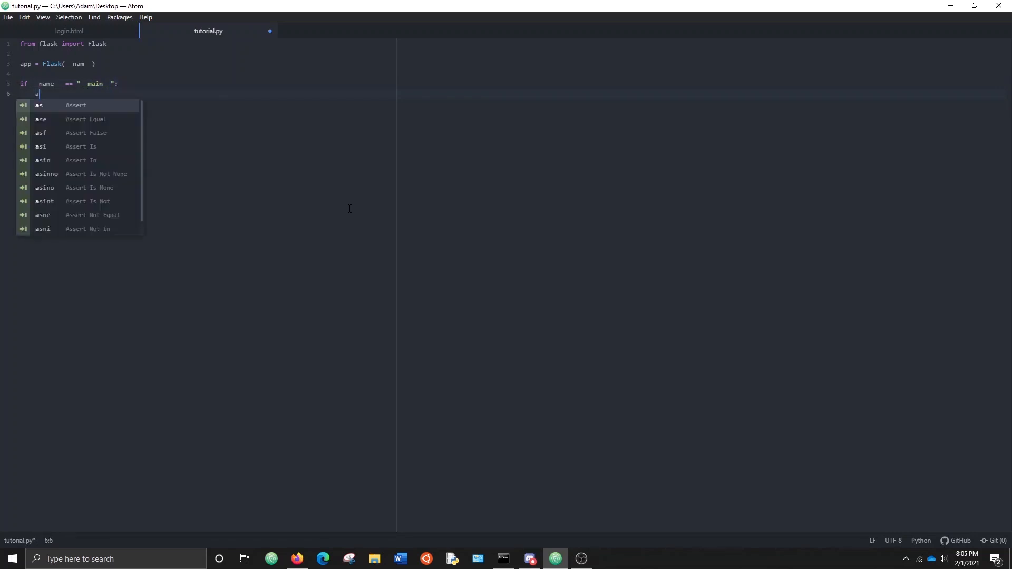
type("pp.run()")
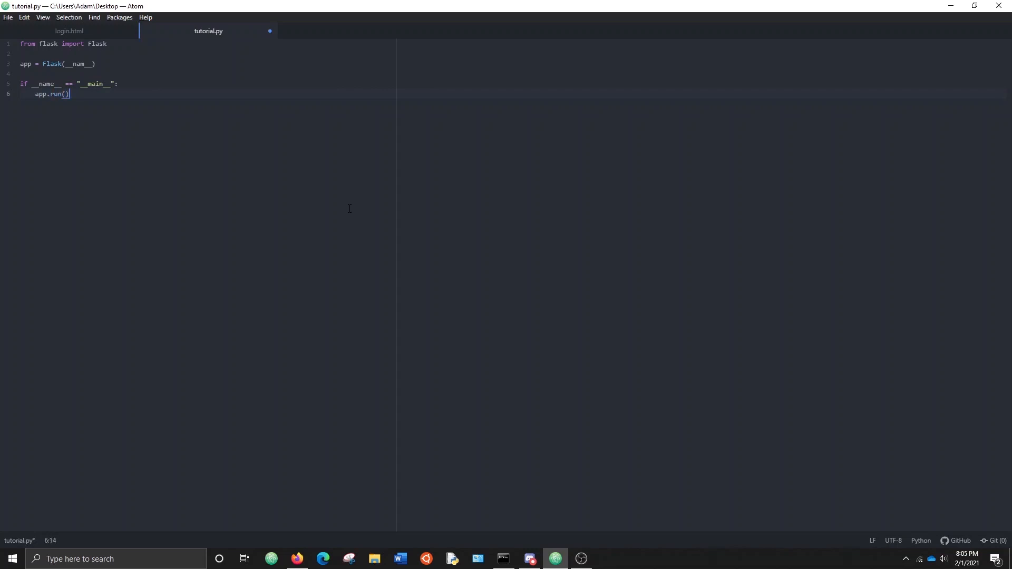
left_click(24, 83)
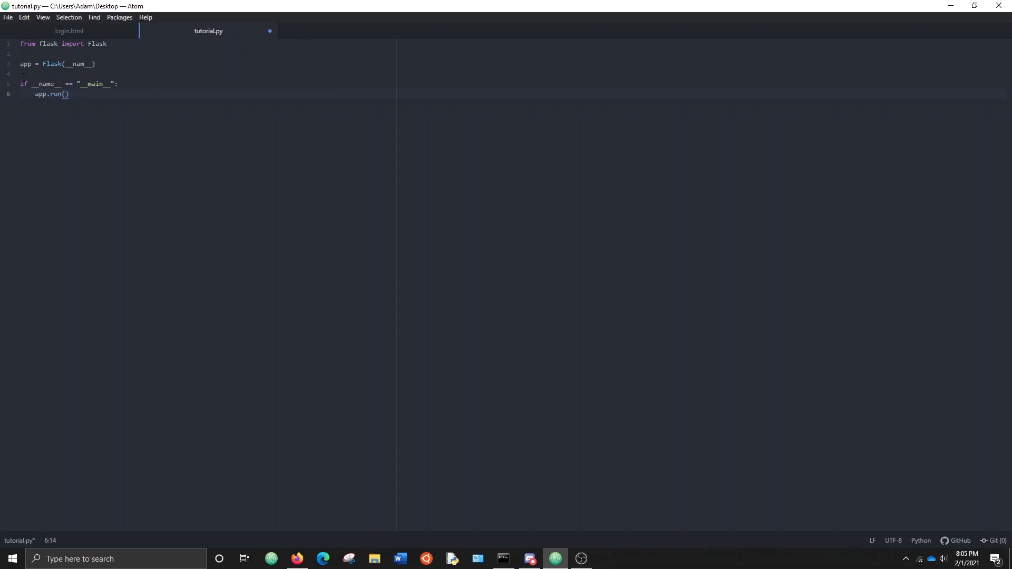
left_click(22, 83)
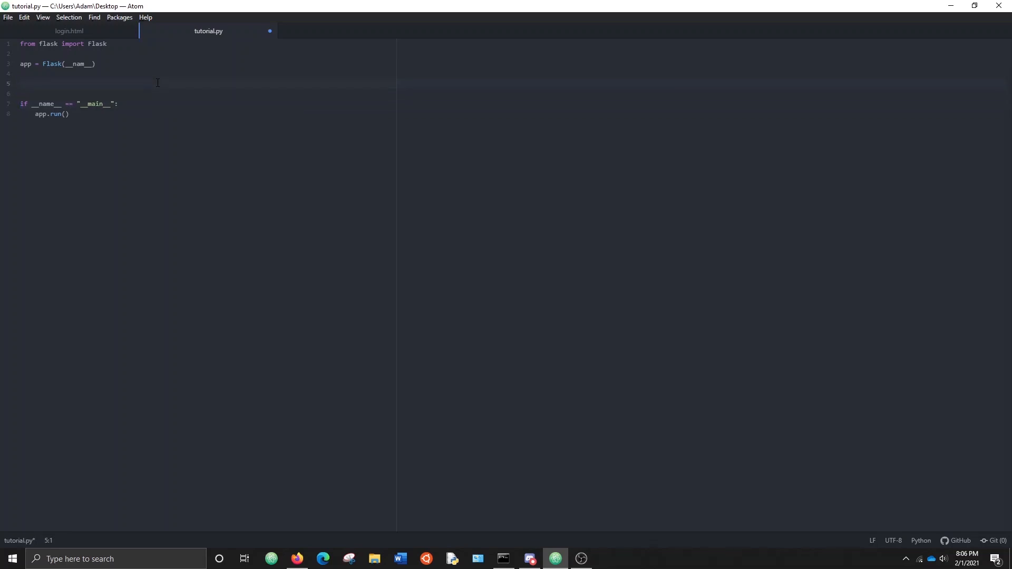
type("def")
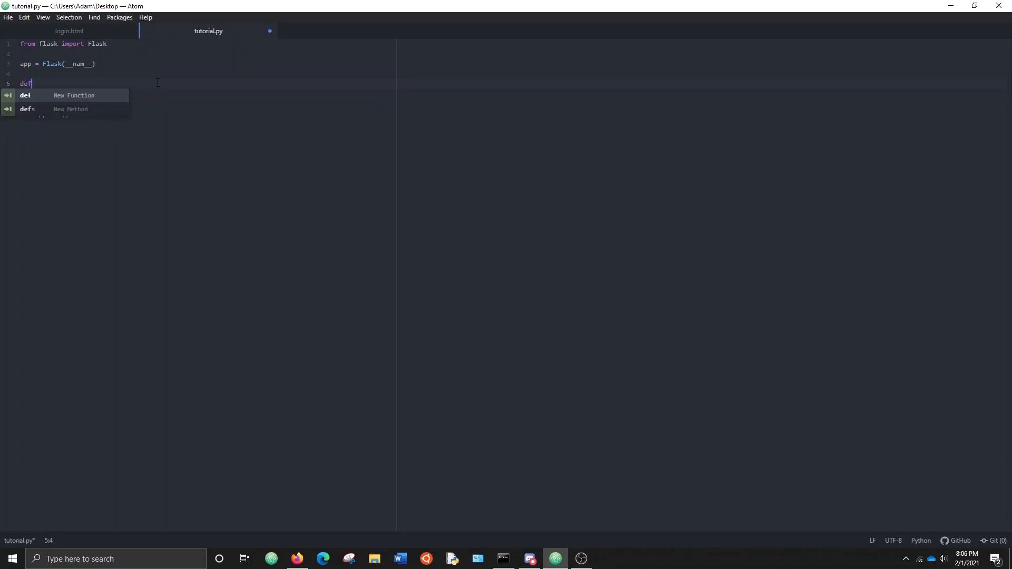
type("home()")
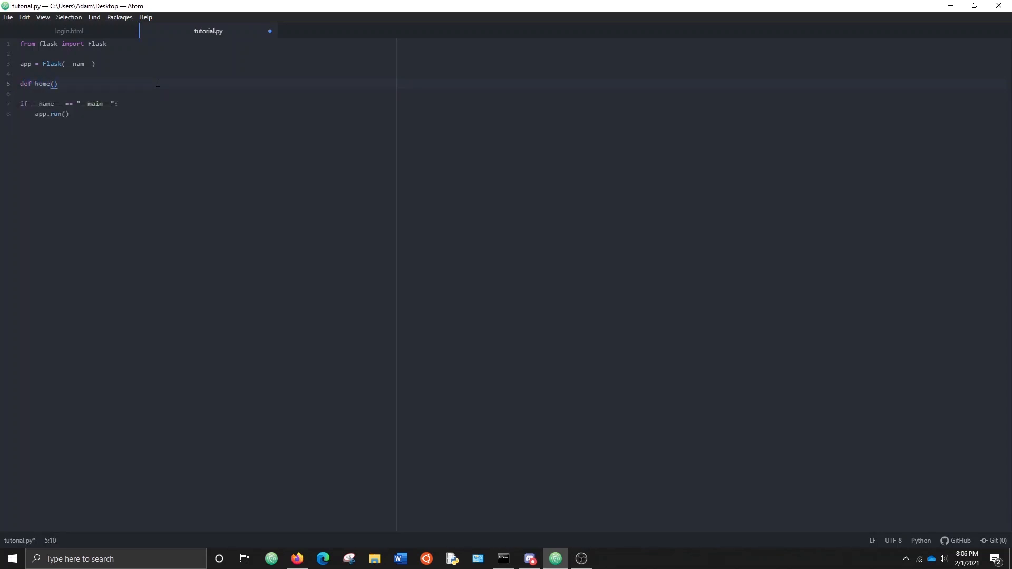
type(":")
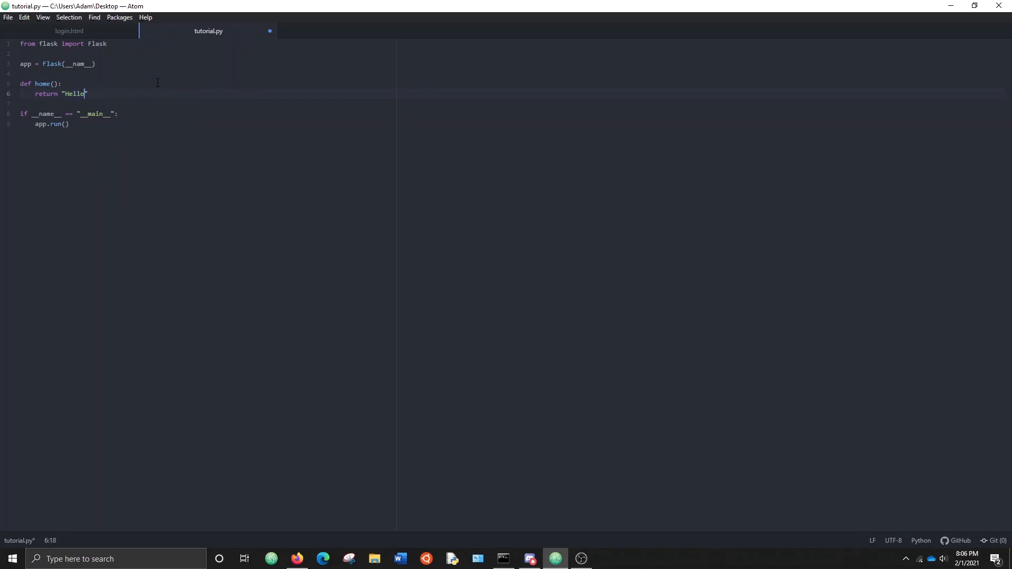
type("World")
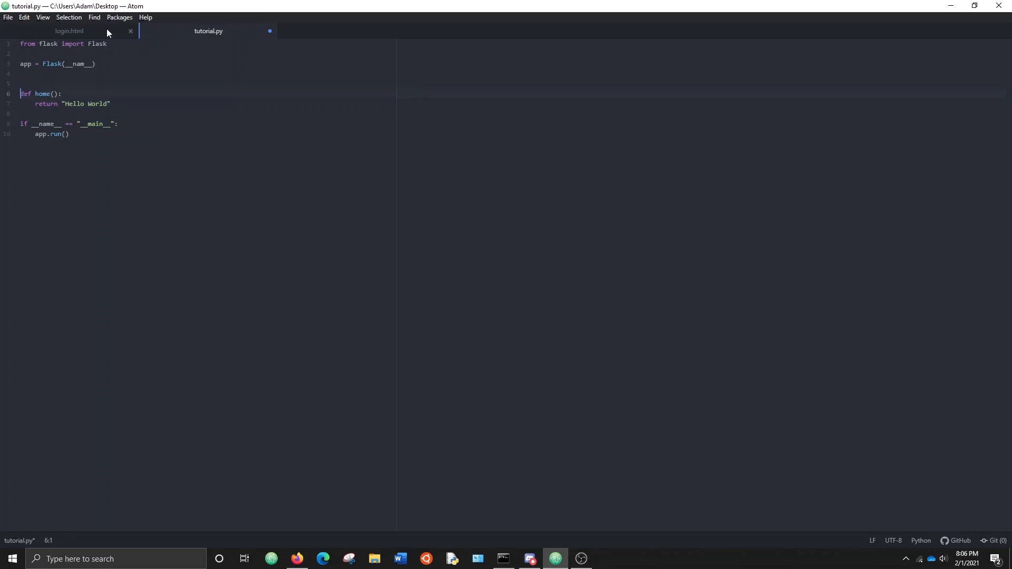
type("@")
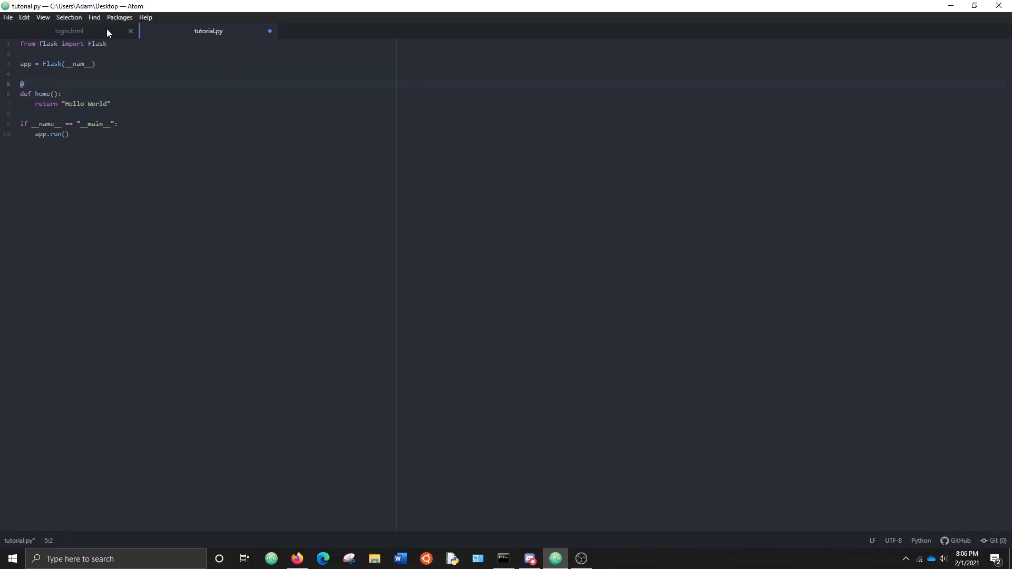
type("app.")
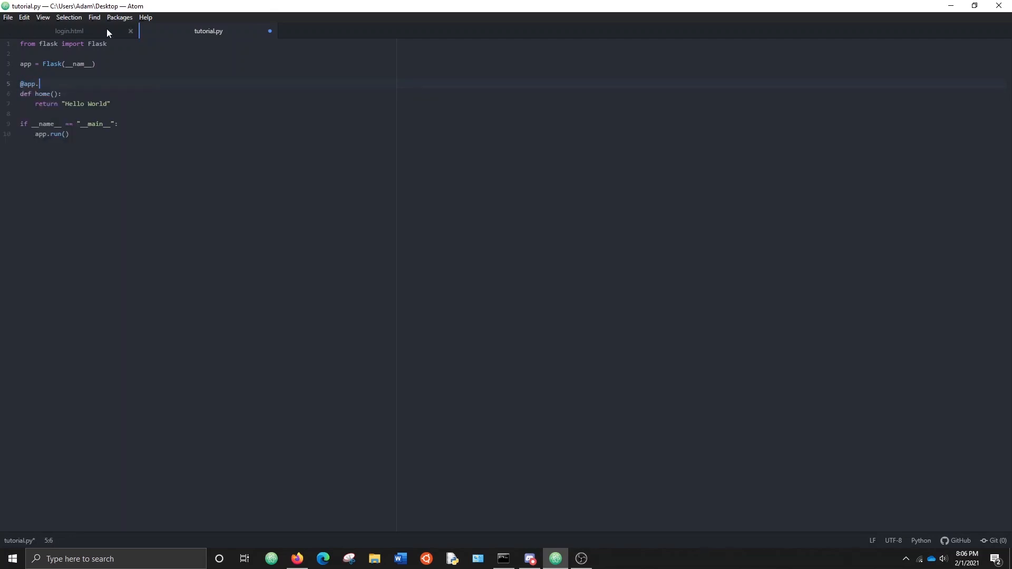
type("route()")
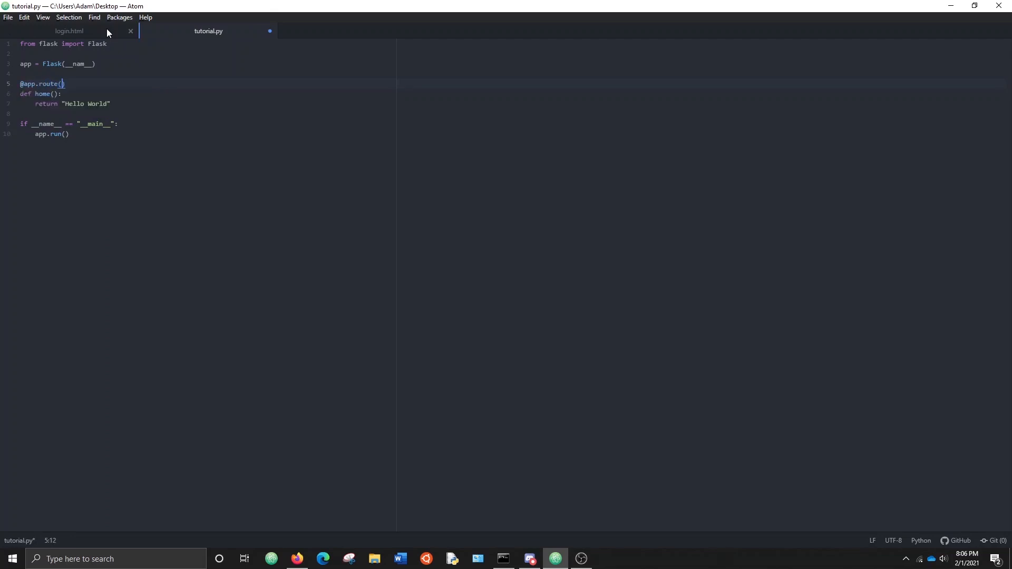
type("\"")
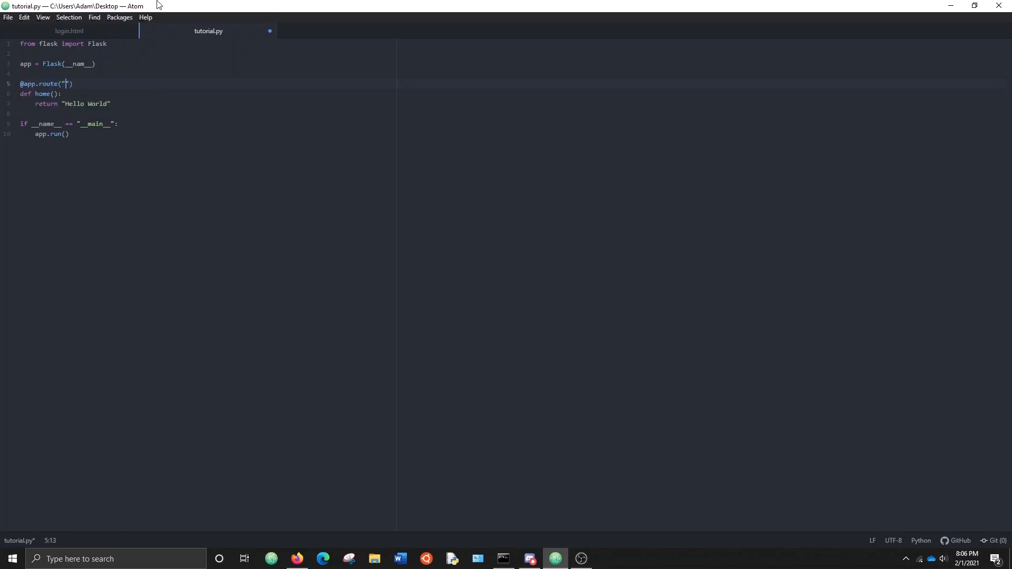
type("/")
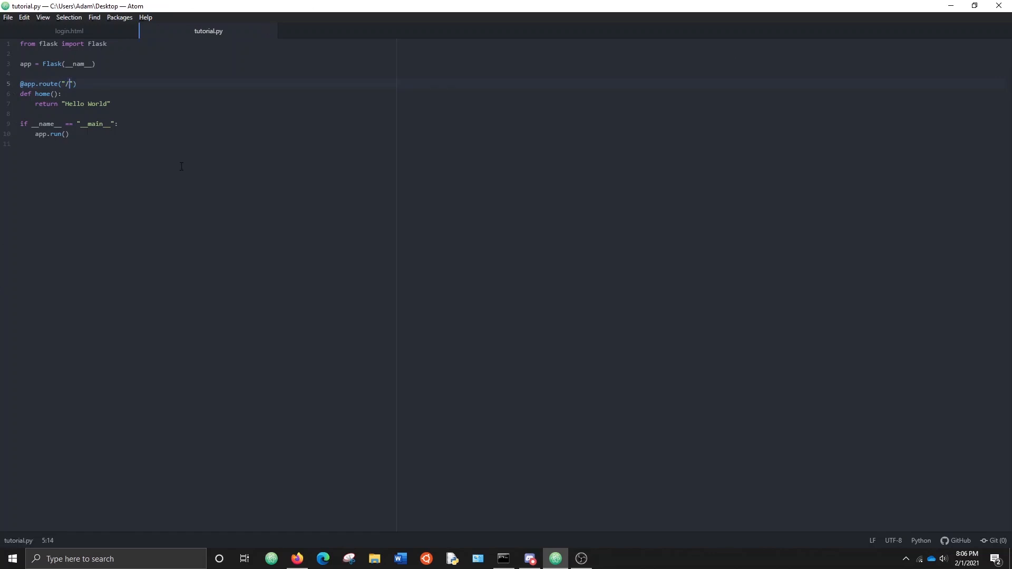
Run python tutorial.py from Desktop, rerunning after the __name__ fix, to serve 127.0.0.1:5000.
left_click(503, 558)
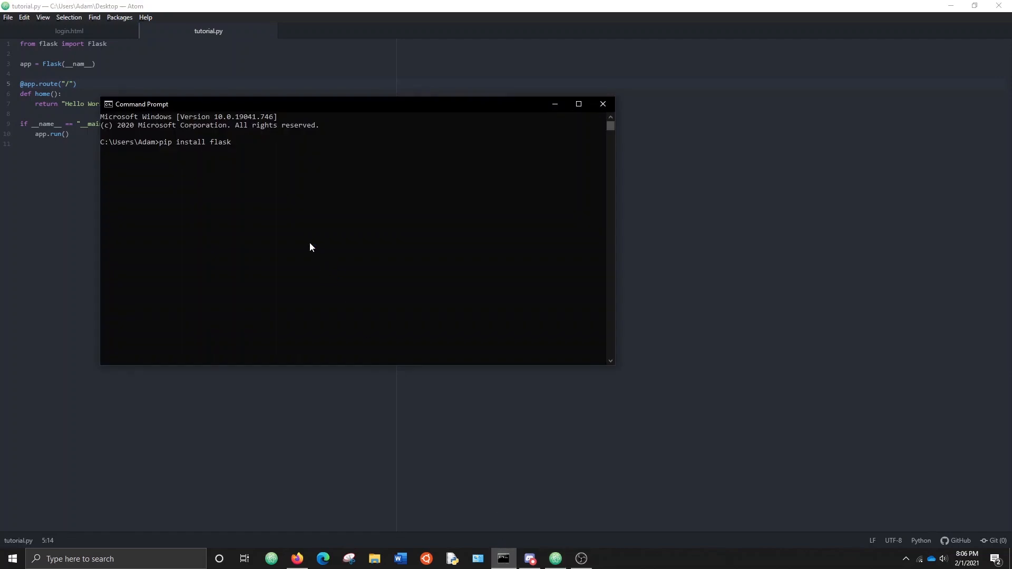
type("puth")
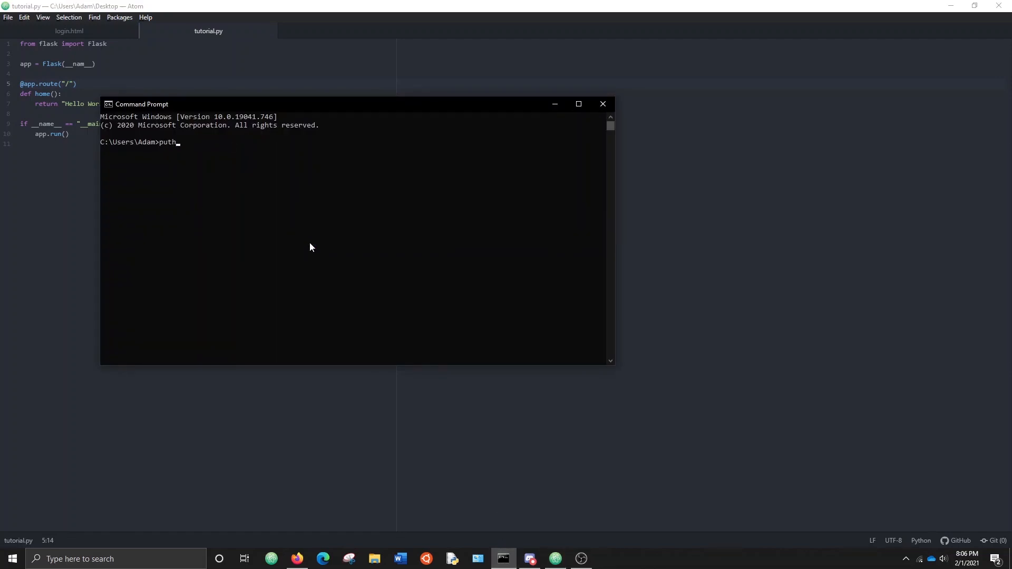
type("pyrgi")
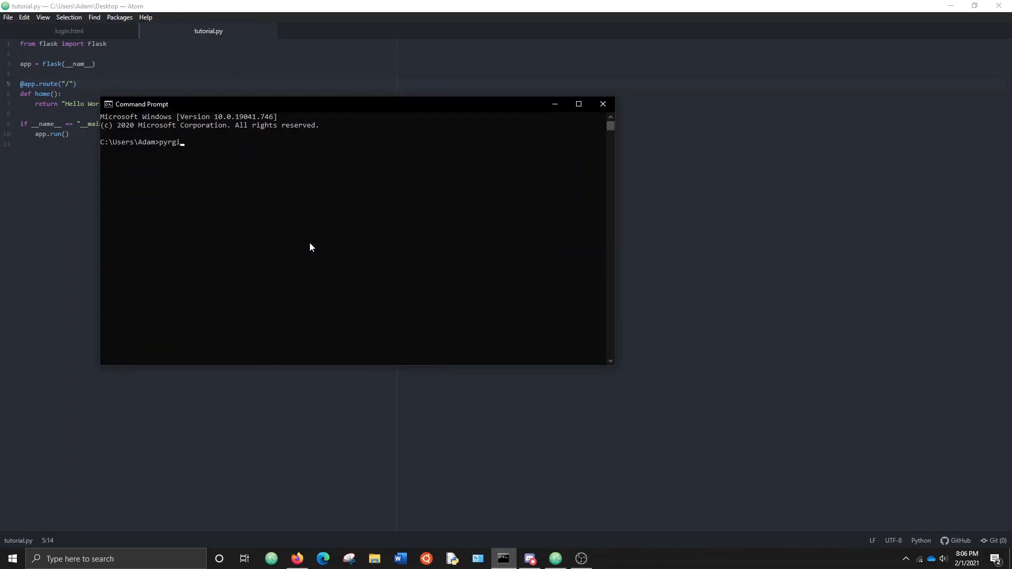
type("python")
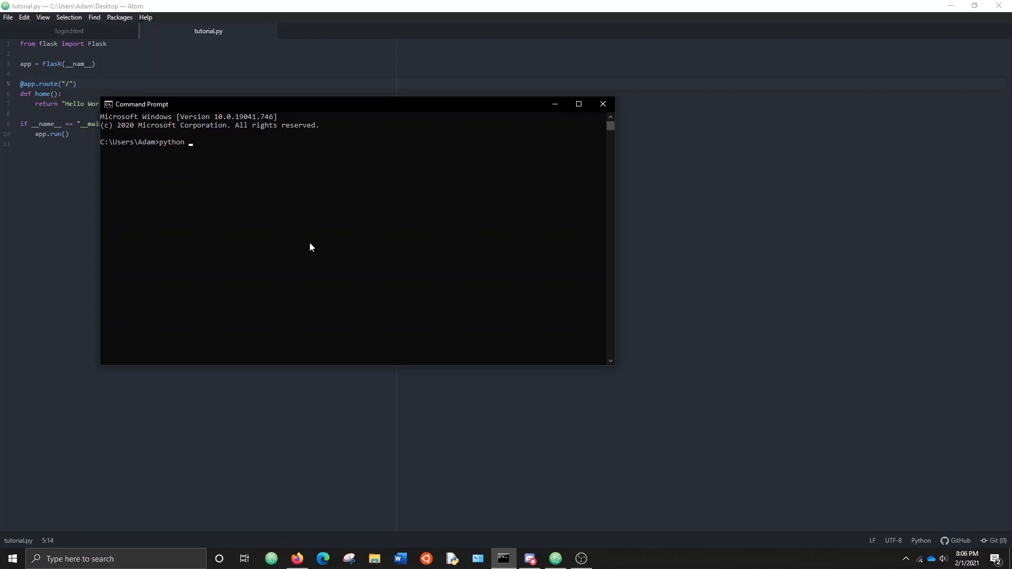
type("tut")
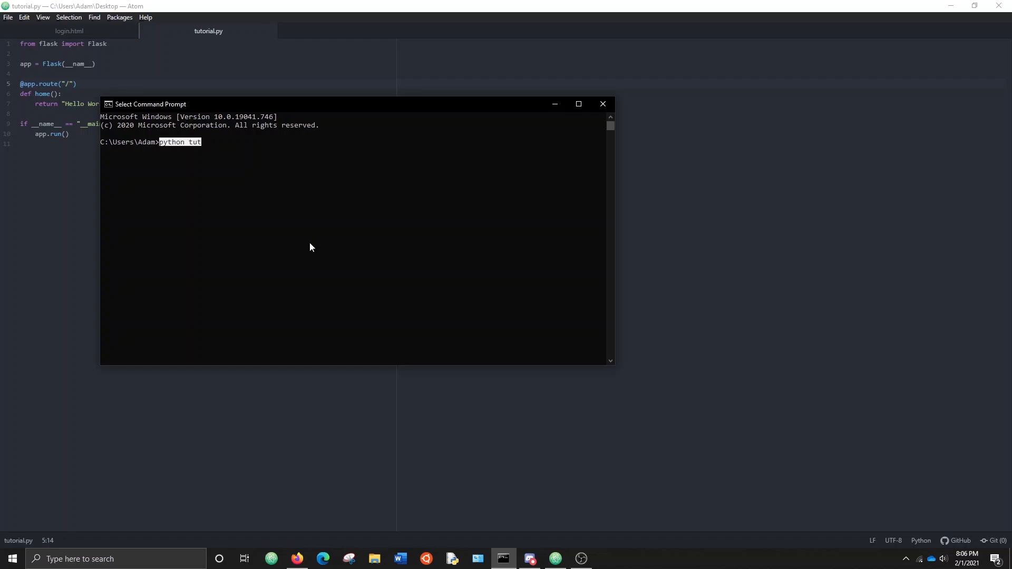
type("cd Deskto")
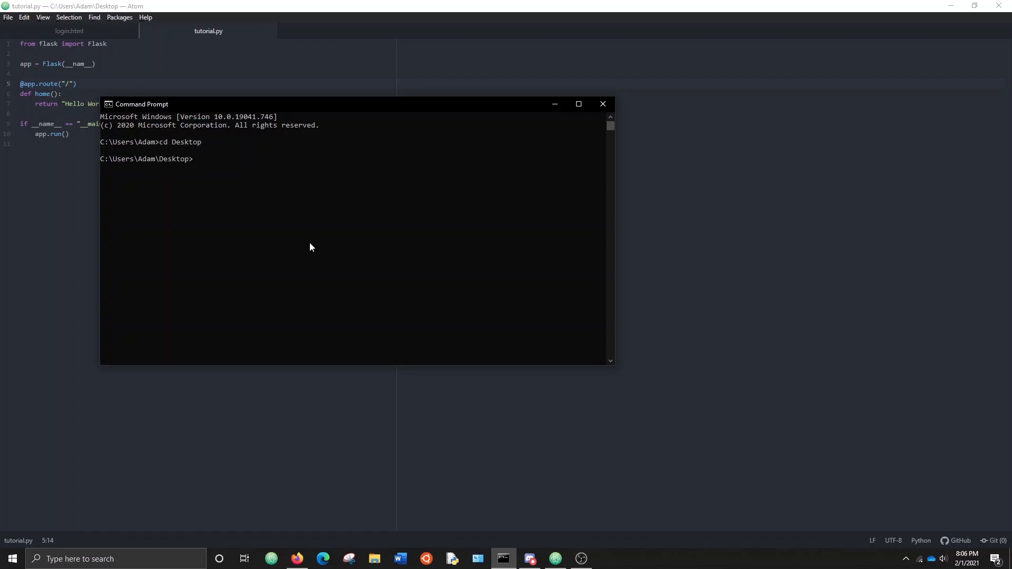
type("python tu")
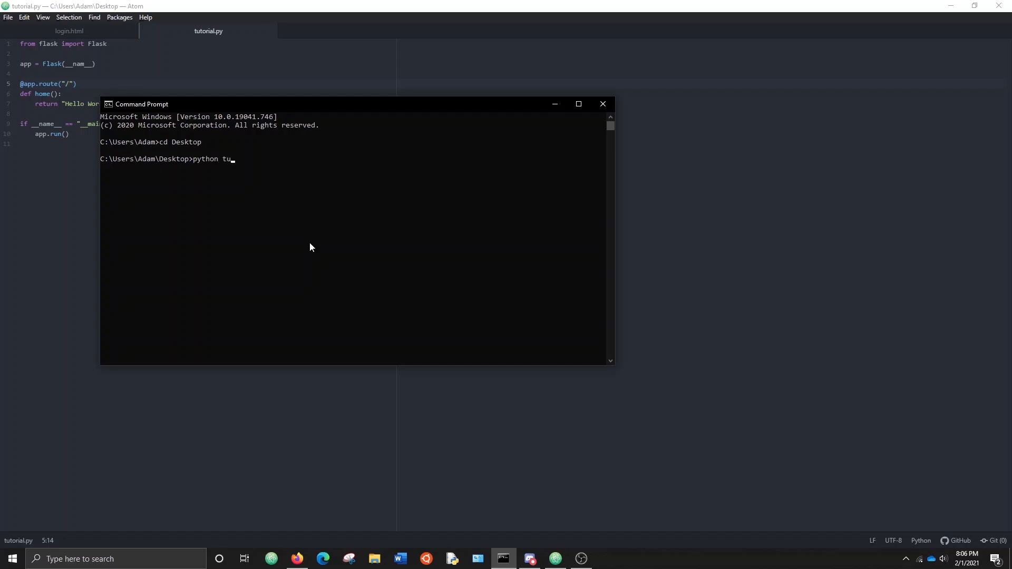
type("torial.py")
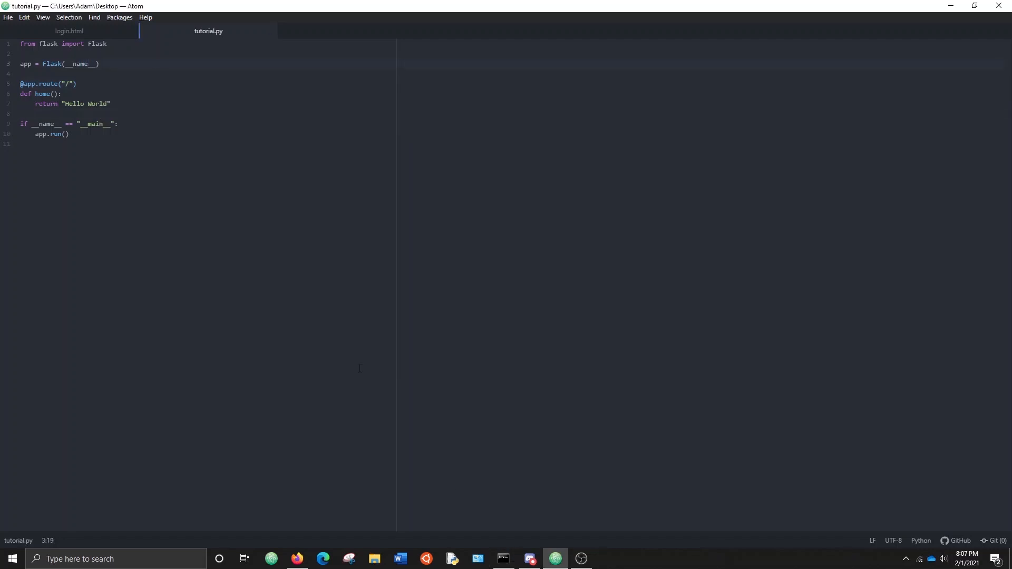
left_click(503, 563)
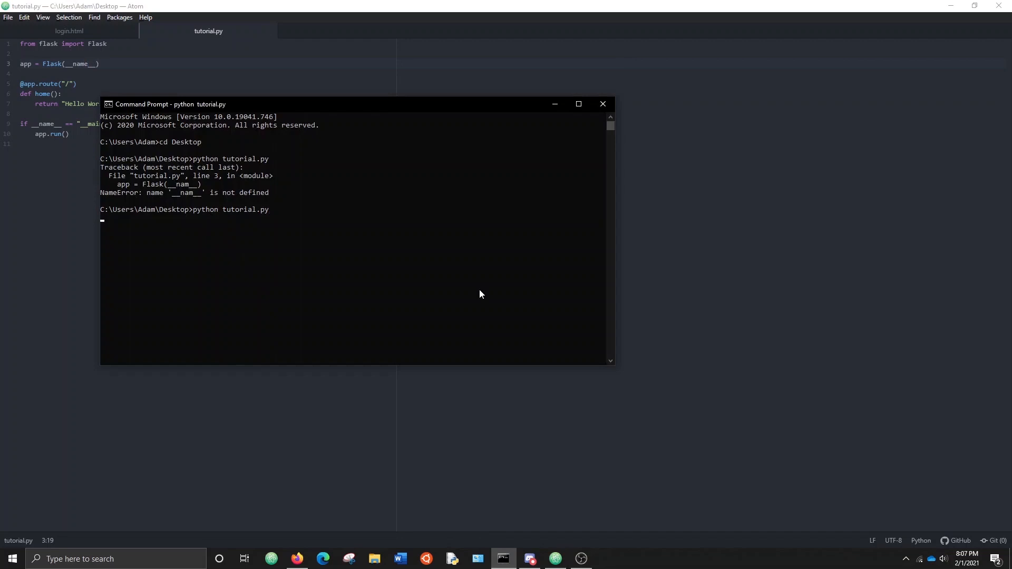
key("Return")
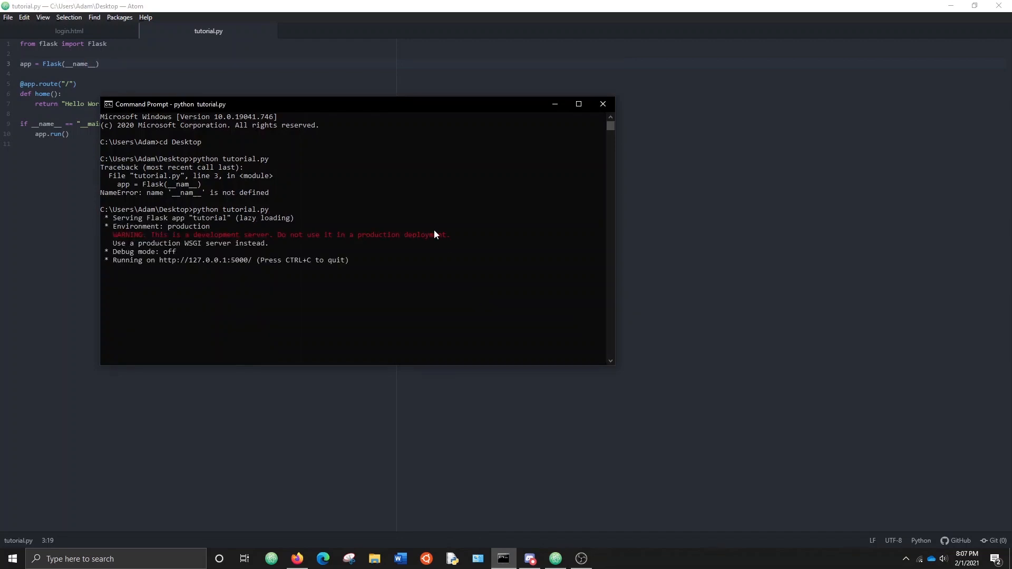
mouse_move(141, 105)
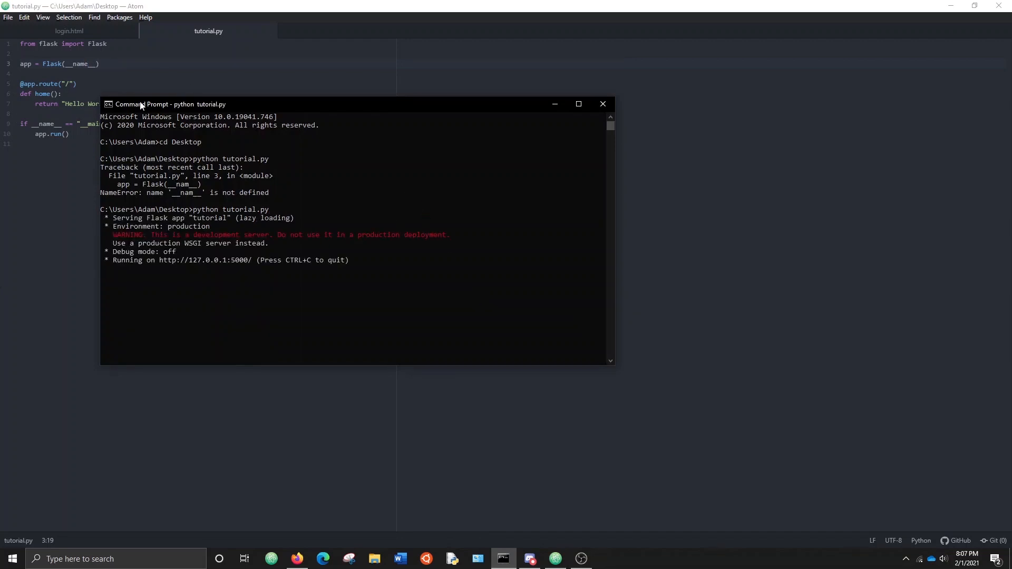
mouse_move(160, 264)
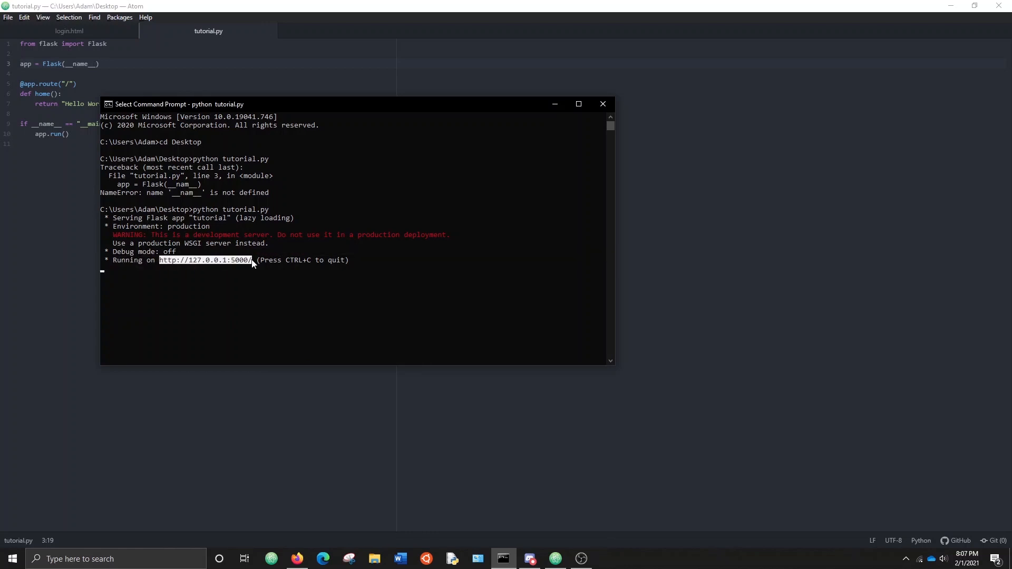
Load 127.0.0.1:5000 in Firefox to see Hello World, then begin editing the address.
left_click(296, 559)
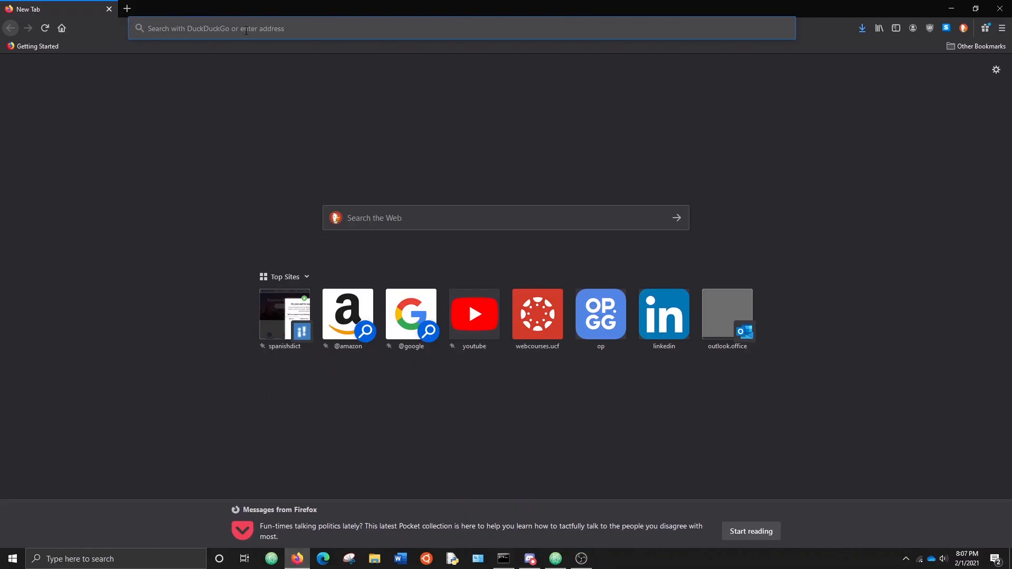
type("127.0.0.1:5000")
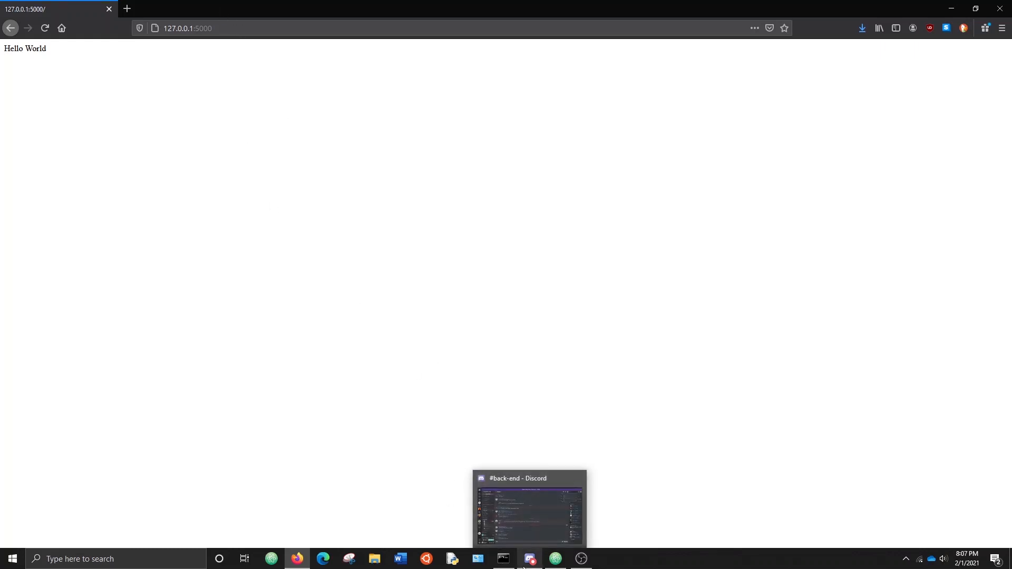
left_click(188, 28)
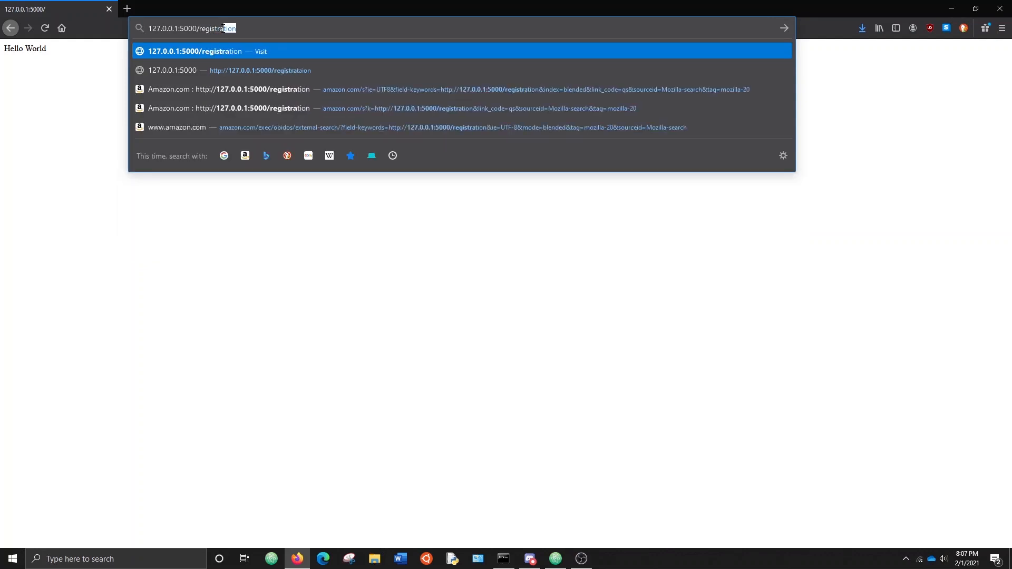
key("Backspace")
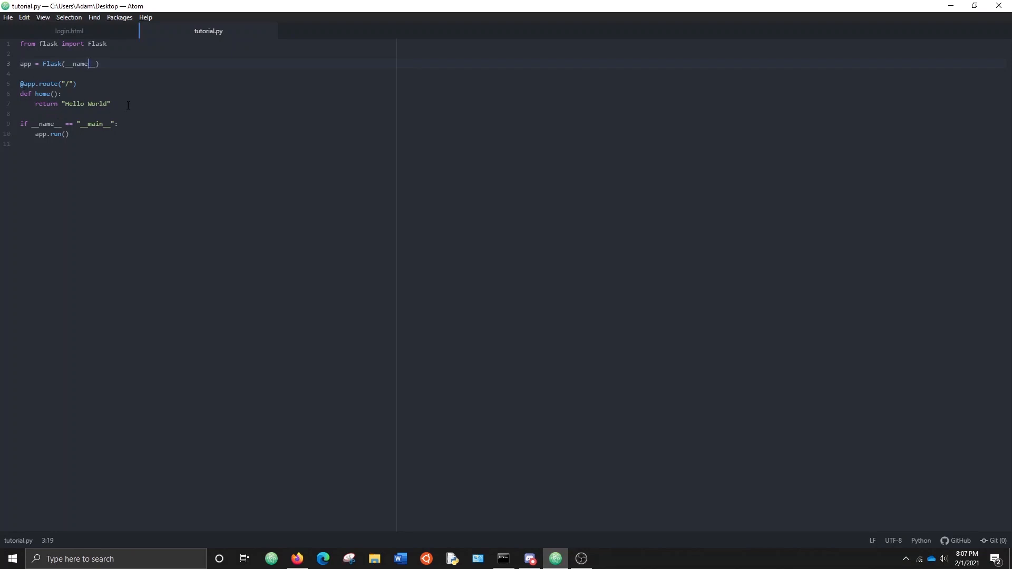
Write a registration() function returning "<h1>Registration</h1>" below home().
key("enter")
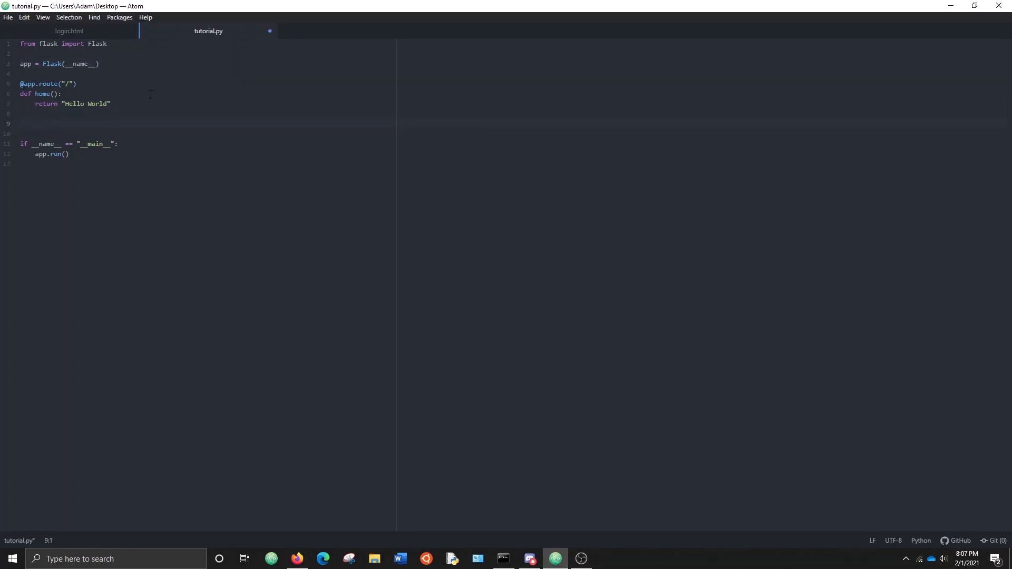
type("def registration")
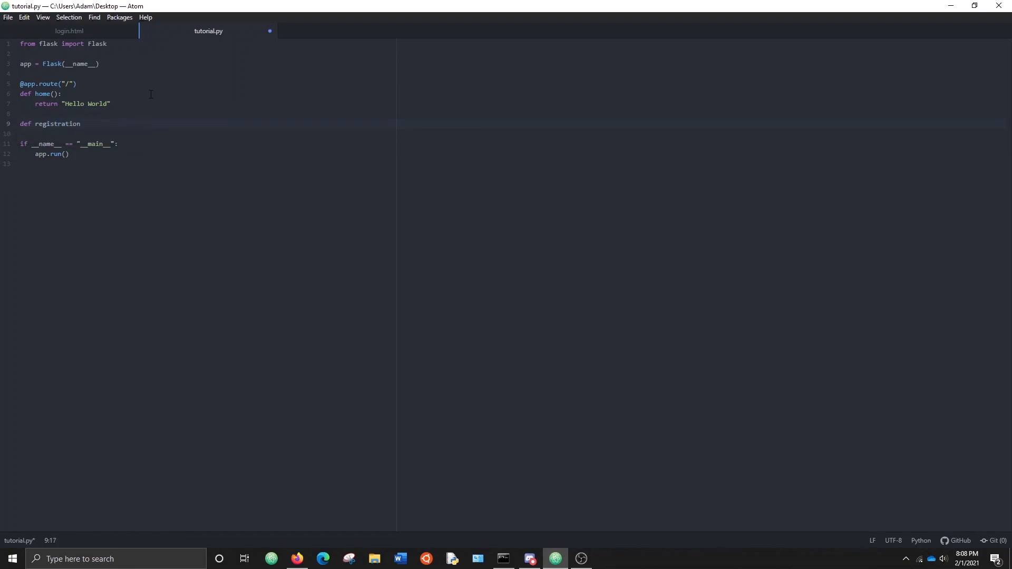
type("()")
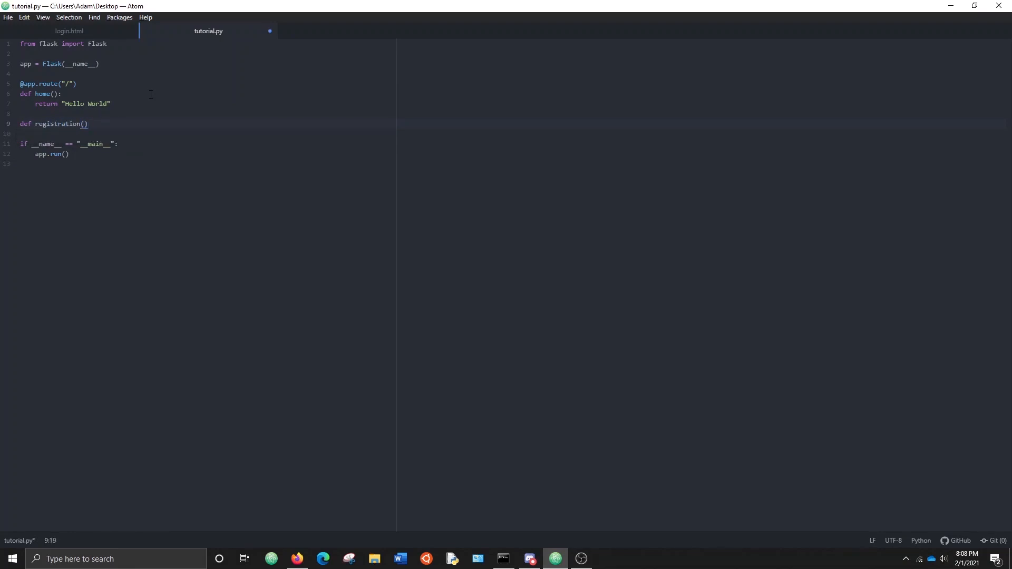
type(":")
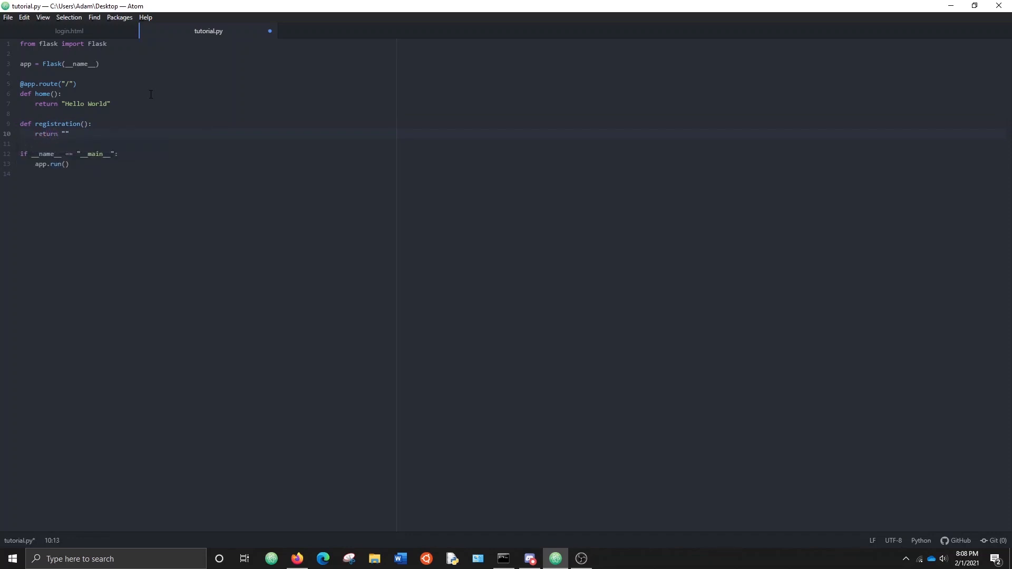
left_click(65, 133)
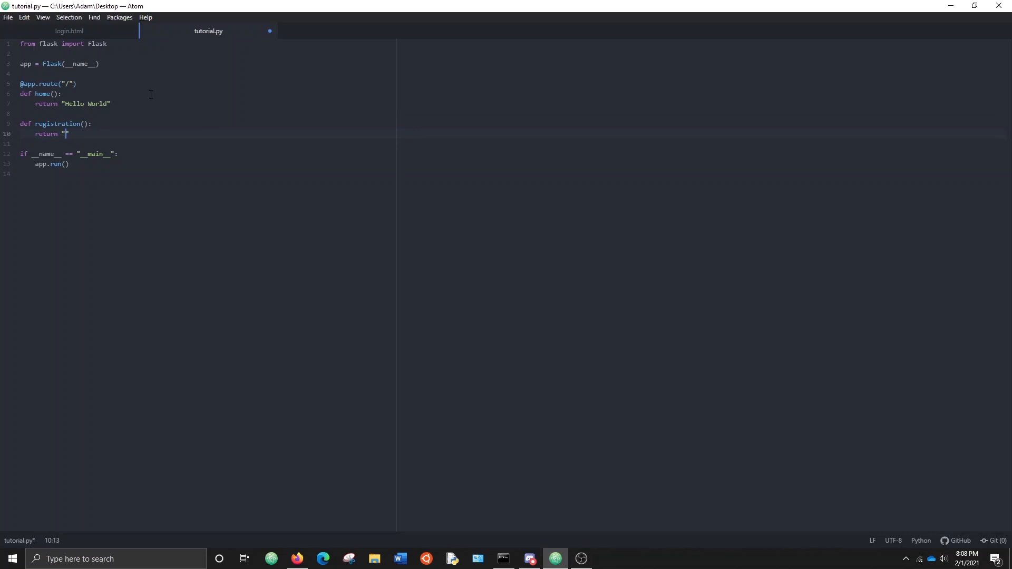
type("<h1")
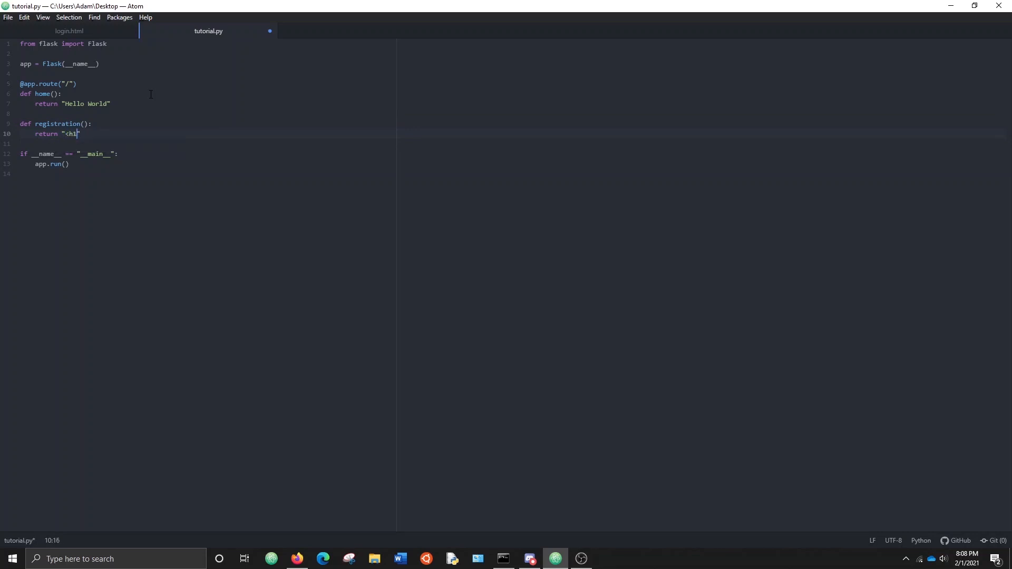
type(">R")
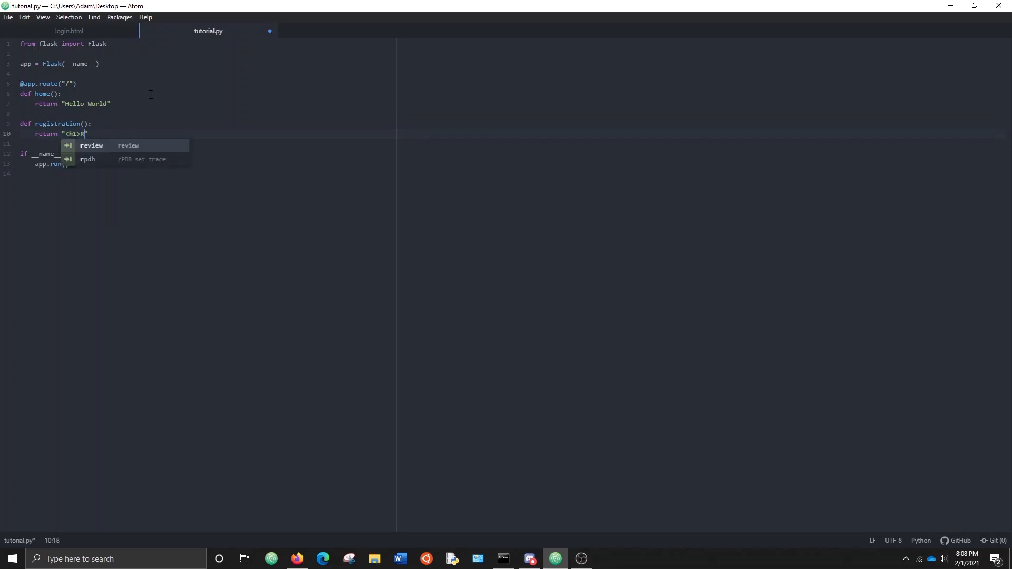
type("egi")
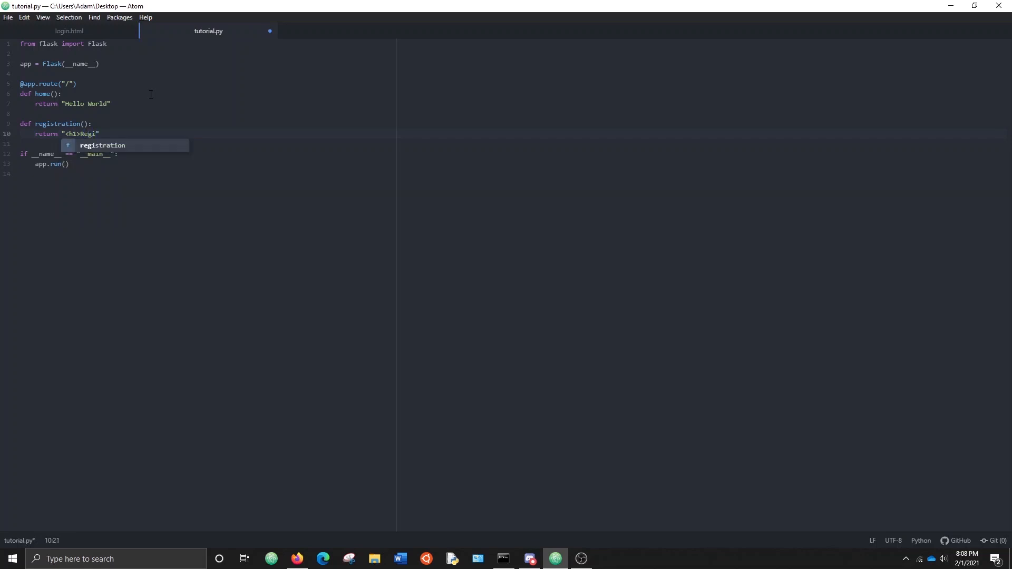
type("stration</h1>")
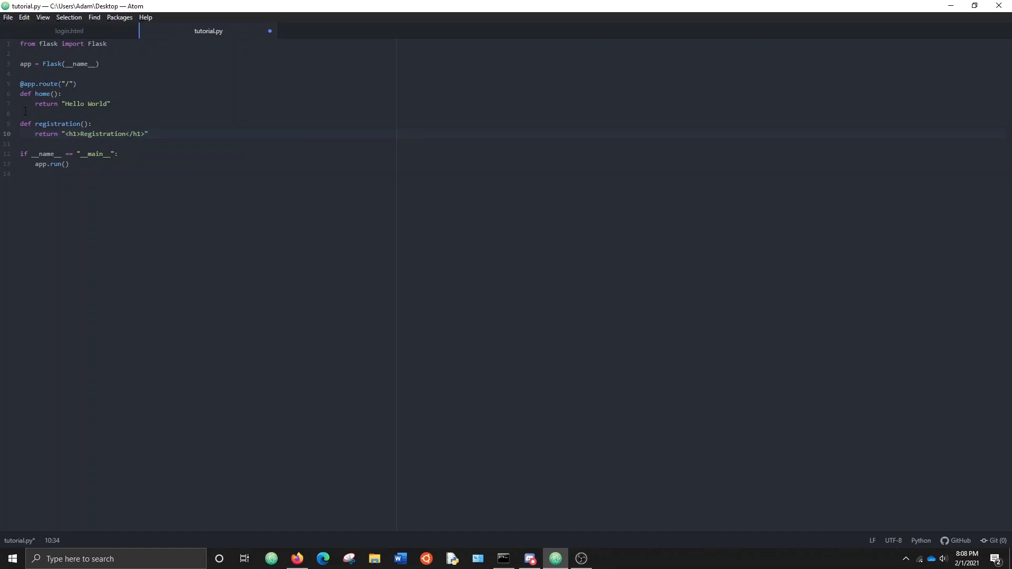
left_click(21, 113)
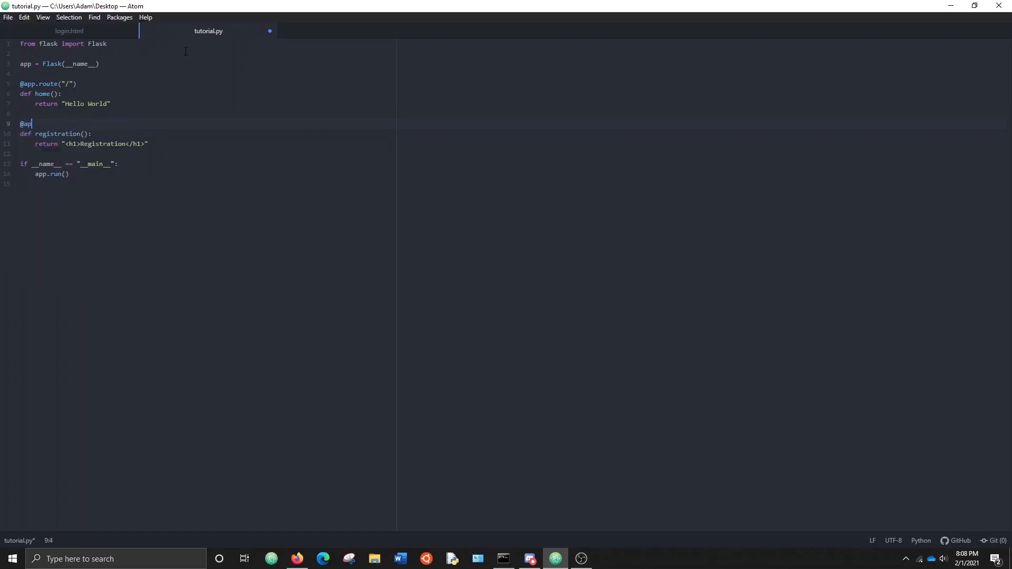
type("p")
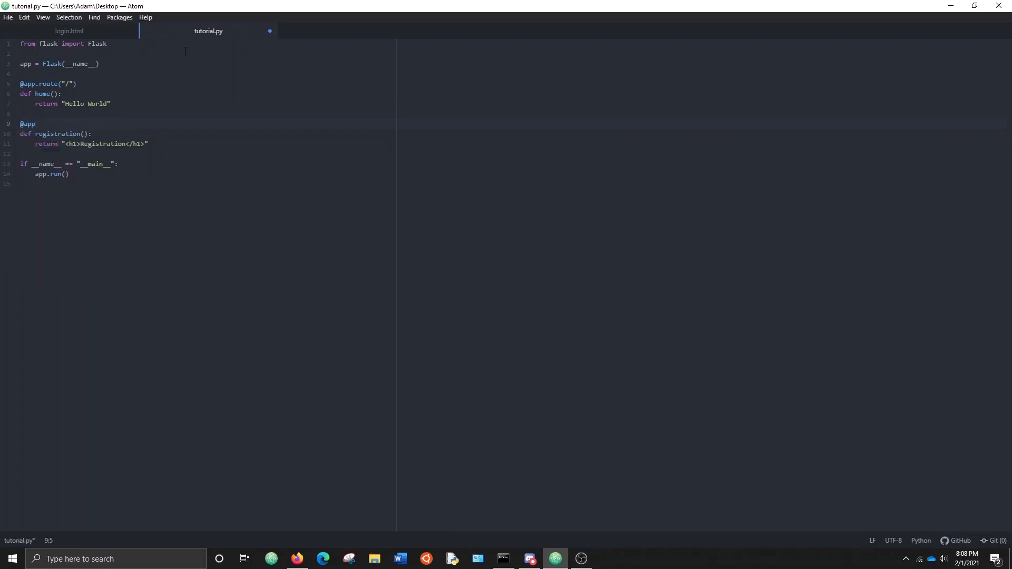
type(".route()")
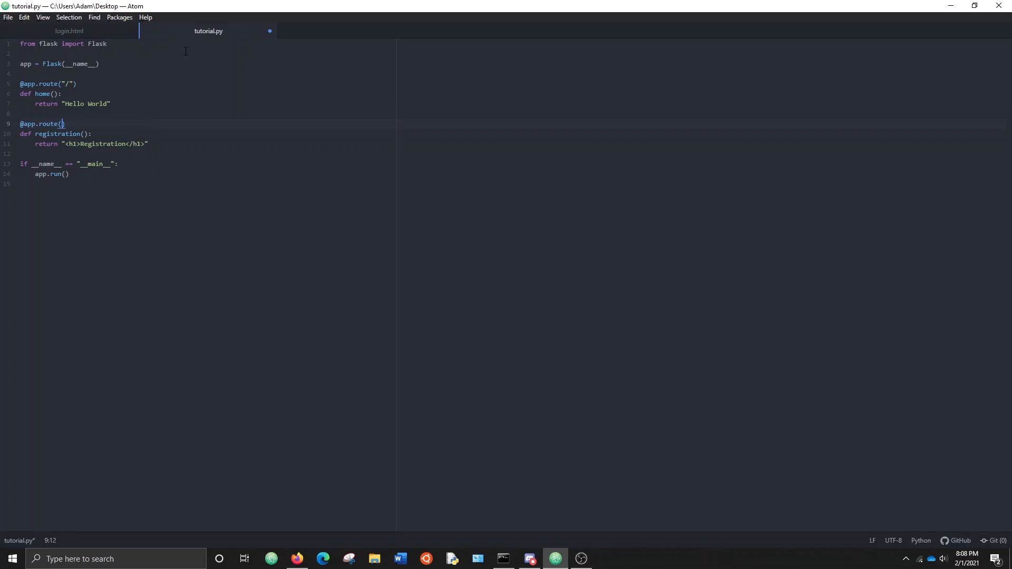
type("\"/\"")
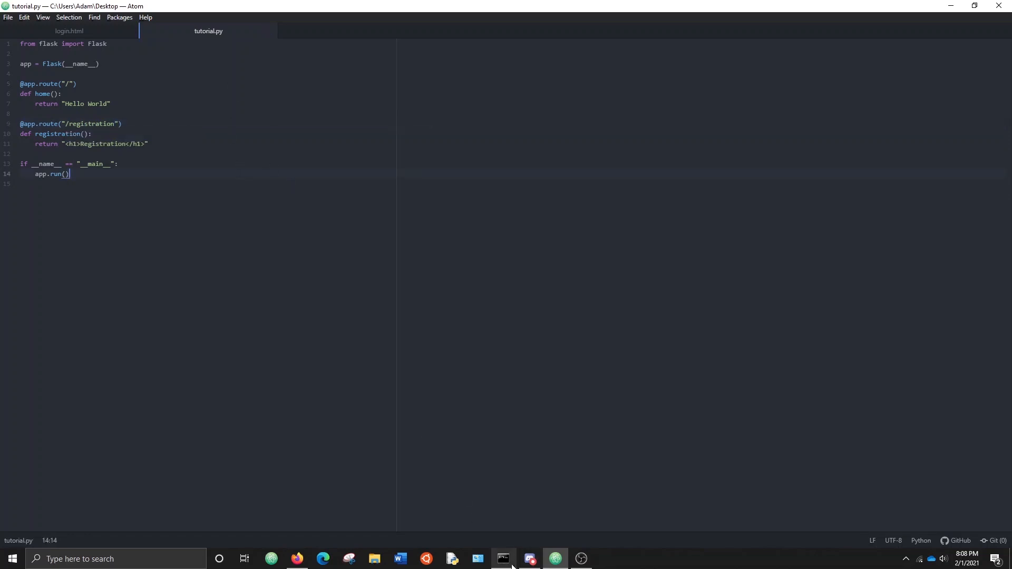
Restart the Flask server with 'python tutorial.py' in Command Prompt.
left_click(503, 559)
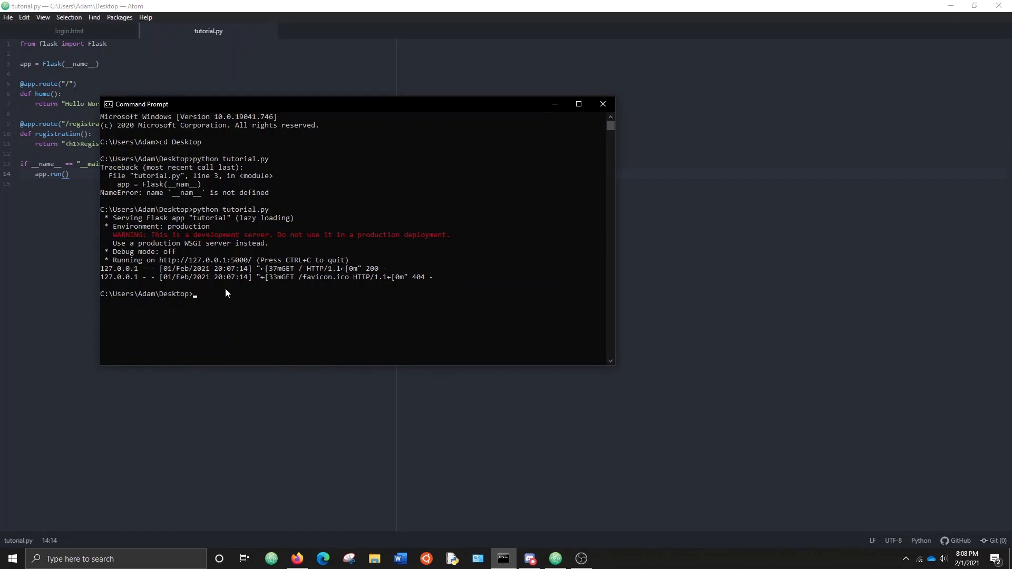
type("python tutorial.py")
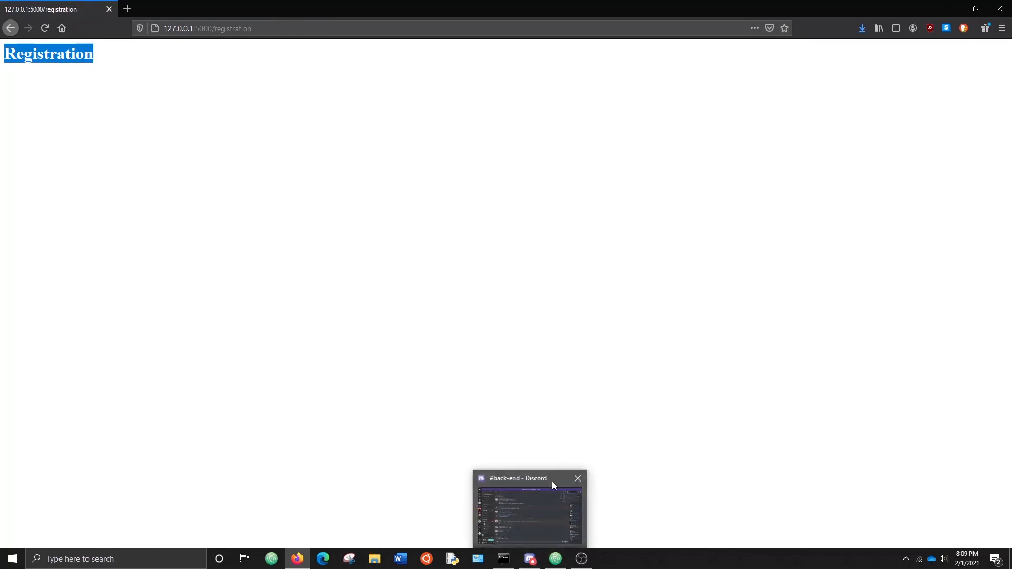
Load mistyped /registratat (404 Not Found), then corrected /registration, and return to Atom.
left_click(207, 28)
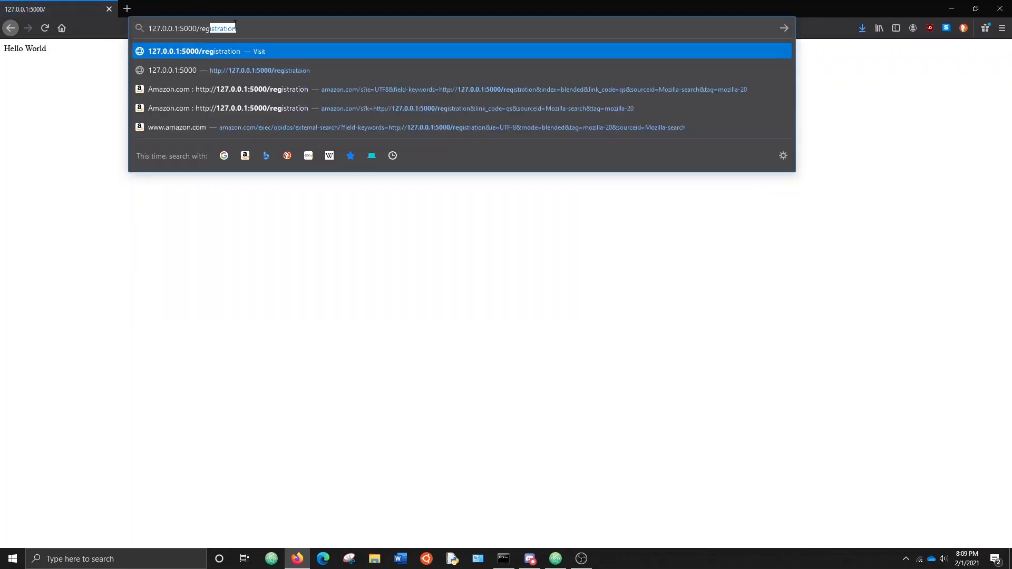
key("Return")
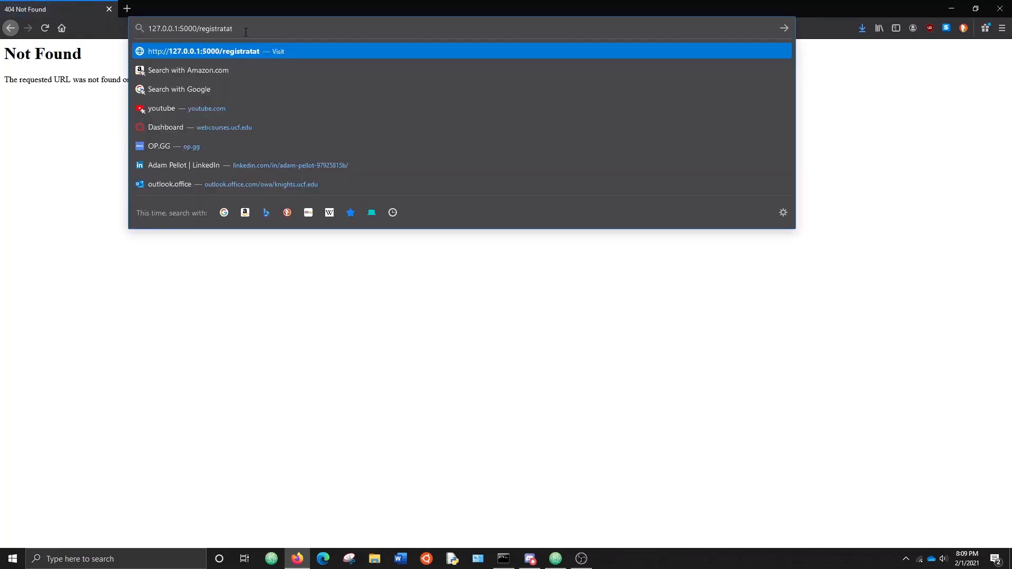
key("BackSpace")
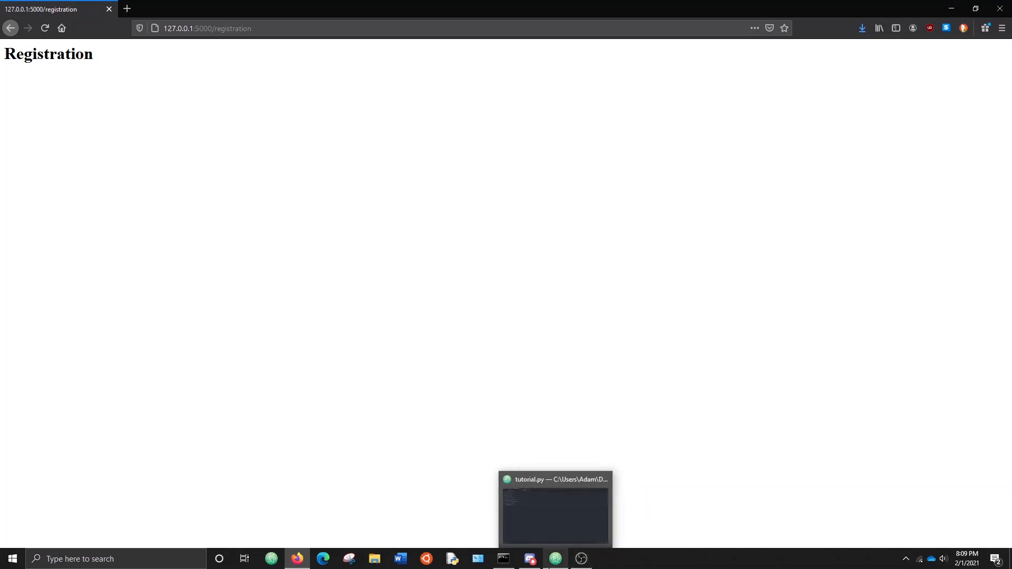
left_click(554, 510)
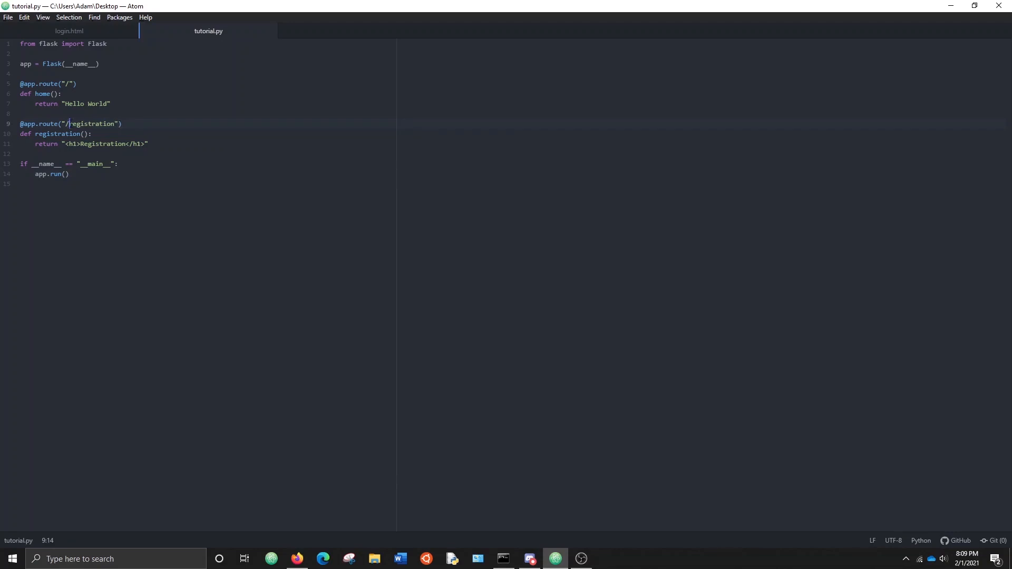
left_click(503, 558)
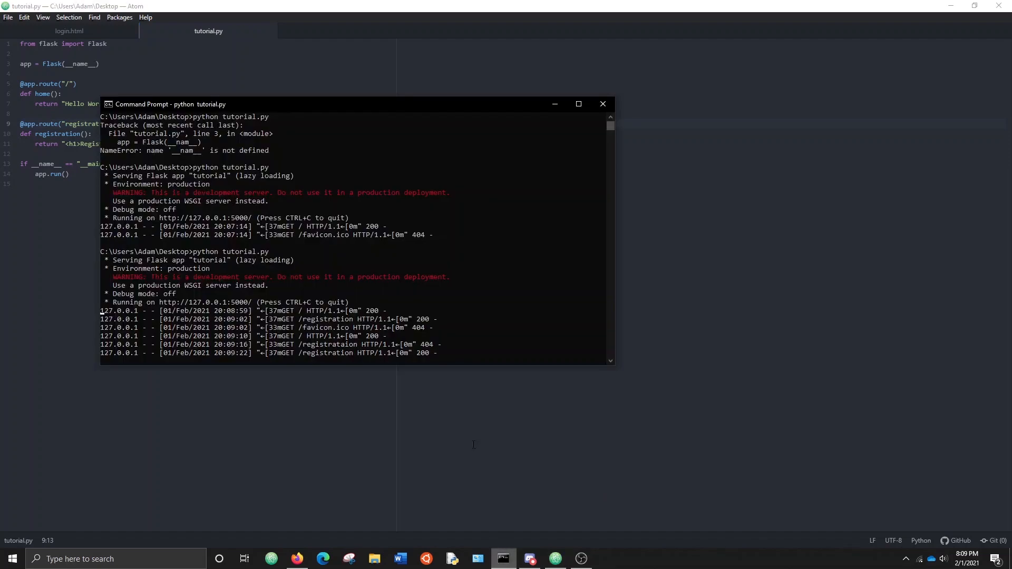
key("Return")
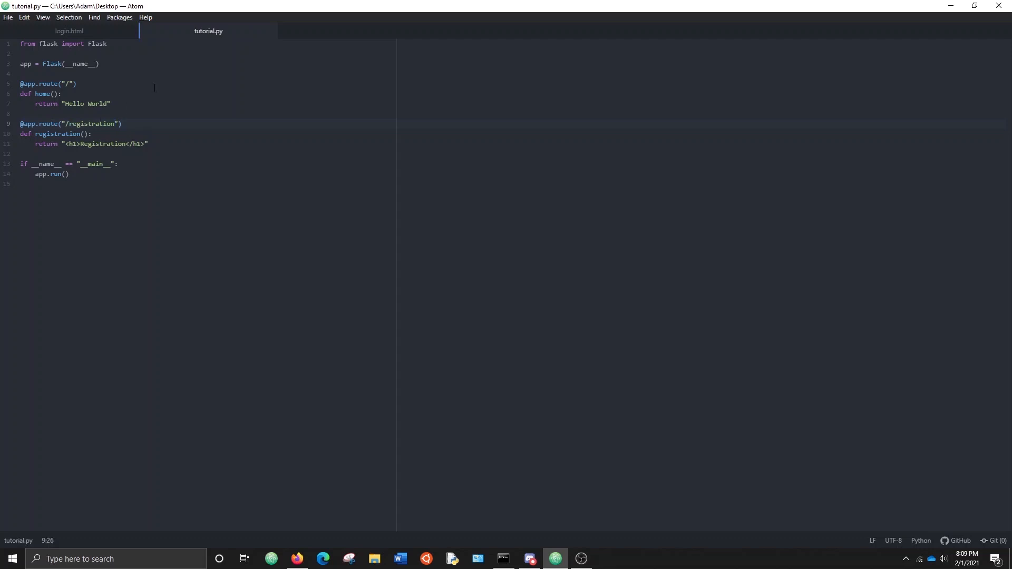
type("/")
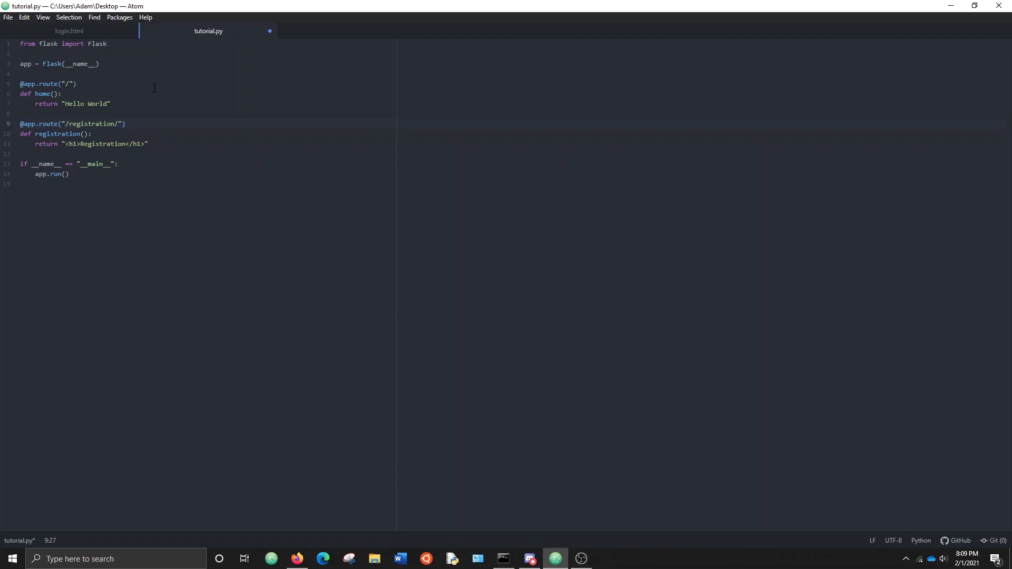
key("Backspace")
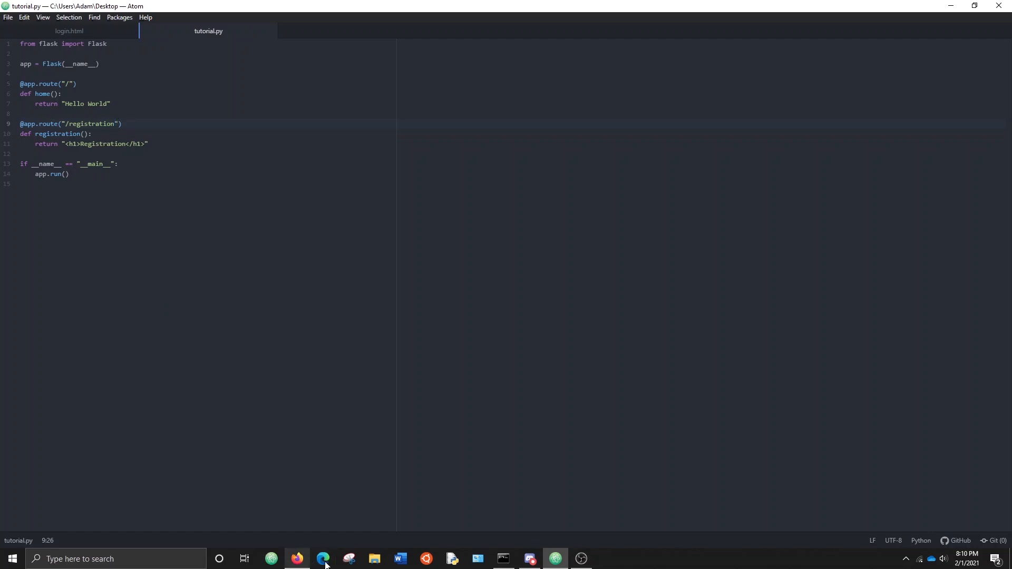
Load 127.0.0.1:5000/registration/ with a trailing slash, getting 404 Not Found.
left_click(503, 559)
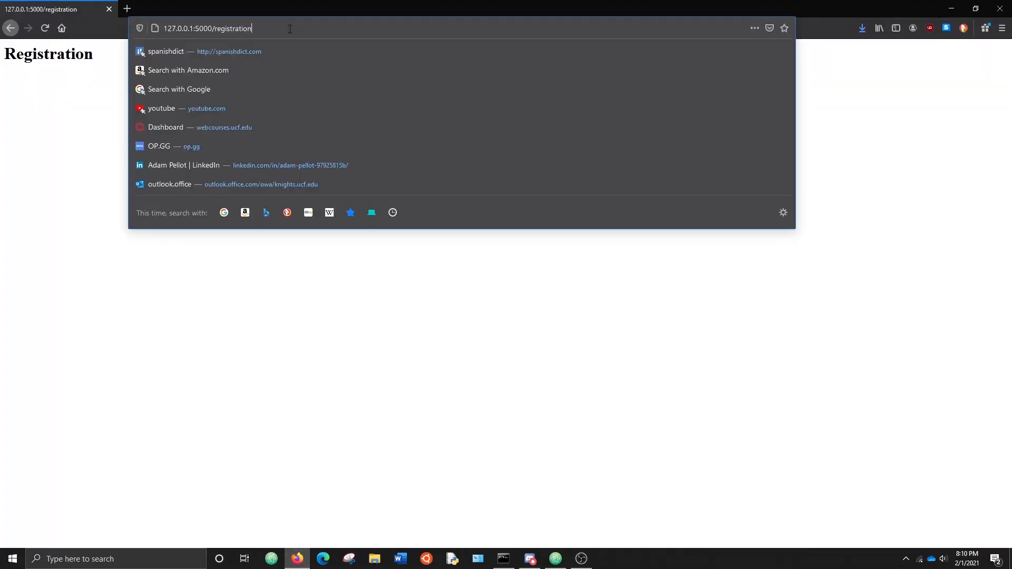
type("/")
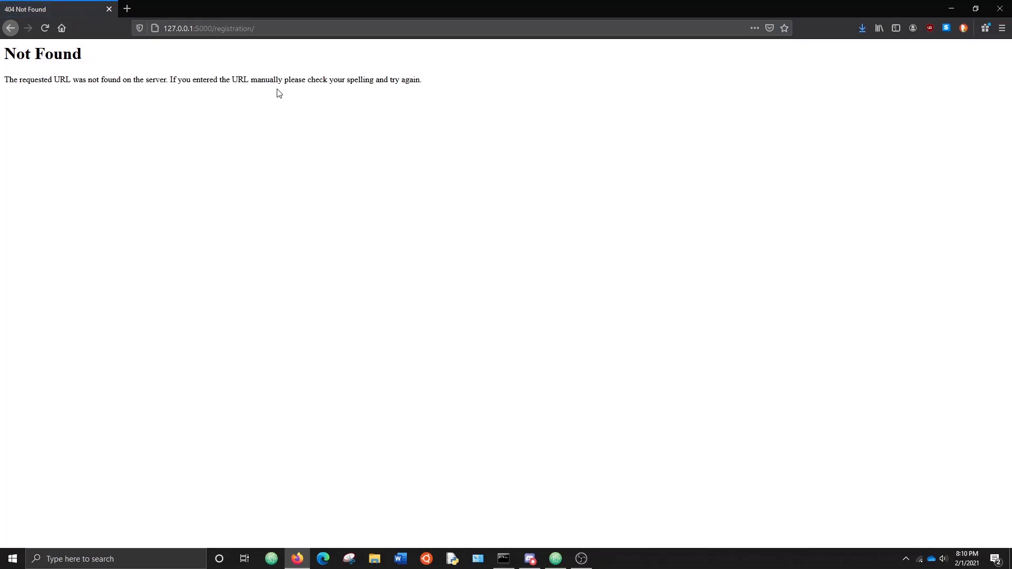
mouse_move(435, 95)
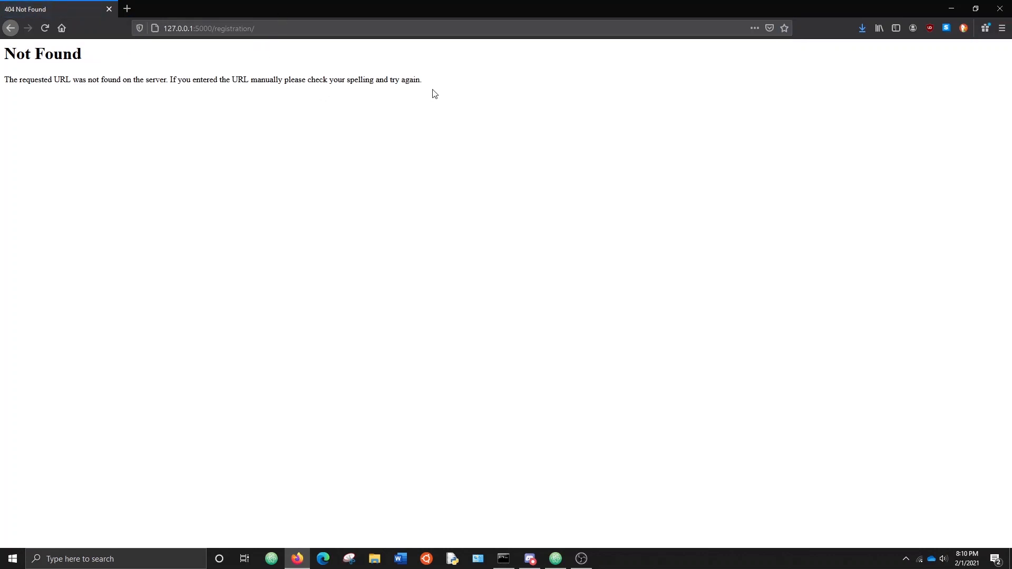
key("ctrl+a")
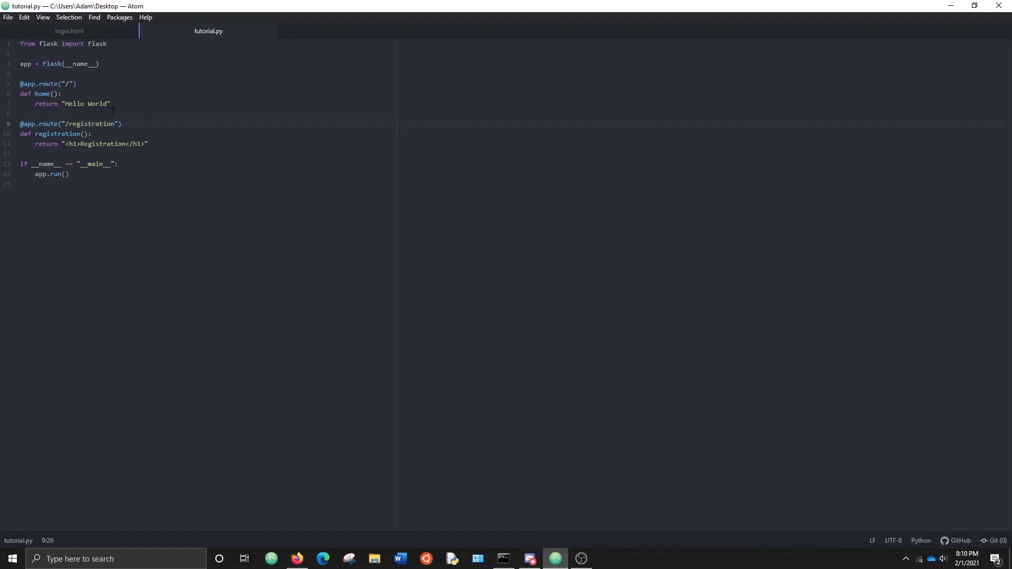
Route registration at "/registration/", relaunch the server, and reload that page in Firefox.
type("/")
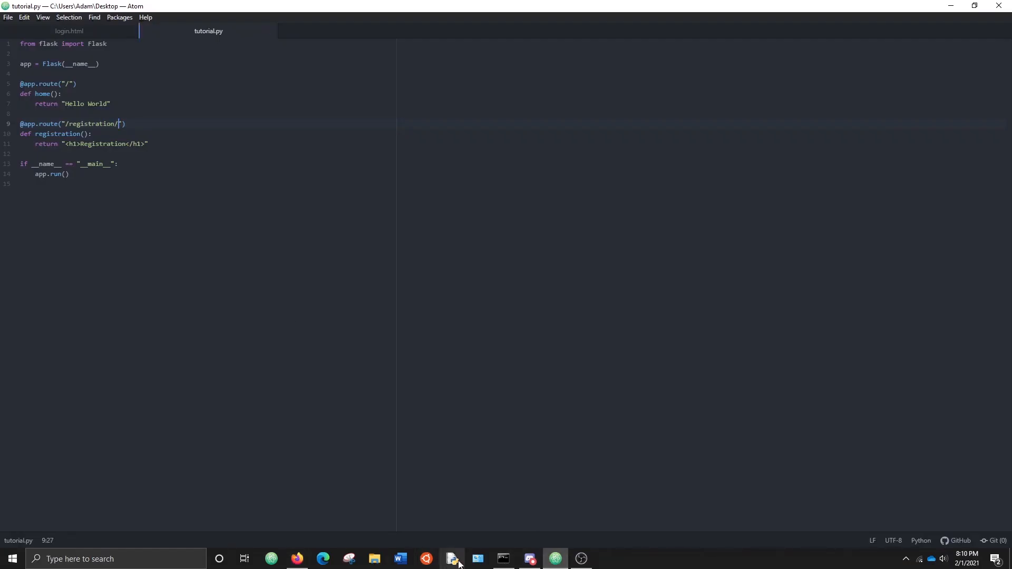
left_click(502, 559)
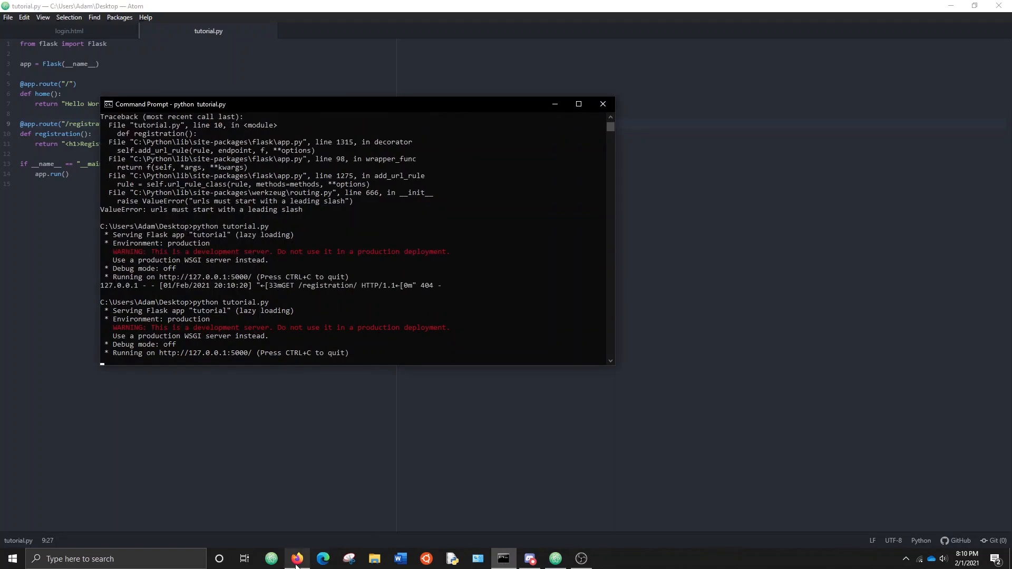
left_click(323, 559)
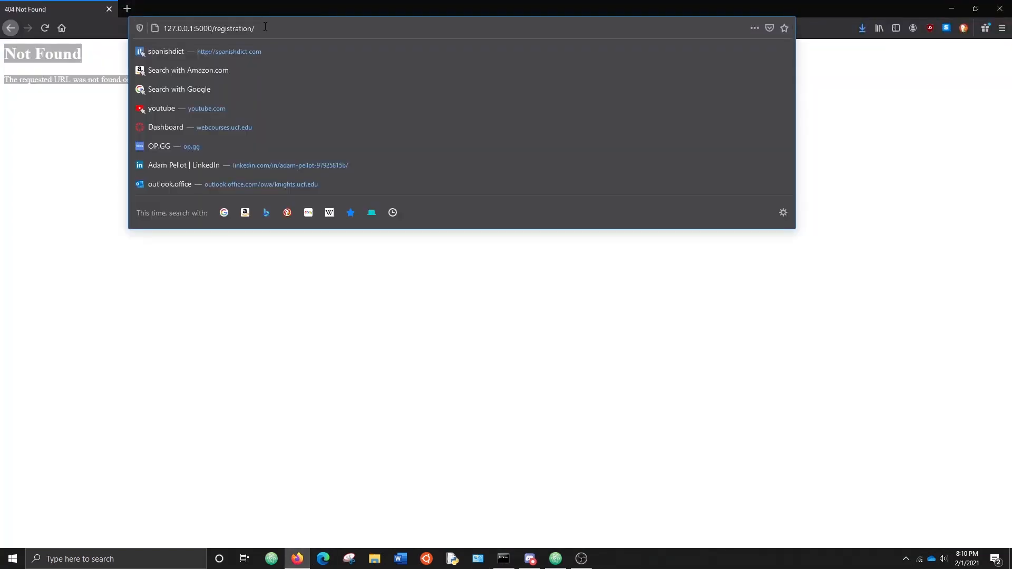
key("Return")
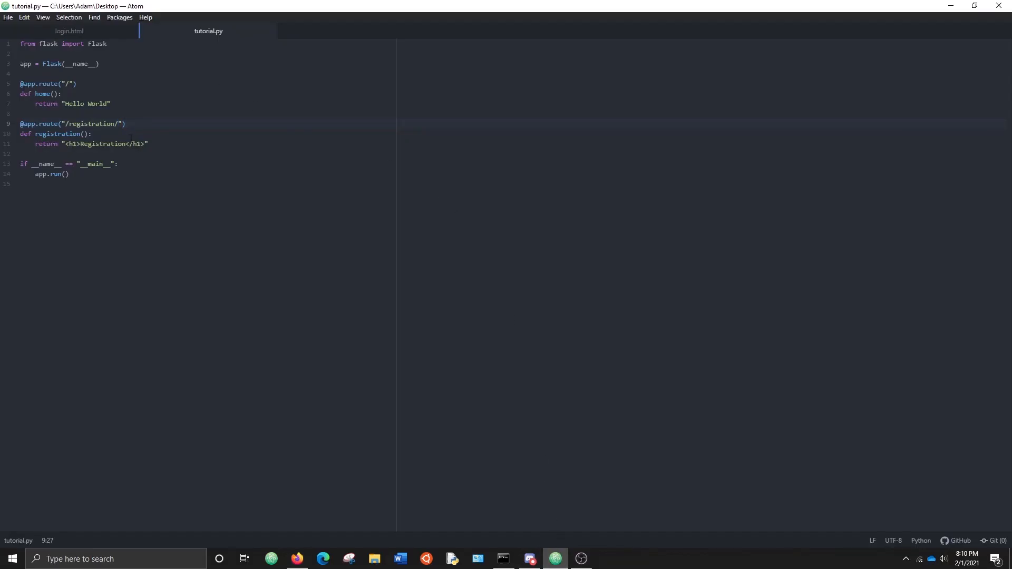
left_click(147, 144)
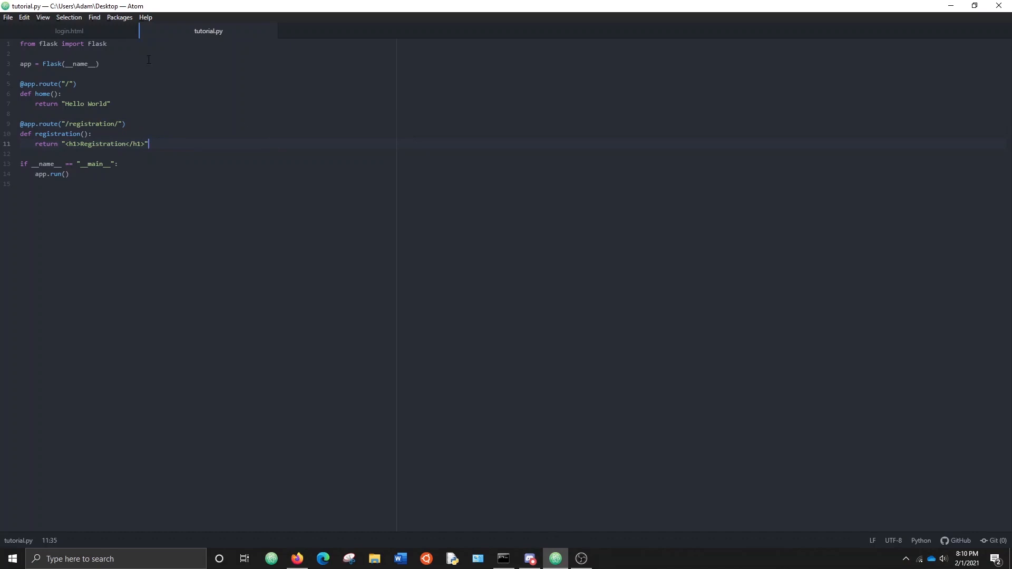
Extend line 1 to 'from flask import Flask, redirect, url_for'.
left_click(108, 44)
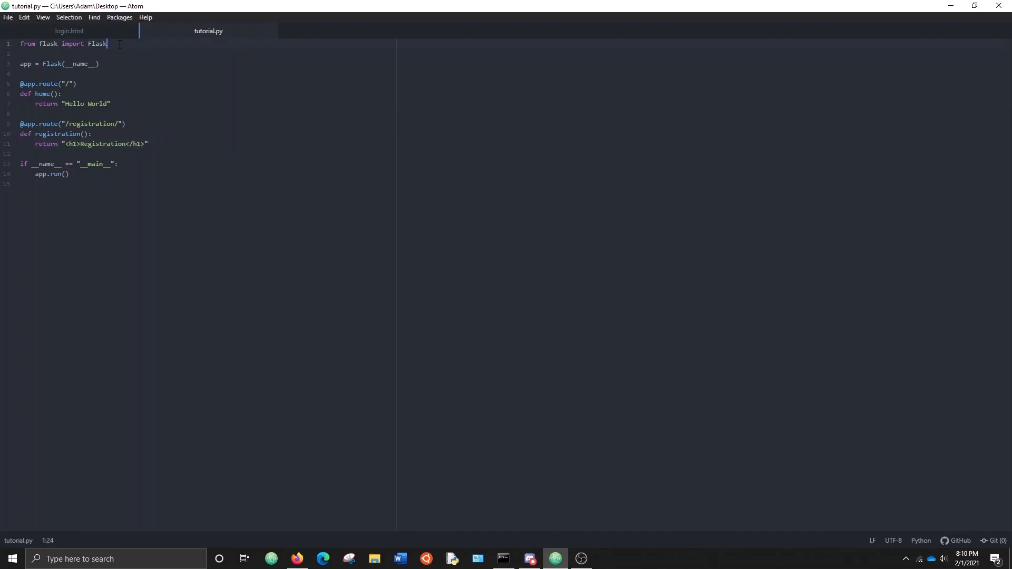
type(",")
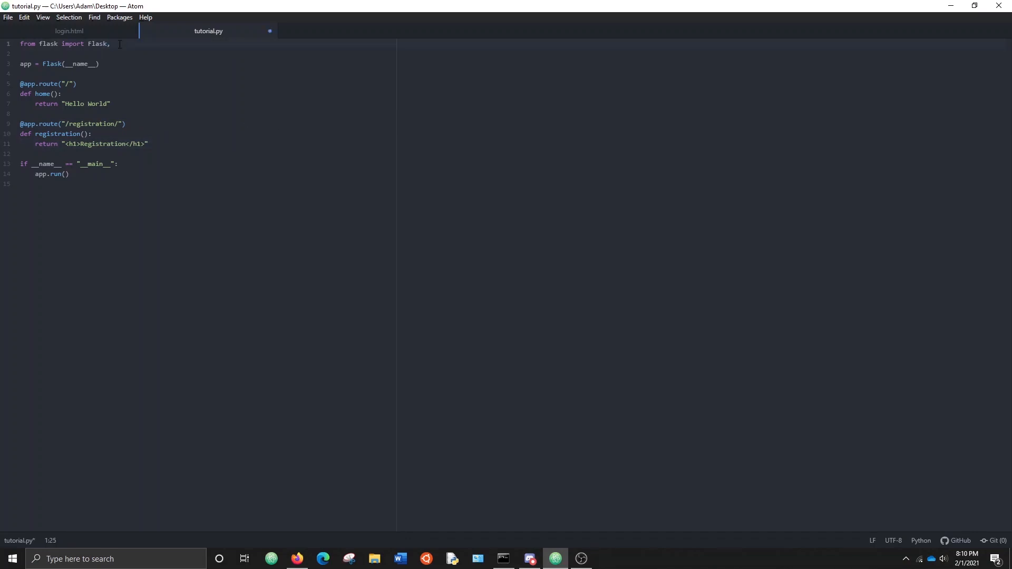
type("redirect,")
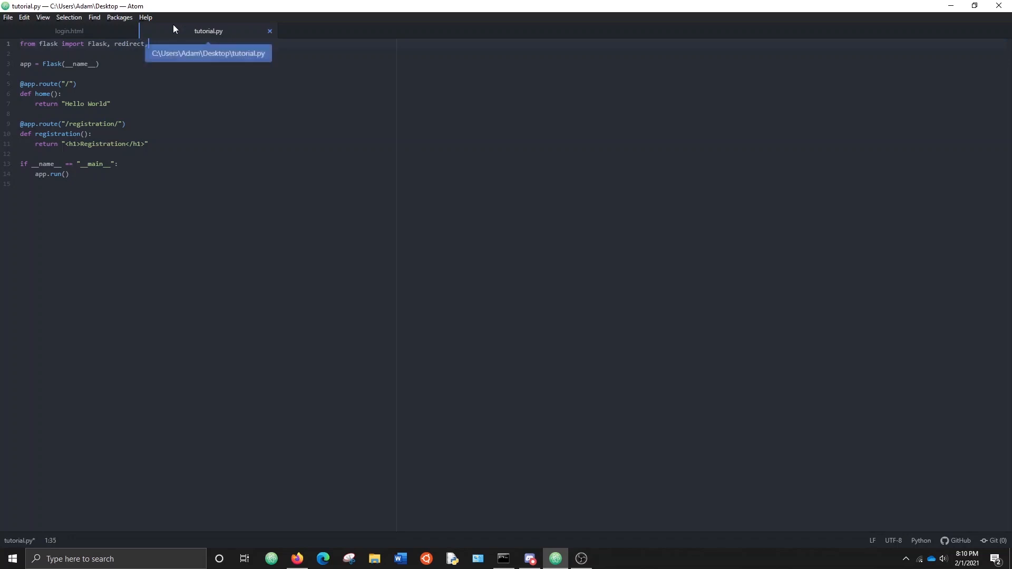
type("url_")
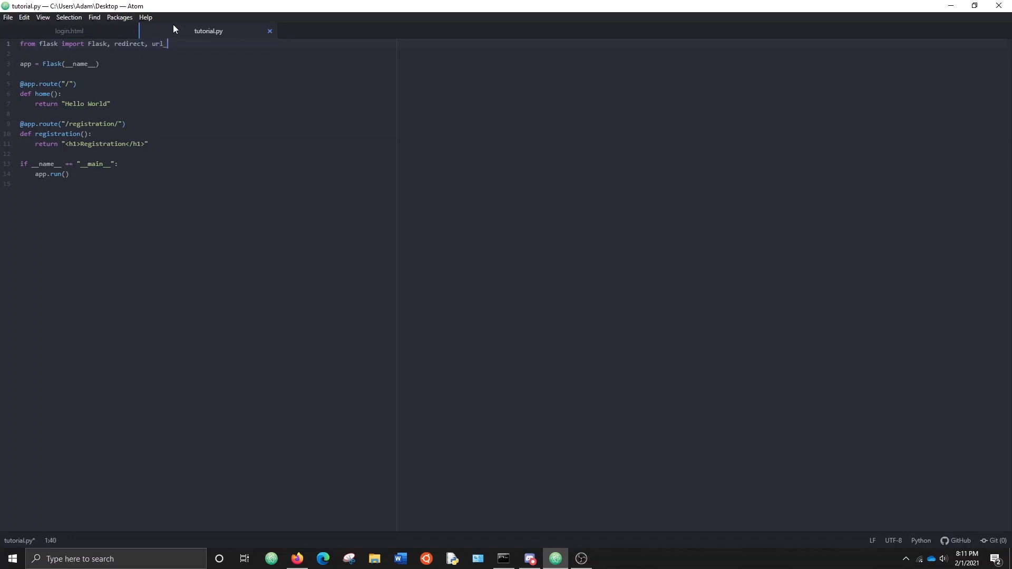
type("for")
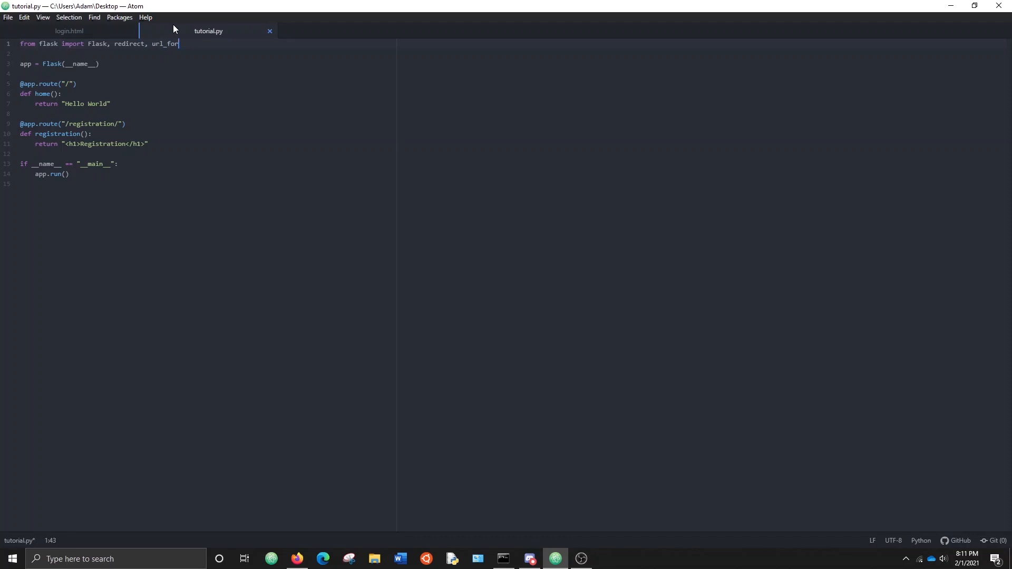
left_click(147, 143)
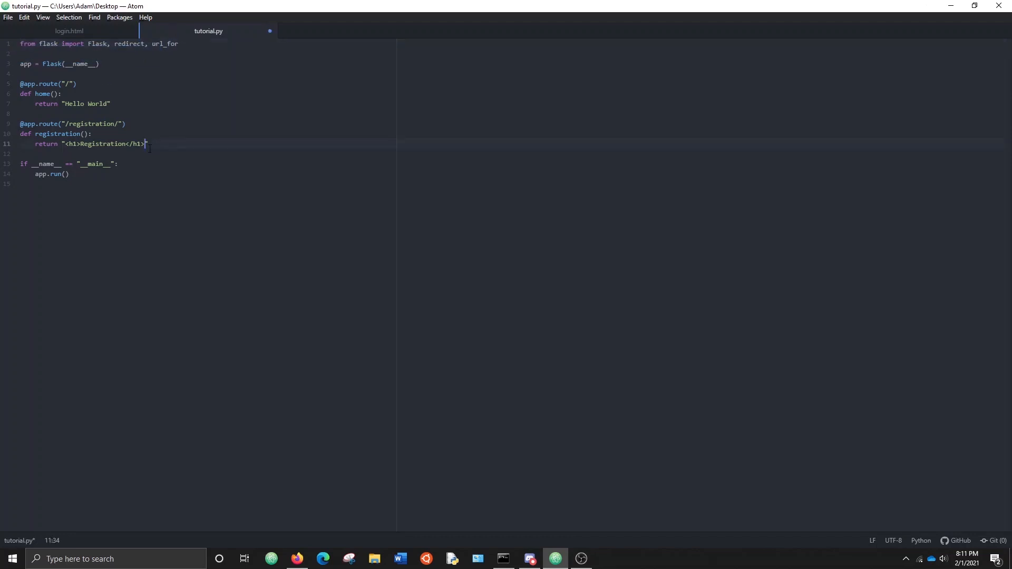
Define a new 'def signUp():' function below the registration function.
key("enter")
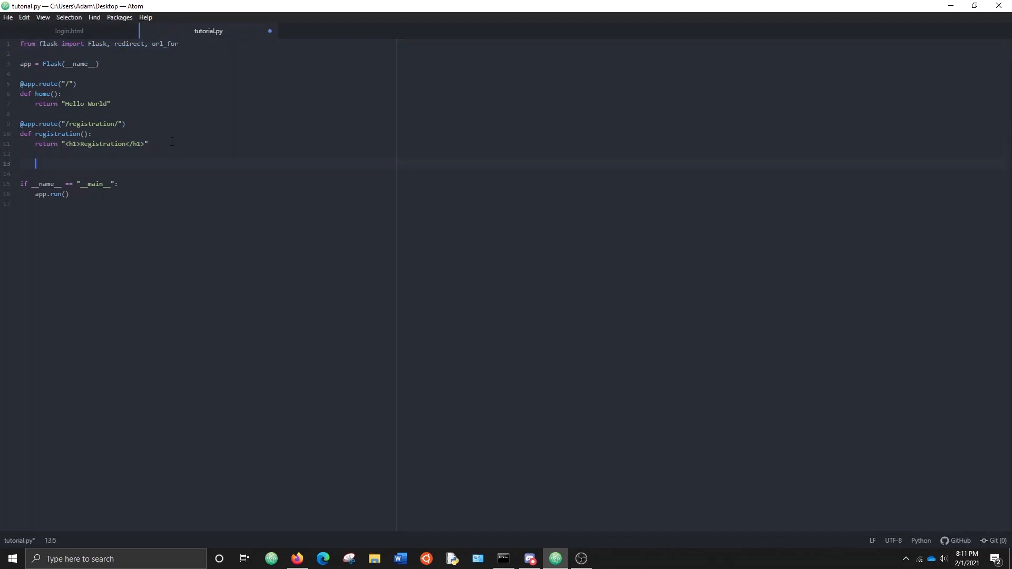
type("def")
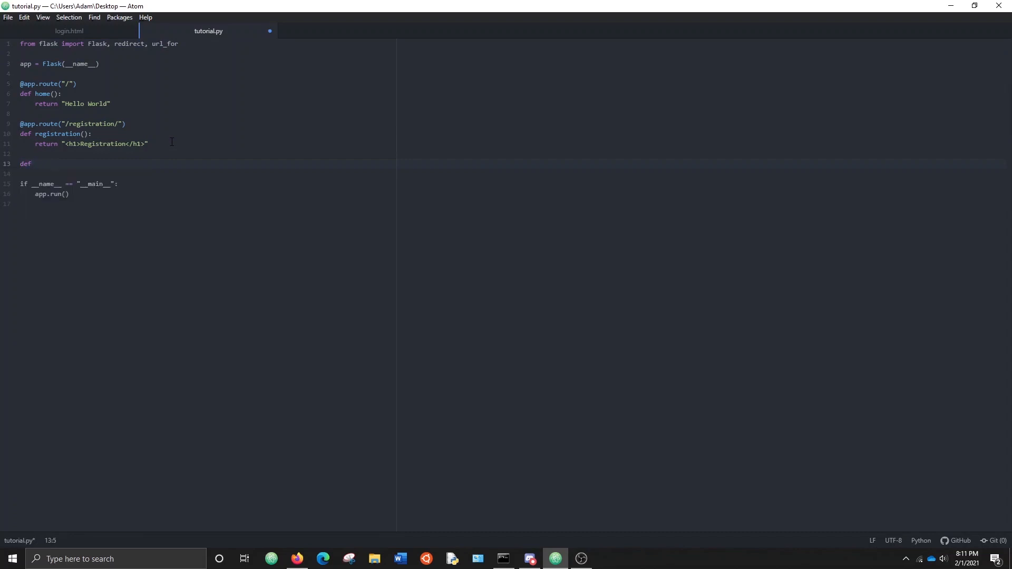
type("signUp")
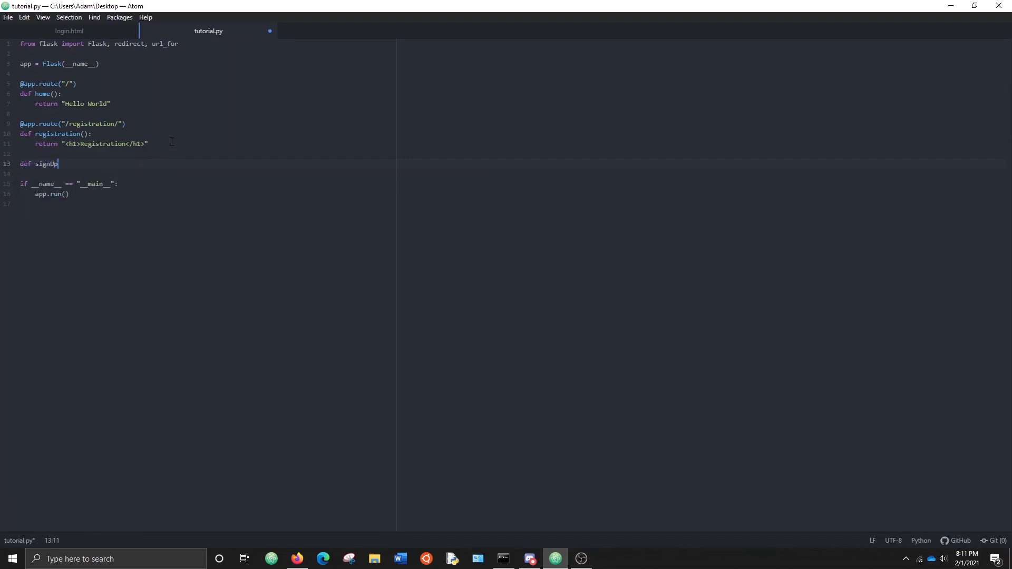
type("()")
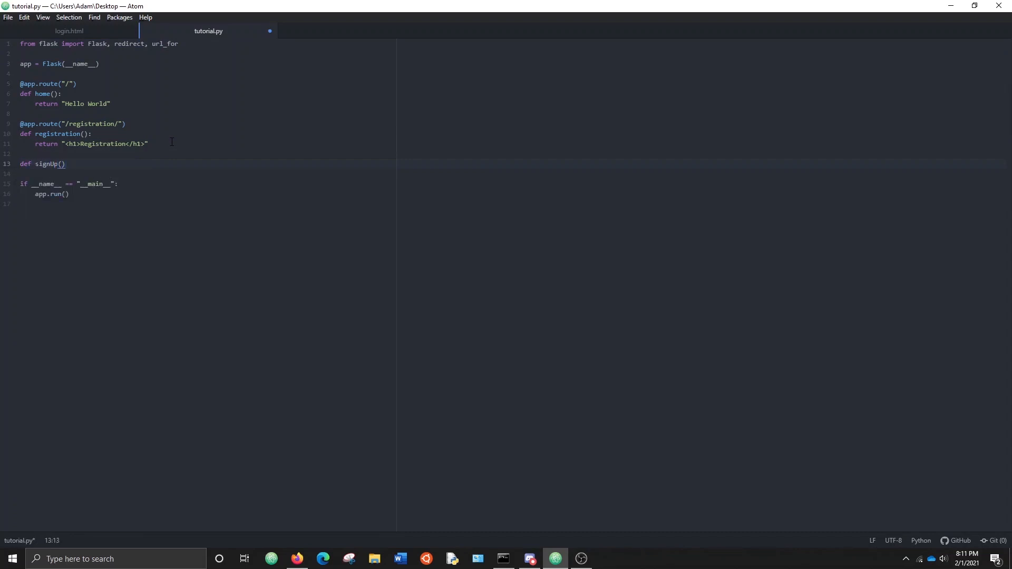
type(":")
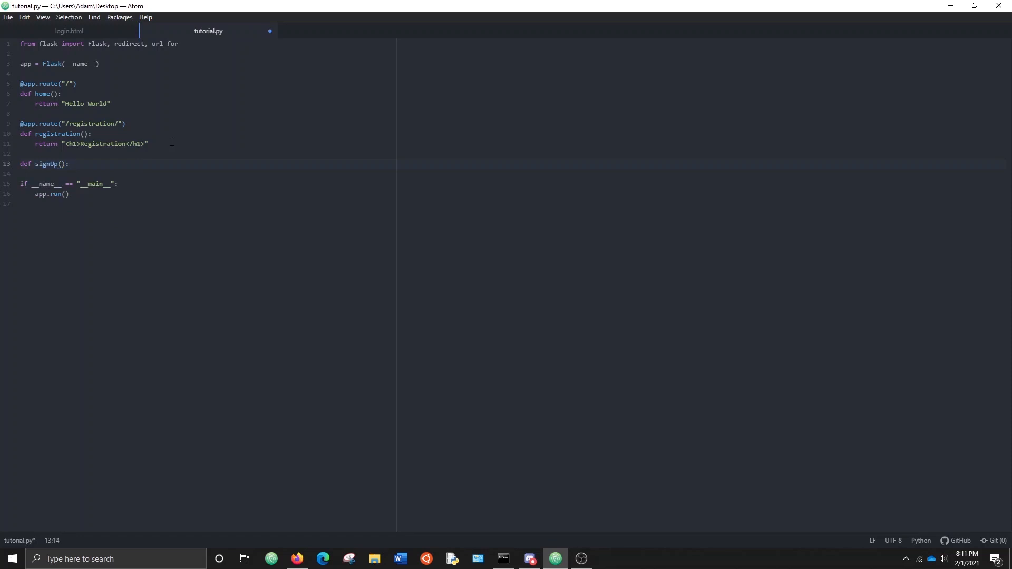
left_click(69, 163)
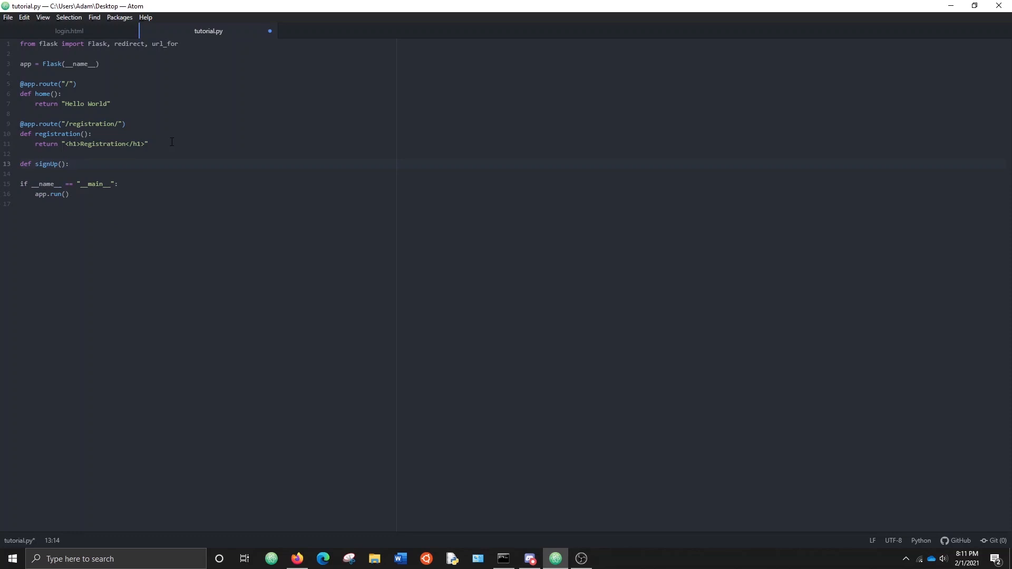
left_click(69, 163)
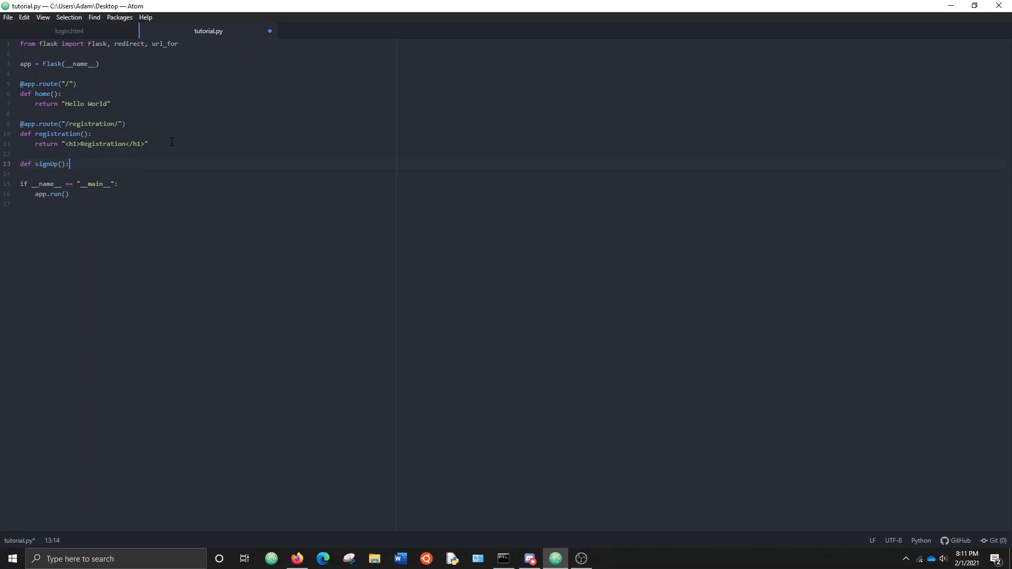
Make signUp return redirect(url_for("registration")), removing the stray extra parentheses.
type("r")
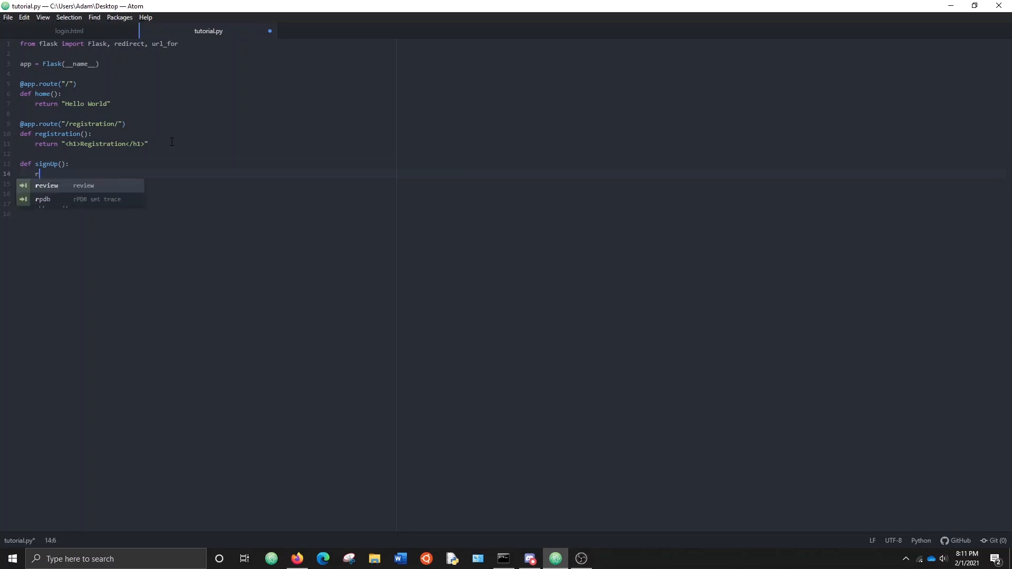
type("eturn")
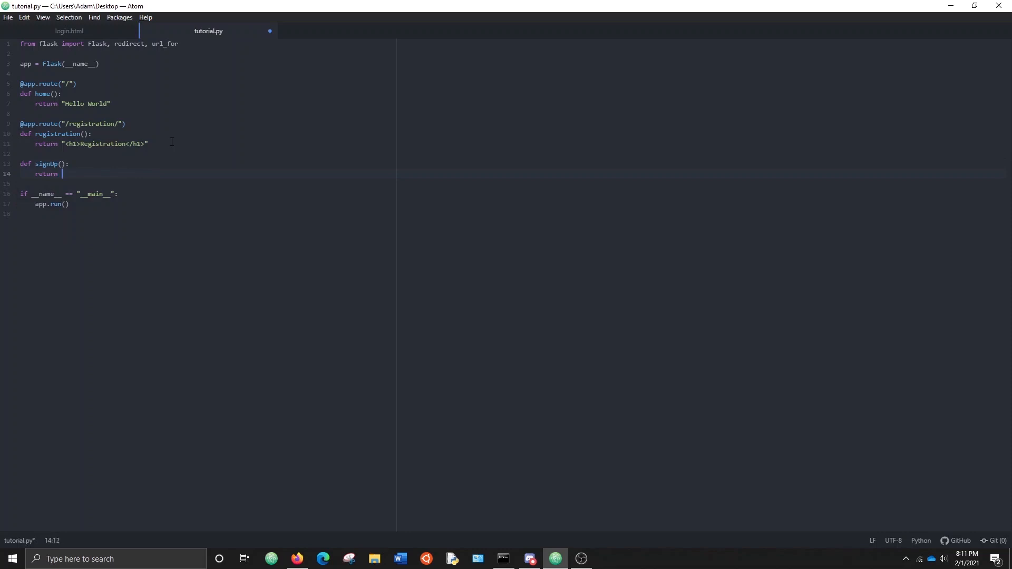
type("redirect")
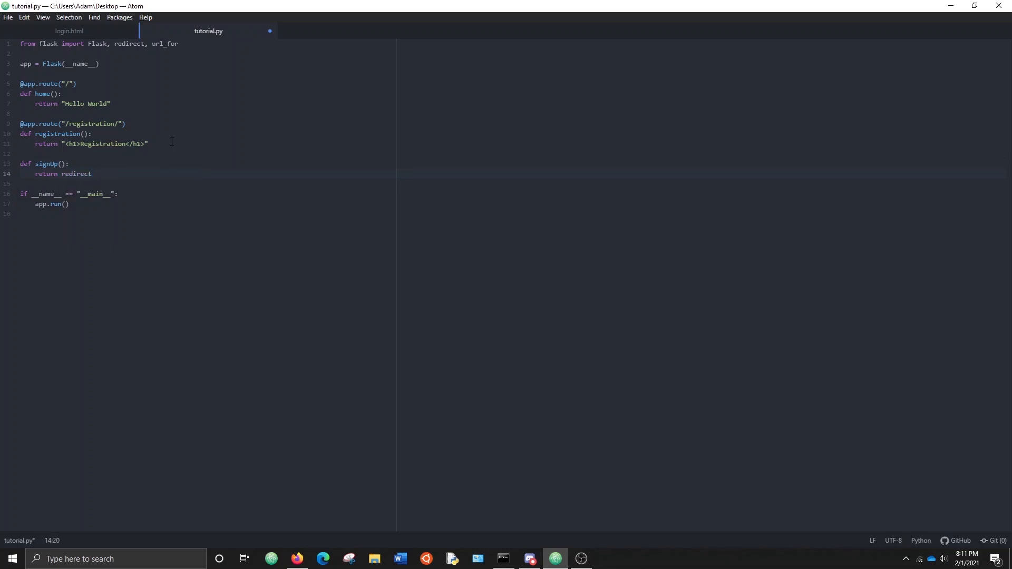
type("()")
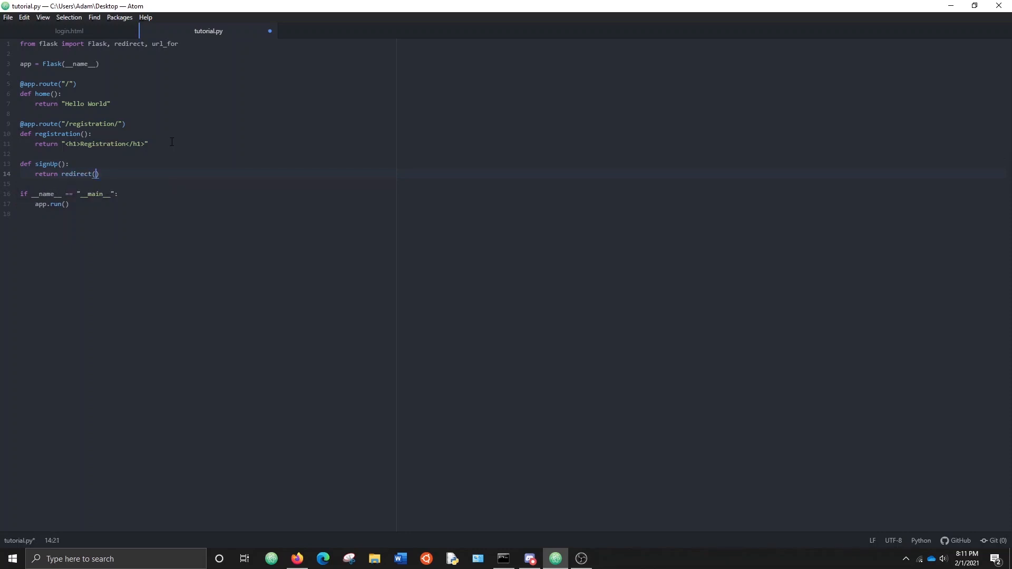
type("url")
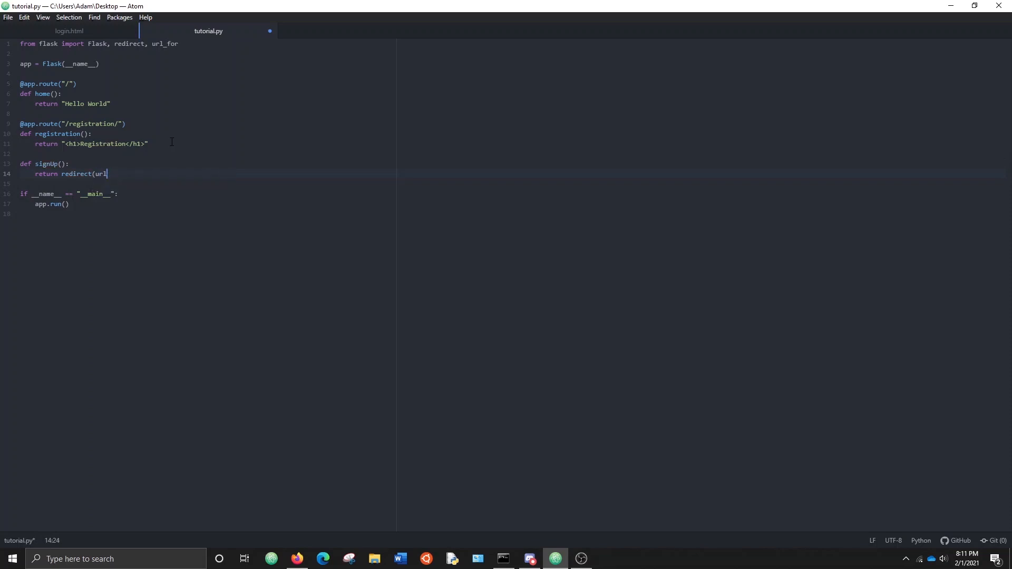
type("_for")
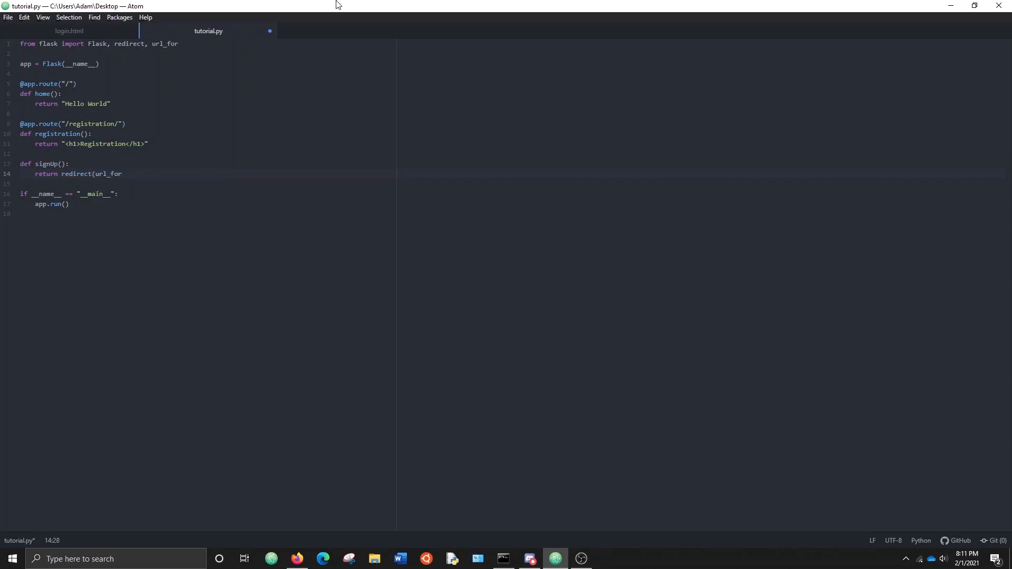
type("(")
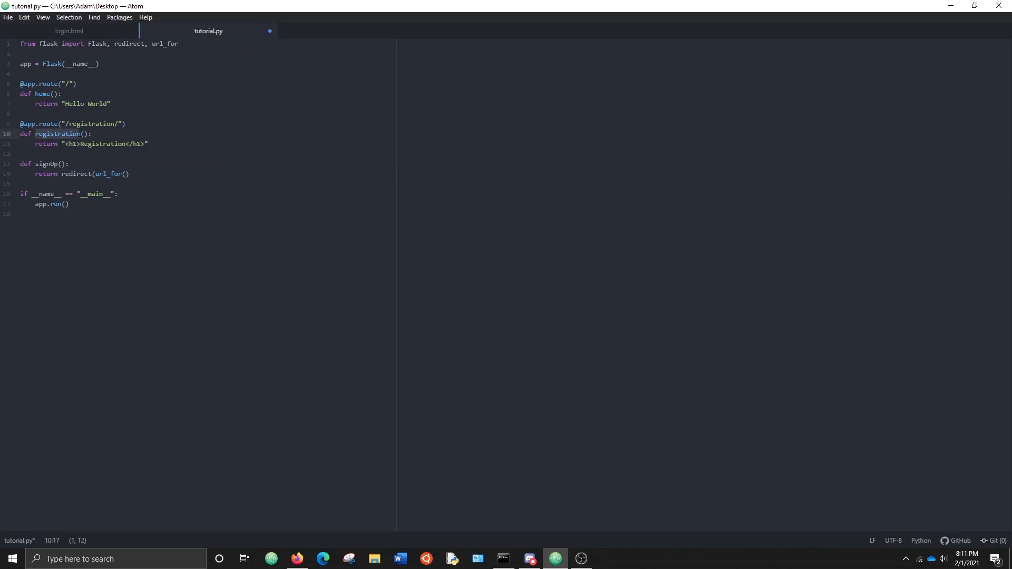
left_click(126, 173)
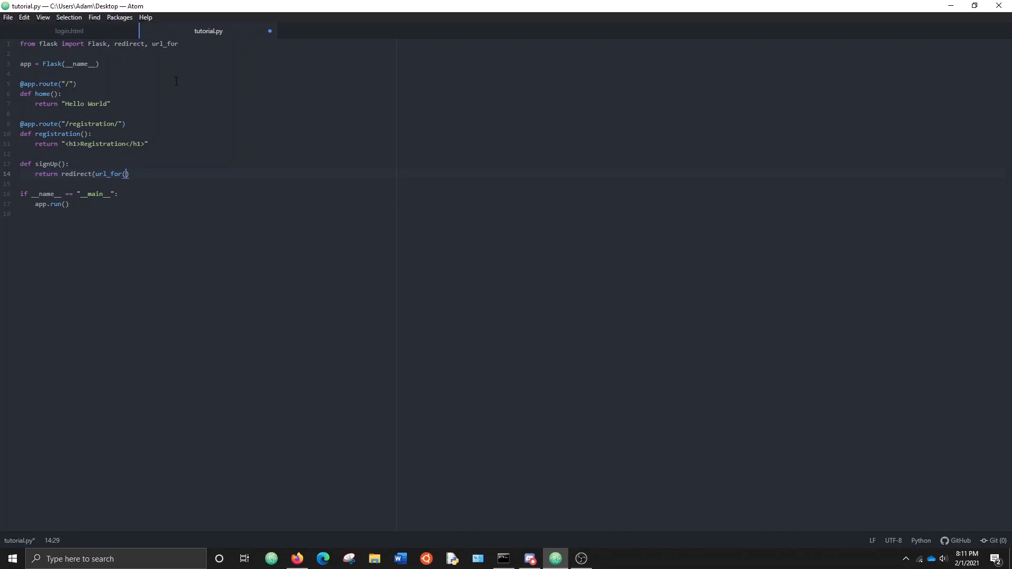
type("\"\"")
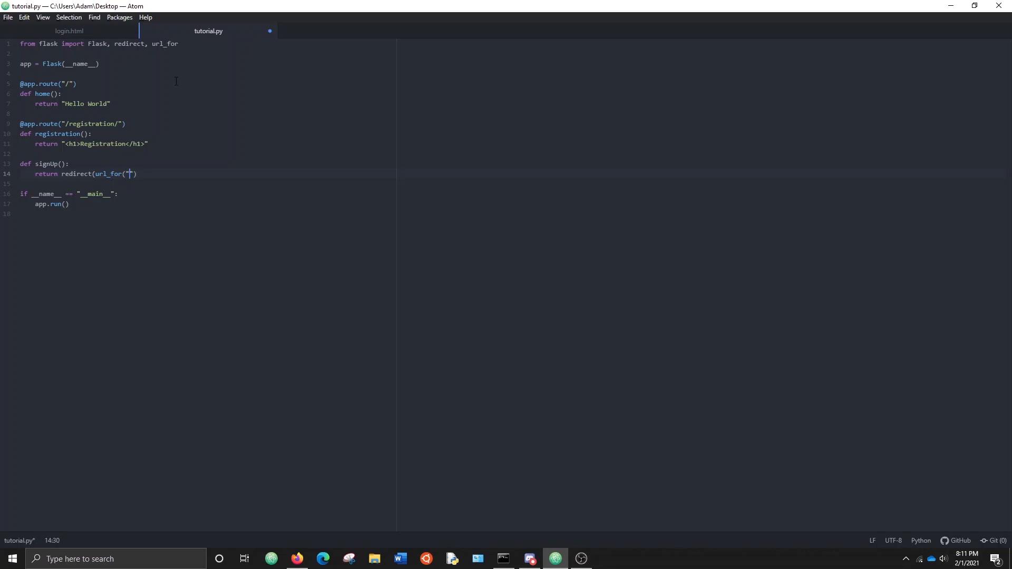
type("registration")
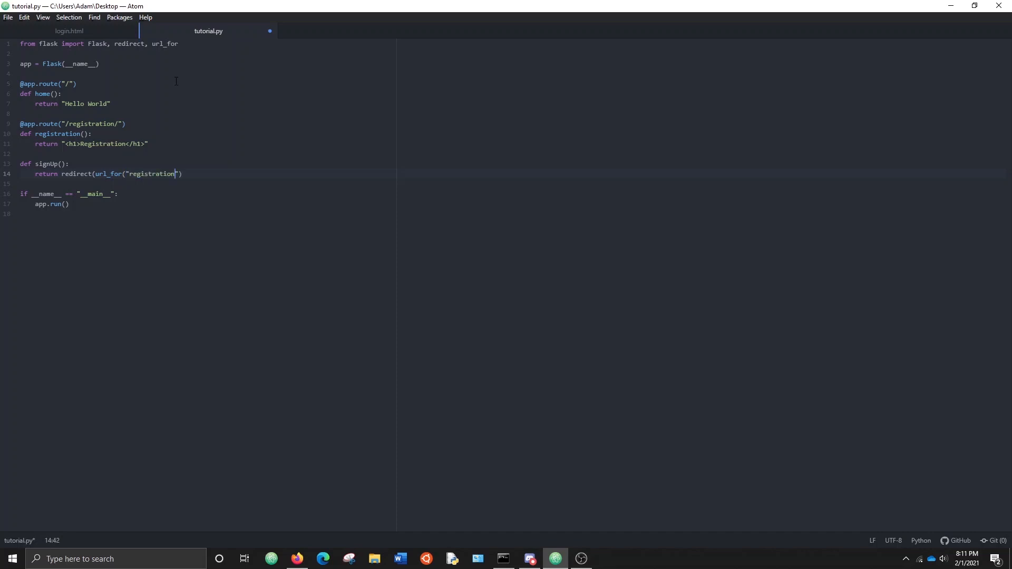
type("()")
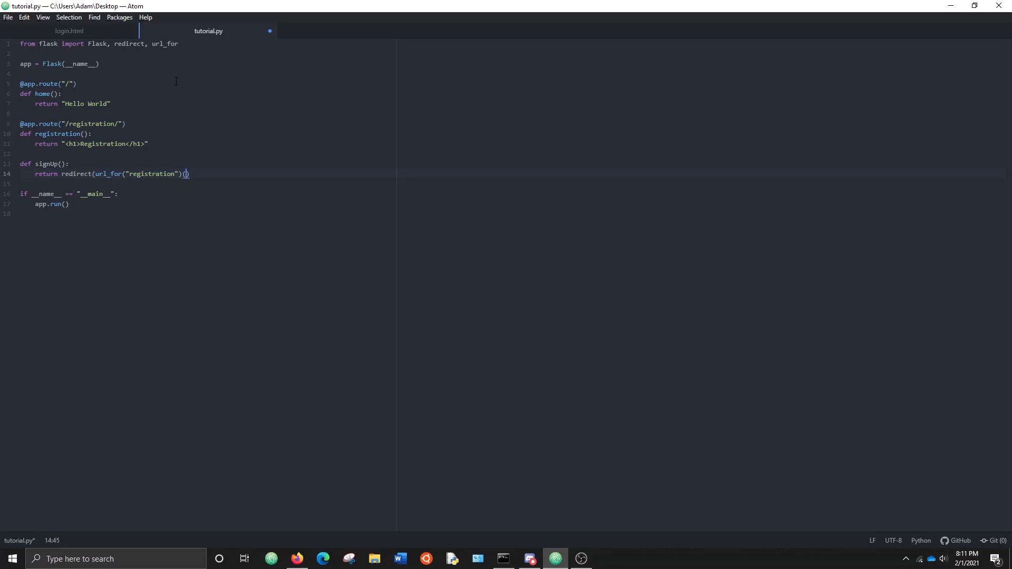
key("Backspace")
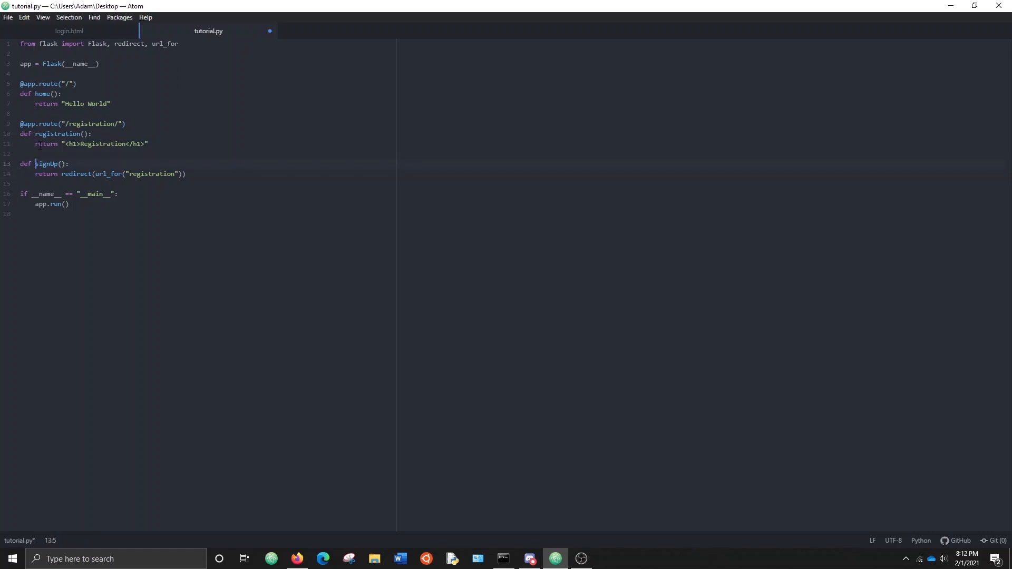
key("Return")
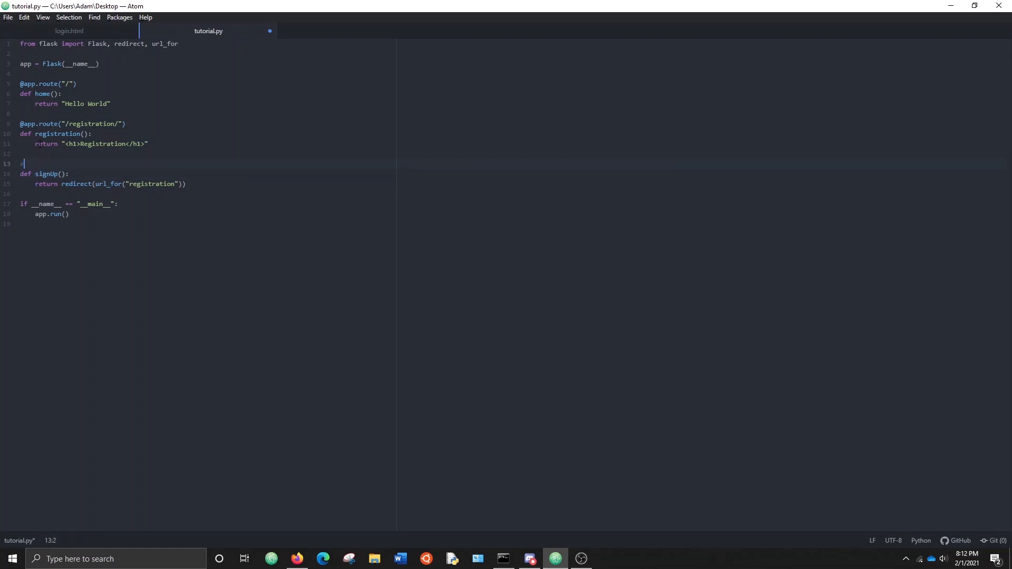
type("@app.route(\"")
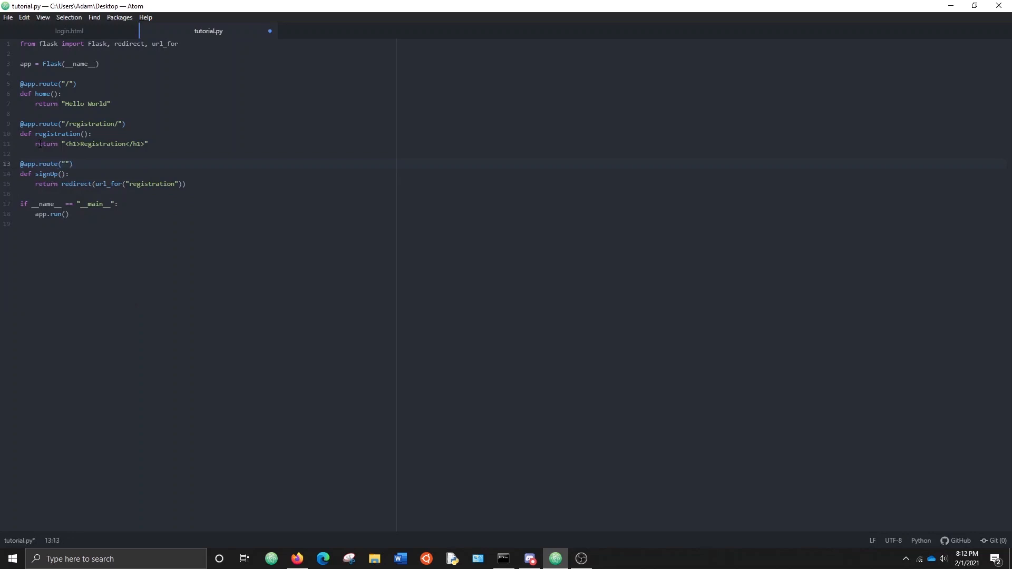
type("signup")
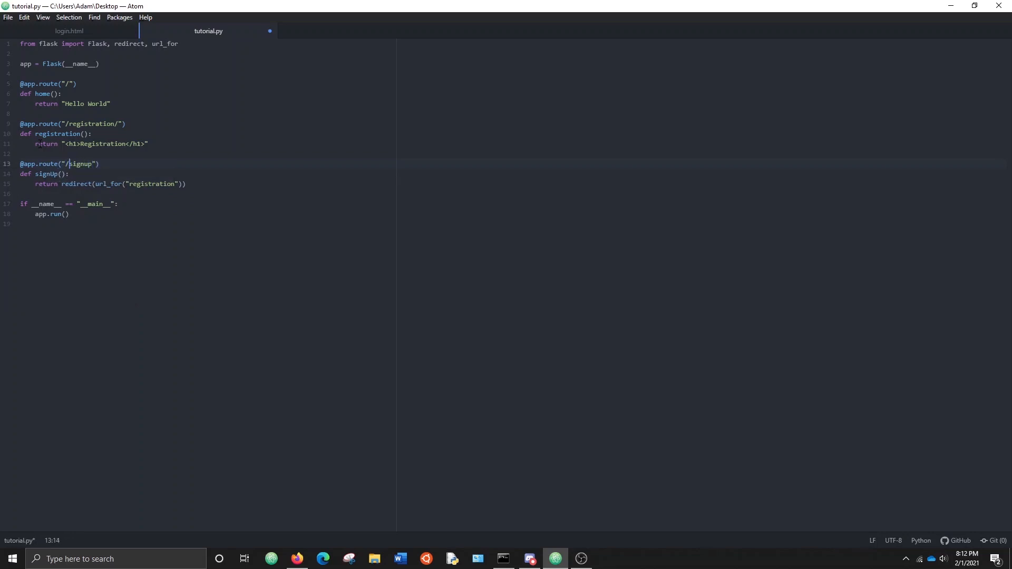
type("/")
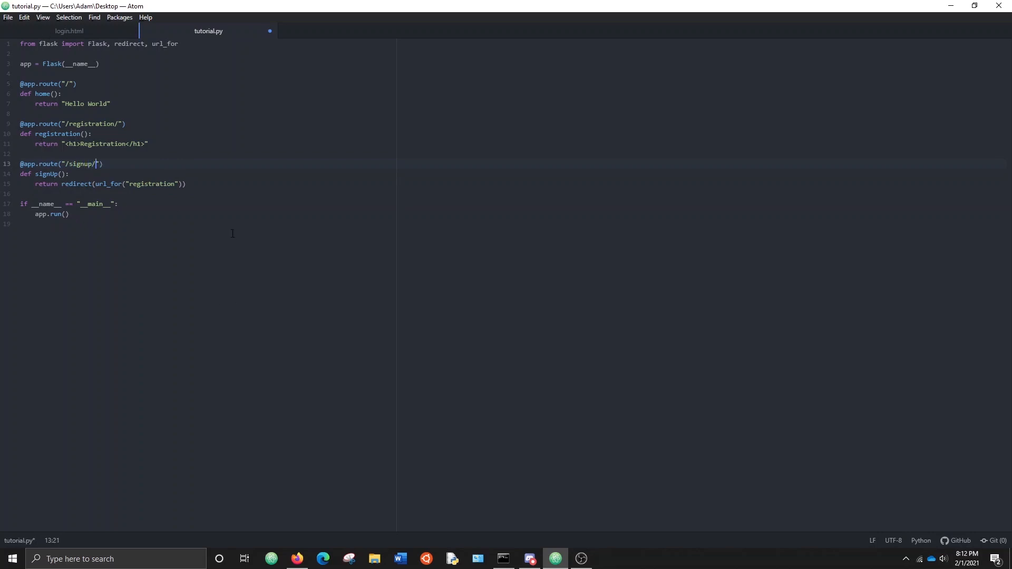
left_click(503, 559)
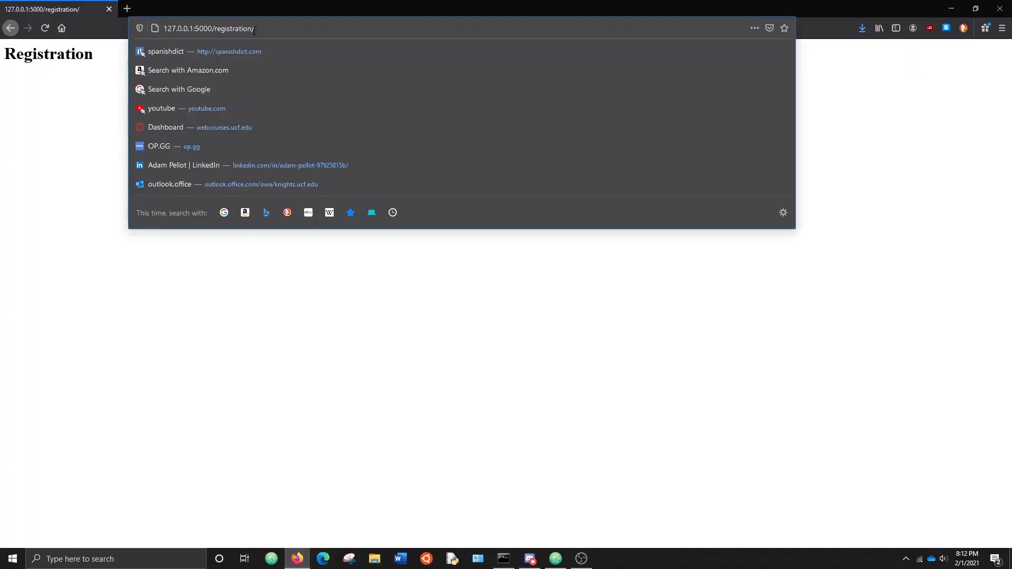
Load 127.0.0.1:5000/signup/ in Firefox, which redirects to the Registration page.
type("si")
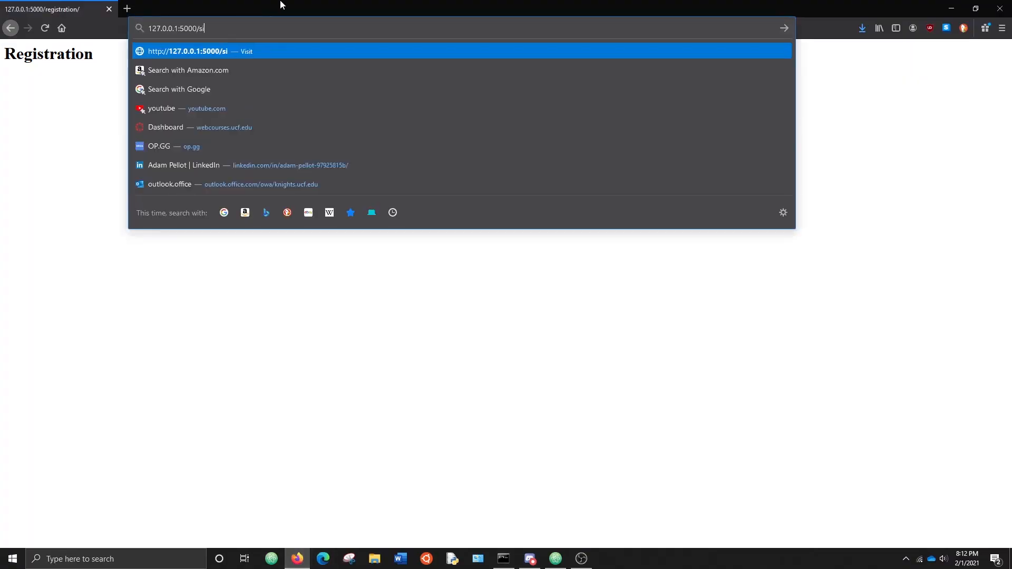
type("gnup")
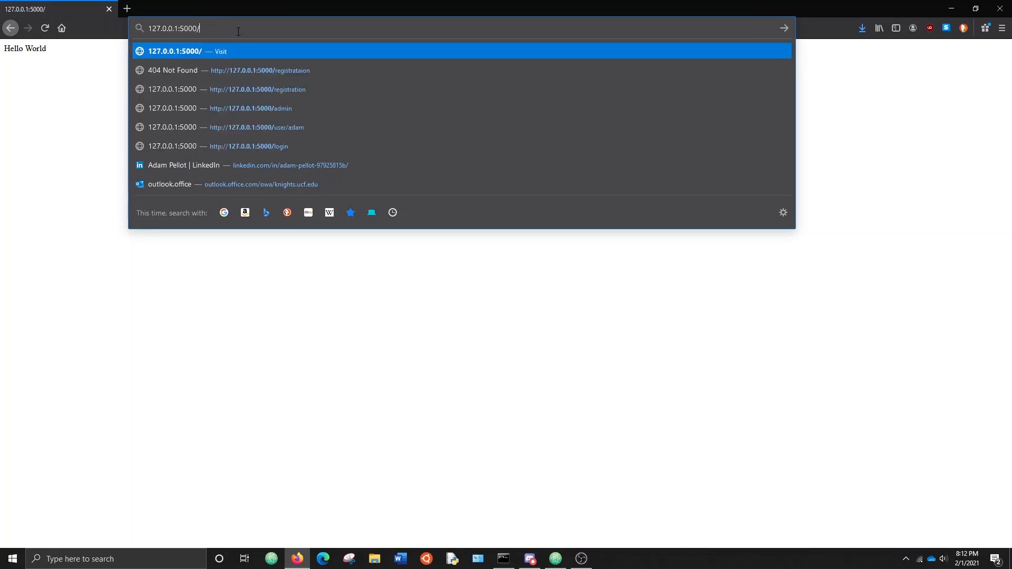
type("signup/")
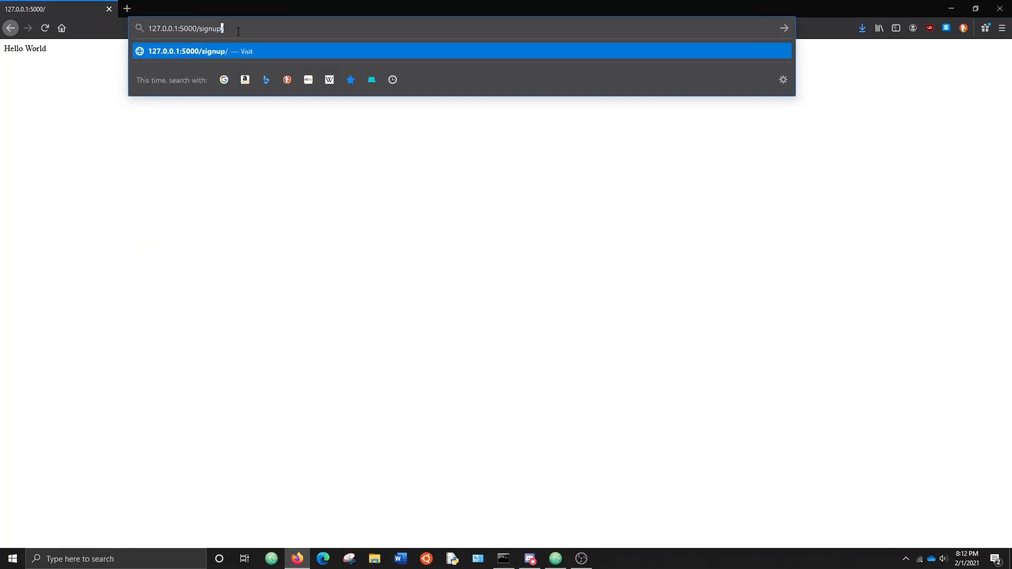
key("Return")
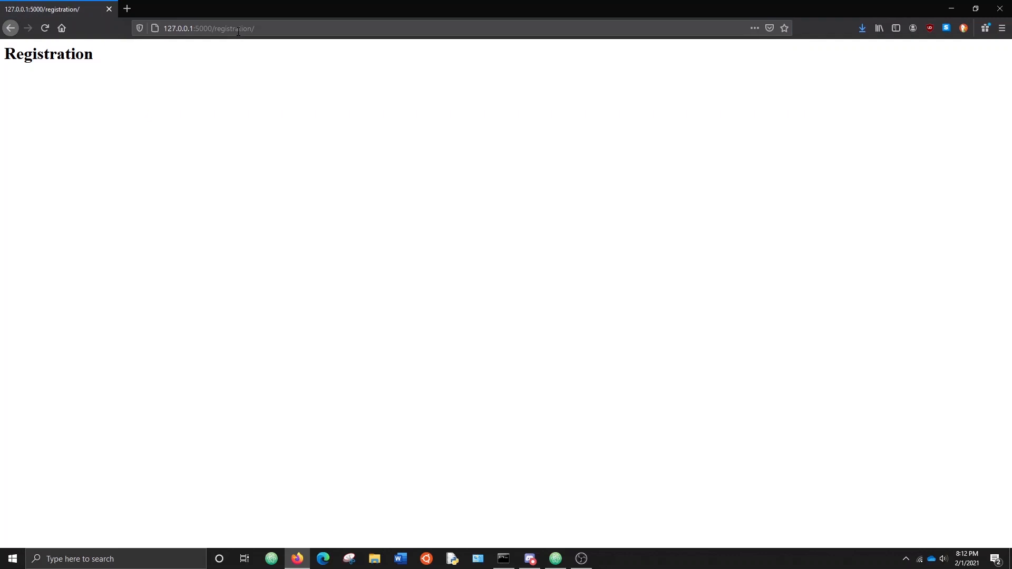
mouse_move(531, 559)
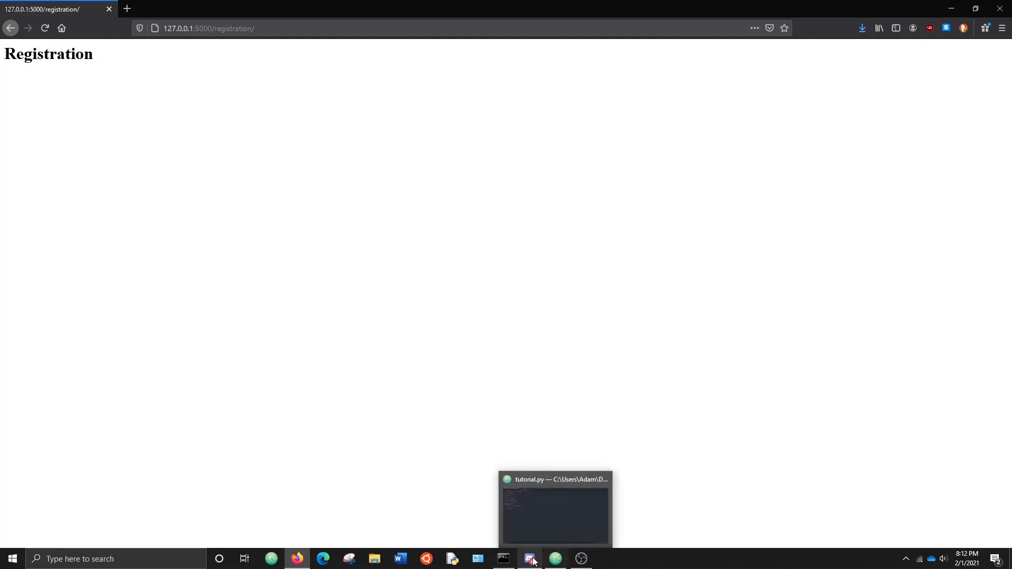
Glance at the Discord back-end channel, then return to tutorial.py in Atom.
left_click(531, 559)
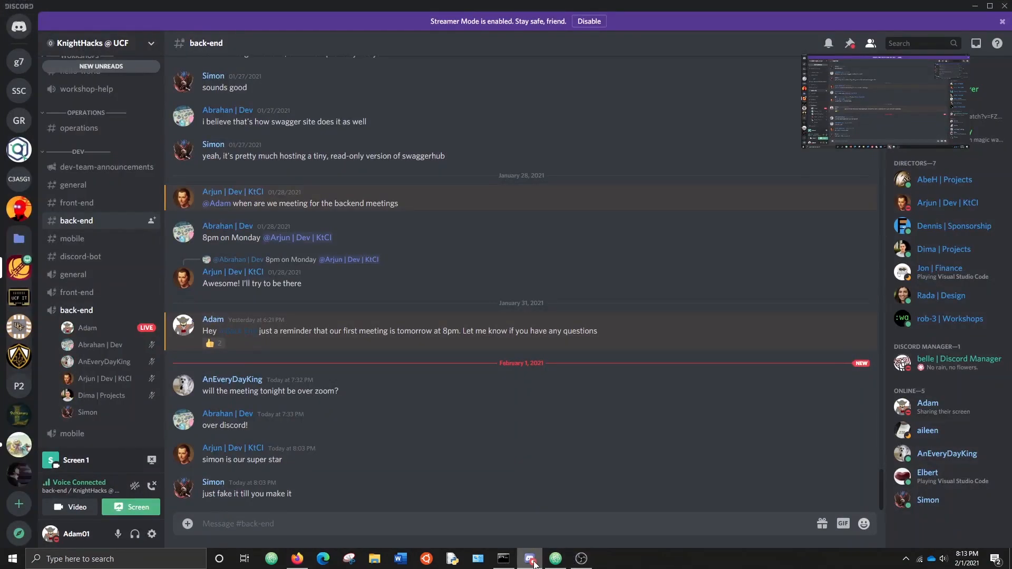
left_click(554, 559)
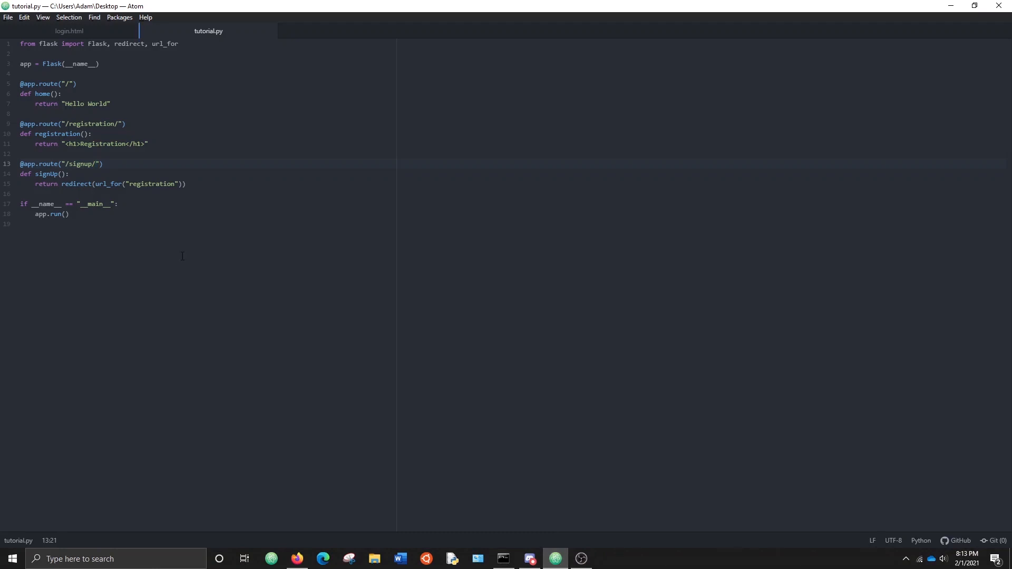
Append ', render_template' to the flask import list on line 1.
left_click(187, 184)
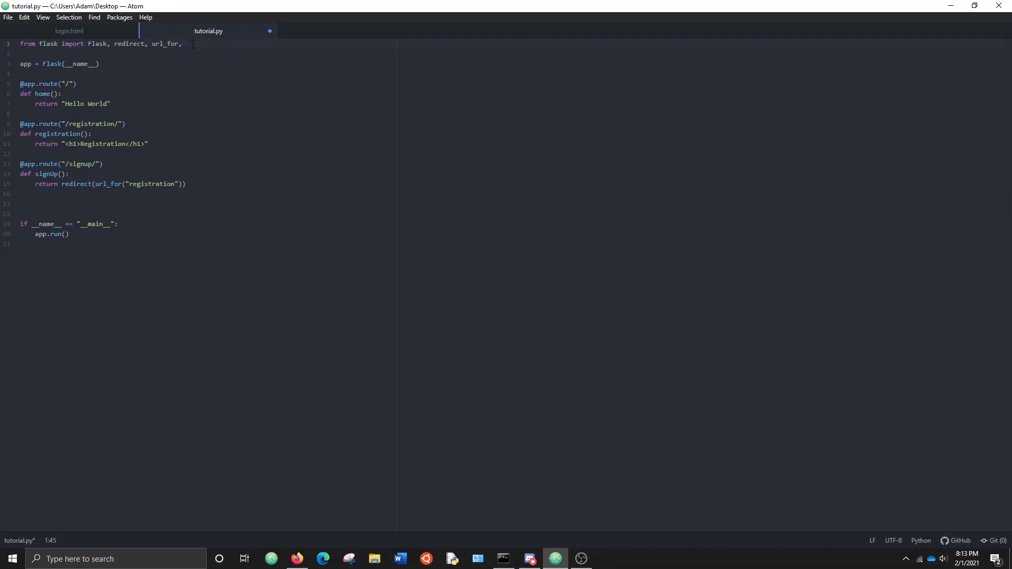
type("render_template")
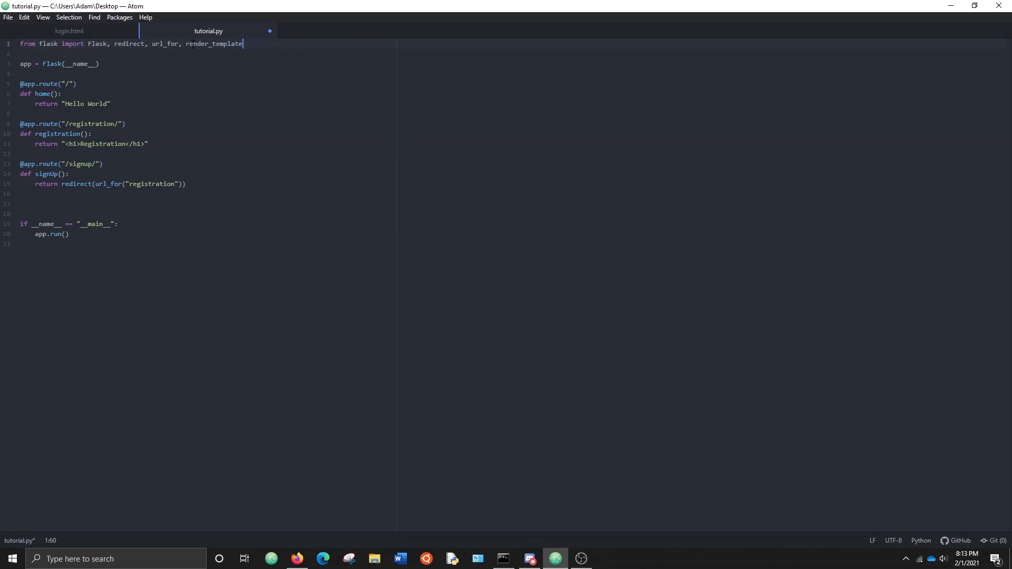
mouse_move(255, 398)
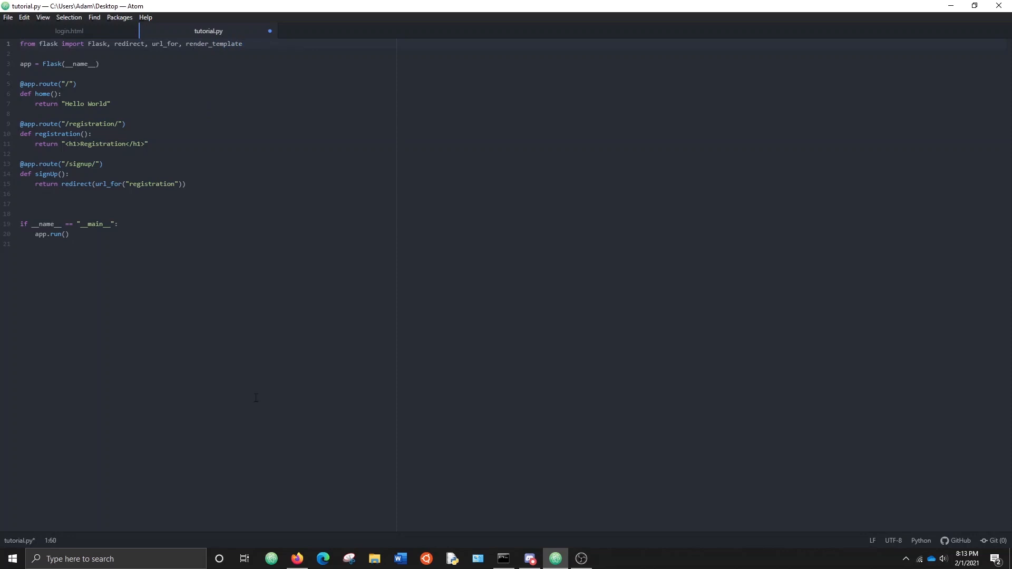
left_click(244, 43)
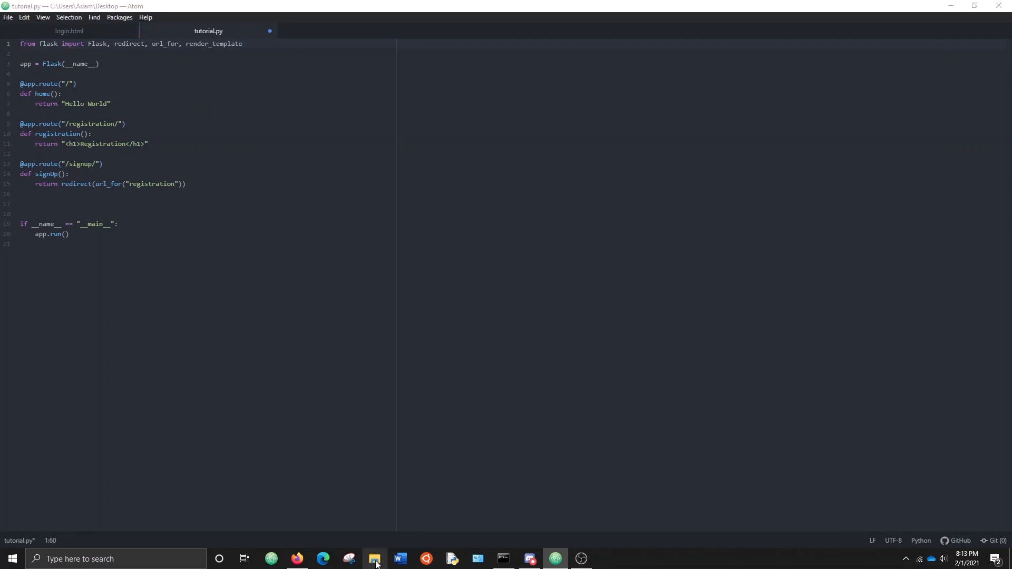
Confirm the Desktop templates folder holds index.html and login.html, then return to Atom.
left_click(375, 563)
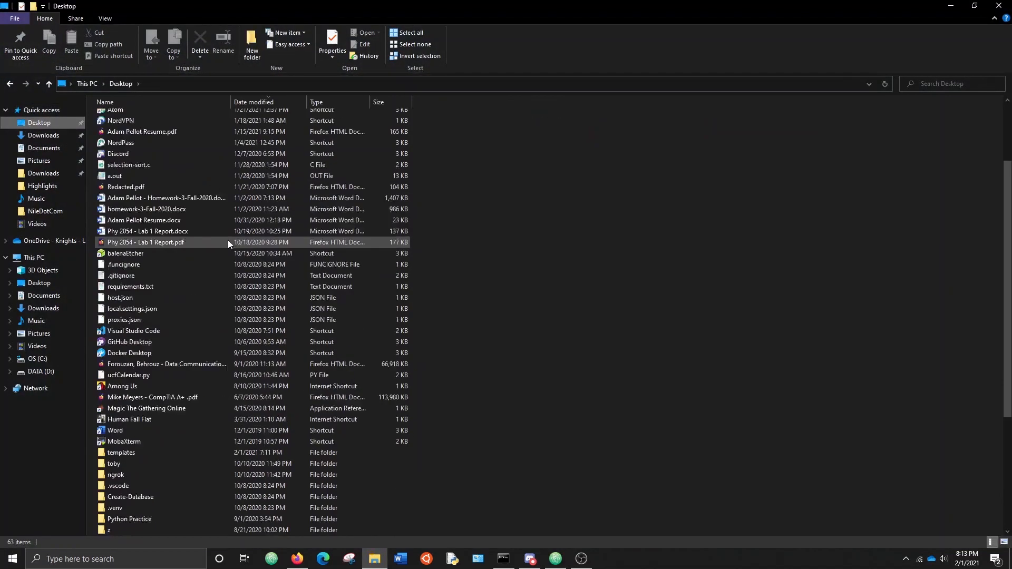
double_click(121, 455)
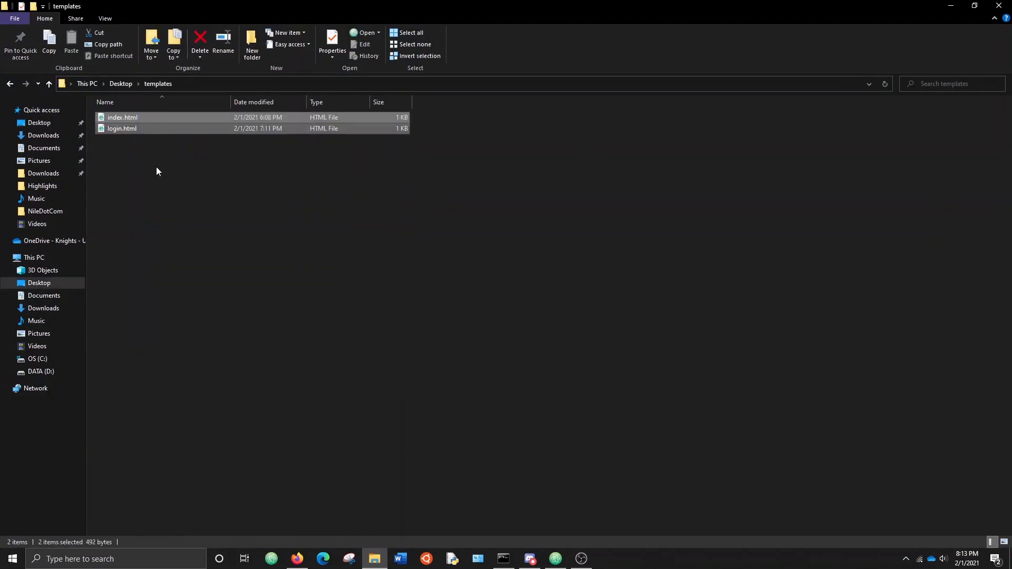
left_click(213, 164)
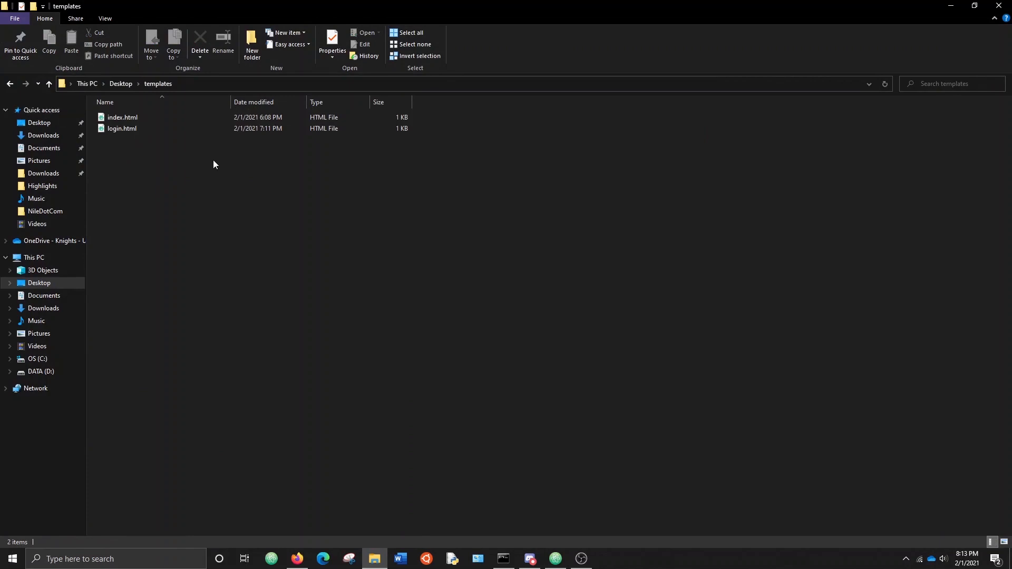
mouse_move(179, 145)
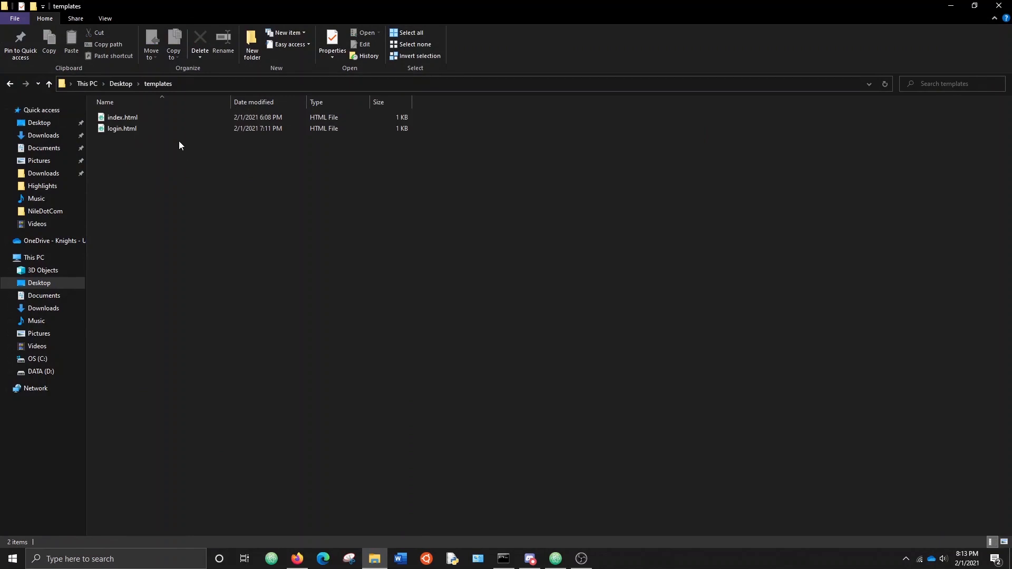
left_click(122, 117)
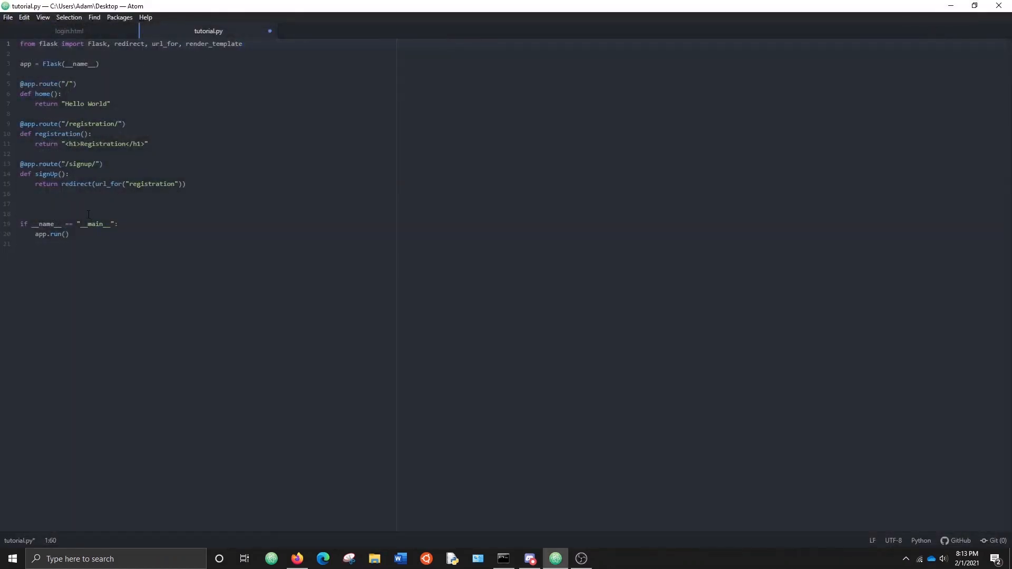
Write def poem(name = None) returning render_template("index.html", name = name).
left_click(20, 204)
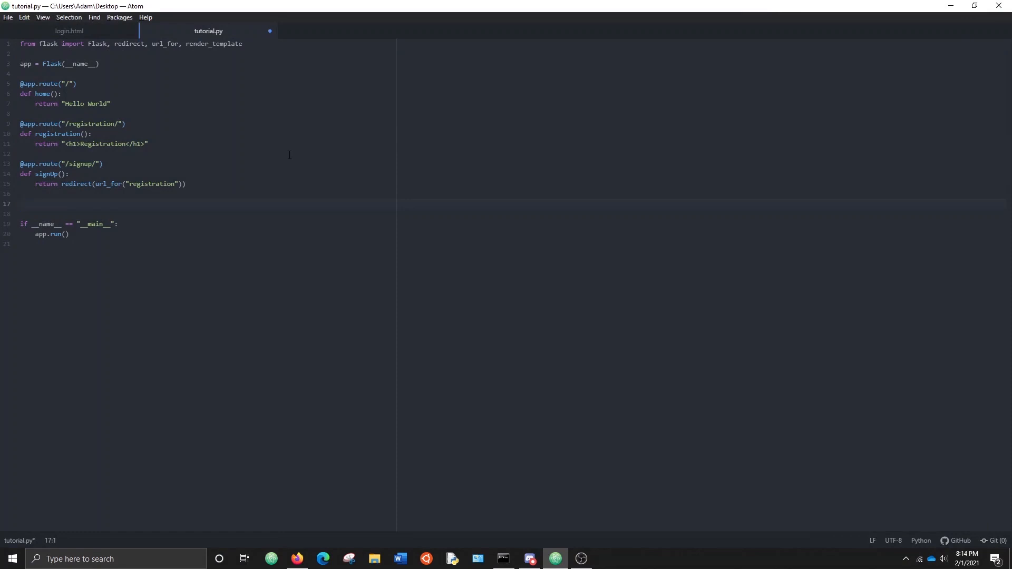
type("def poem")
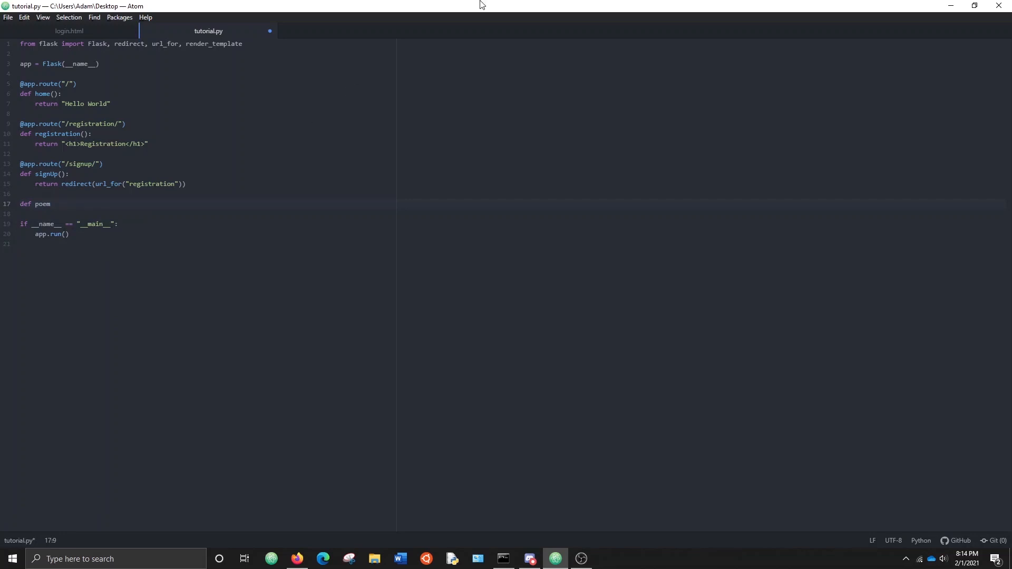
type("()")
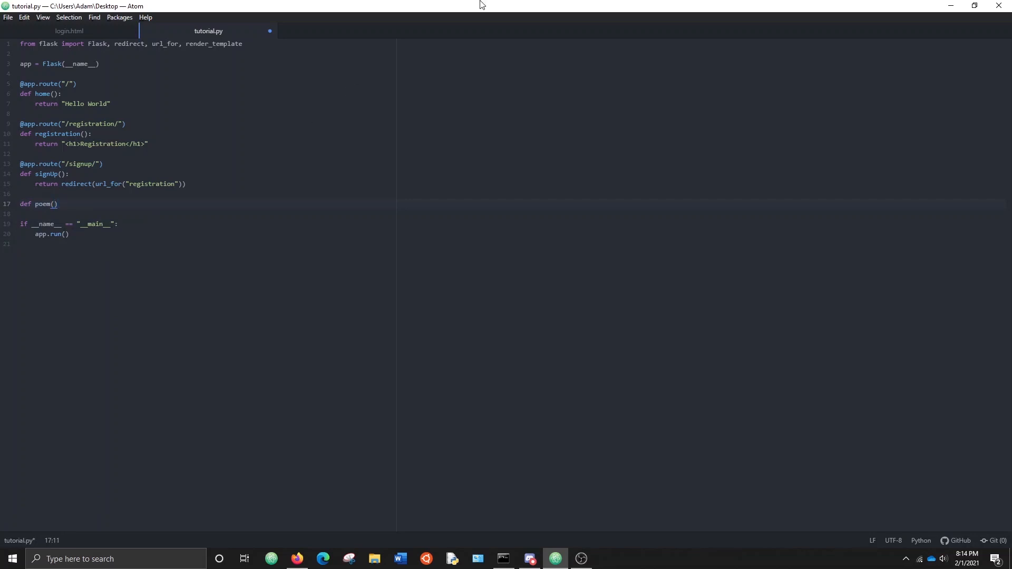
type(":")
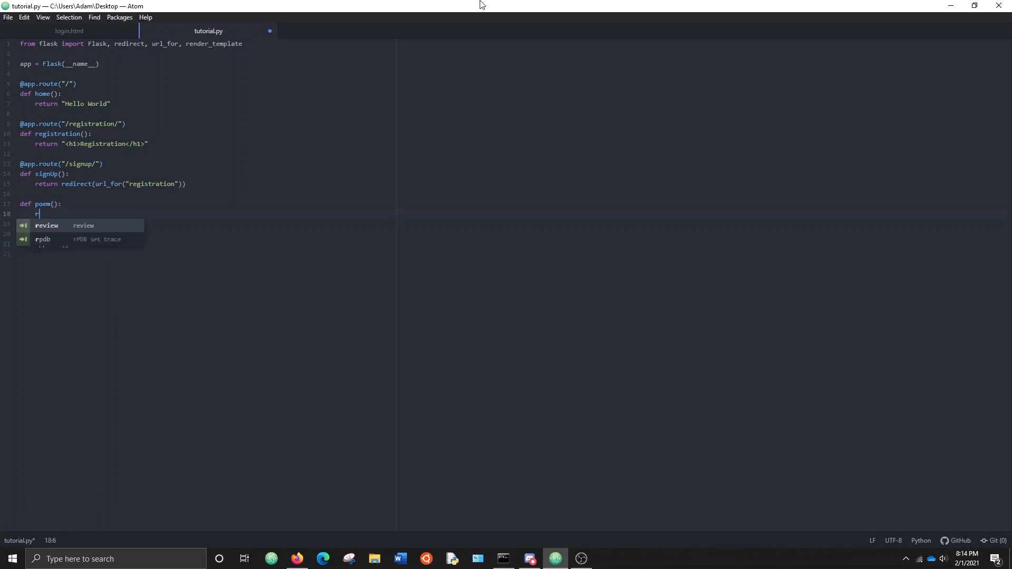
type("eturn")
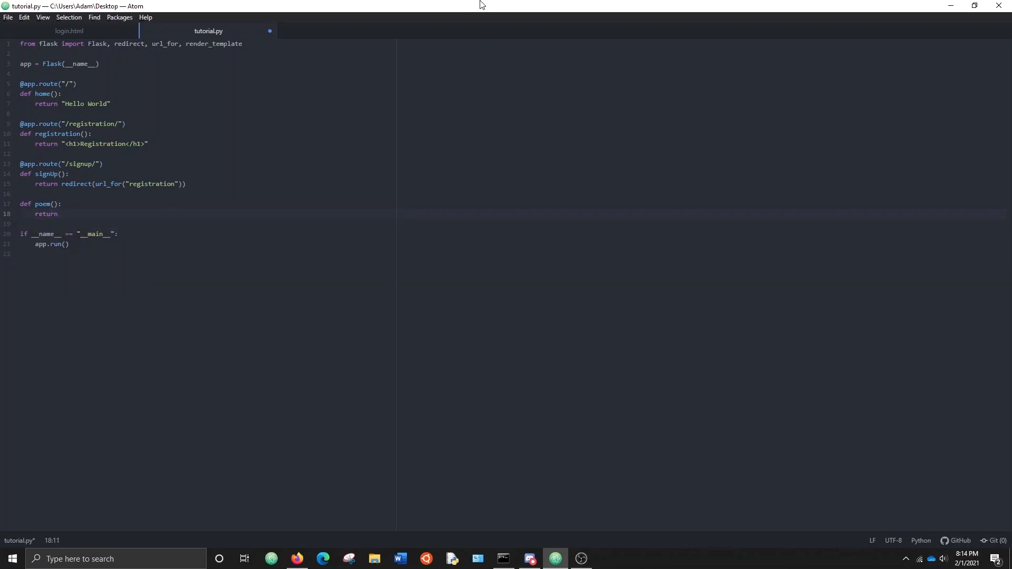
type("render_template(")
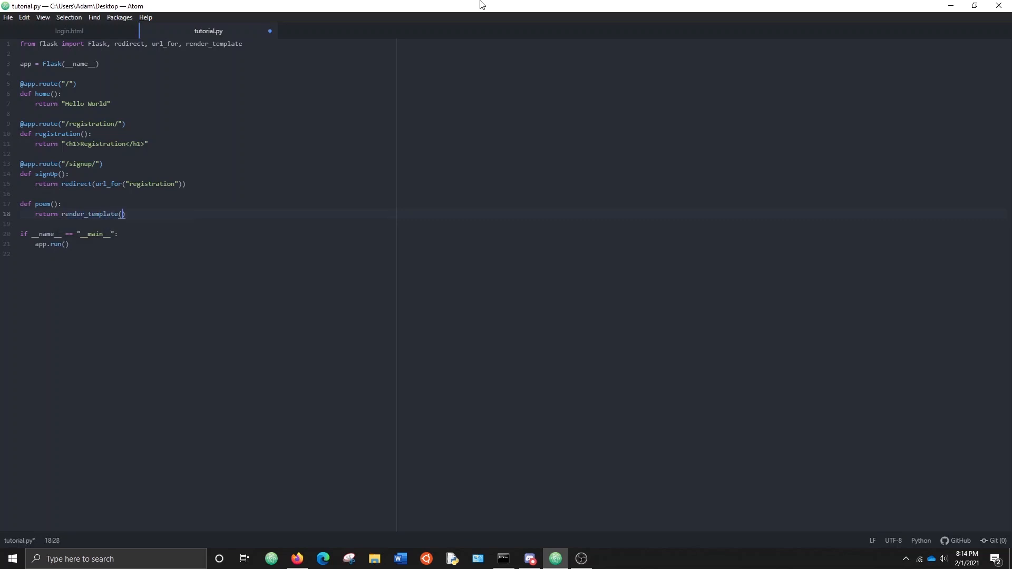
type("\"\"")
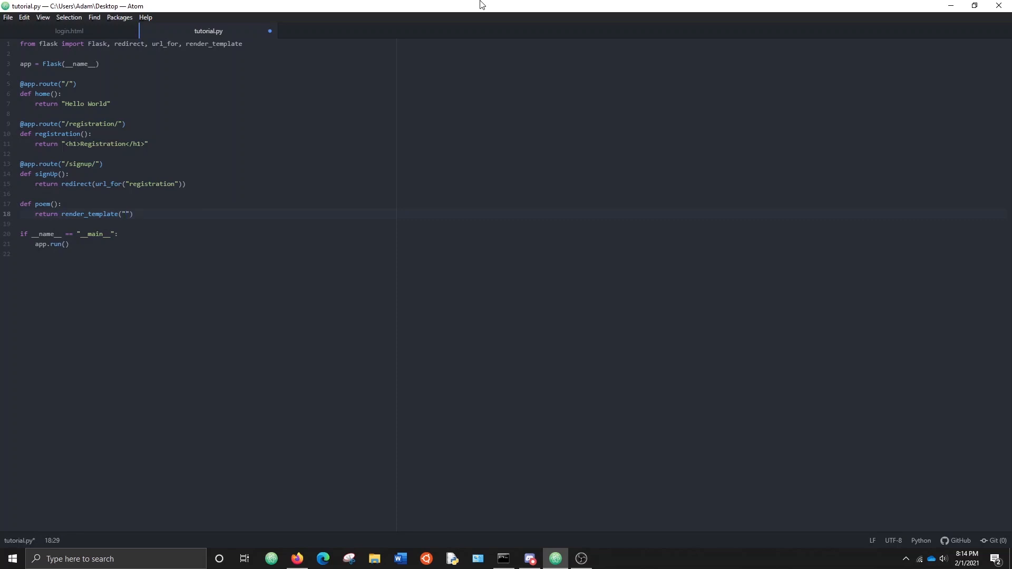
type("index.")
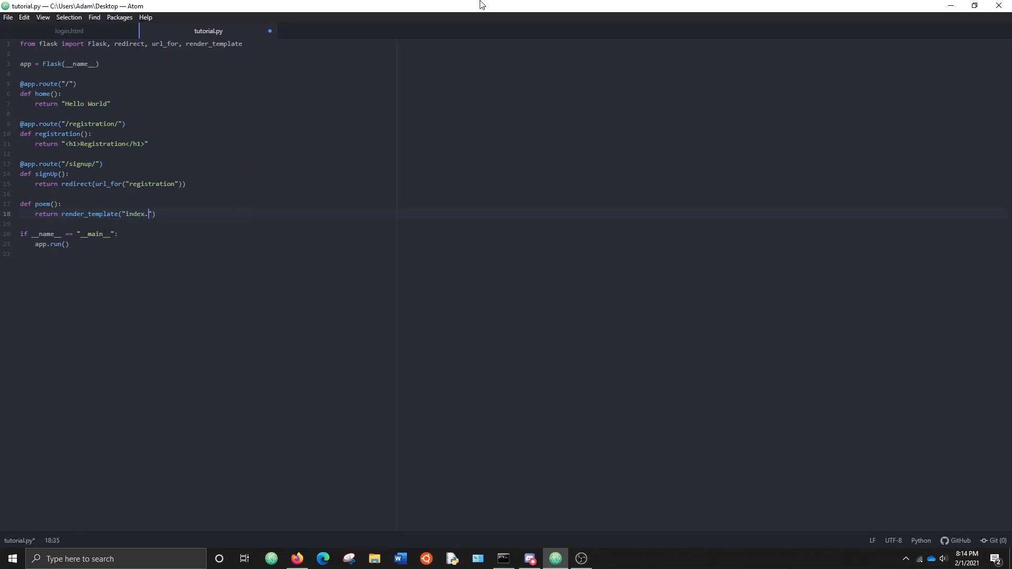
type("html")
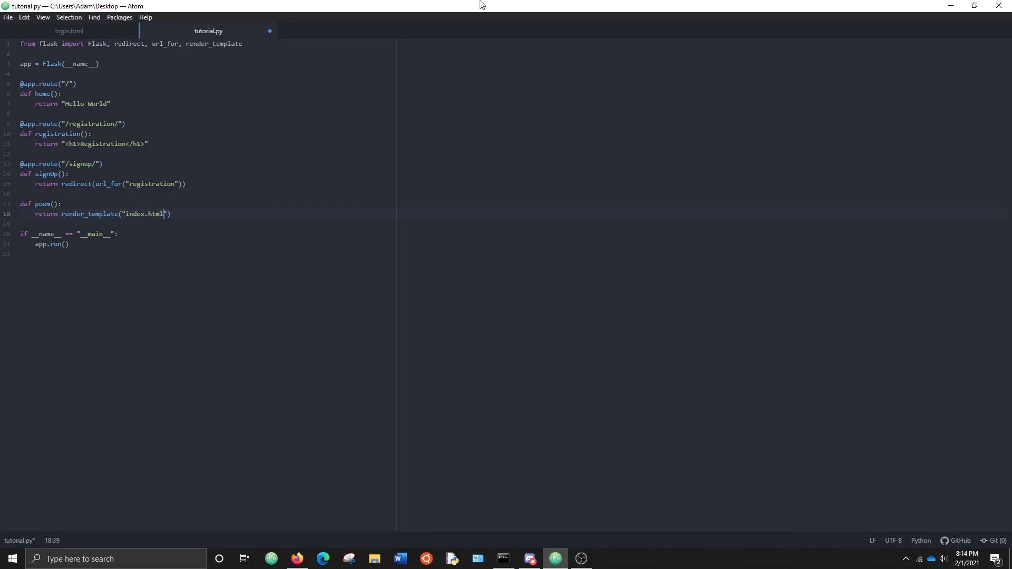
type(",")
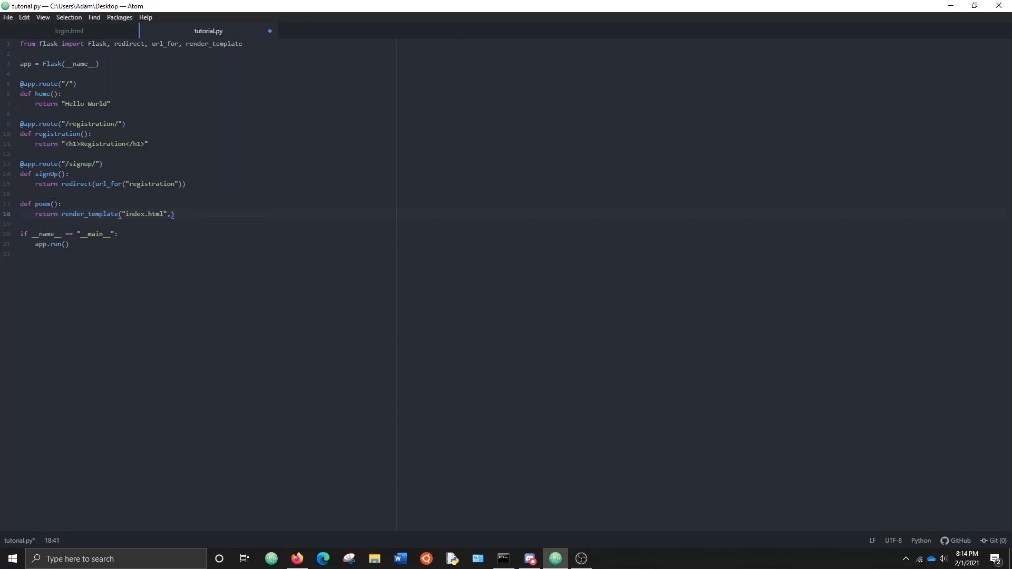
type("name = None")
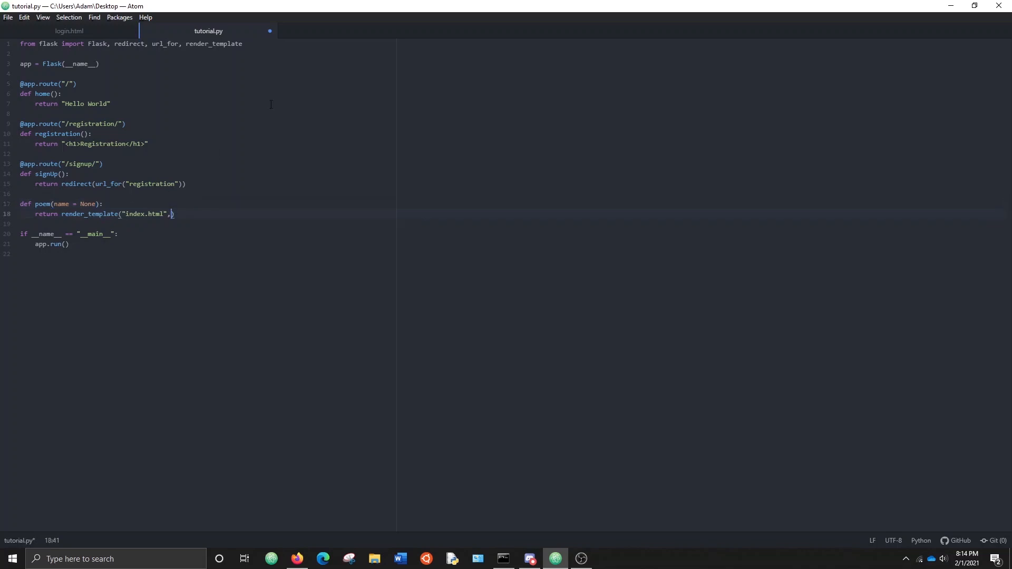
type("n")
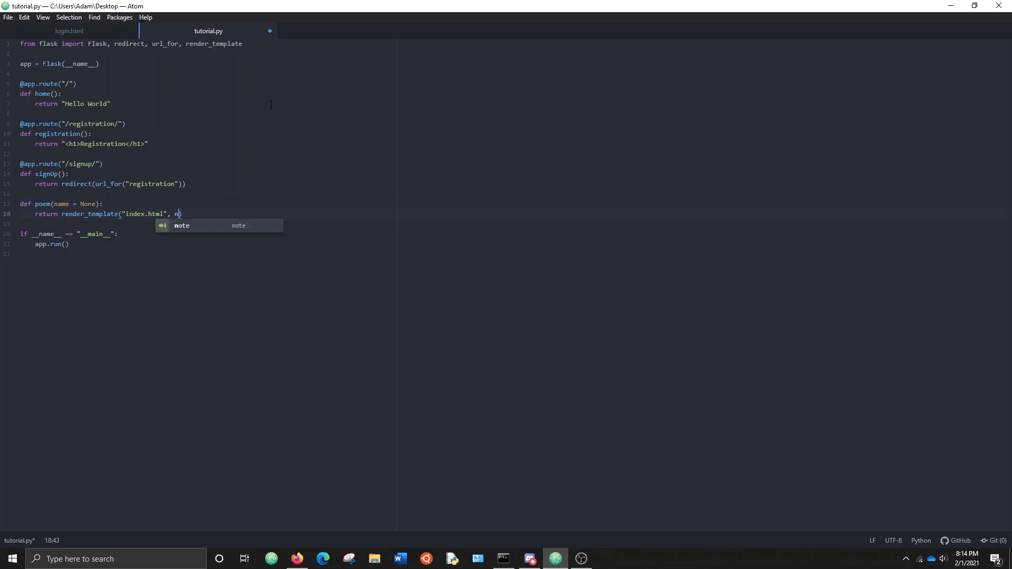
type("ame = name")
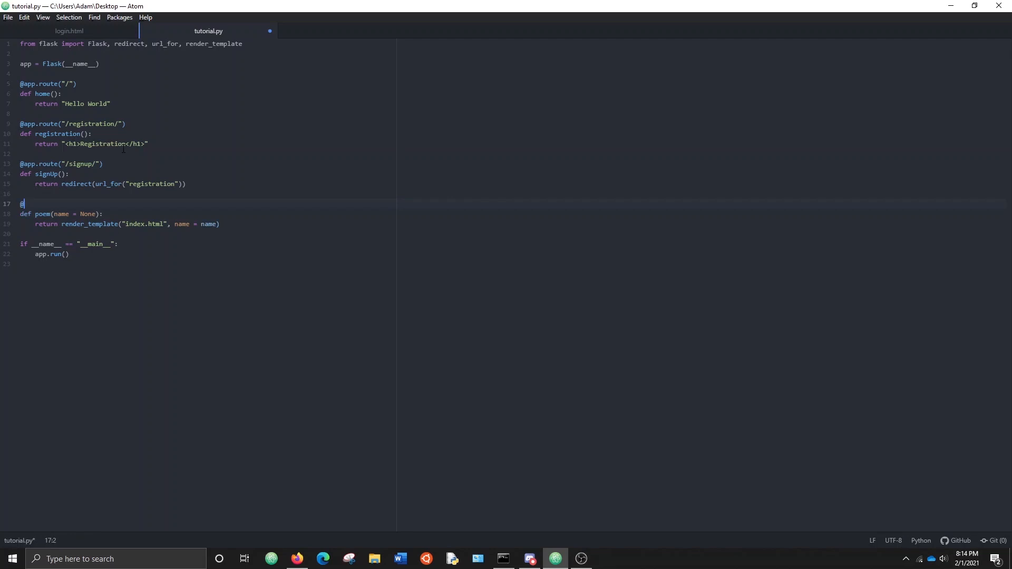
type("app.route(\"")
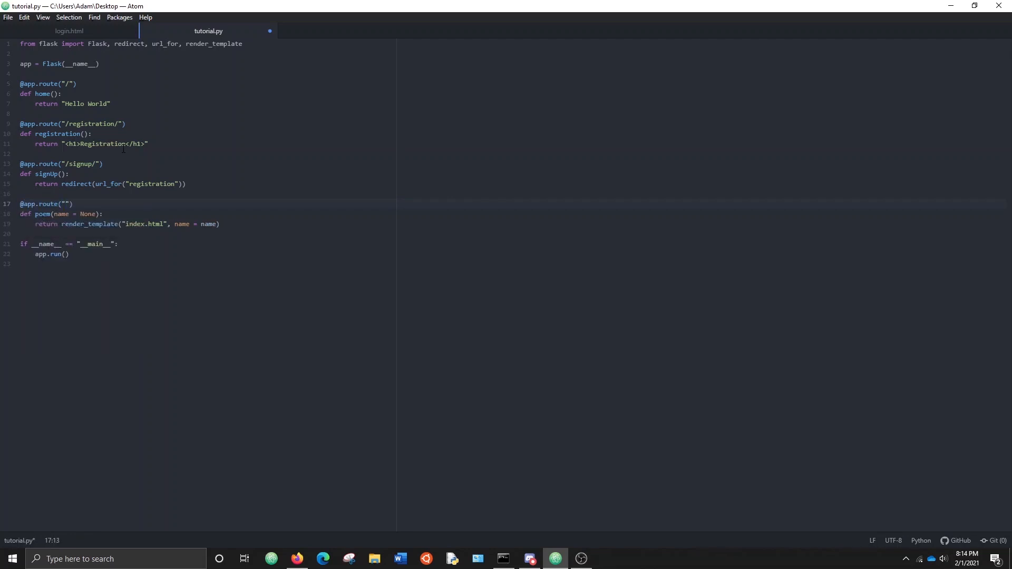
type("/poem/")
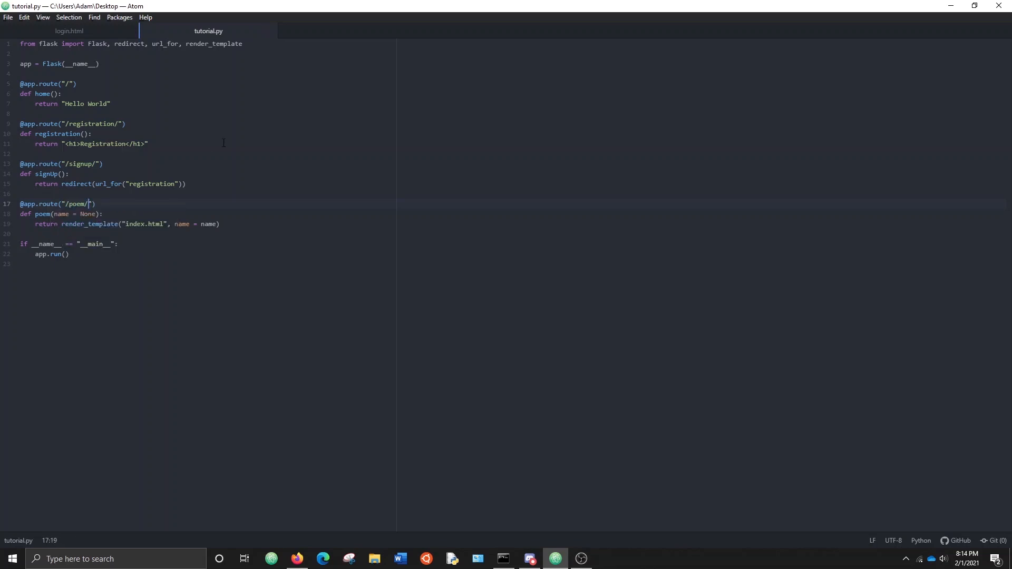
left_click(502, 559)
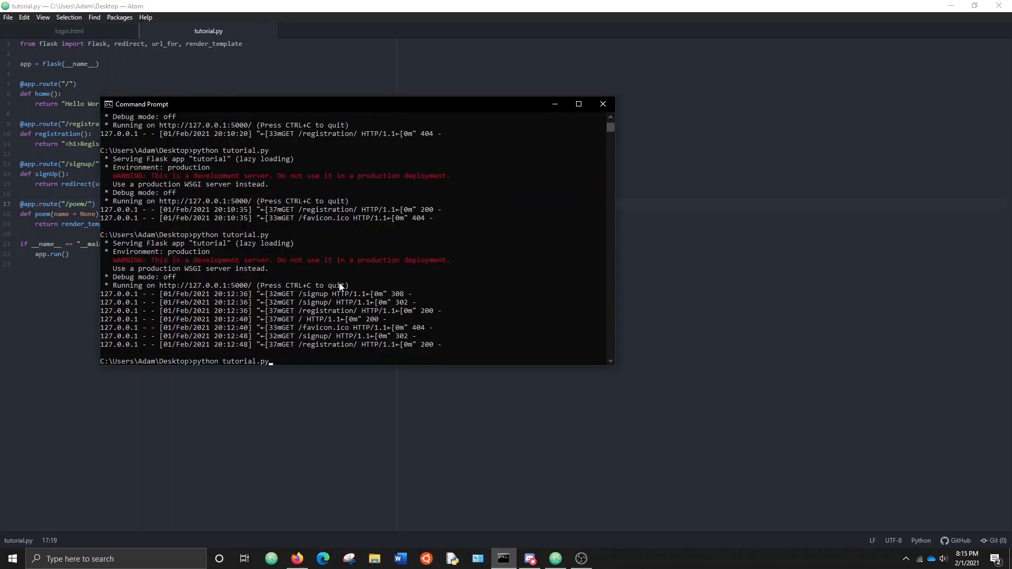
Relaunch the Flask server with 'python tutorial.py' and switch to Firefox.
key("Return")
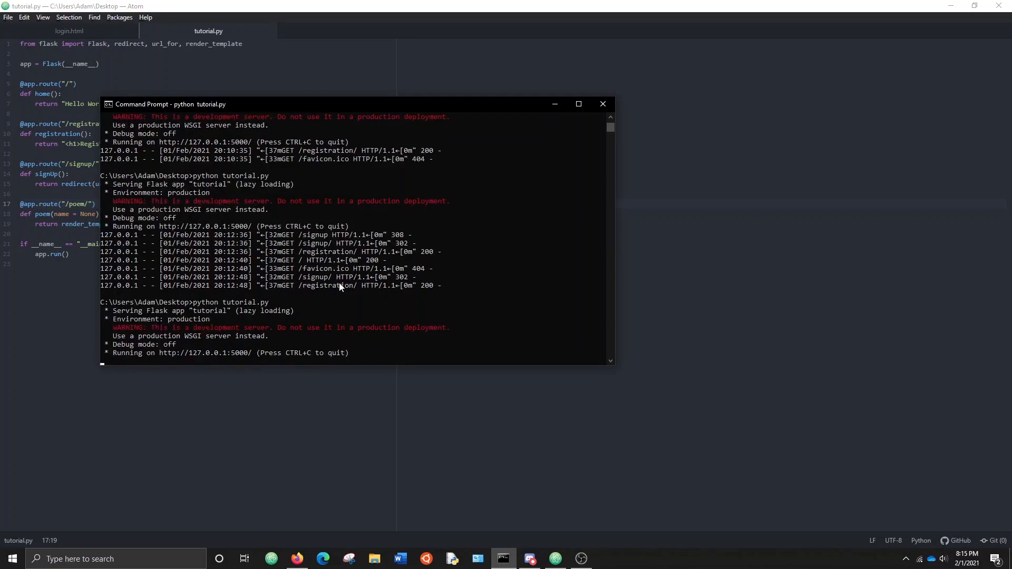
left_click(297, 559)
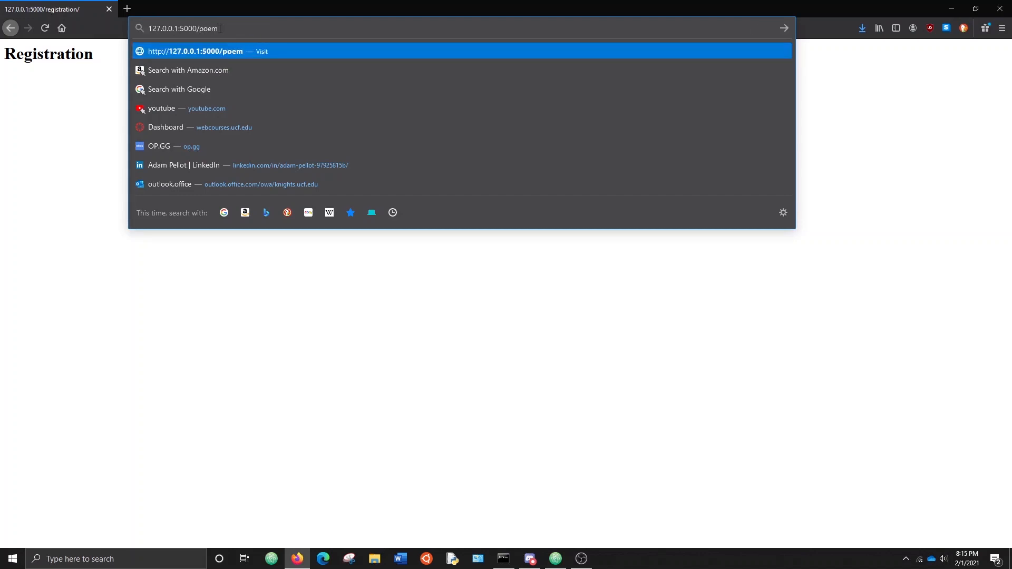
Reload 127.0.0.1:5000/poem/ to show the index.html poem page.
type("/")
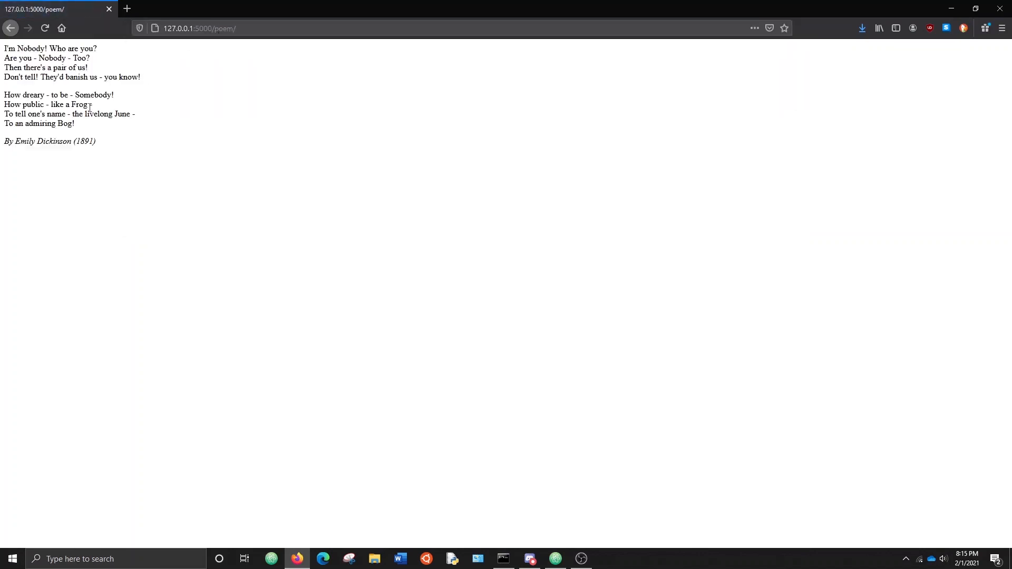
key("ctrl+a")
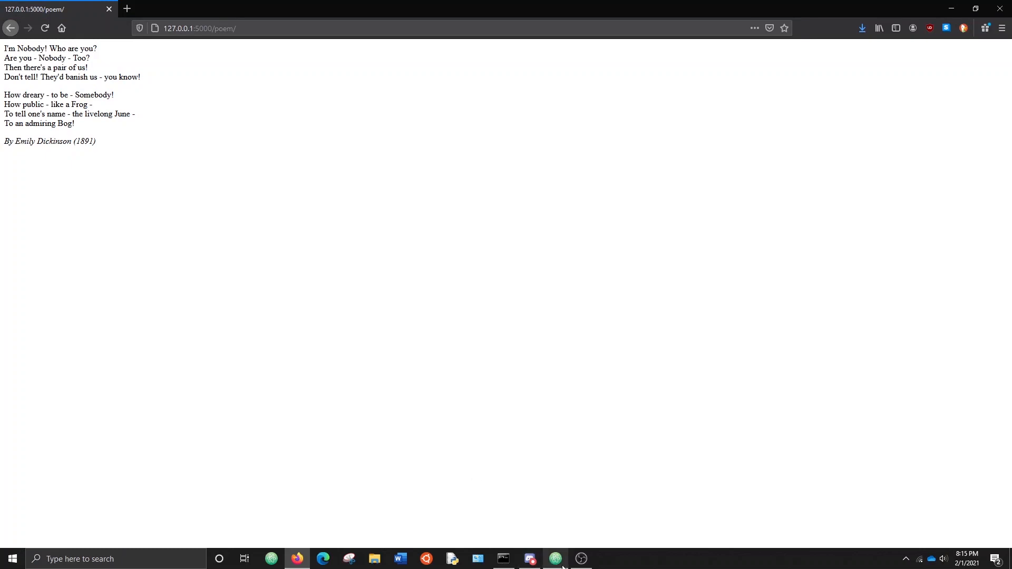
mouse_move(555, 559)
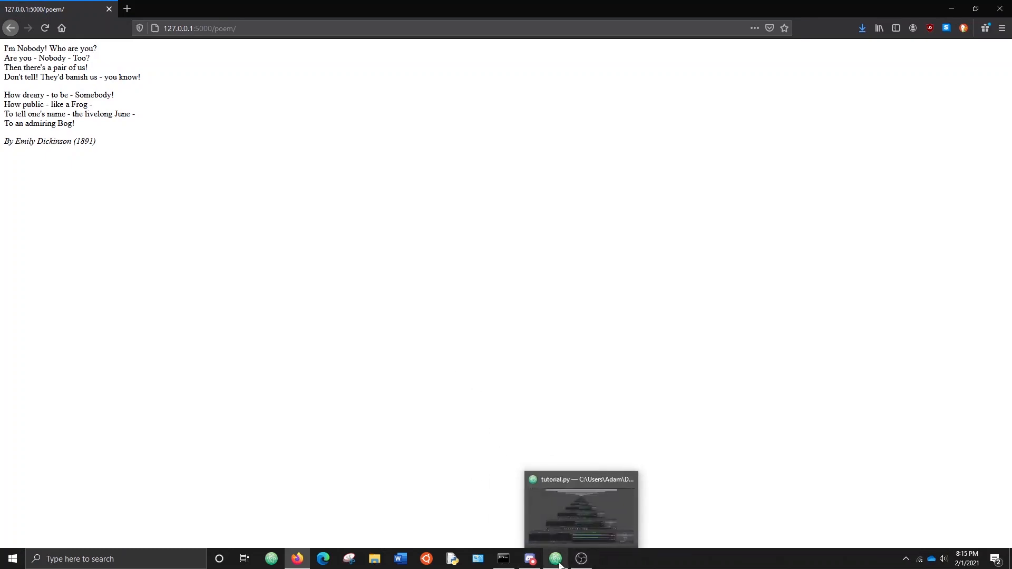
Look over tutorial.py's poem route in Atom, then return to the Firefox poem page.
left_click(581, 509)
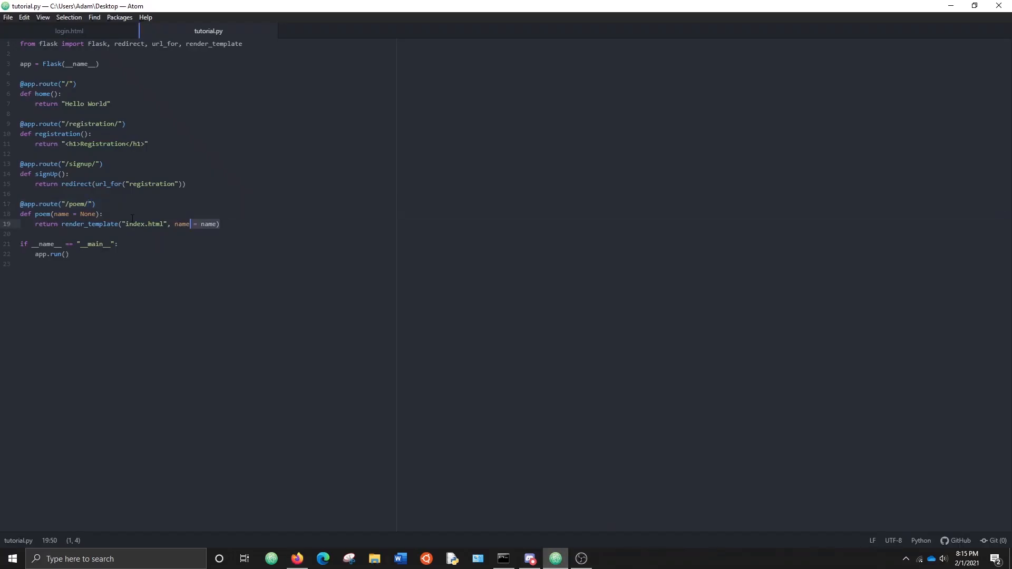
left_click(226, 224)
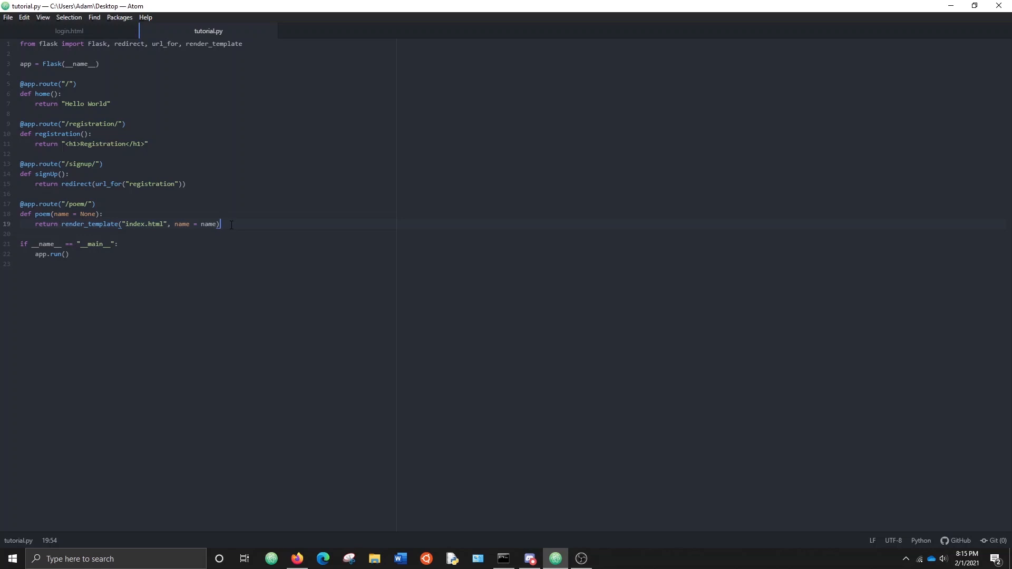
mouse_move(316, 540)
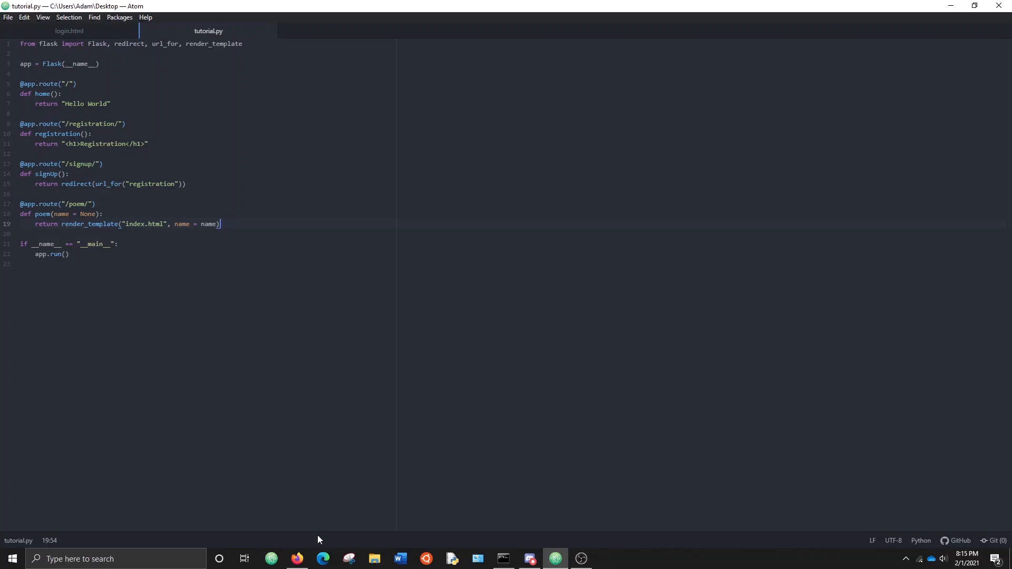
left_click(296, 564)
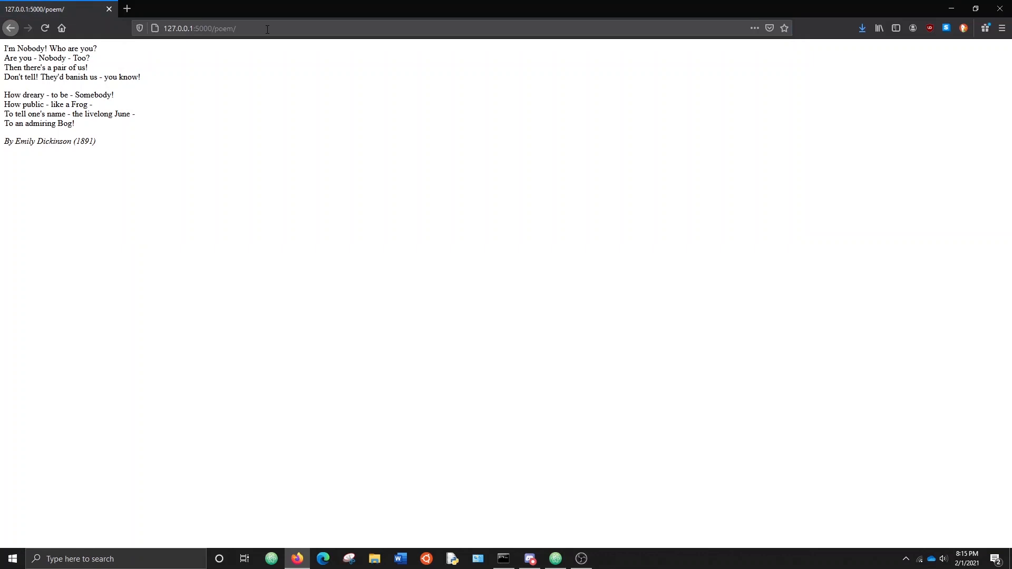
mouse_move(304, 42)
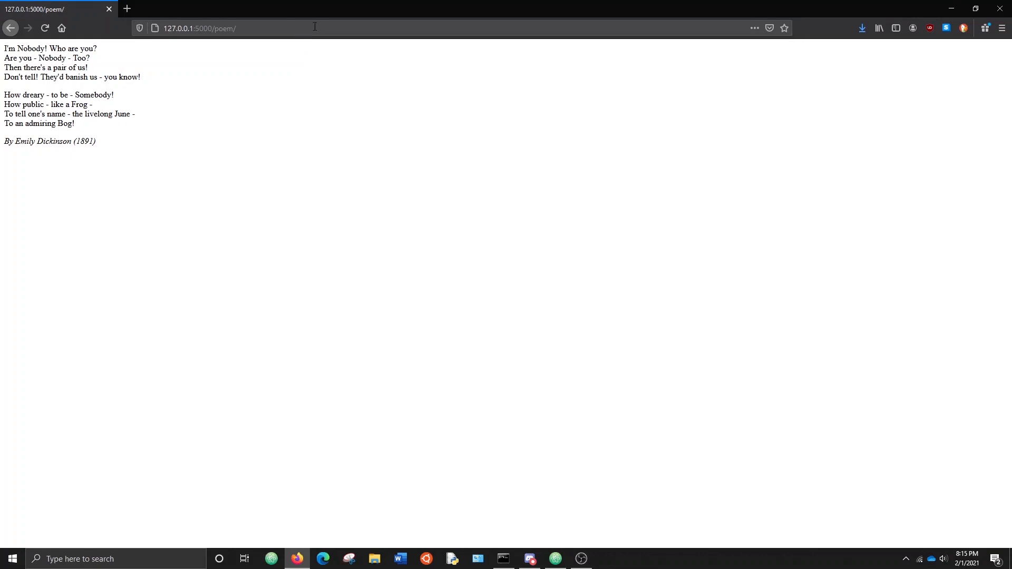
mouse_move(202, 56)
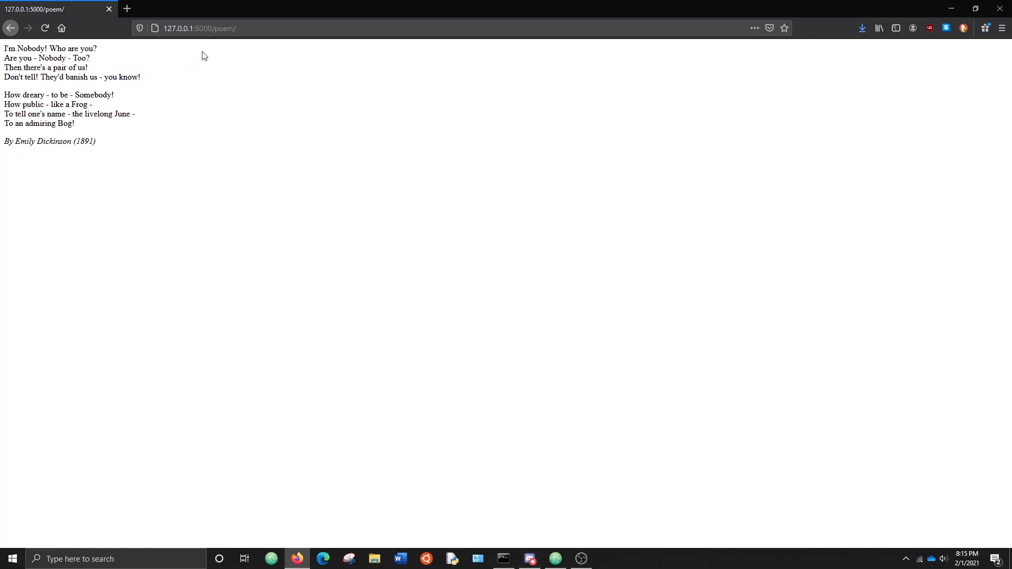
left_click(503, 558)
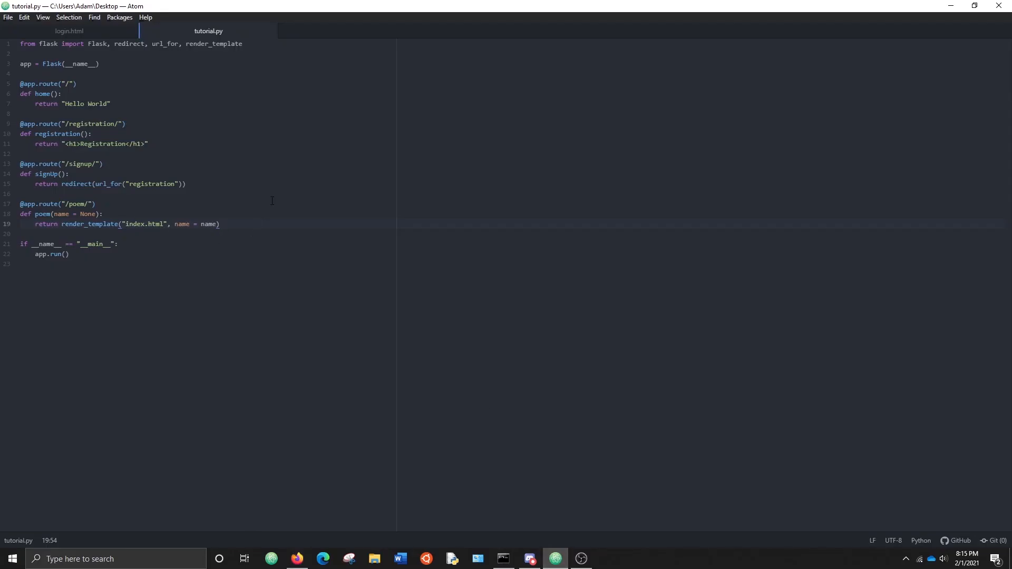
Add blank lines after the poem route and append ', request' to the Flask import.
key("enter")
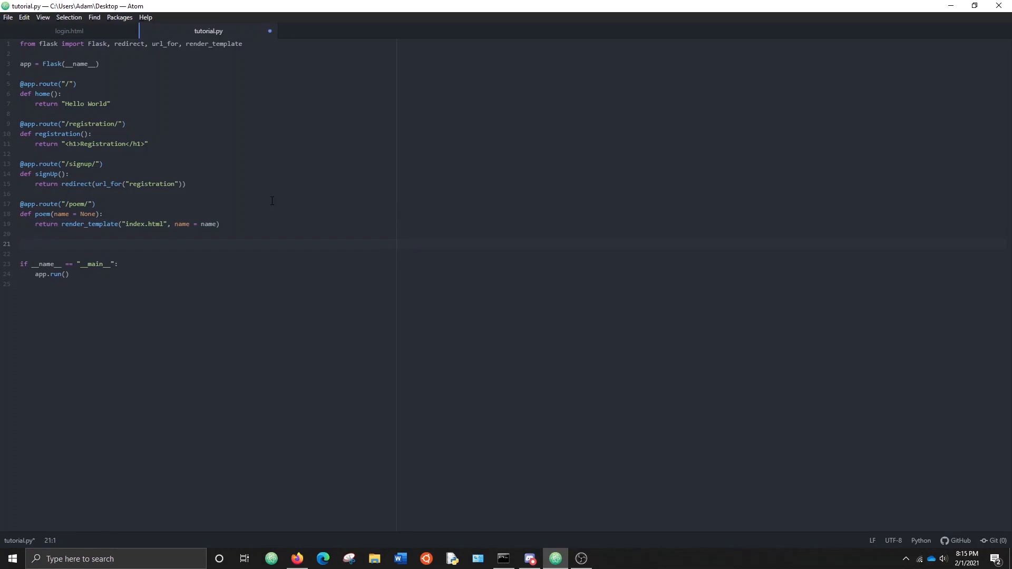
left_click(20, 243)
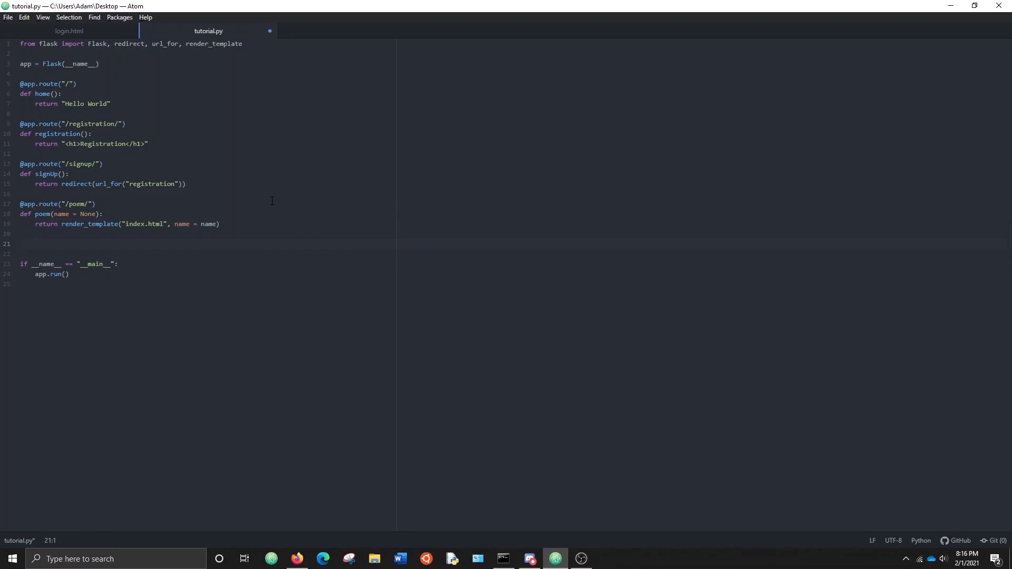
left_click(20, 243)
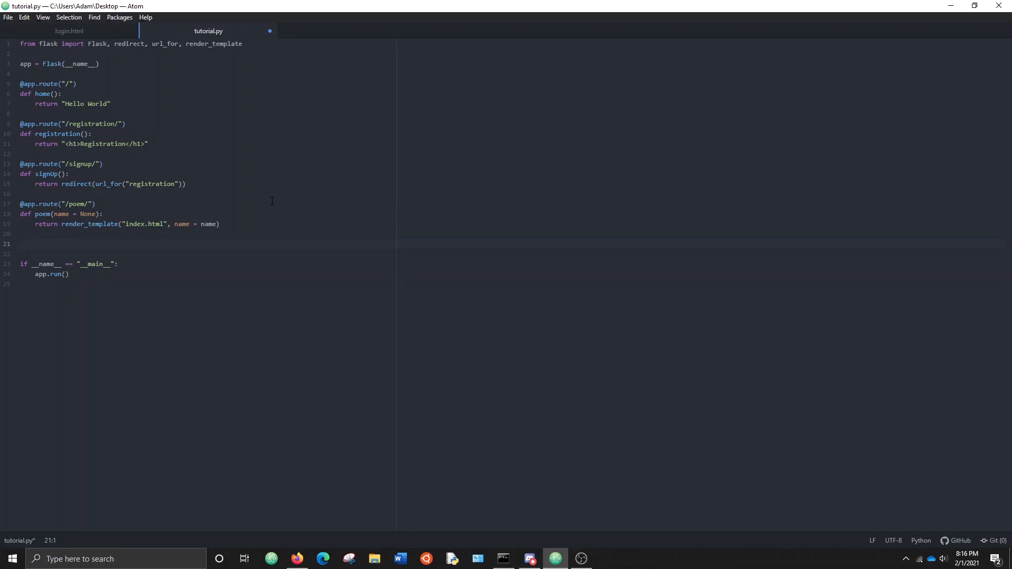
left_click(289, 43)
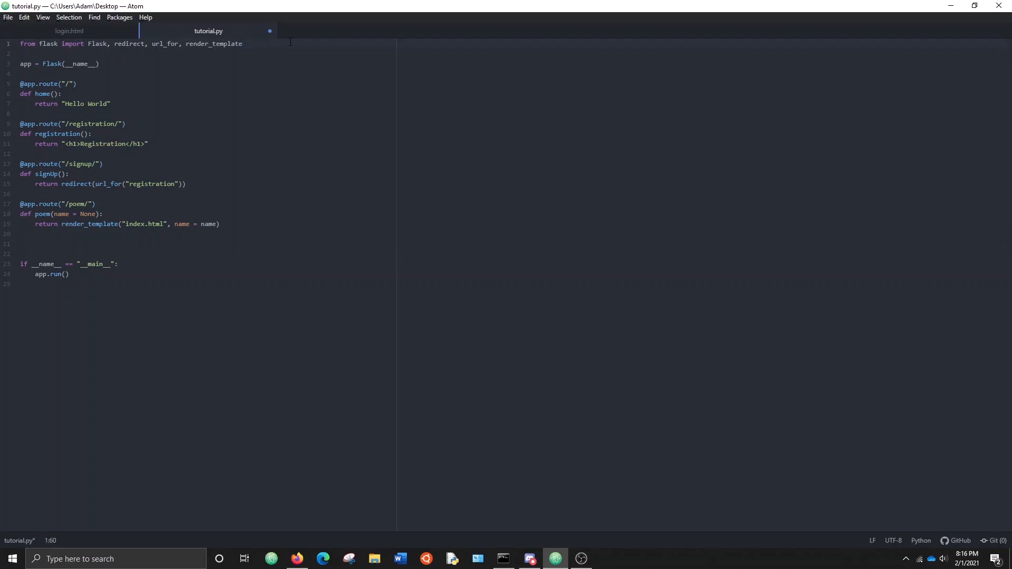
left_click(245, 43)
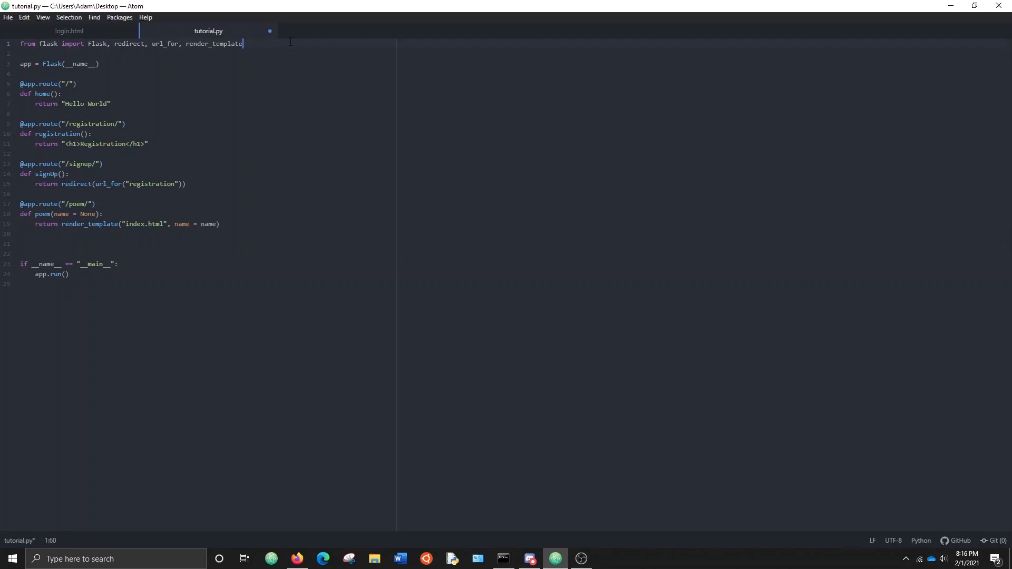
type(", re")
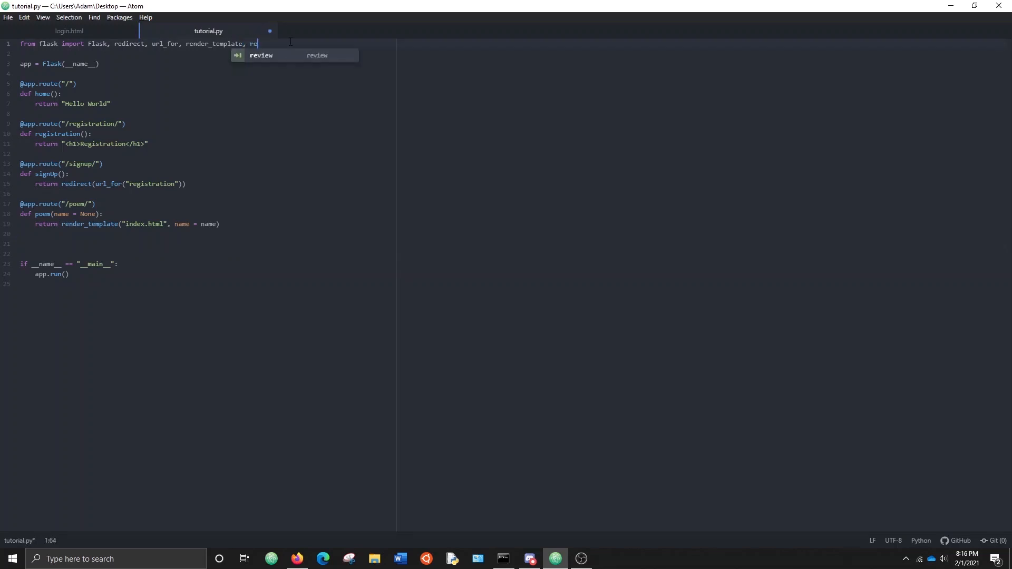
type("quest")
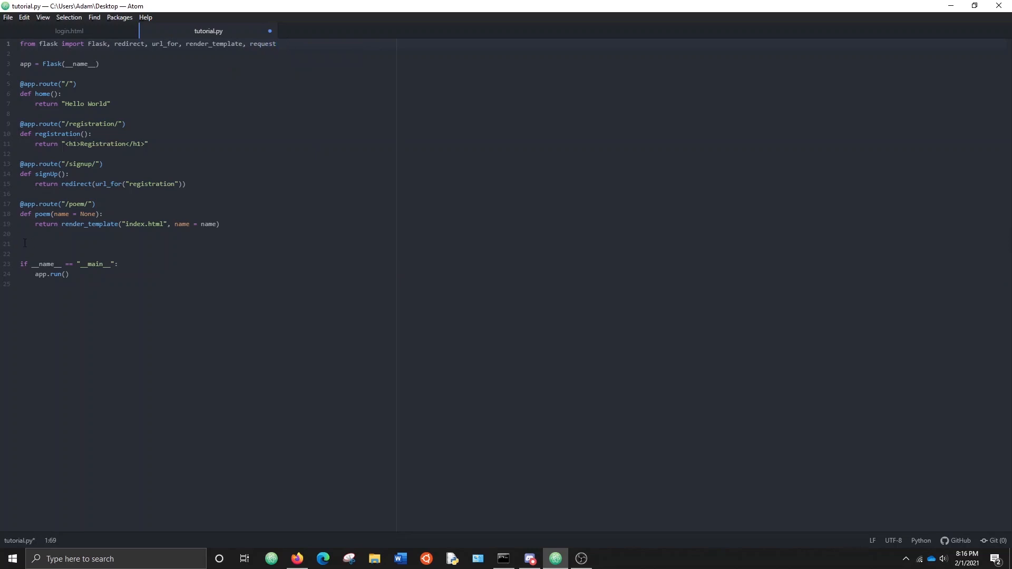
Begin a login() function with an if request.method == "POST" check.
type("def")
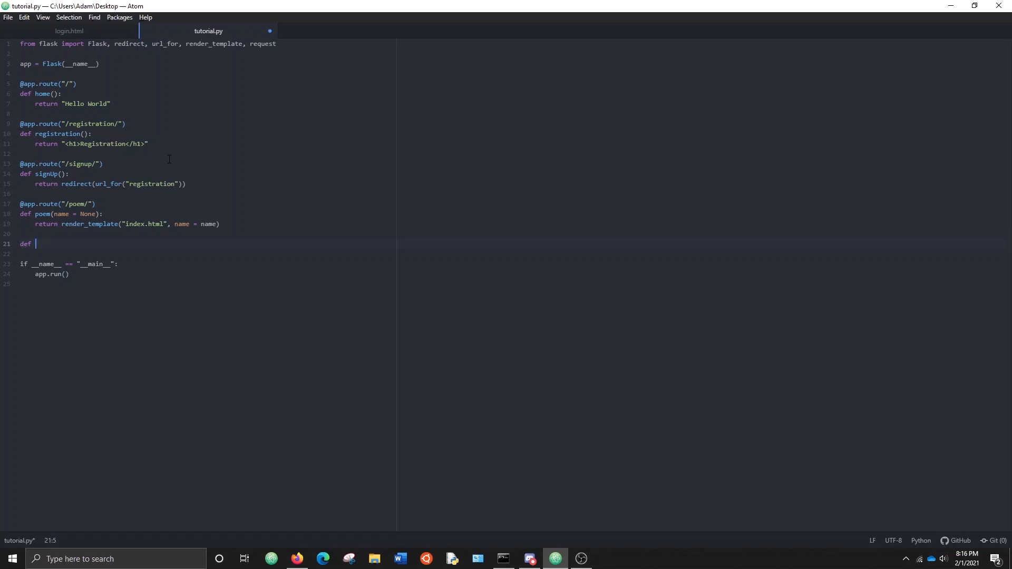
type("login")
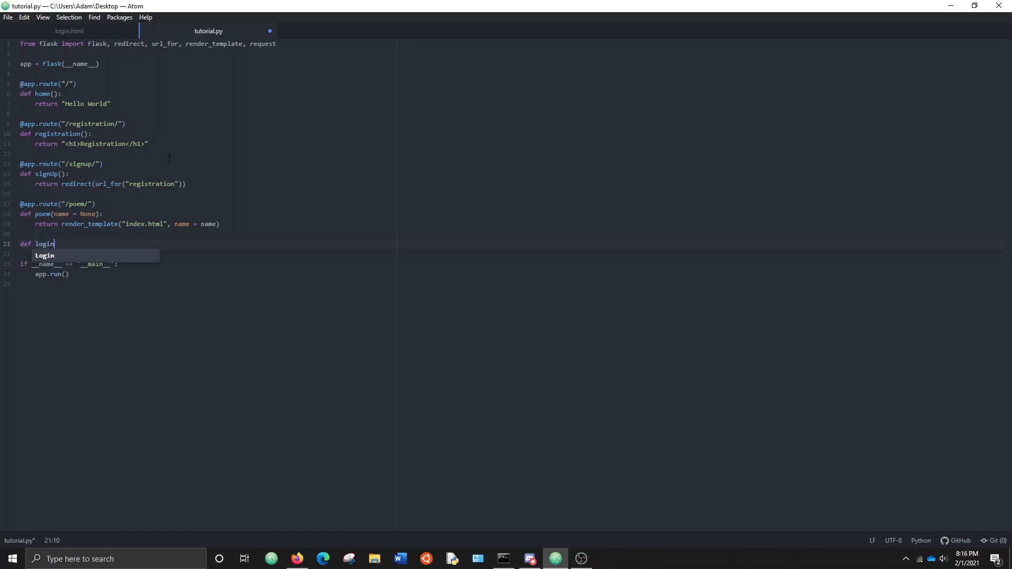
type("():")
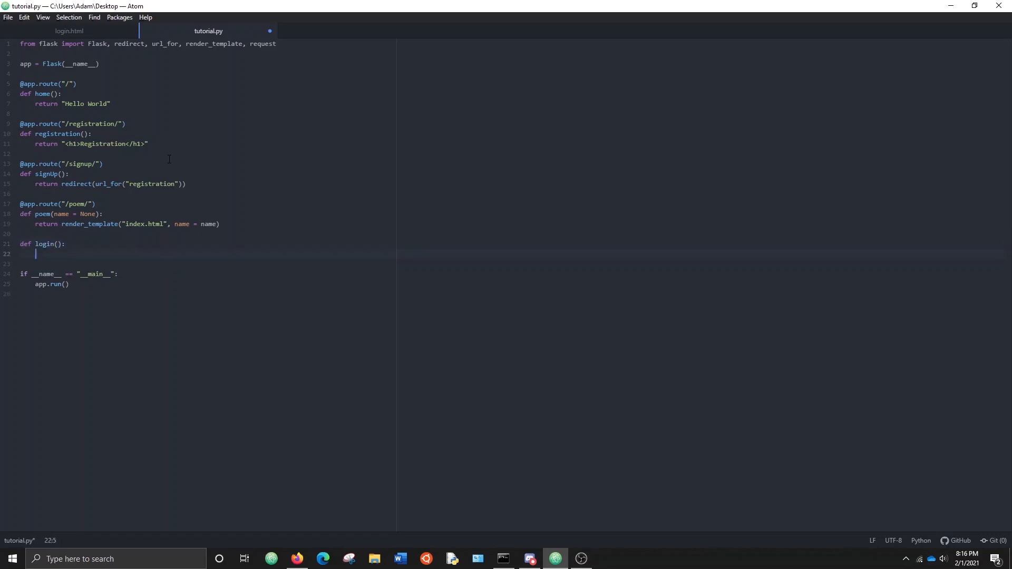
type("if request")
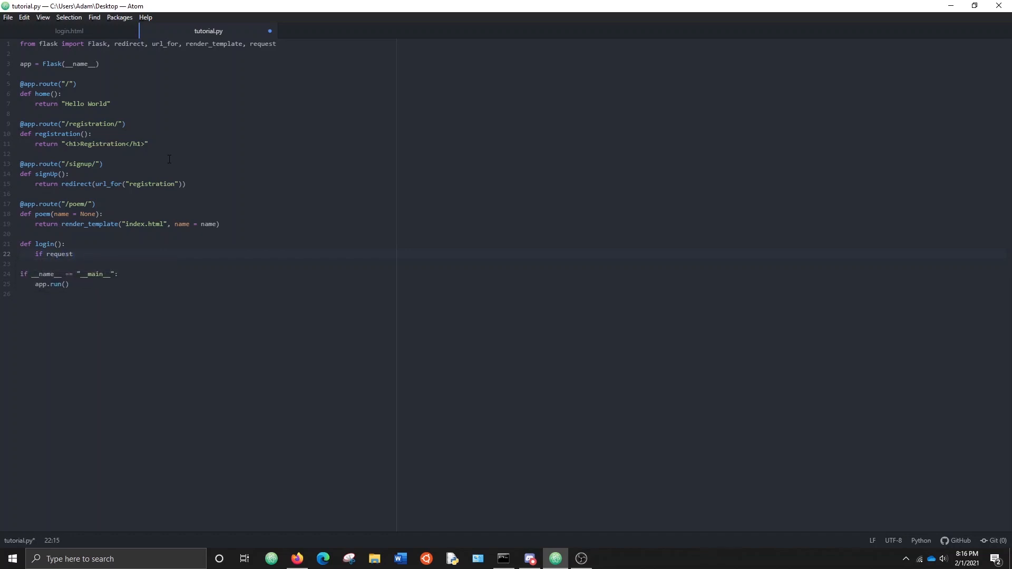
type(".method")
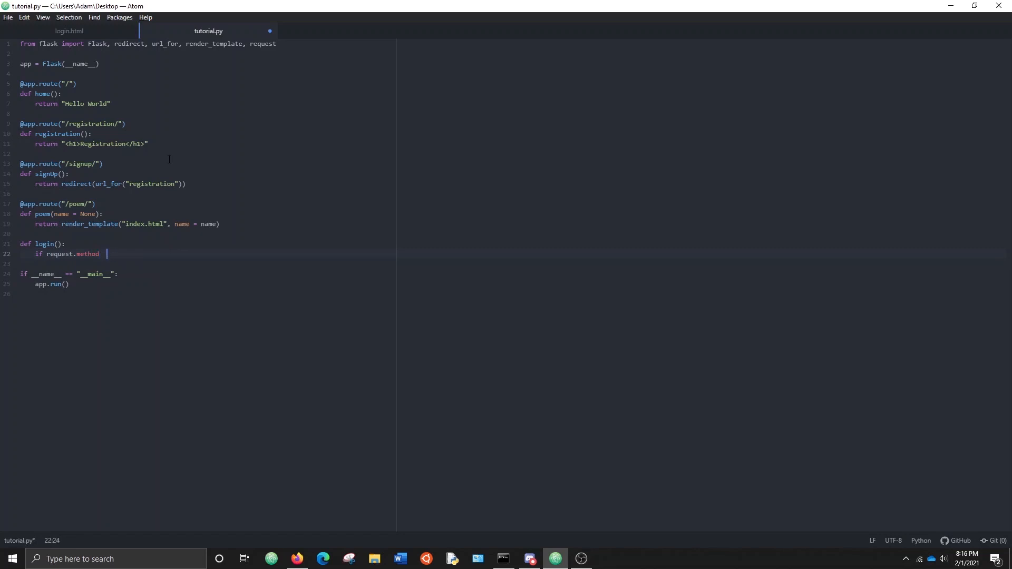
type("==")
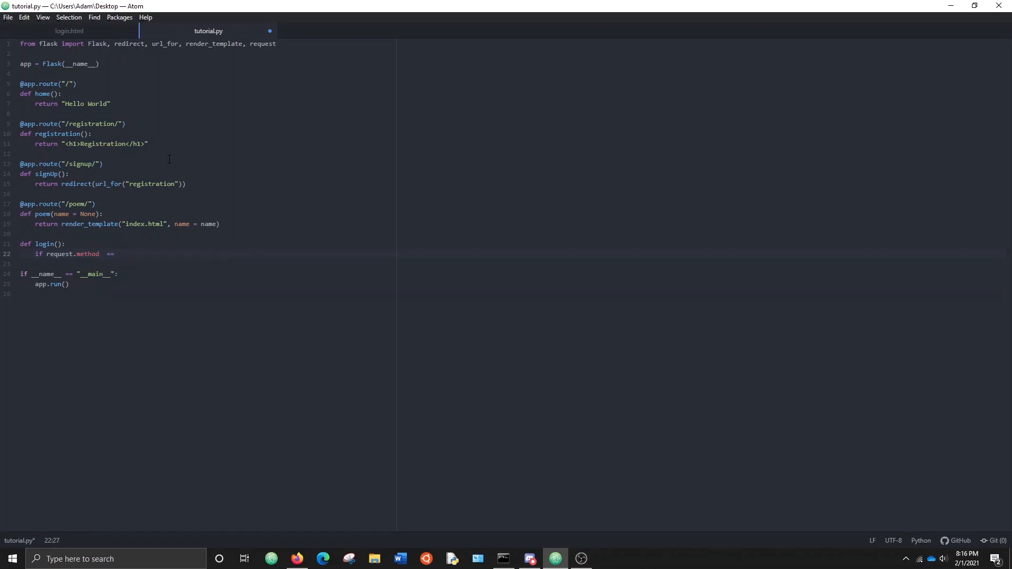
type("\"PO")
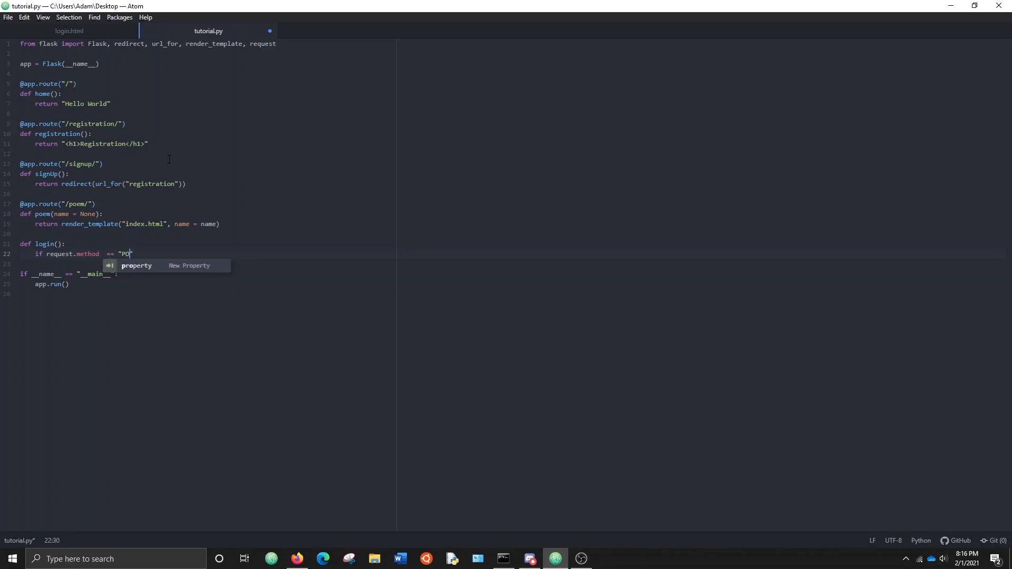
type("ST\"")
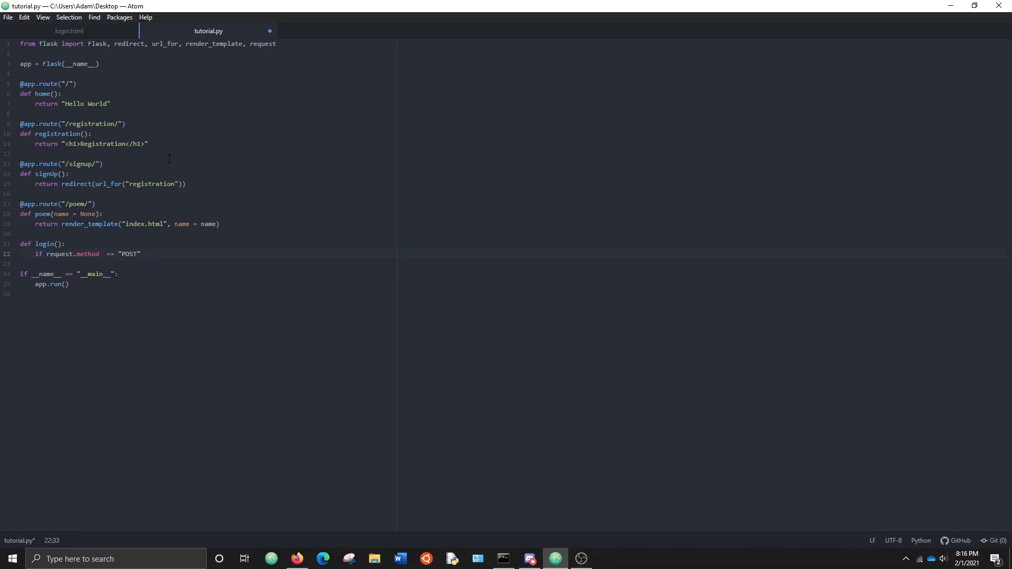
key("Enter")
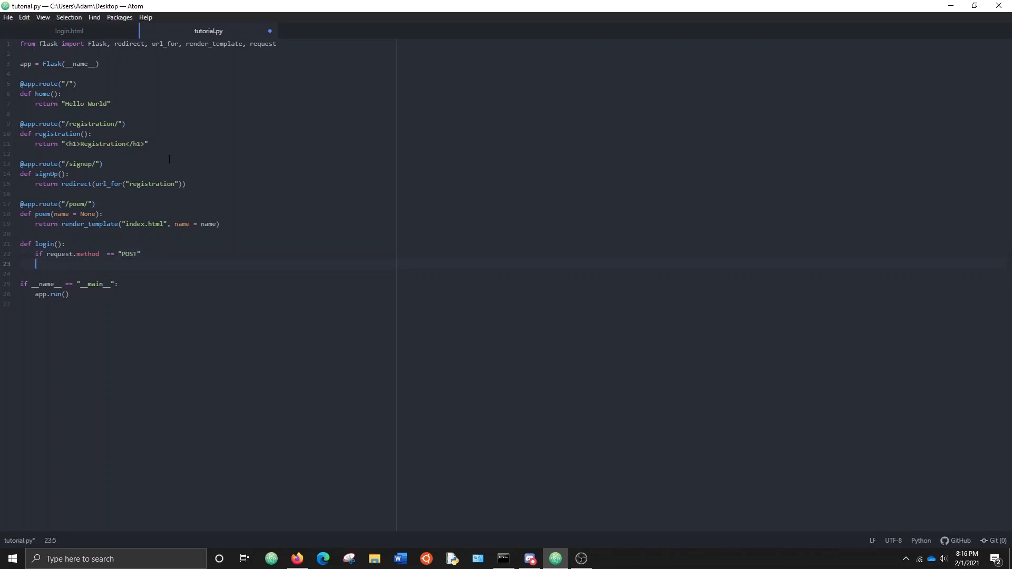
type("userm")
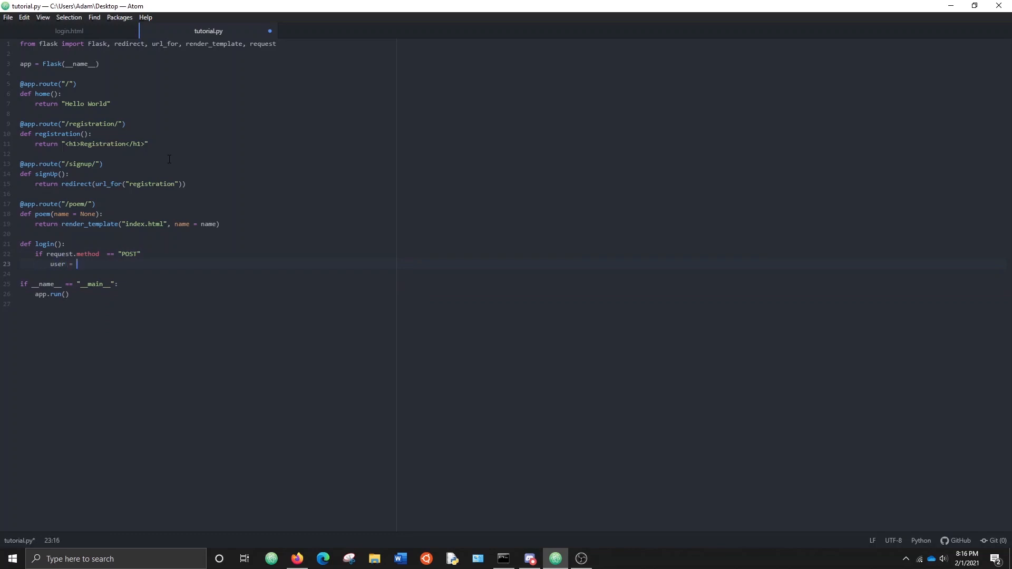
type("r")
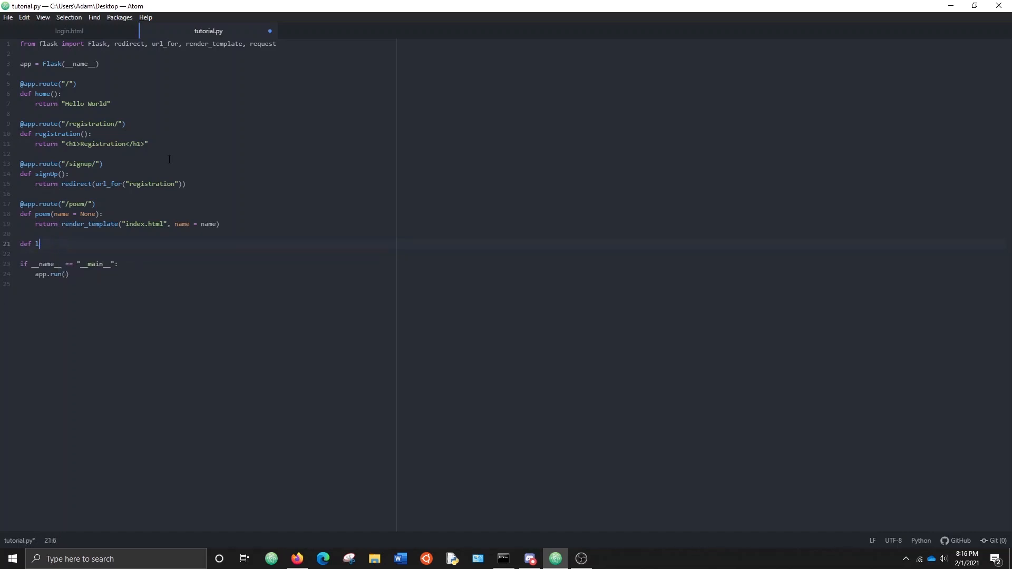
Replace the partial login code with a def profile(username) signature.
key("Backspace")
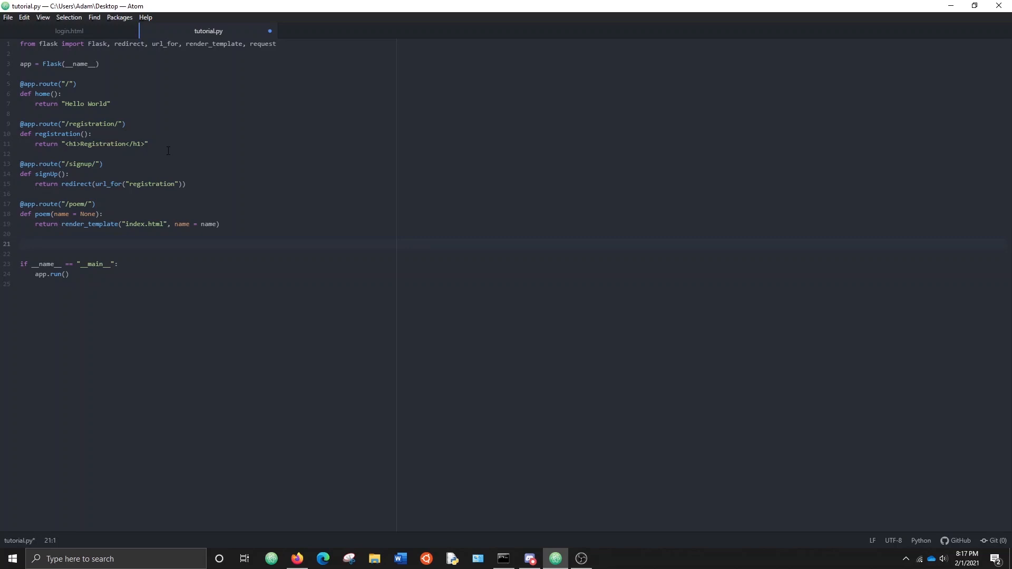
type("d")
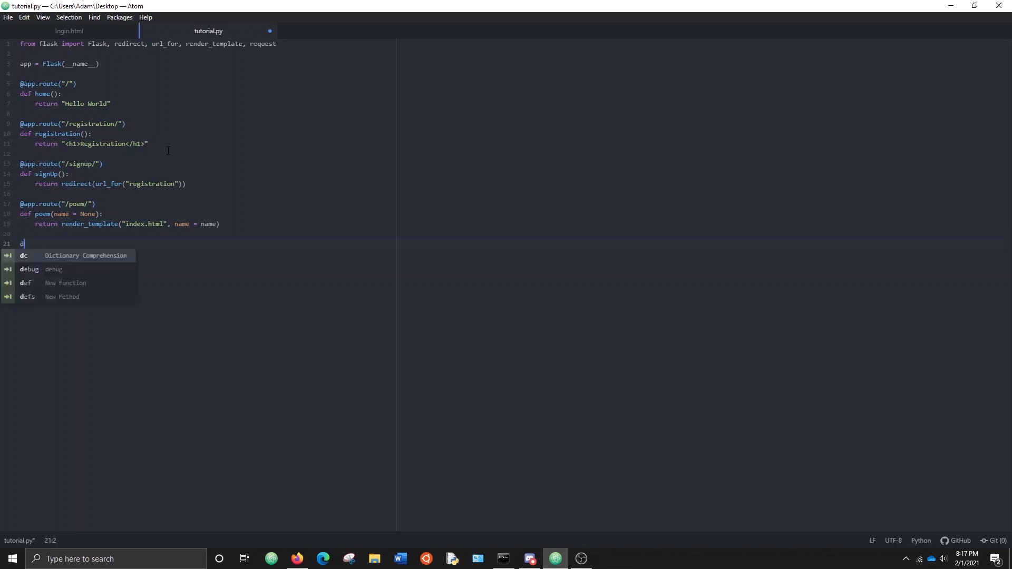
type("ef pr")
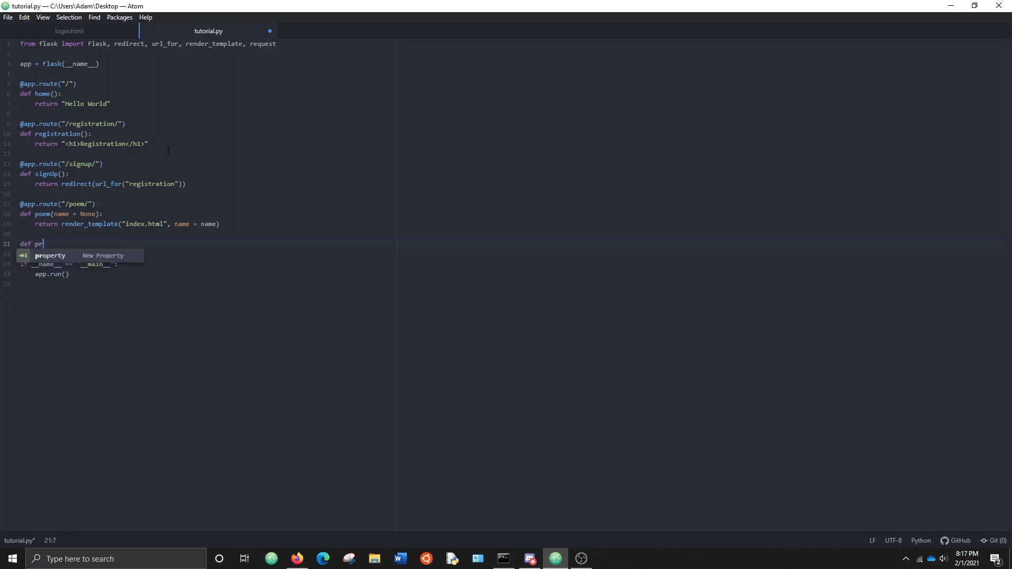
type("ofile()")
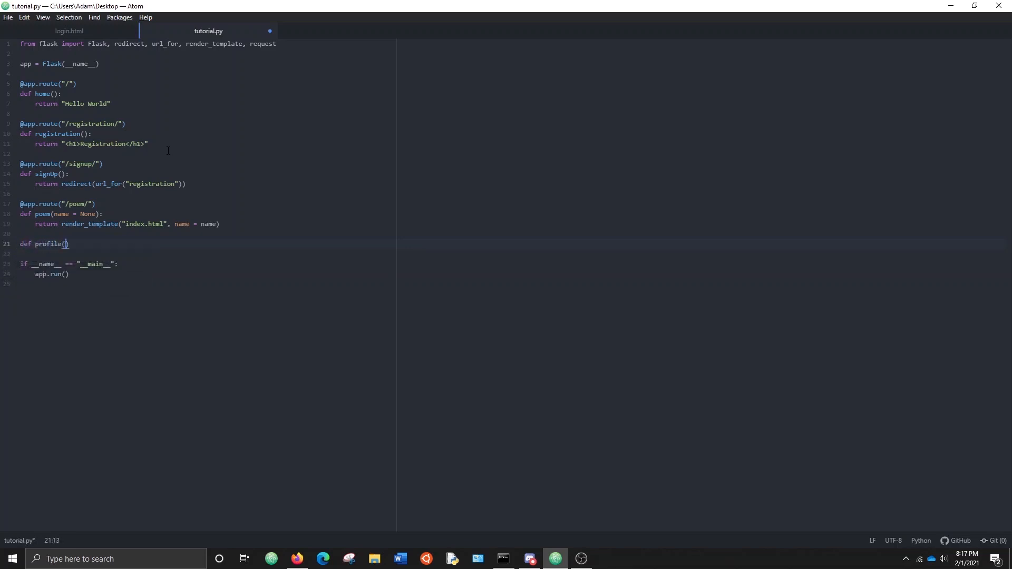
type("u")
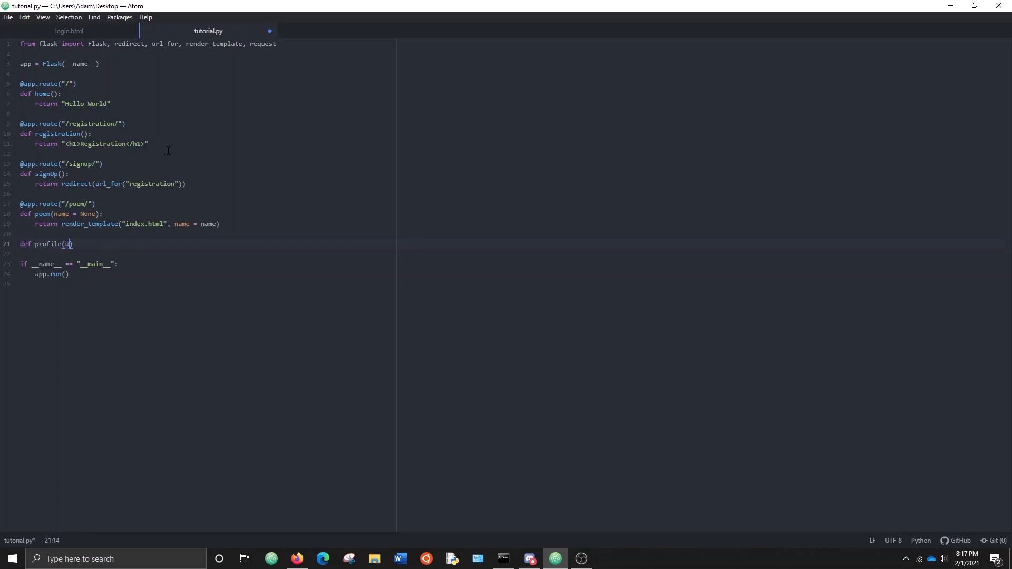
type("sername)")
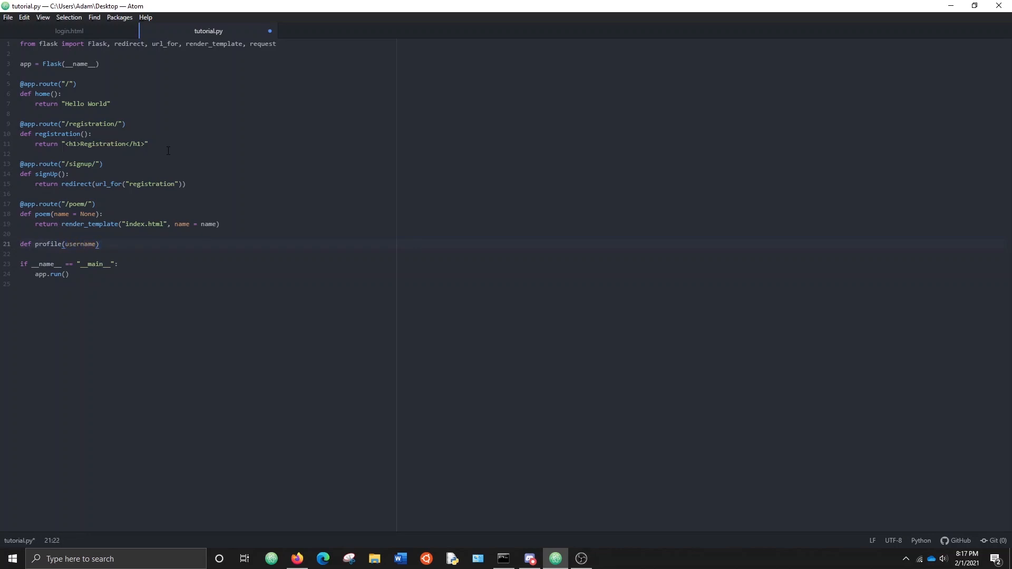
Give profile an indented body returning username "'s profile'".
left_click(99, 244)
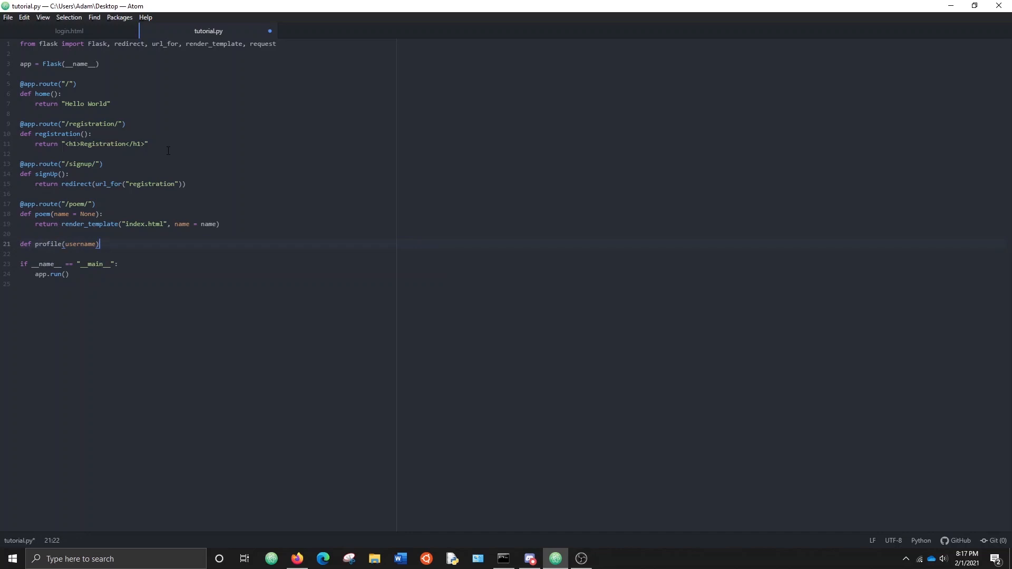
key("enter")
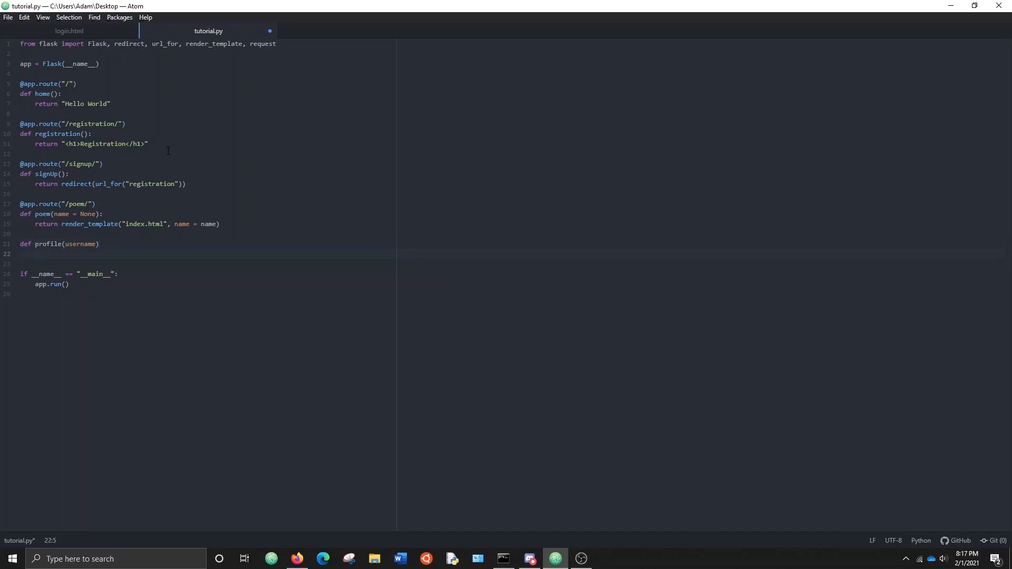
type("return")
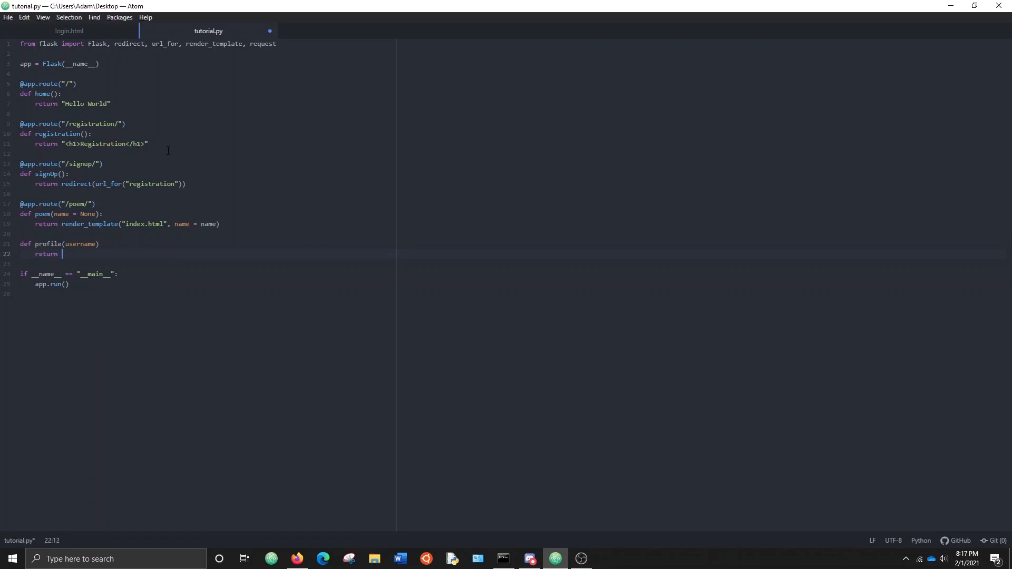
type("username")
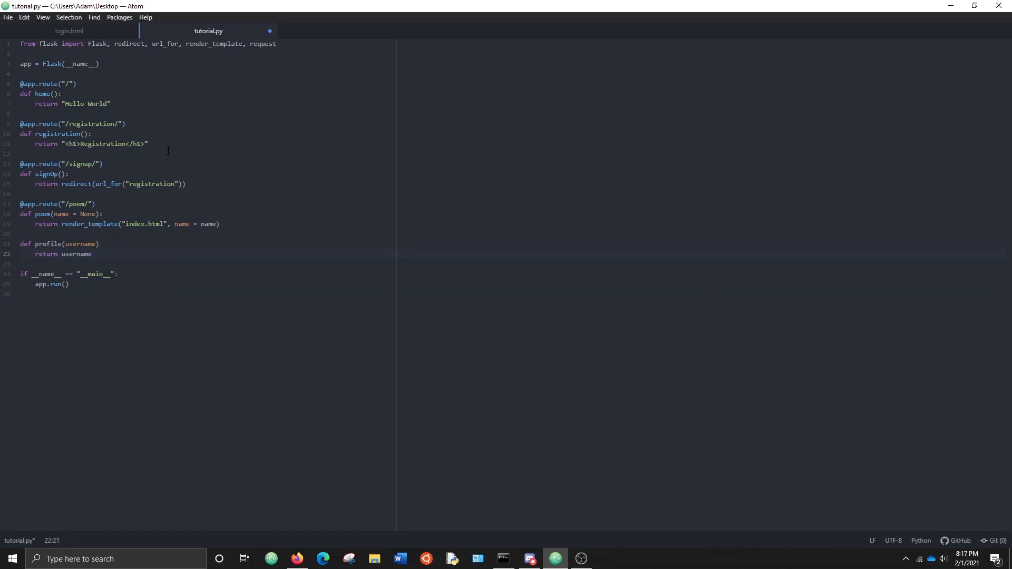
left_click(95, 253)
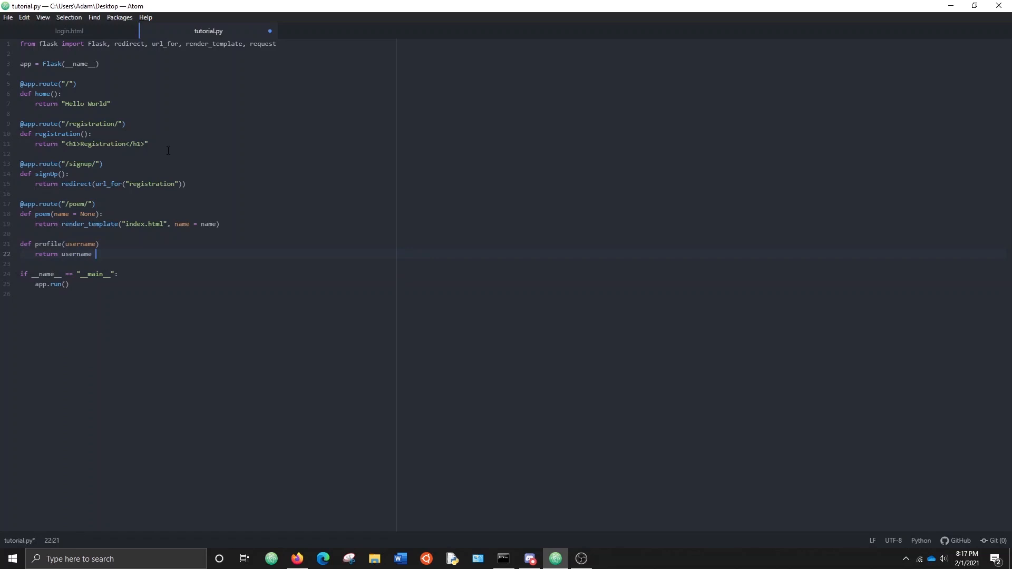
type("\".")
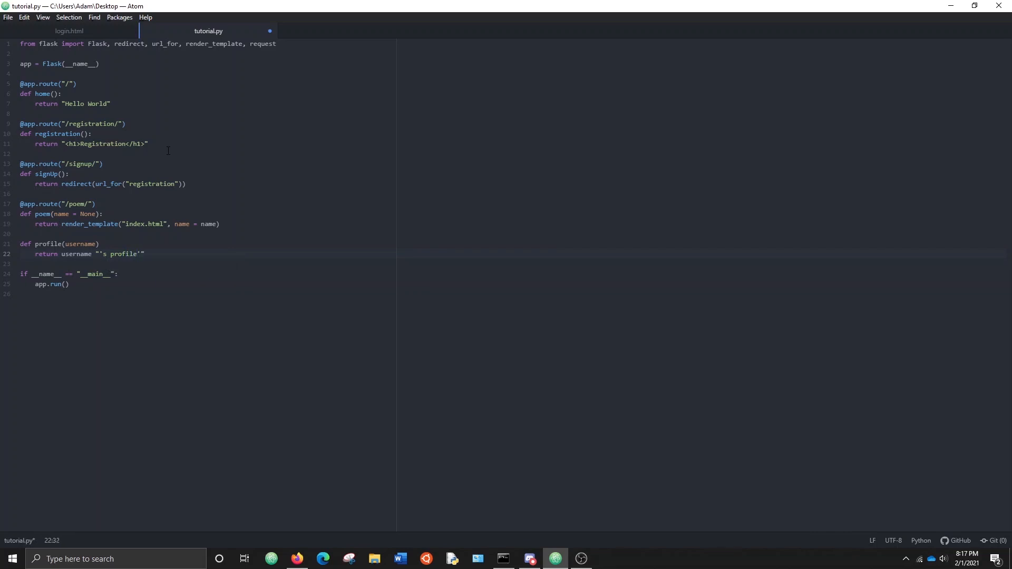
left_click(138, 253)
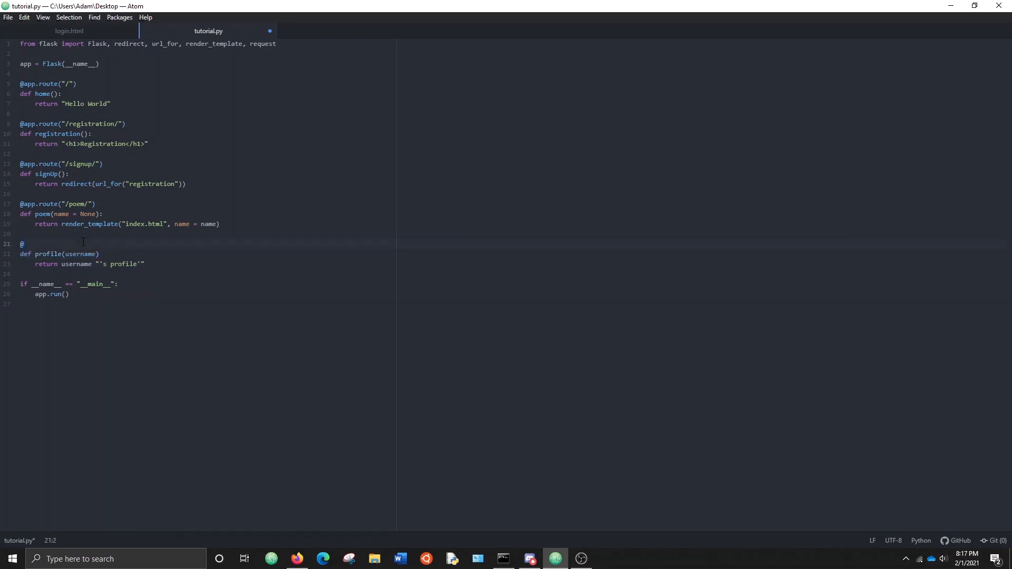
type("app.route(")
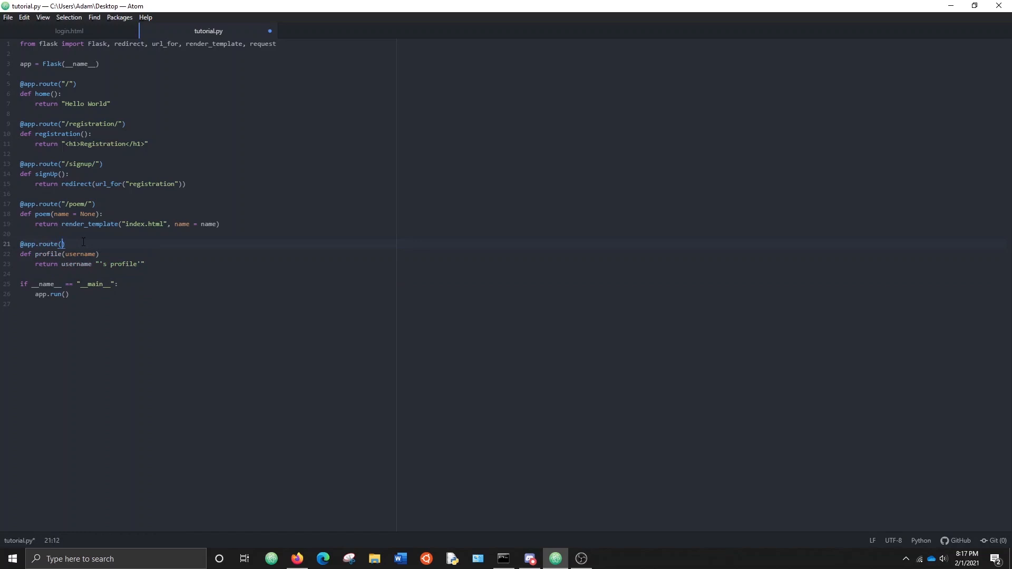
type("\"")
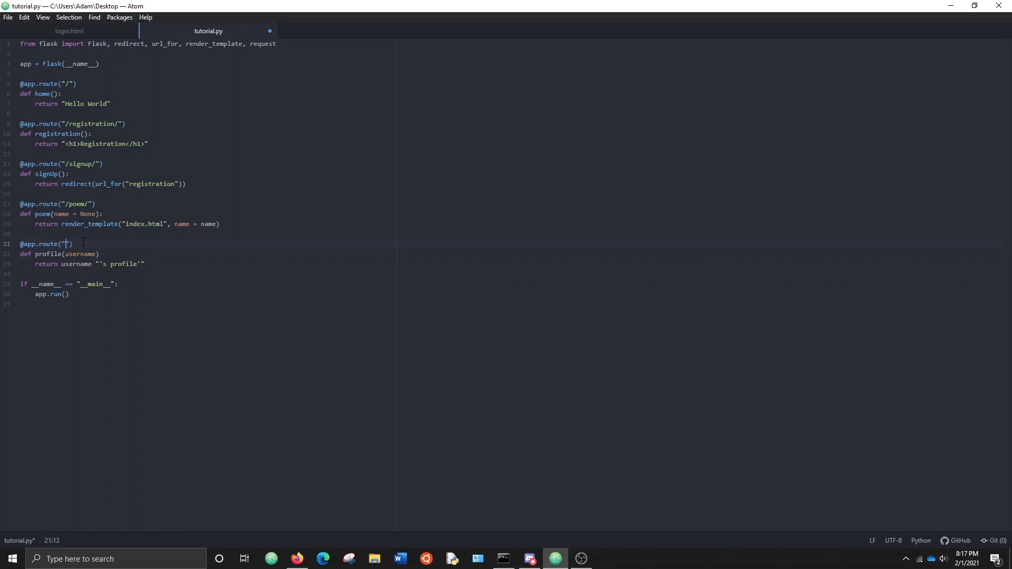
type("/user/")
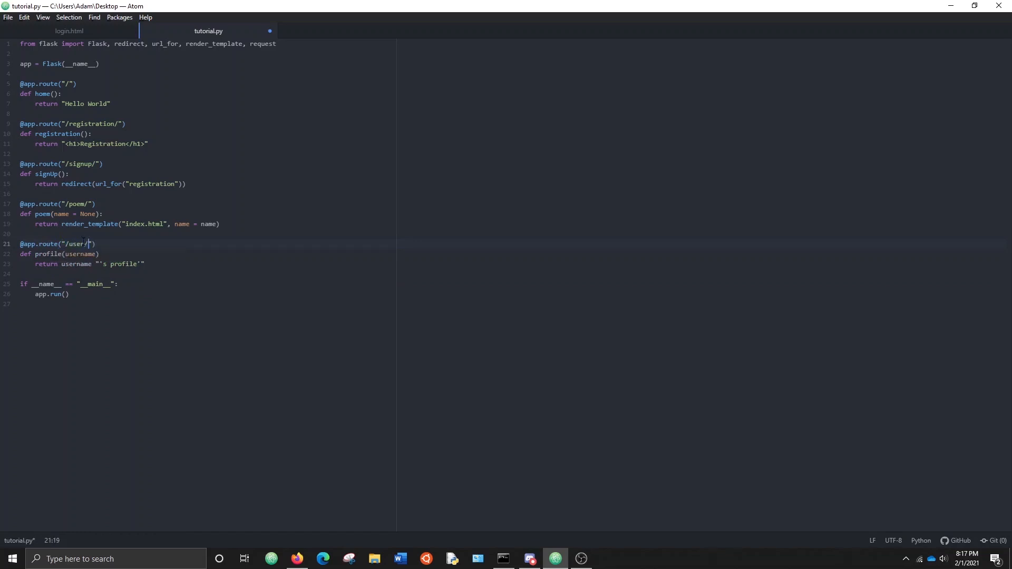
key("backspace")
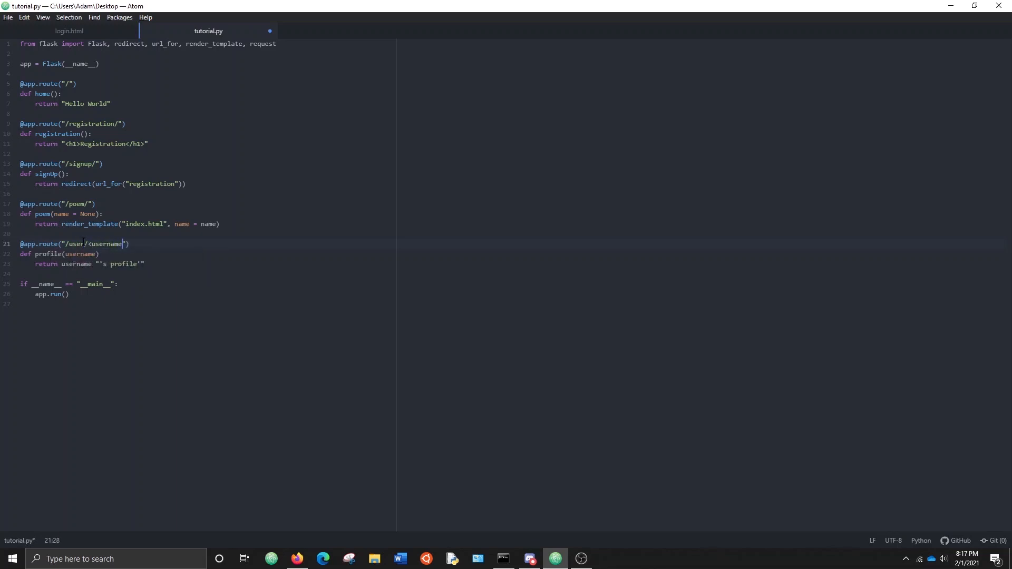
type(">")
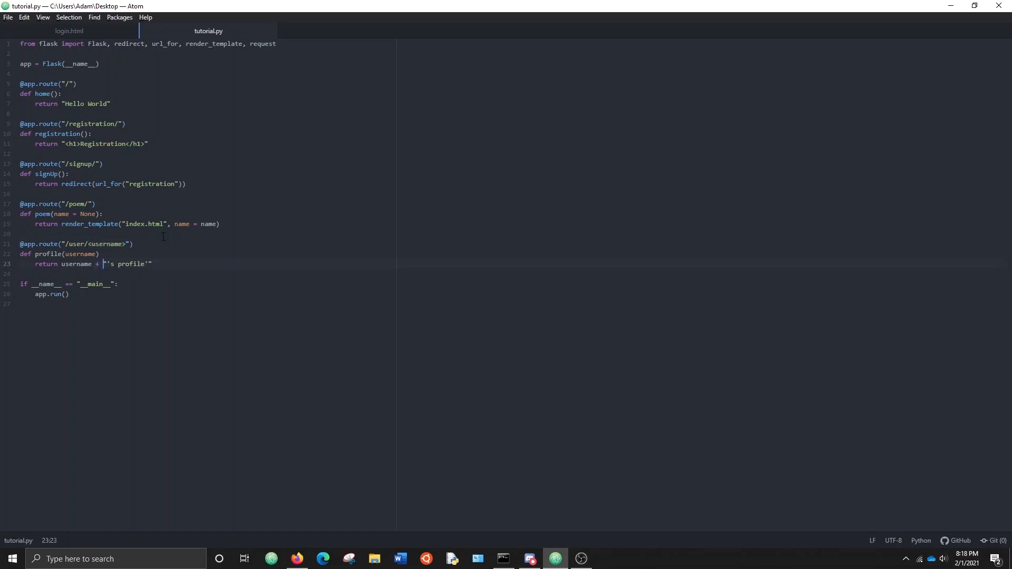
left_click(503, 559)
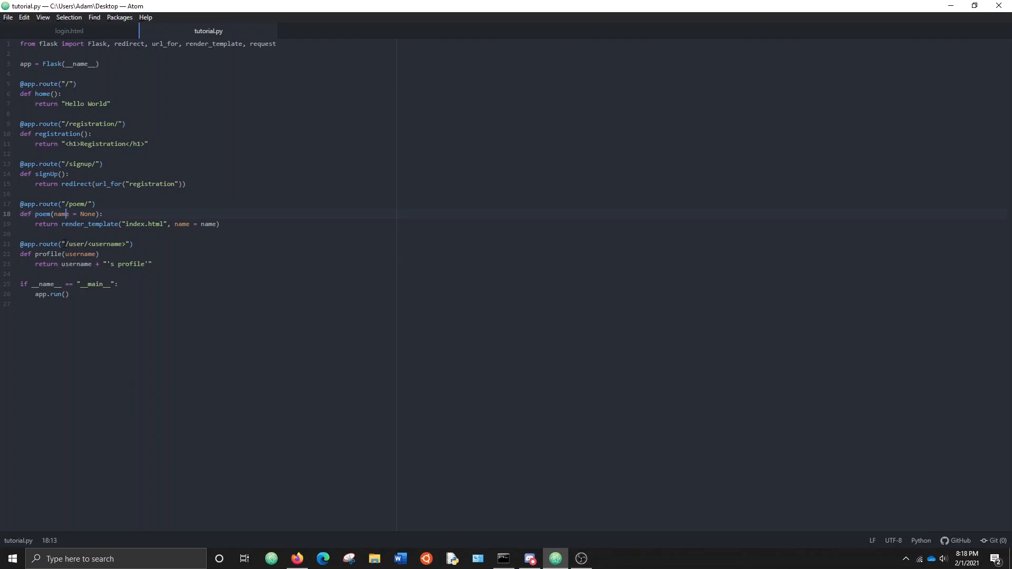
left_click(97, 253)
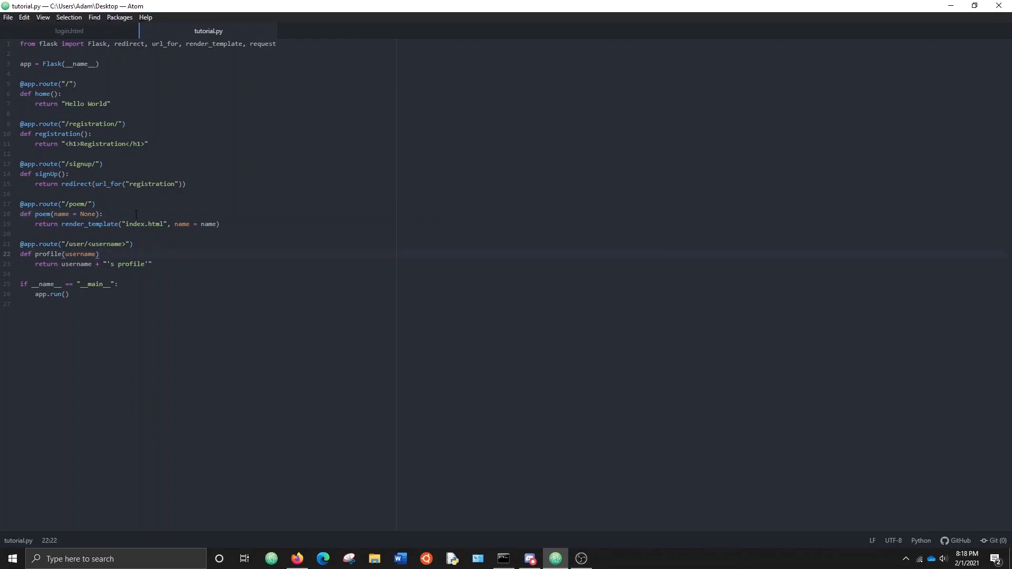
left_click(101, 254)
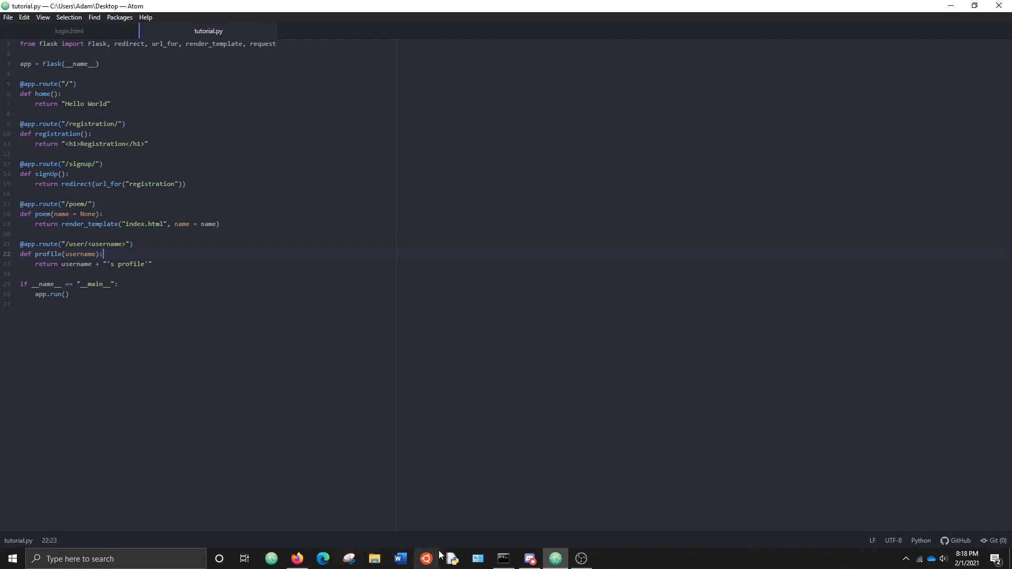
Restart the Flask server and enter the /user/adam address in Firefox.
left_click(502, 559)
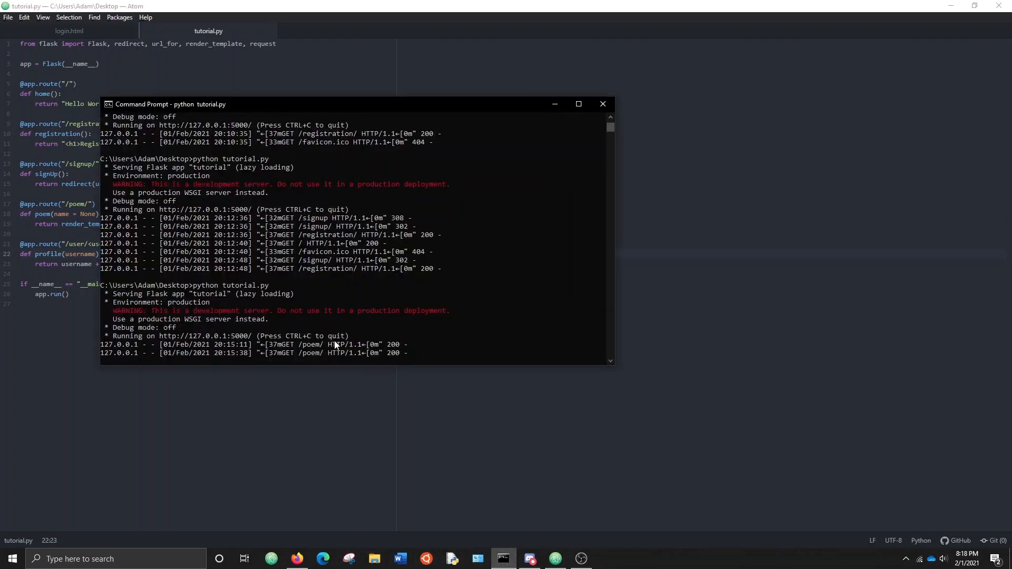
scroll("down", 3)
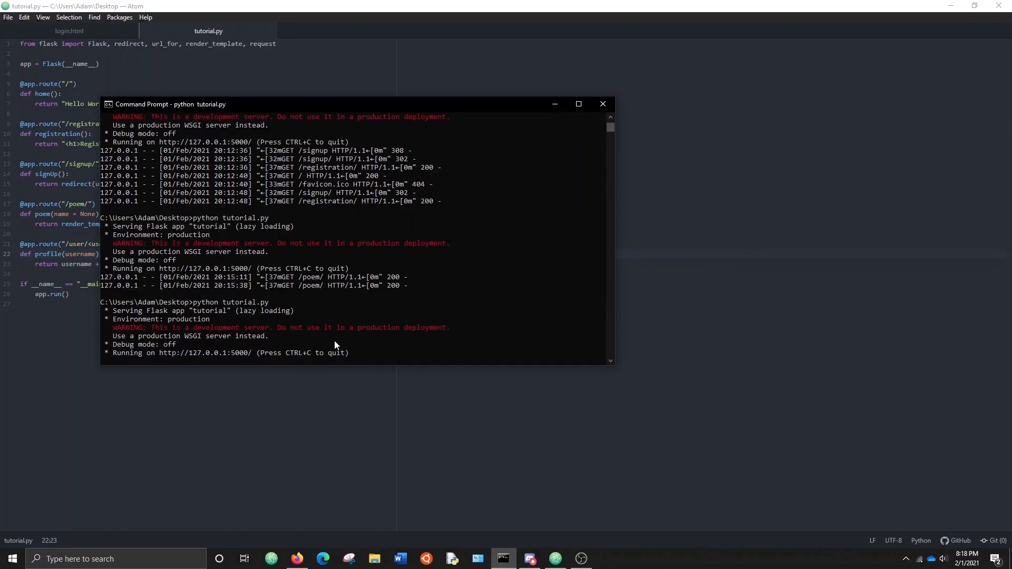
left_click(296, 559)
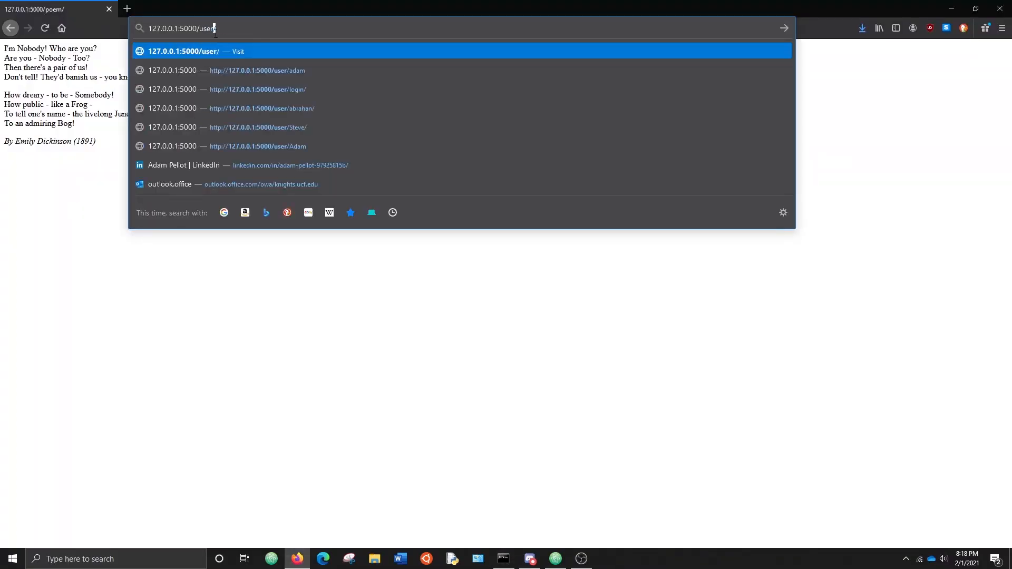
type("adam")
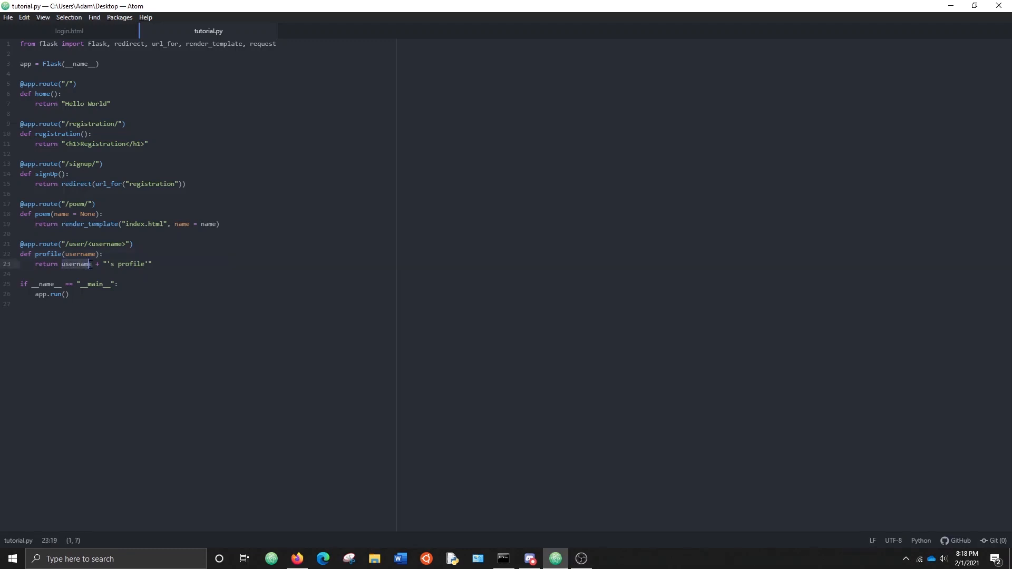
Delete the stray trailing apostrophe from profile's return line.
left_click(150, 264)
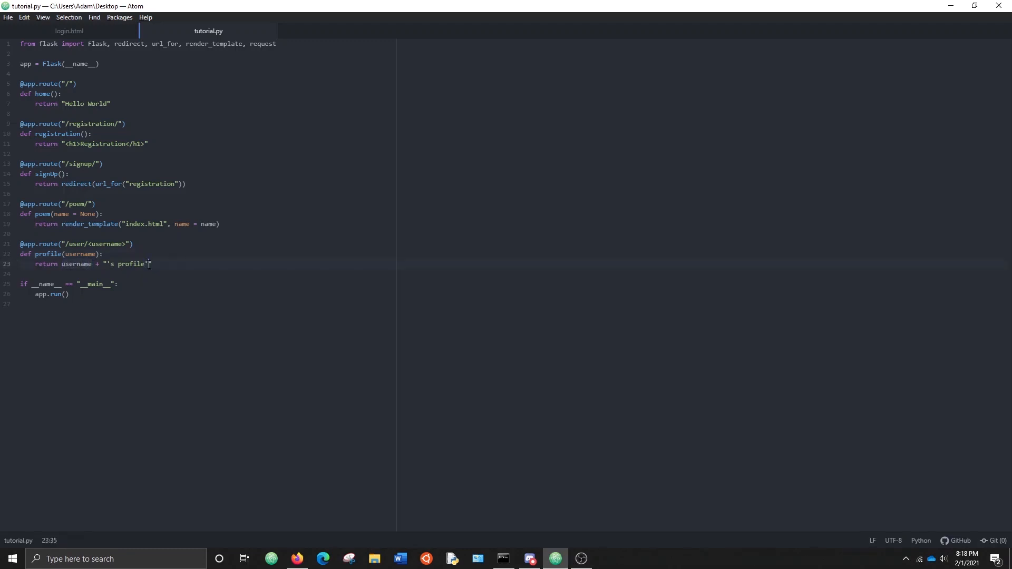
key("Backspace")
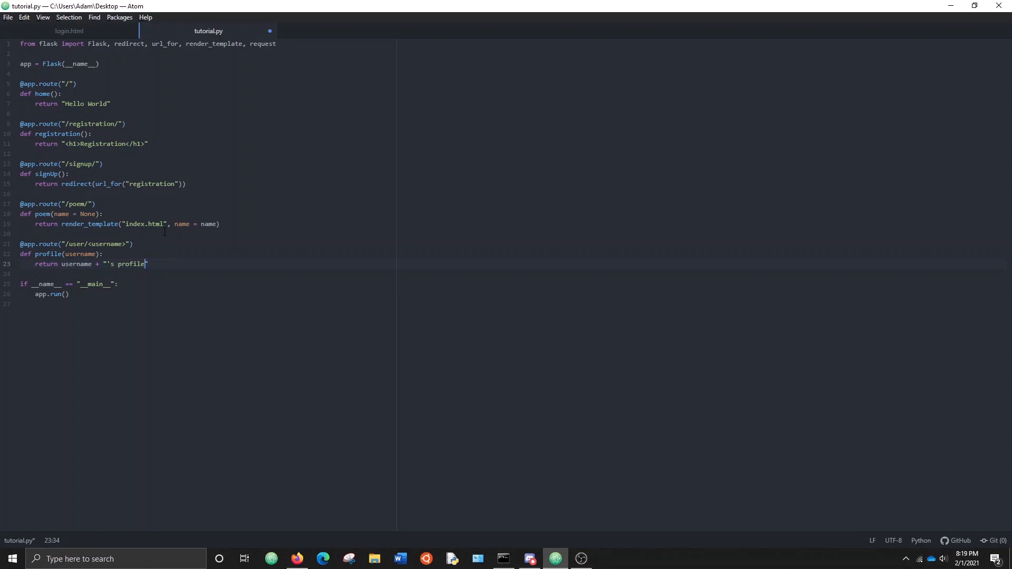
mouse_move(69, 31)
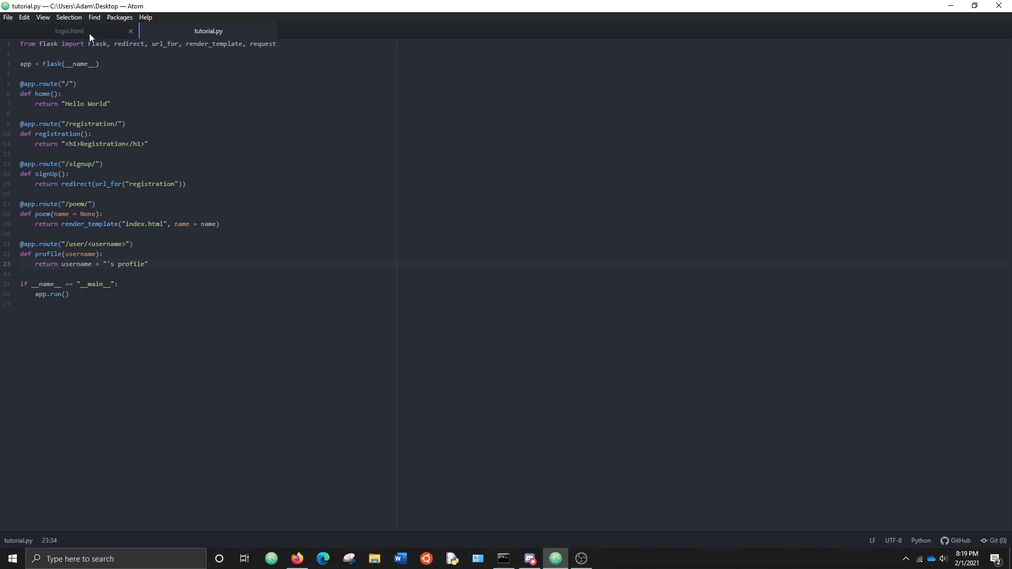
left_click(69, 30)
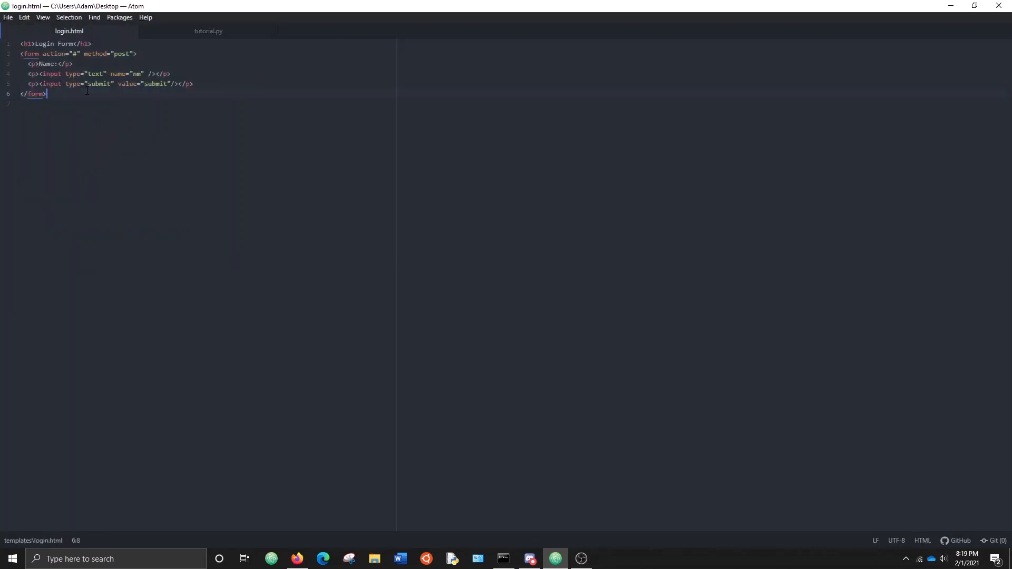
left_click(21, 54)
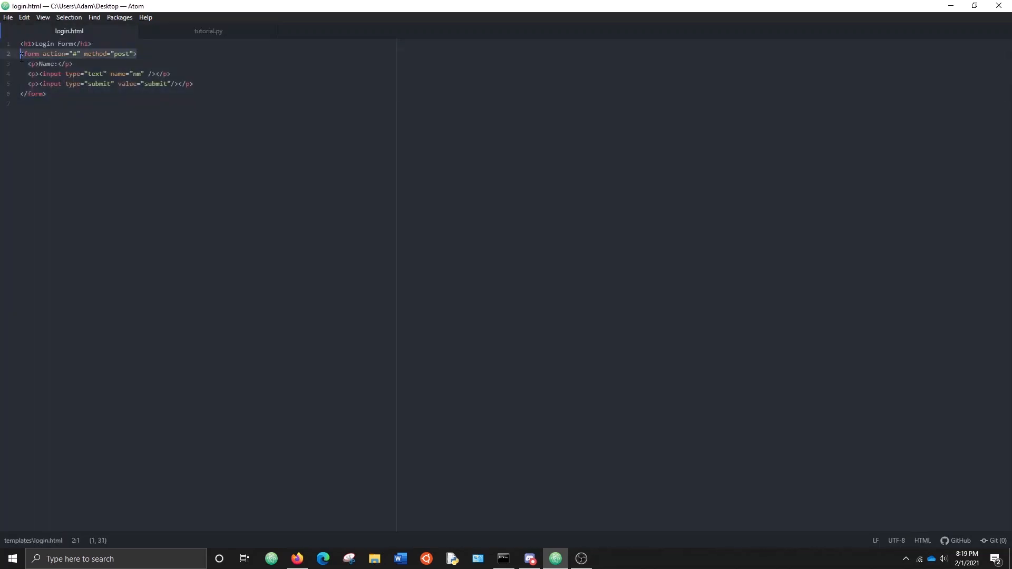
left_click(73, 74)
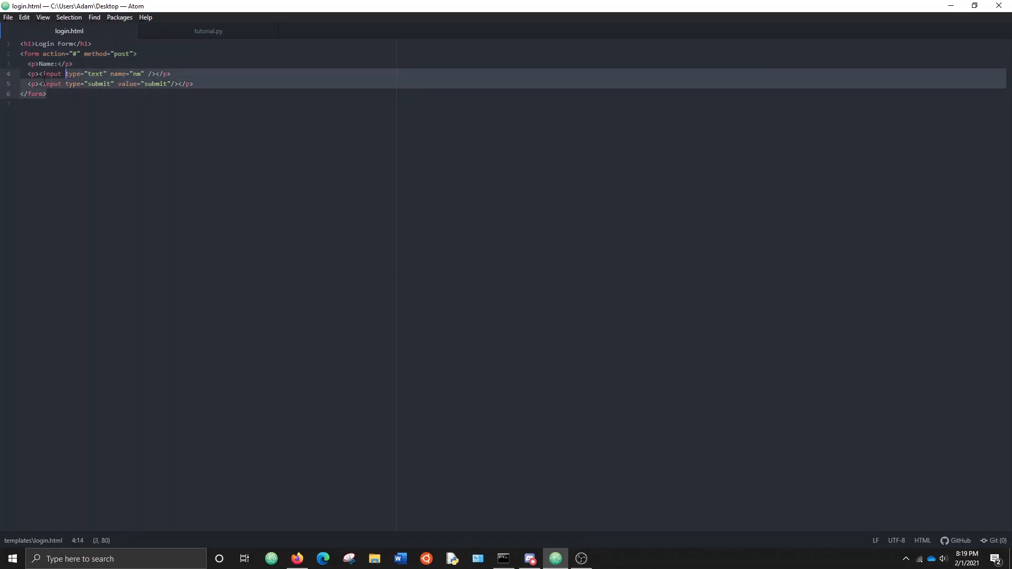
left_click(208, 31)
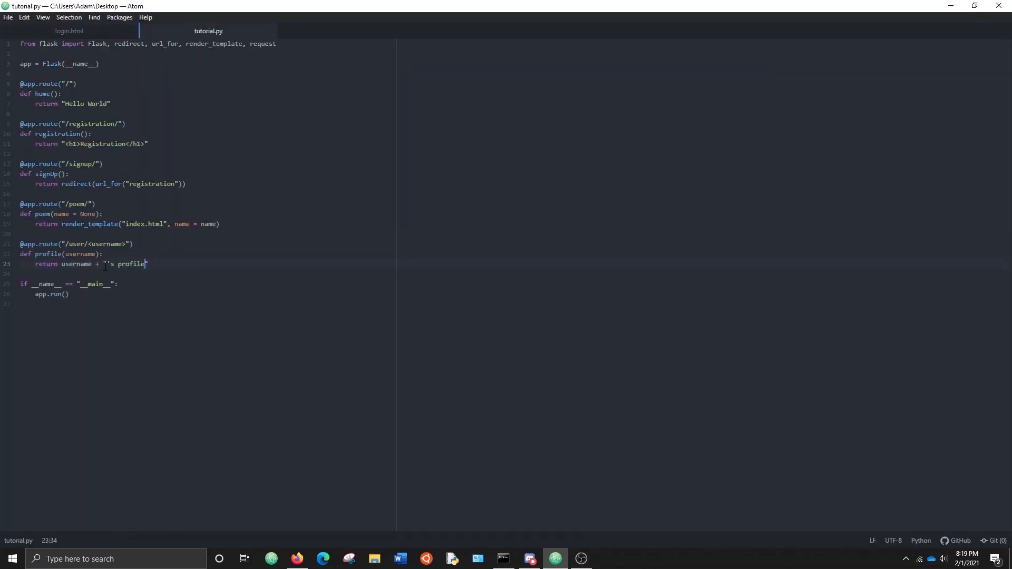
Below the profile route, start def login() with an if request.method == "POST" check.
type("\"")
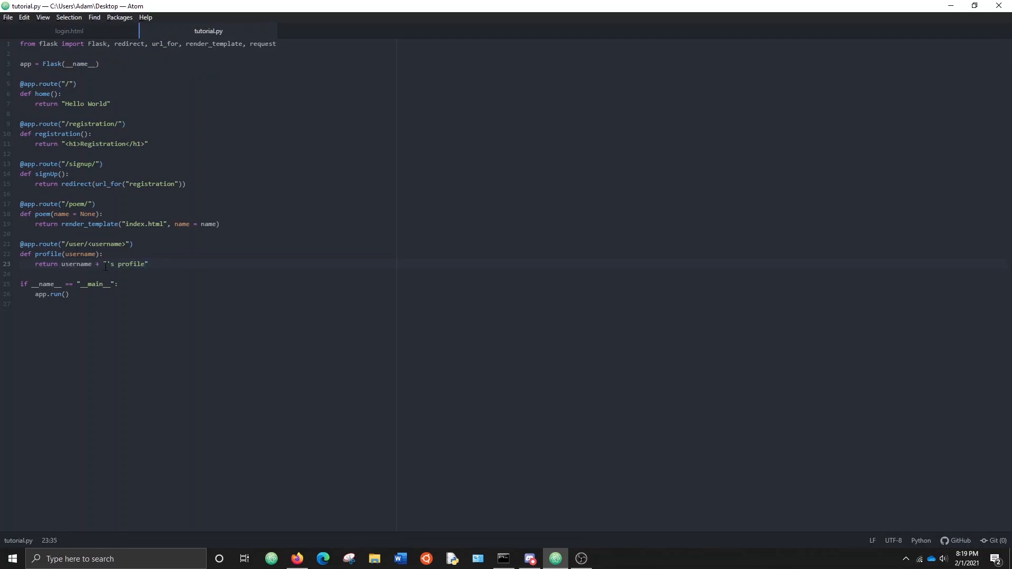
key("Enter")
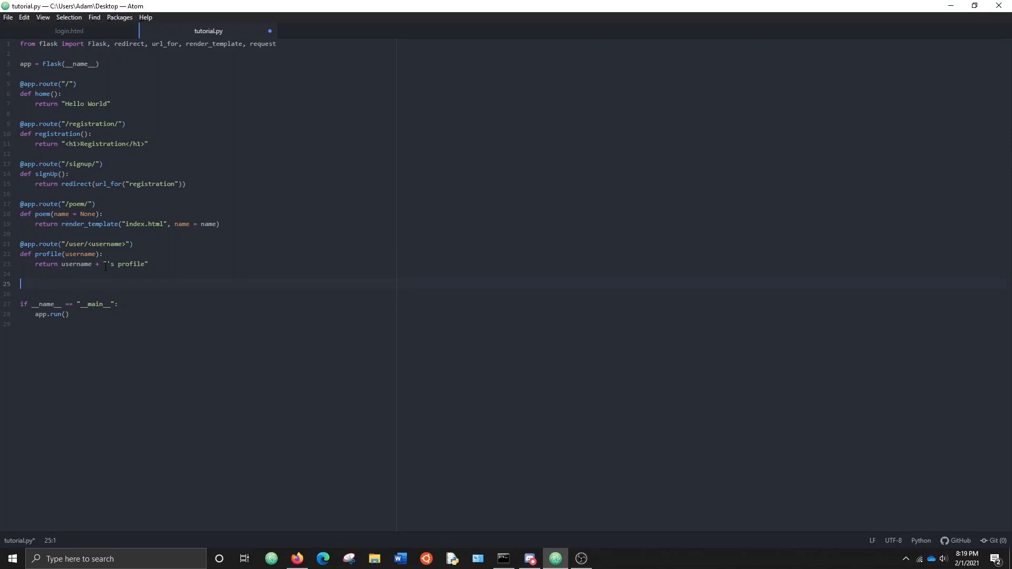
type("def login(")
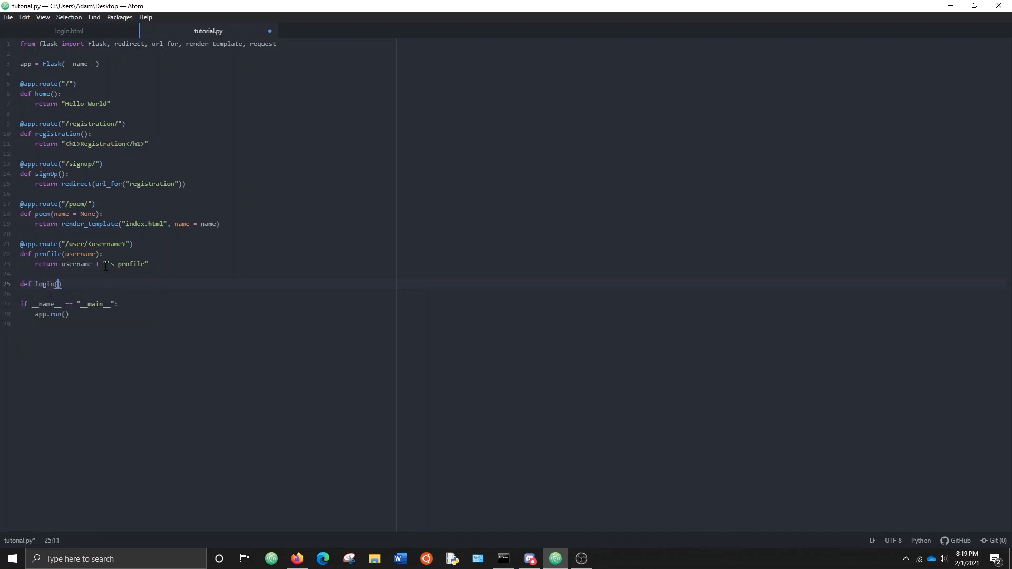
type("L")
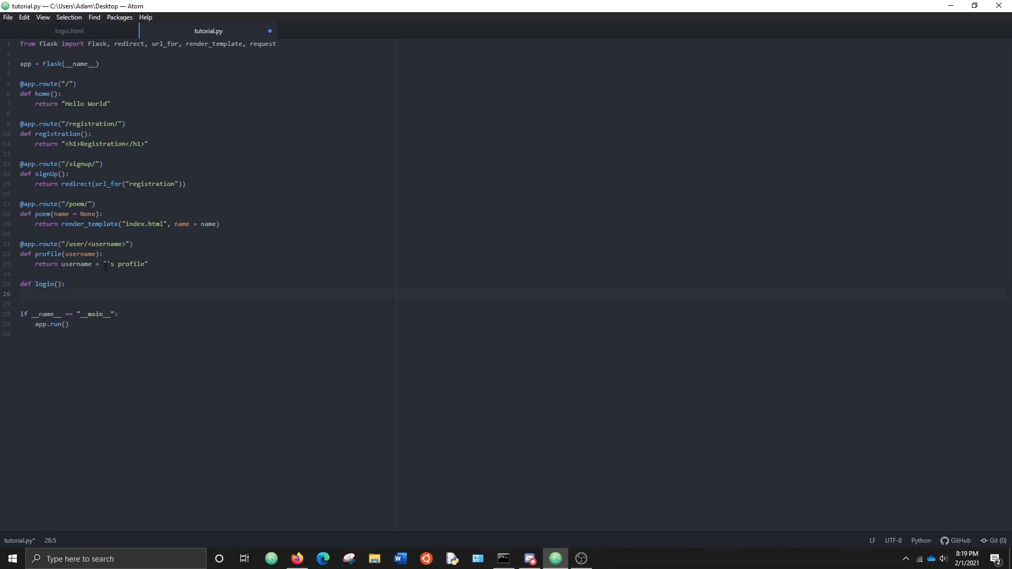
type("if requ")
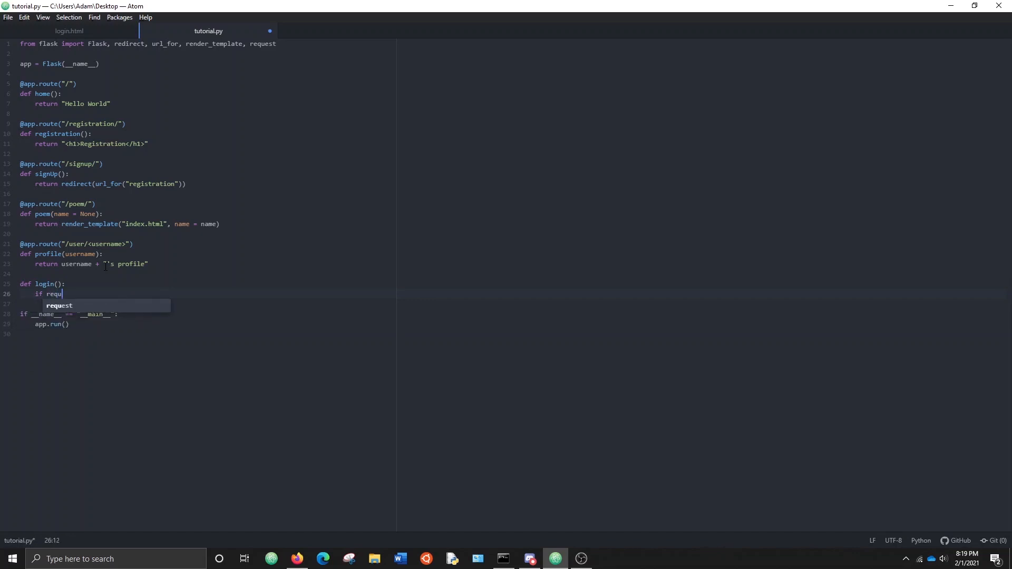
type("est.")
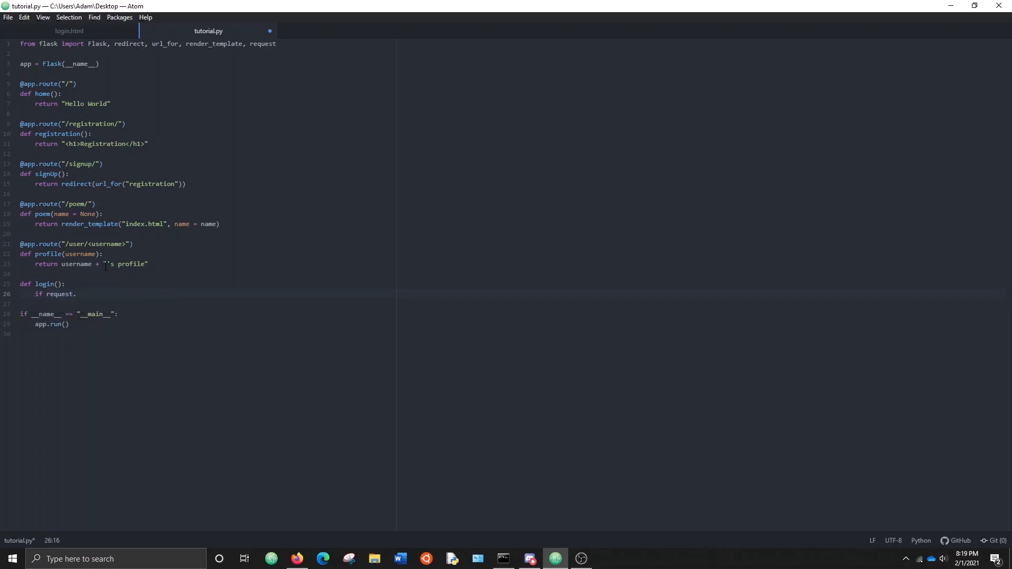
type("method ==")
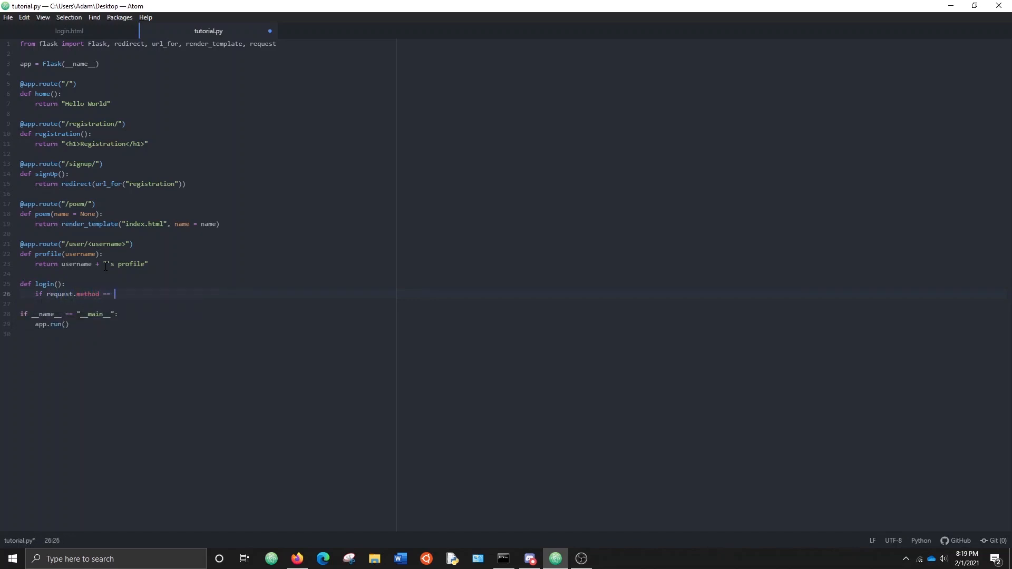
type("\"POST\"")
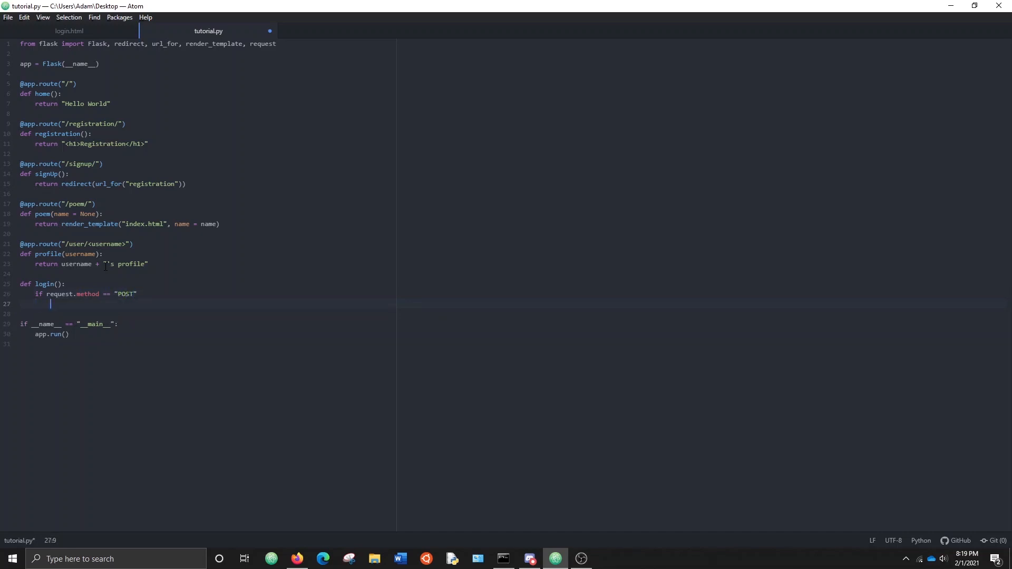
Assign request.form["nm"] to user, confirming the nm field name in login.html.
type("user=")
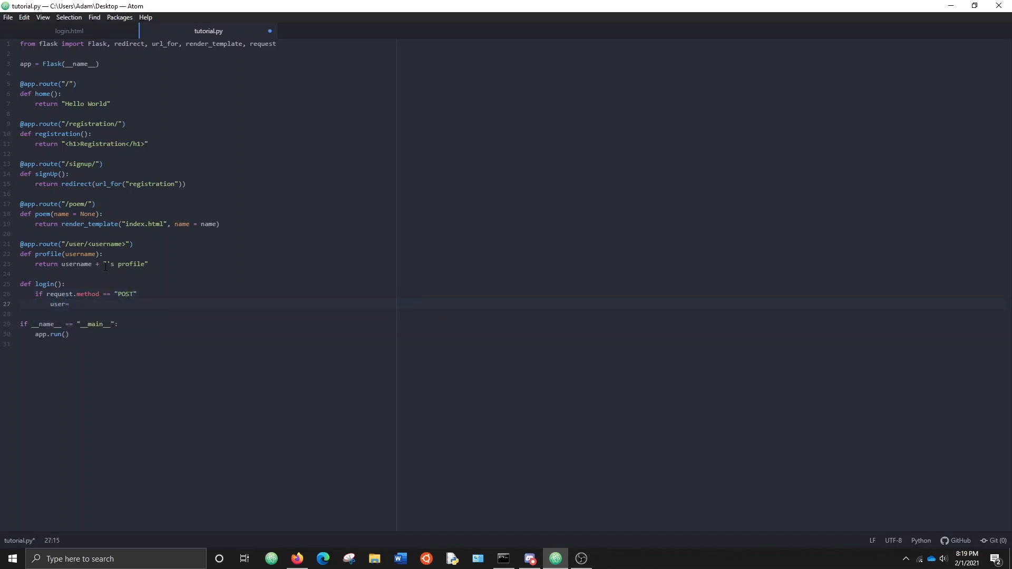
type("\" \"")
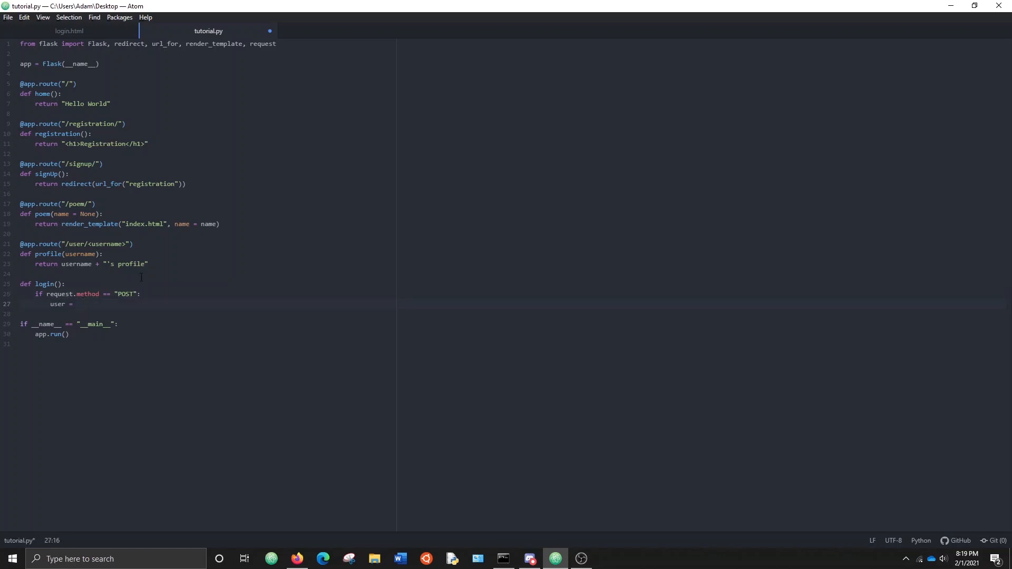
left_click(78, 304)
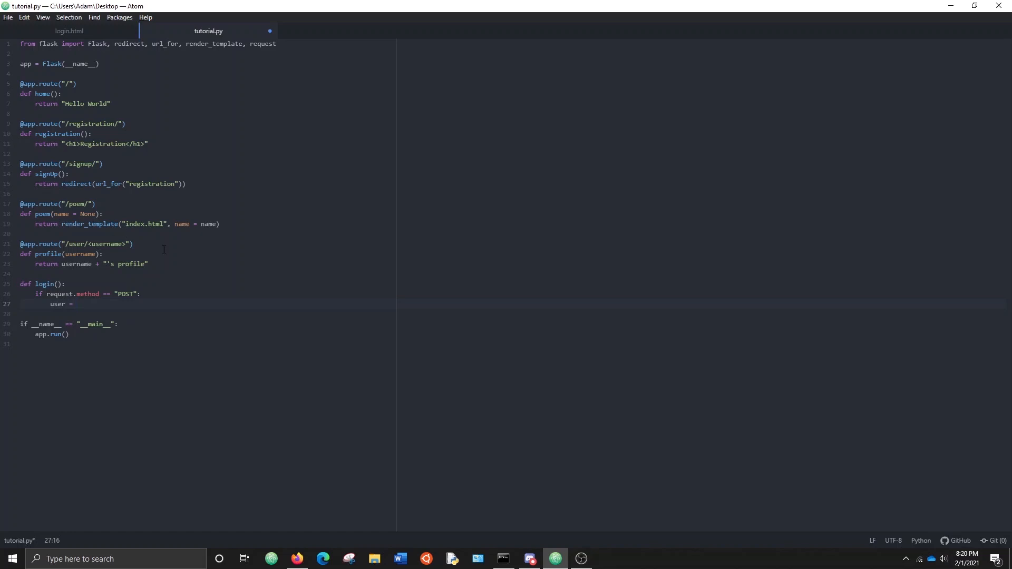
type("reg")
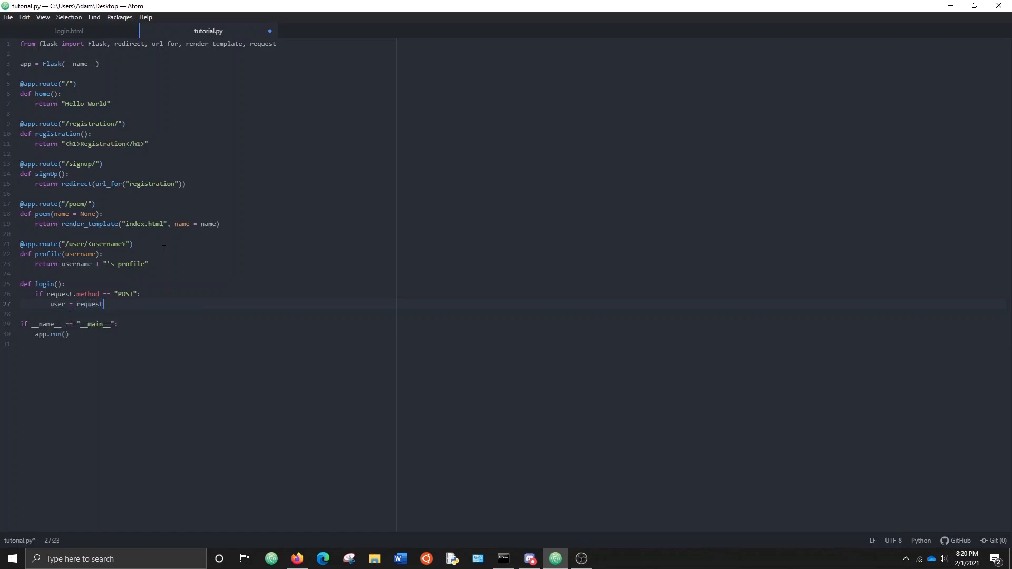
type(".form[]")
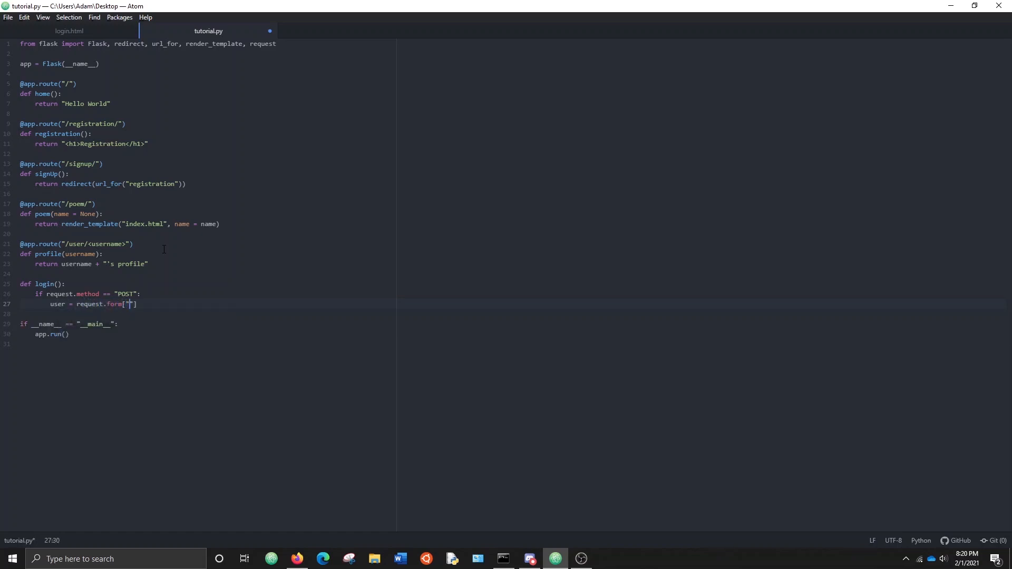
type("nm")
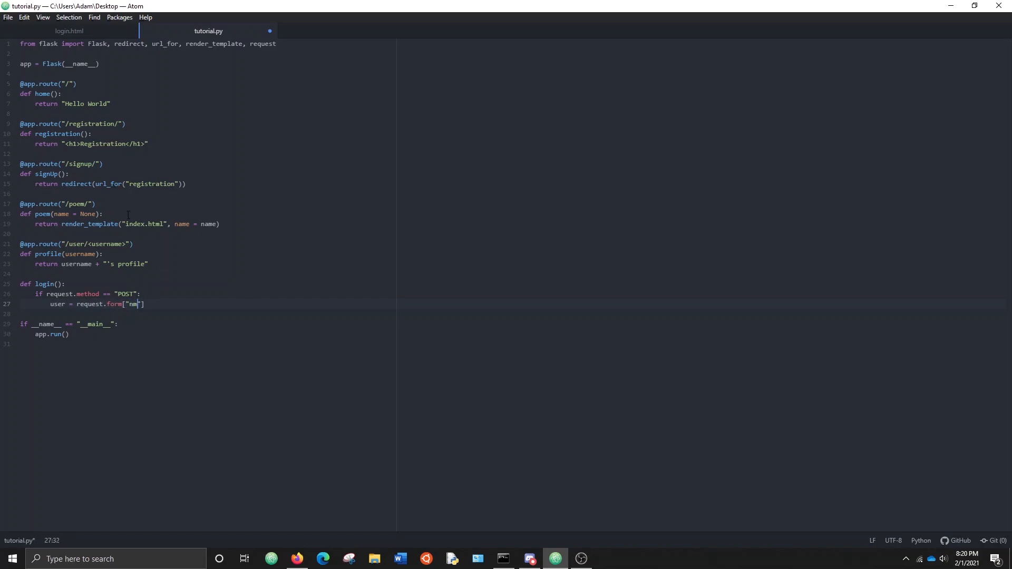
left_click(69, 30)
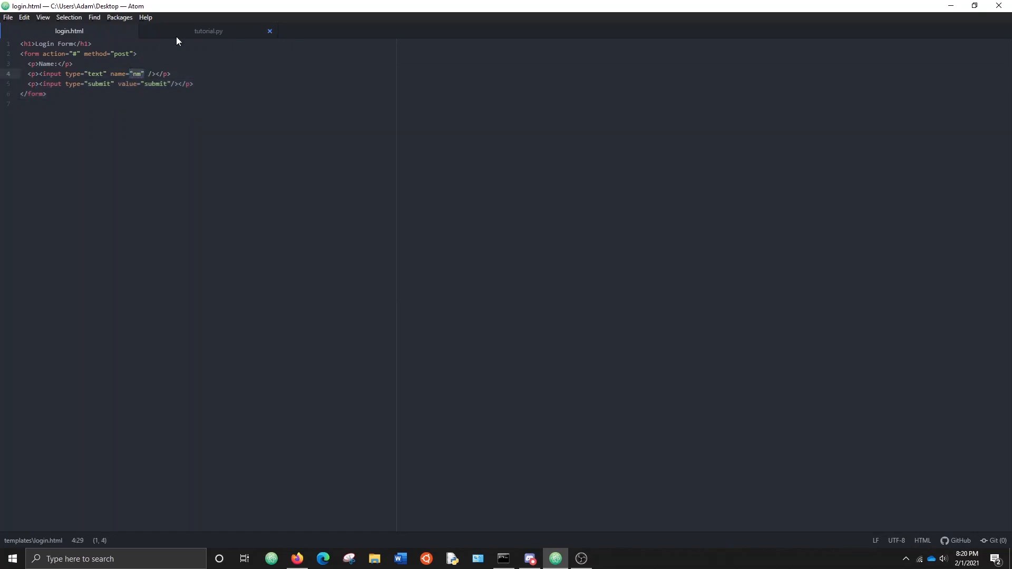
left_click(207, 31)
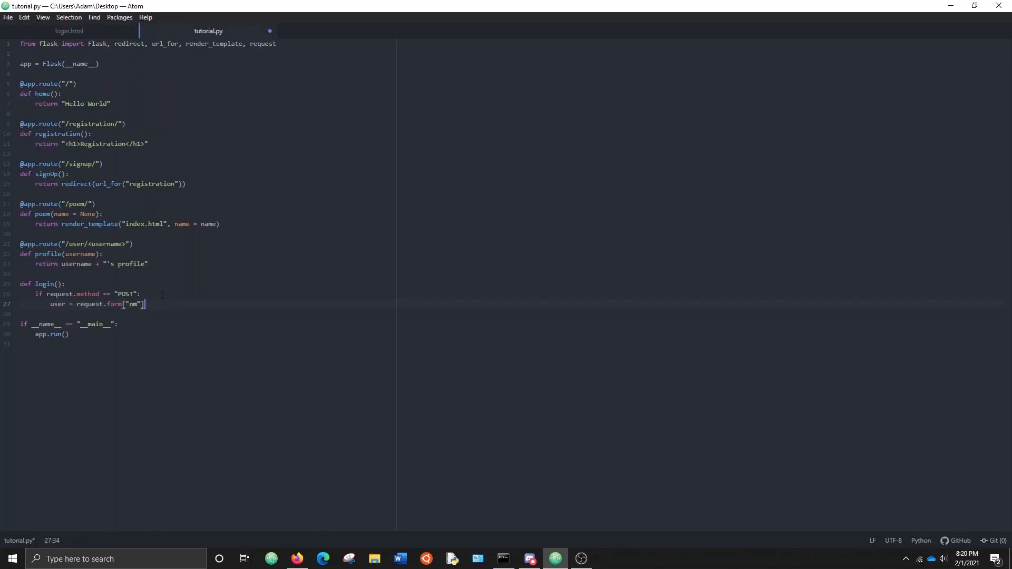
mouse_move(248, 230)
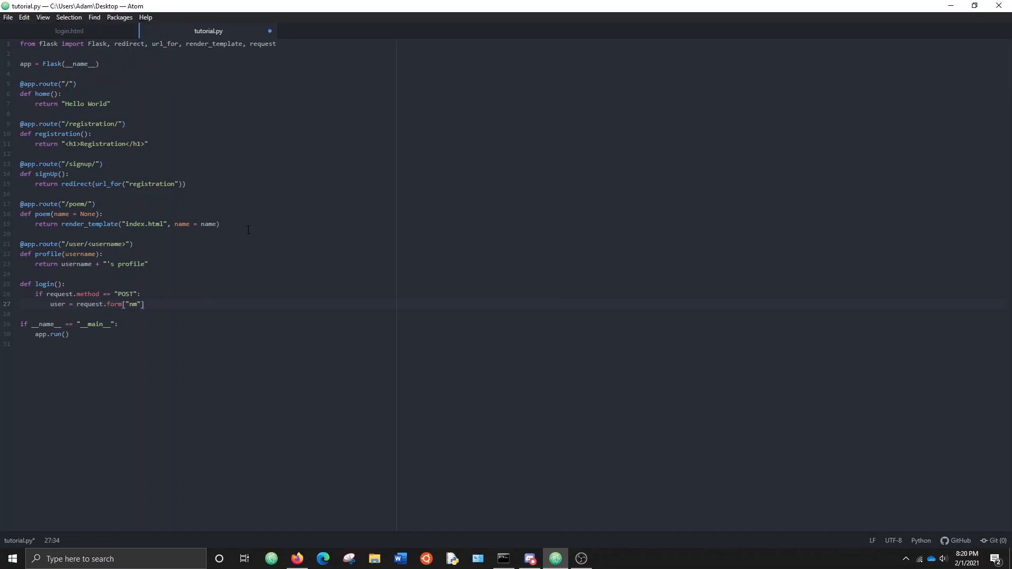
key("enter")
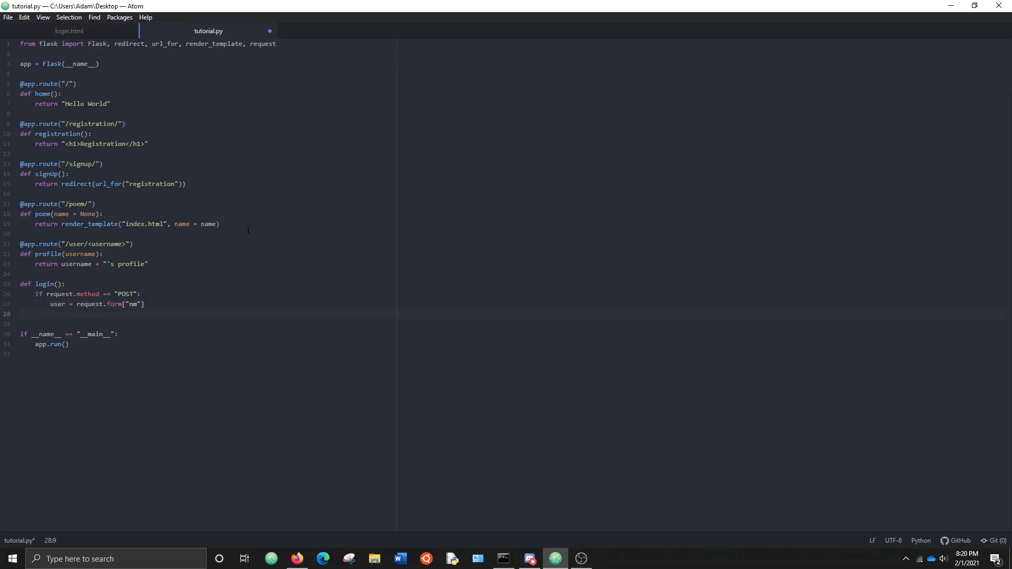
Return redirect(url_for("profile", username = user)) in the POST branch and begin another return.
left_click(52, 314)
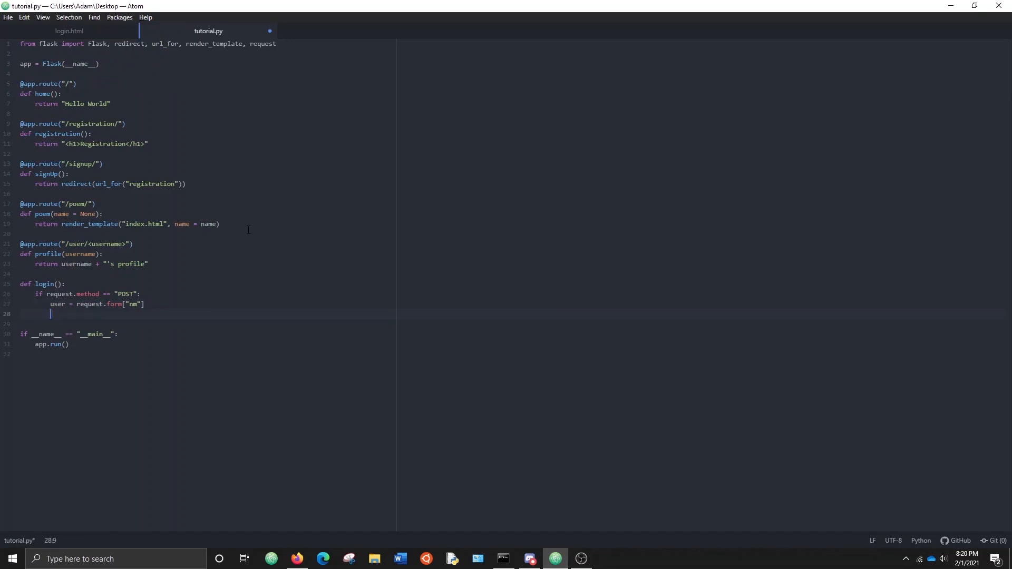
type("return")
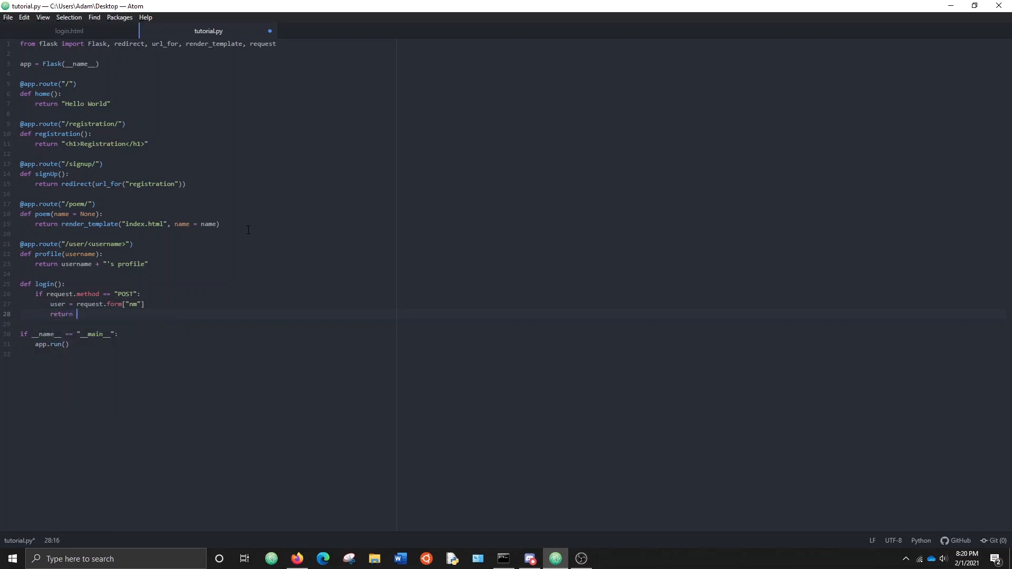
type("redirect(url_for")
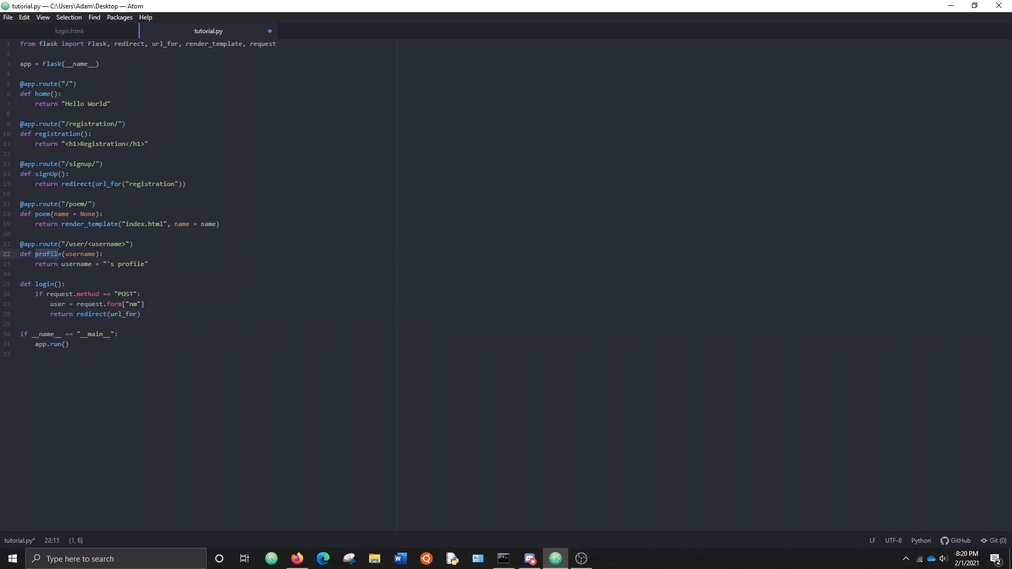
left_click(133, 314)
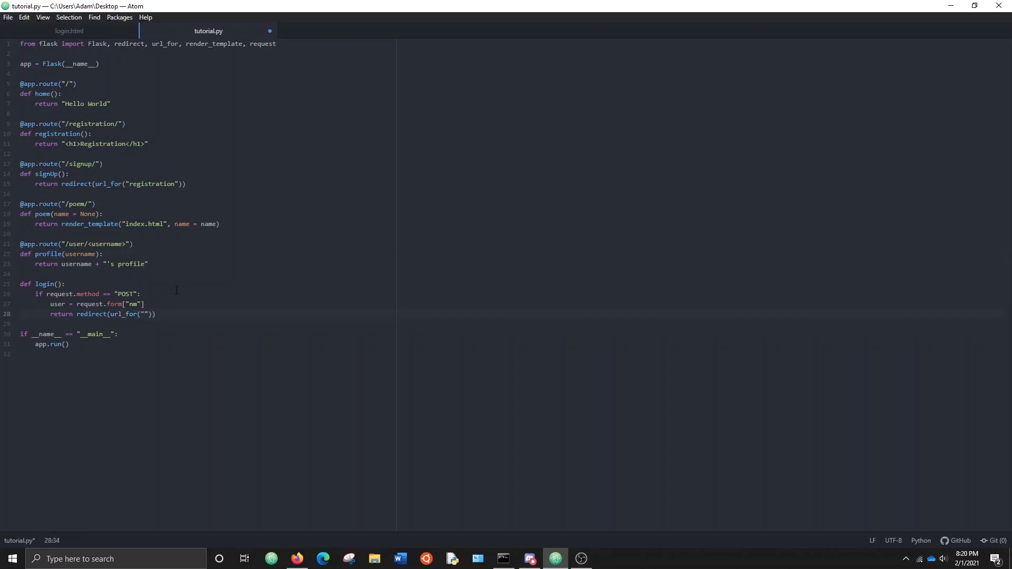
type("profile")
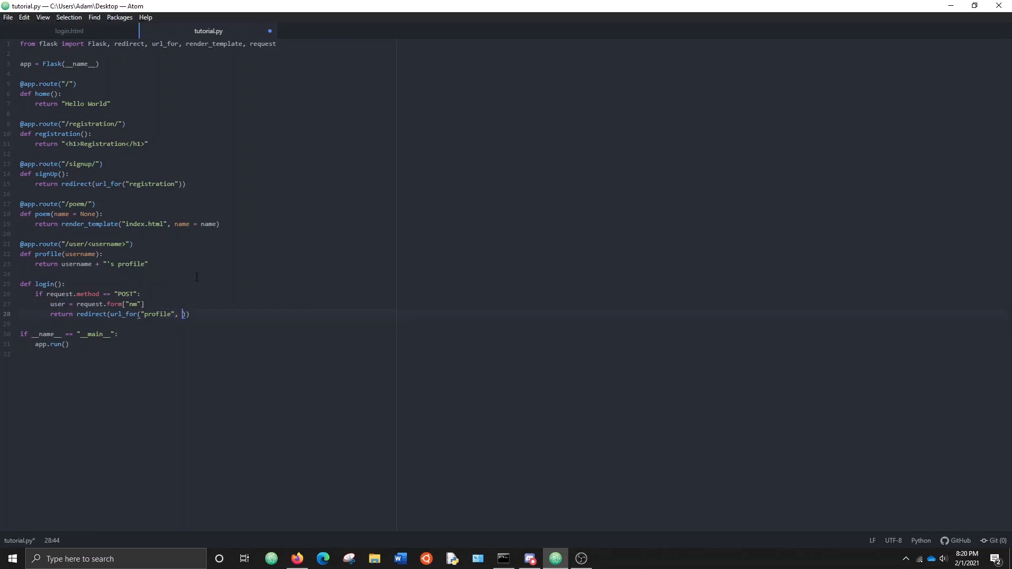
type("username =")
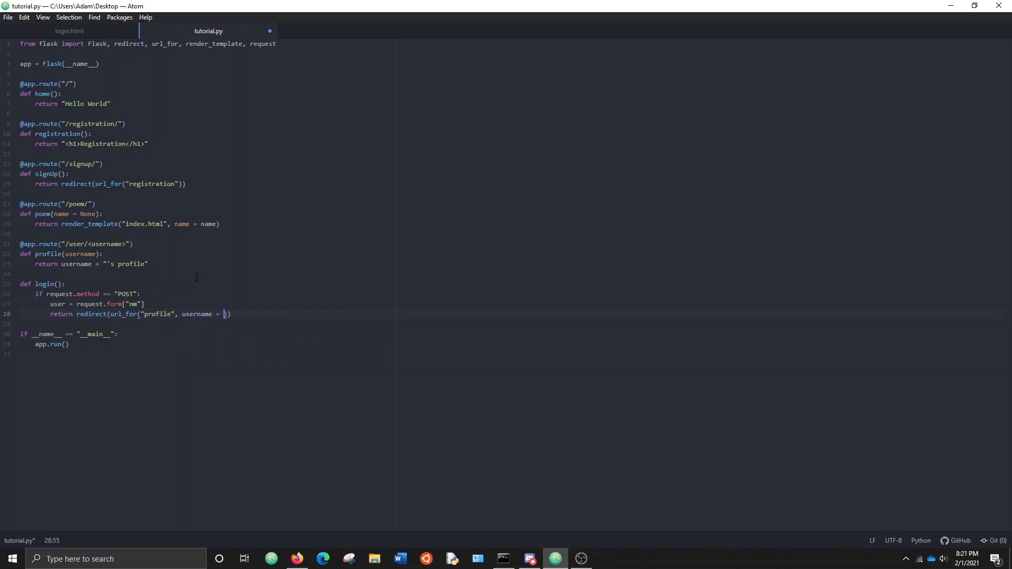
type("user")
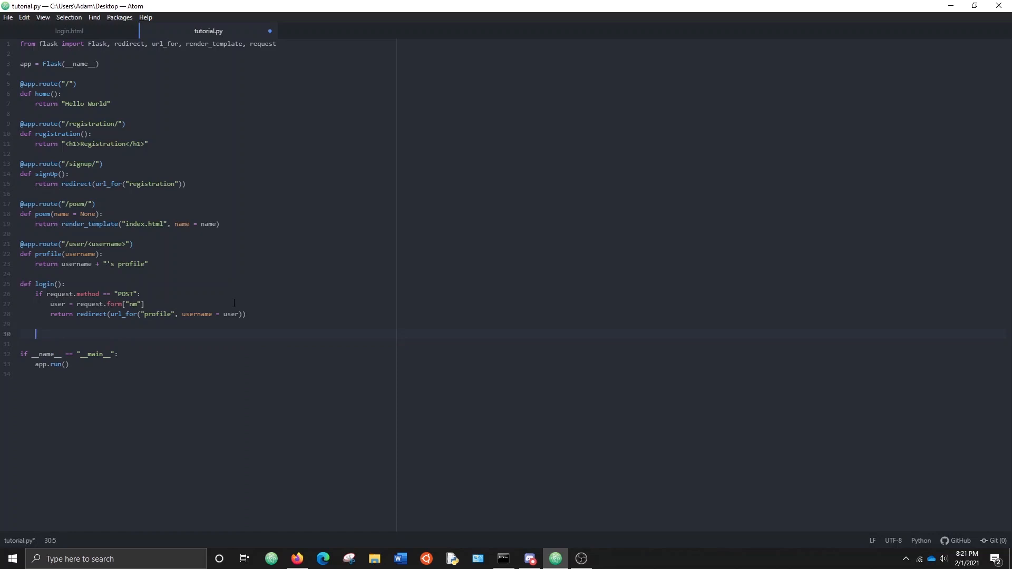
type("return")
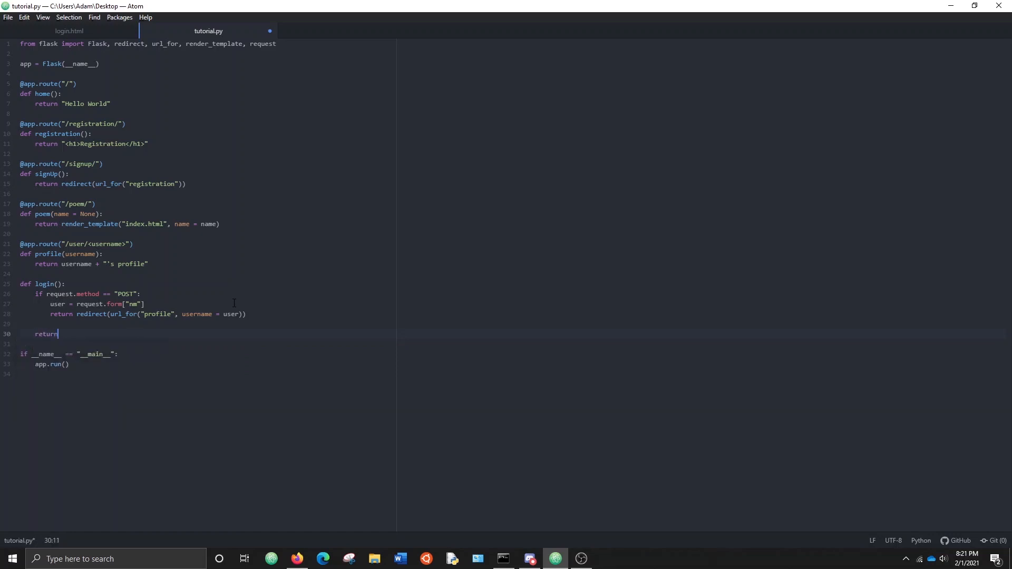
End login() with return render_template("login.html") and fix the POST method check.
type("render_template(")
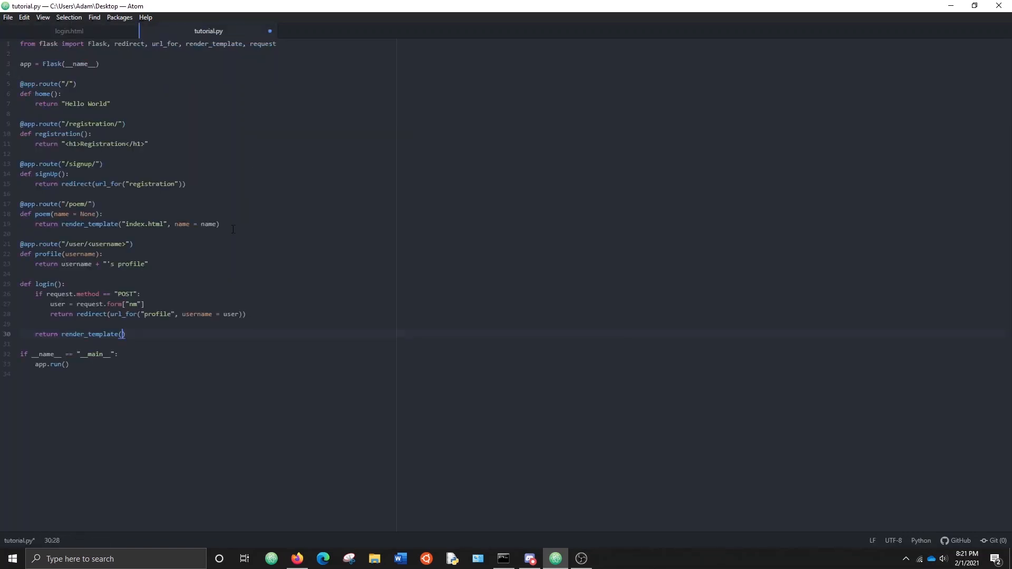
type("login.")
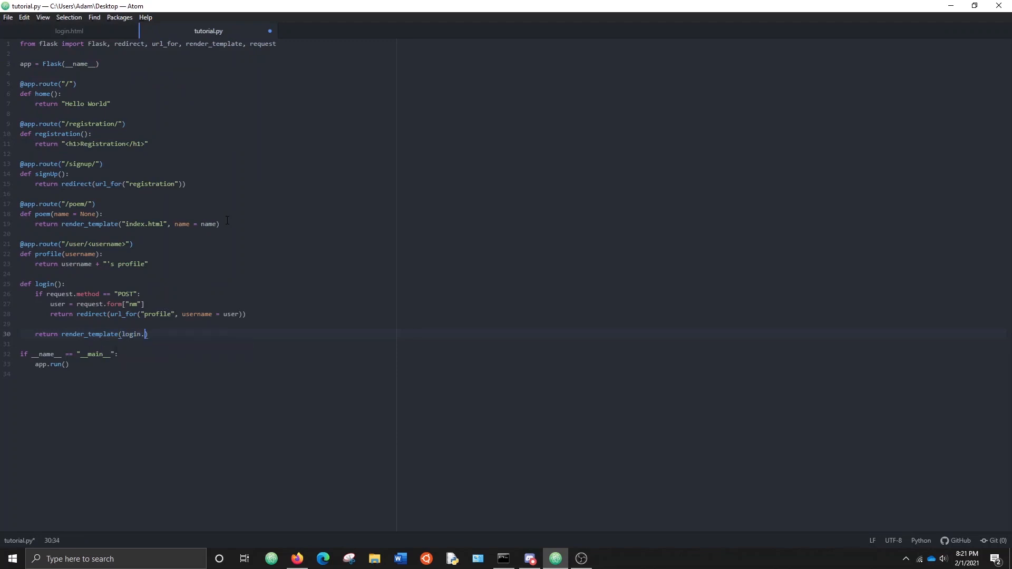
type("html")
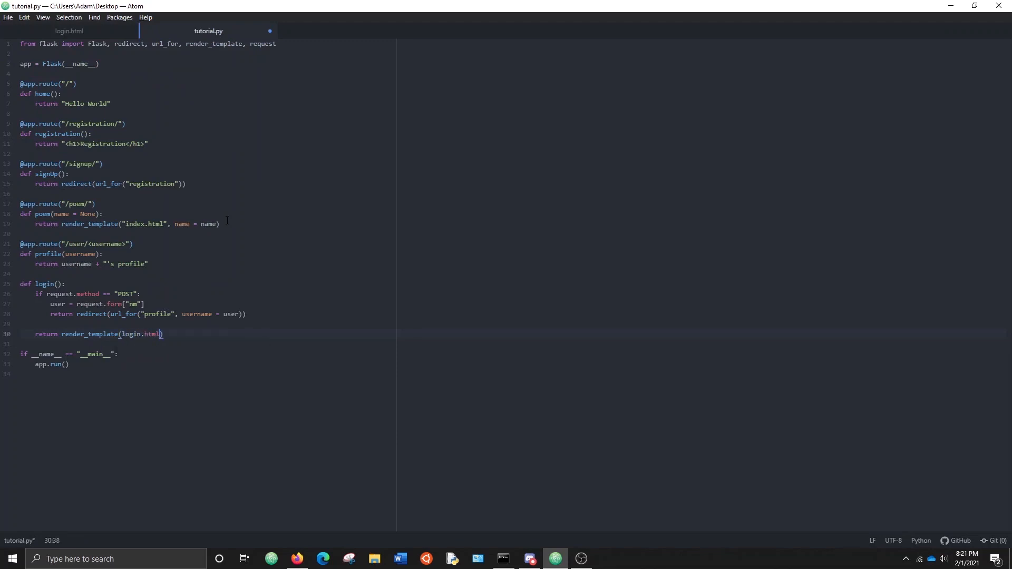
key("Backspace")
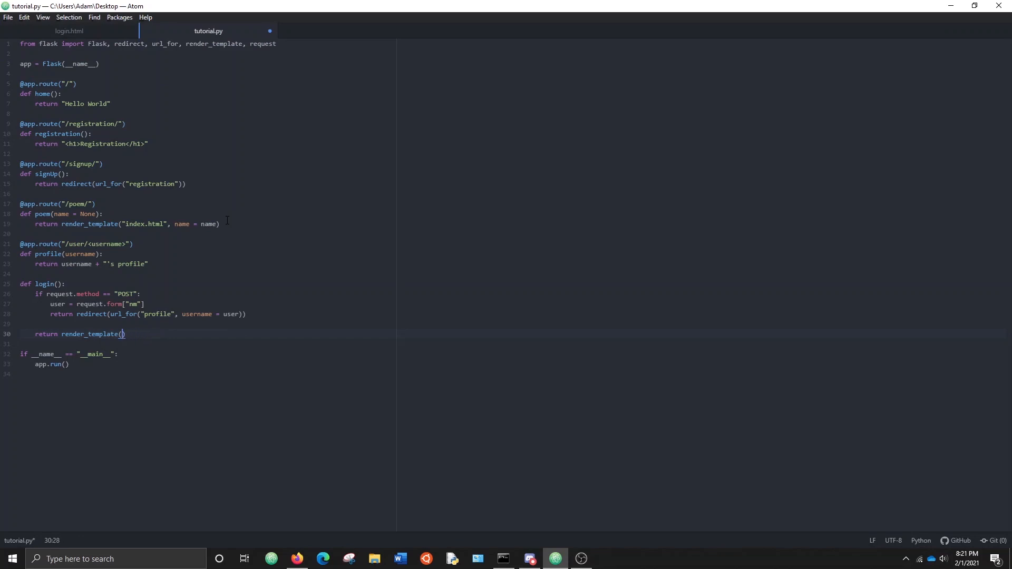
type("\"login.\"")
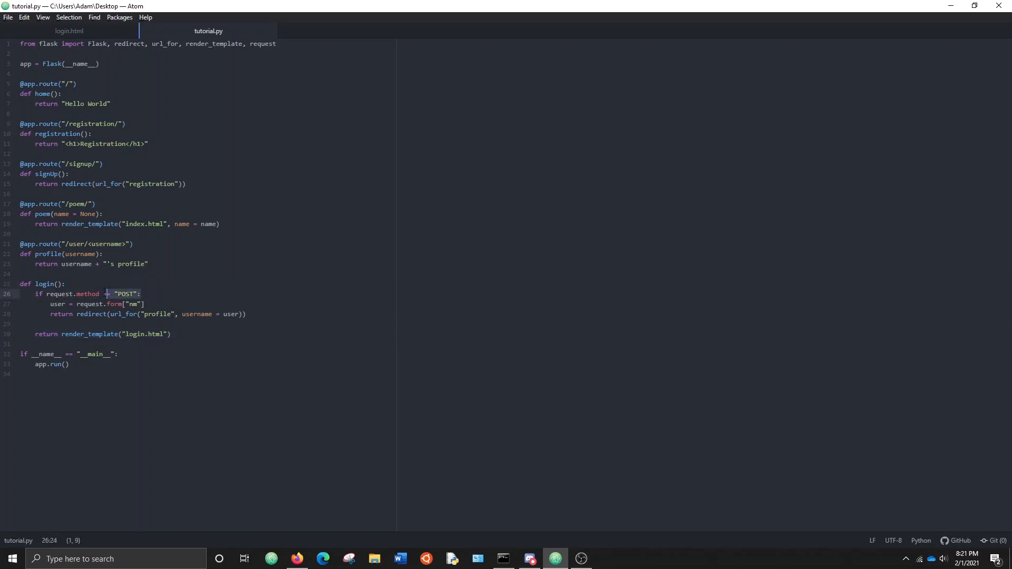
left_click(66, 284)
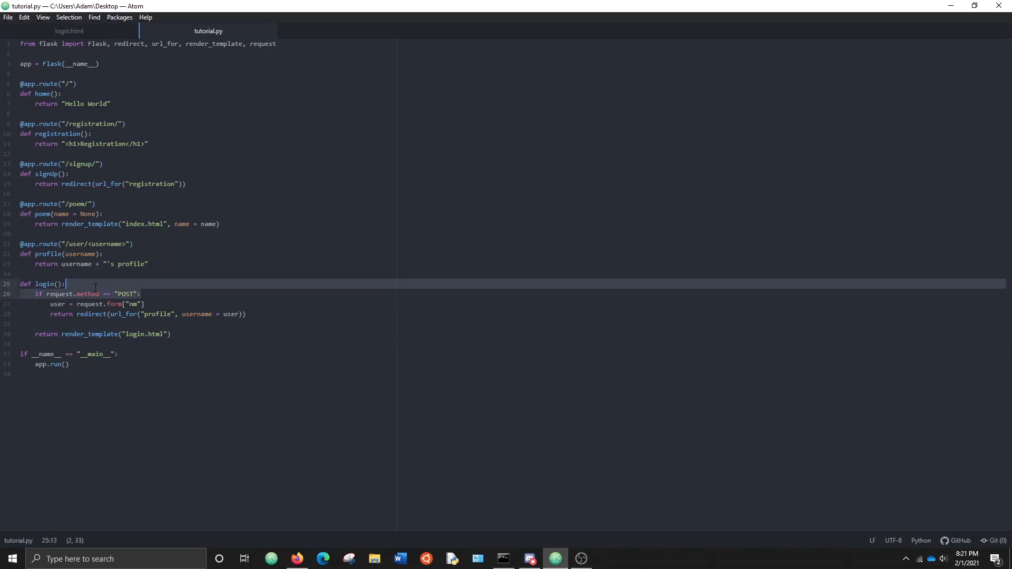
double_click(85, 294)
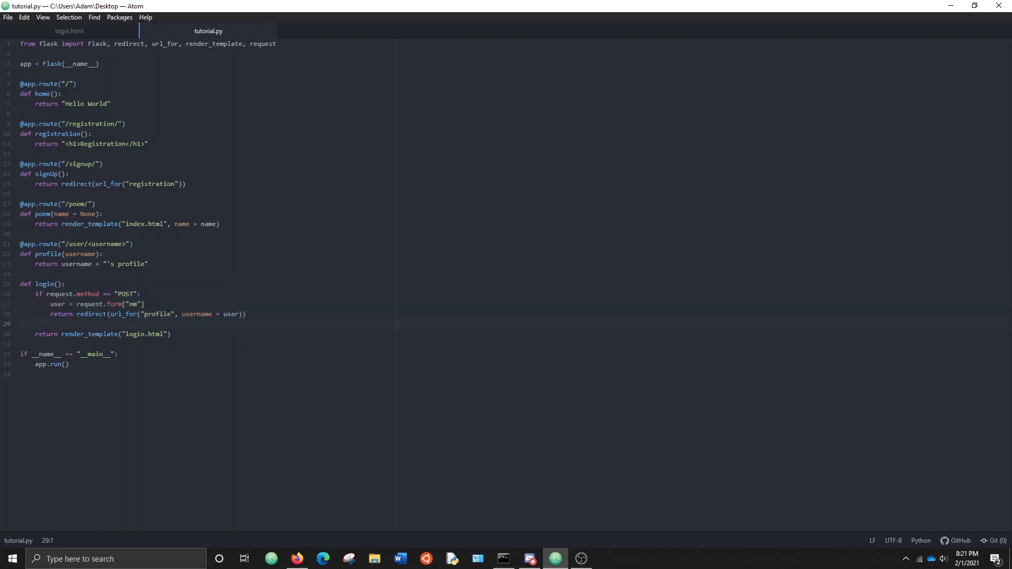
left_click(23, 324)
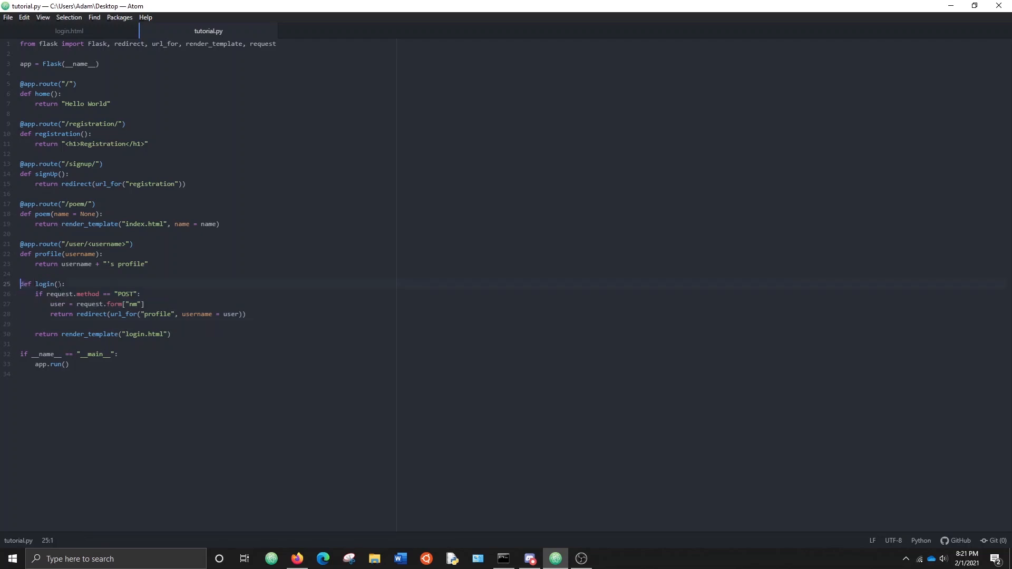
type("@")
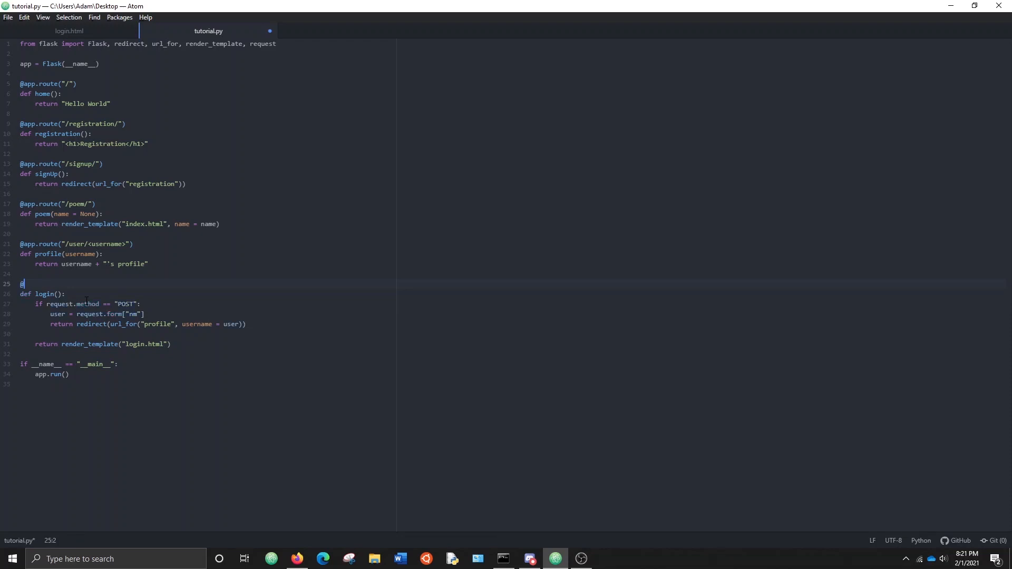
type("app")
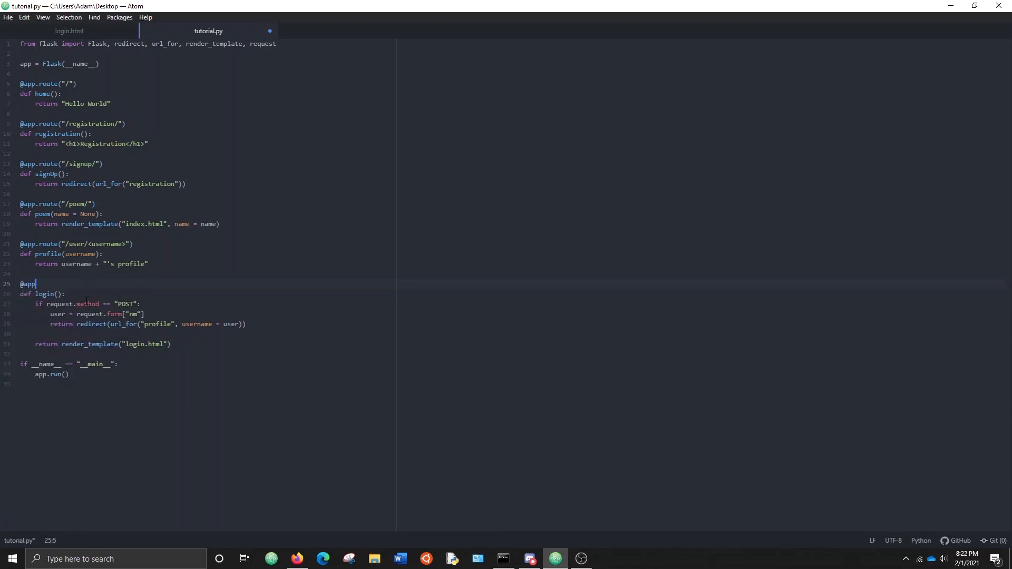
type(".route")
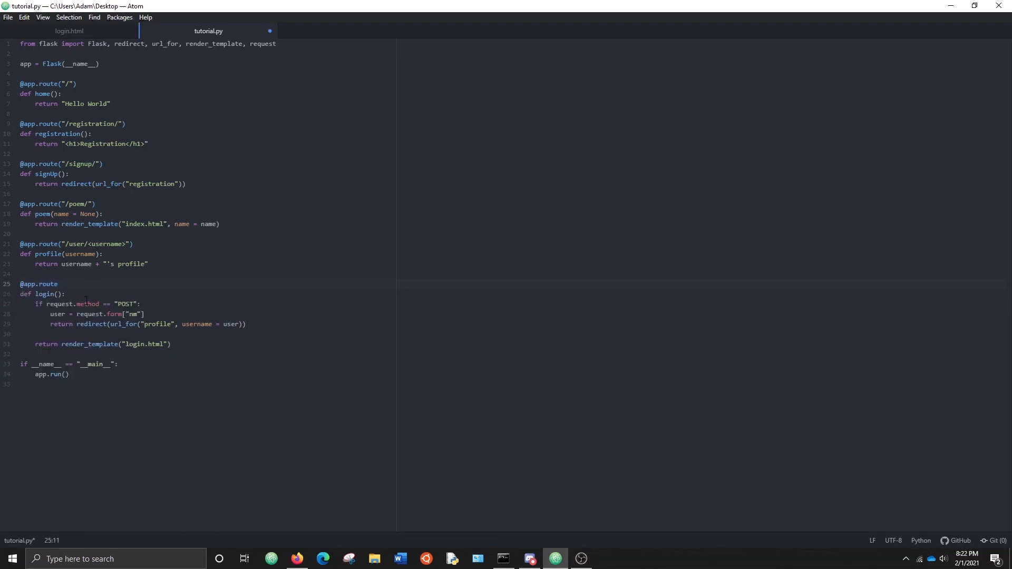
left_click(57, 284)
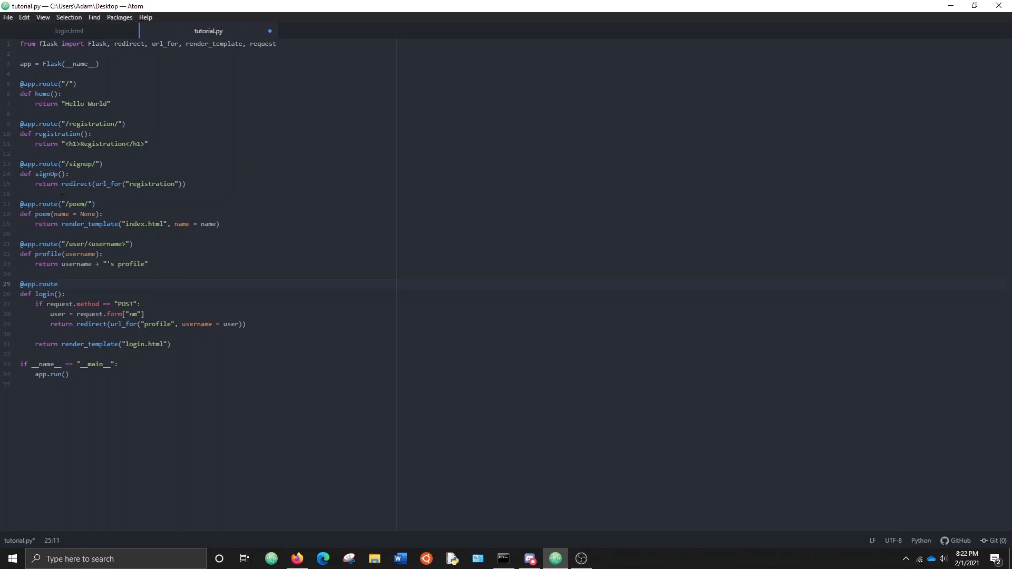
left_click(57, 284)
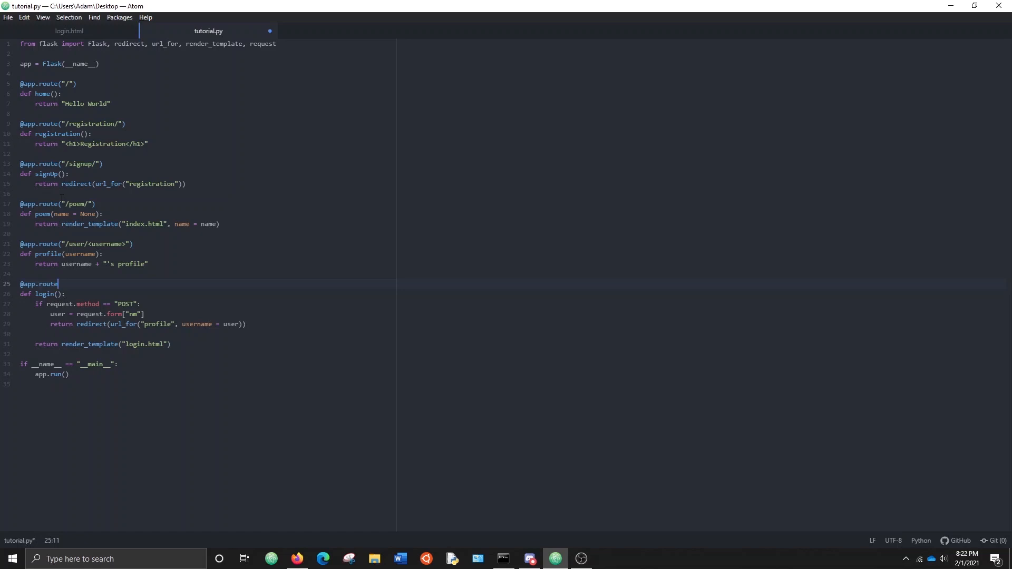
type("()")
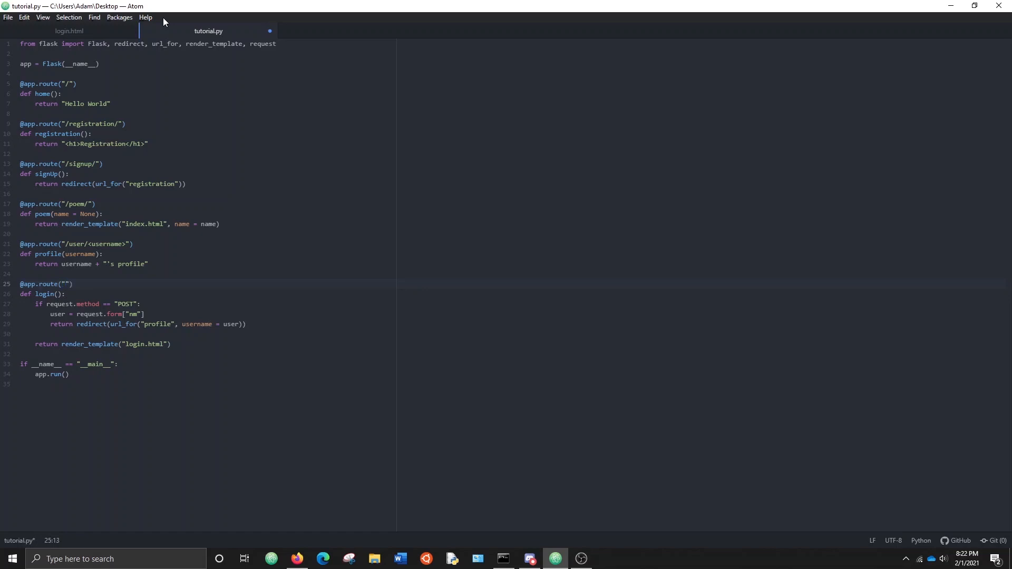
type("/")
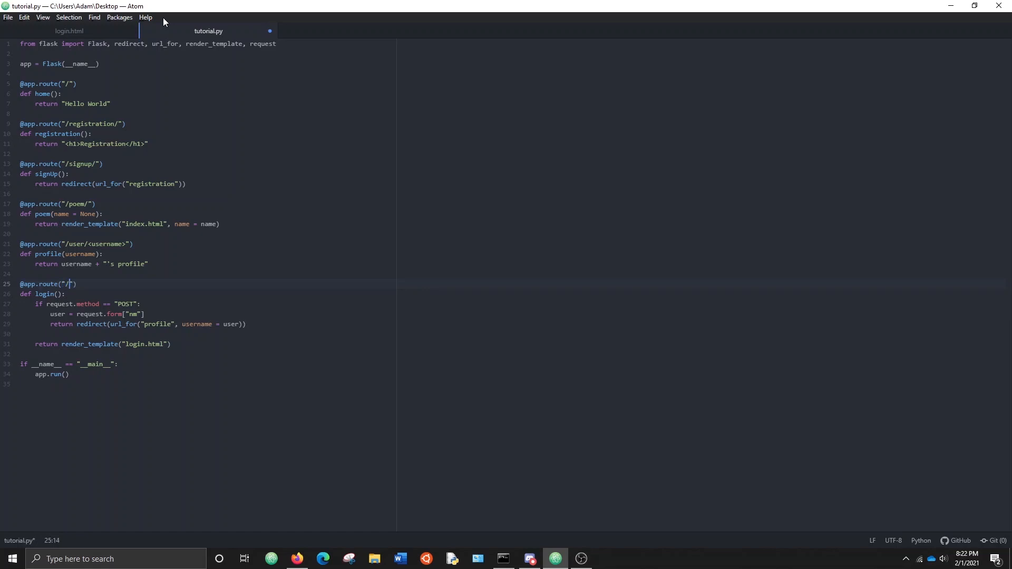
type("login/")
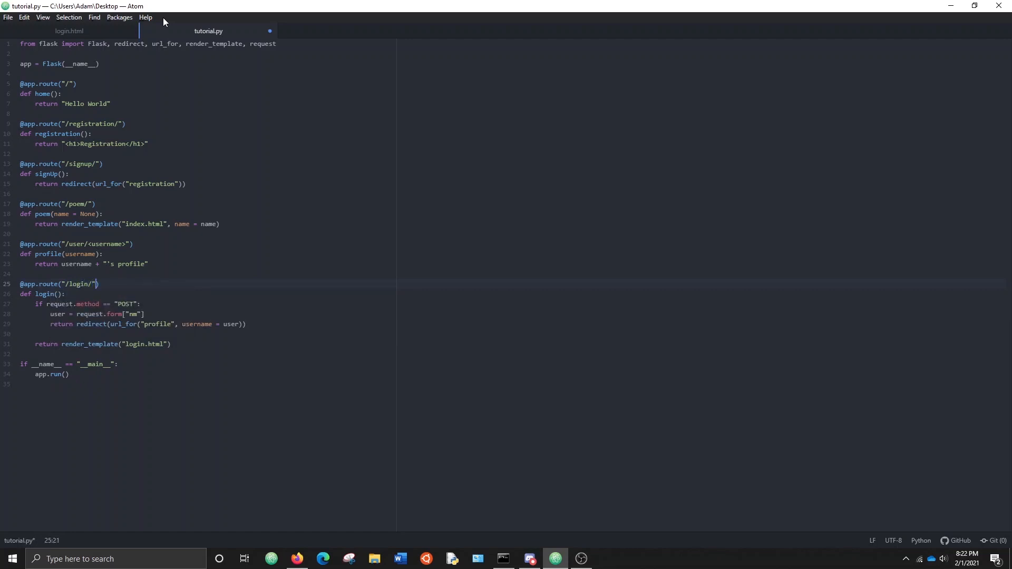
Add methods=["POST", "GET"] to the login route decorator.
type(", me")
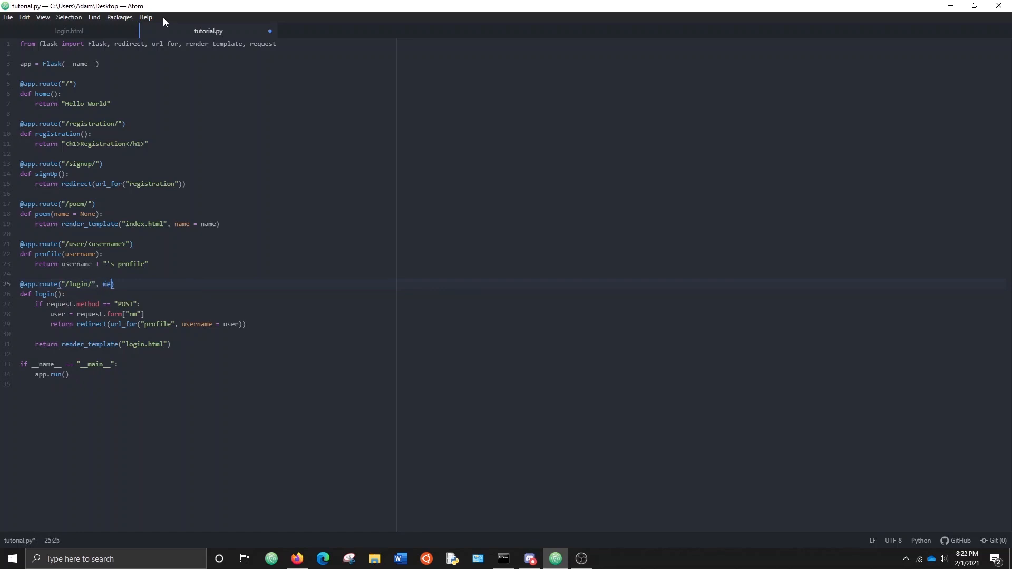
type("thods=")
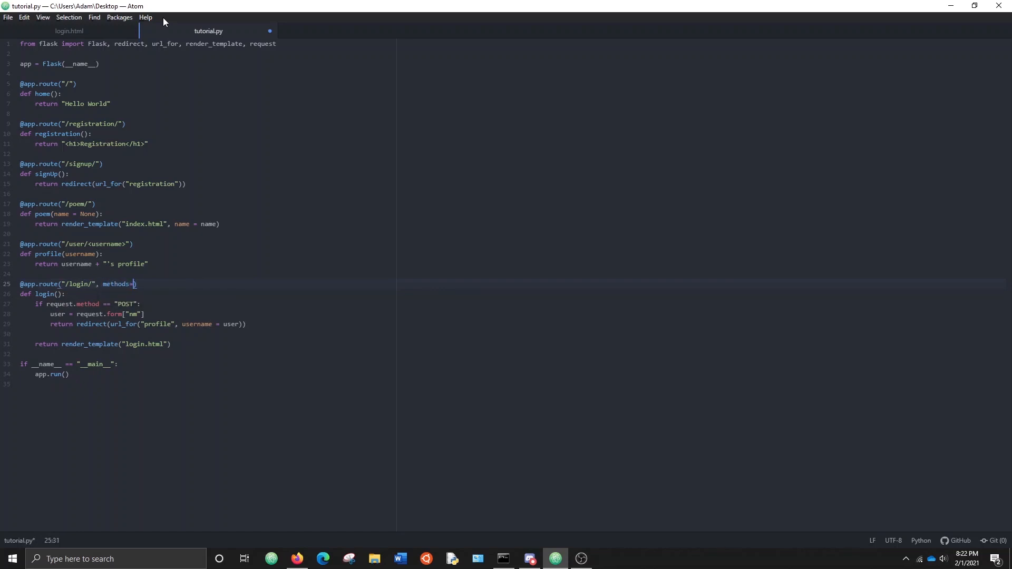
key("Backspace")
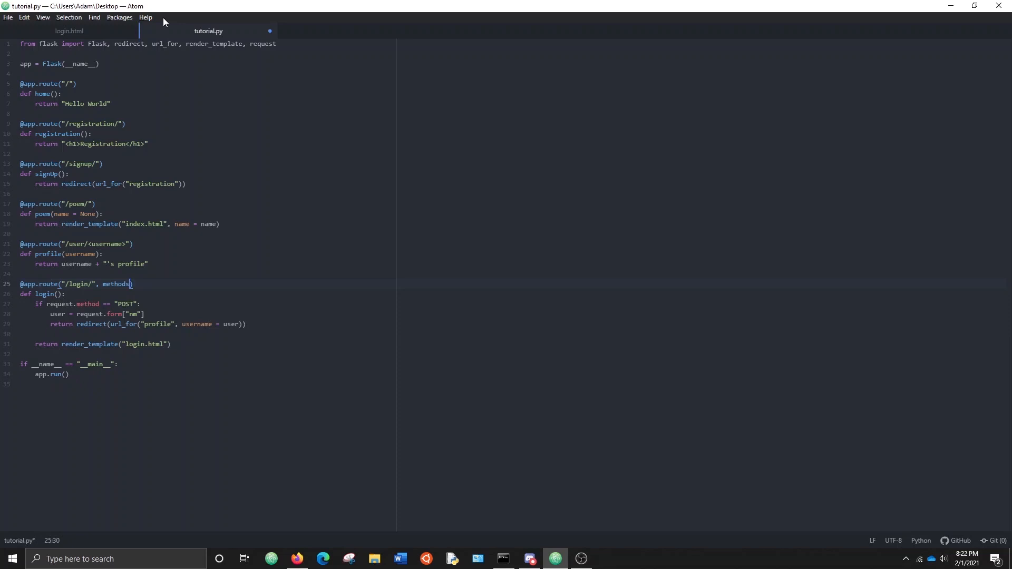
type("=")
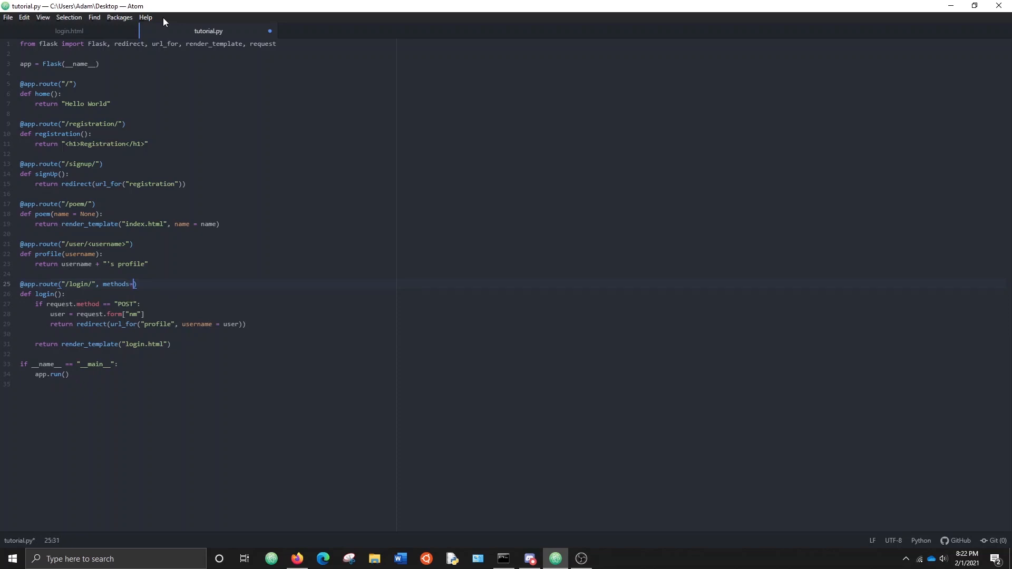
type("[POST]")
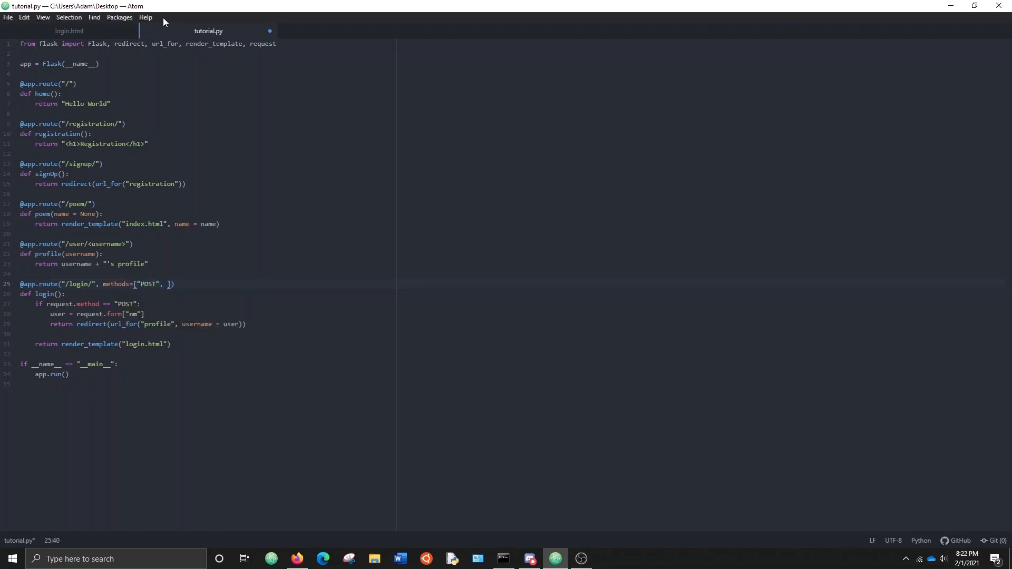
type("\"GET\"")
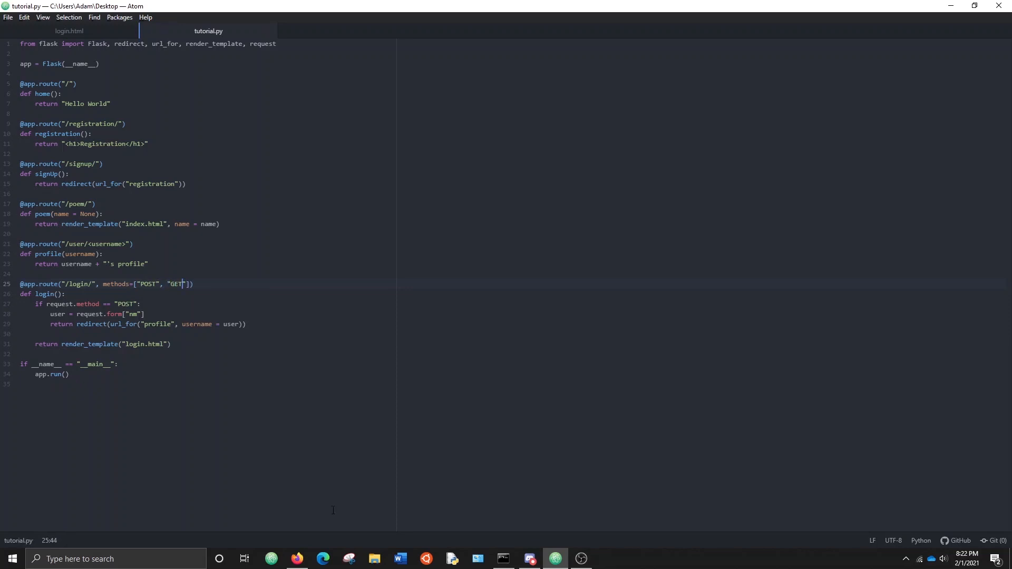
left_click(503, 559)
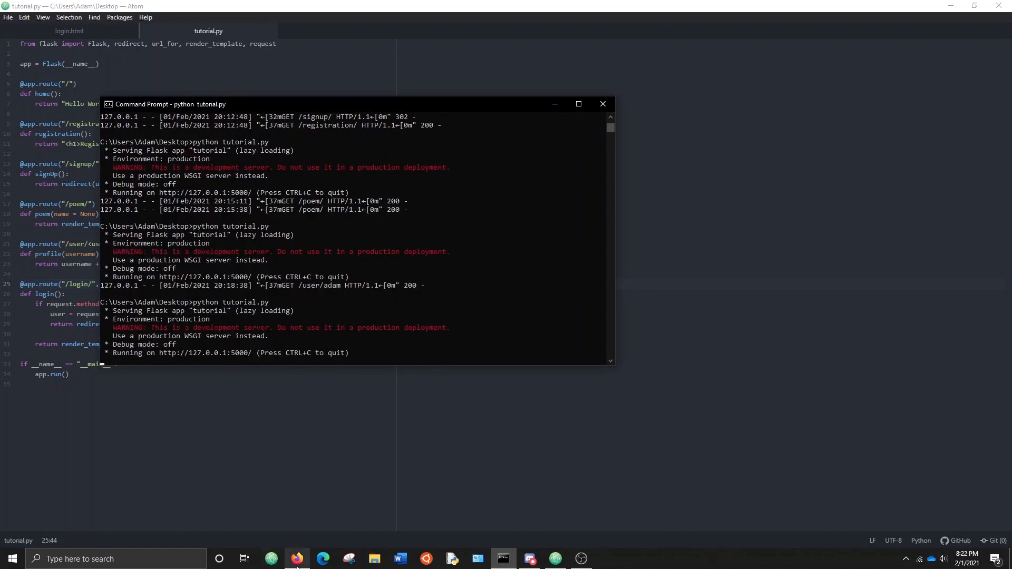
Switch to Firefox showing the Login Form at 127.0.0.1:5000/login/.
left_click(297, 558)
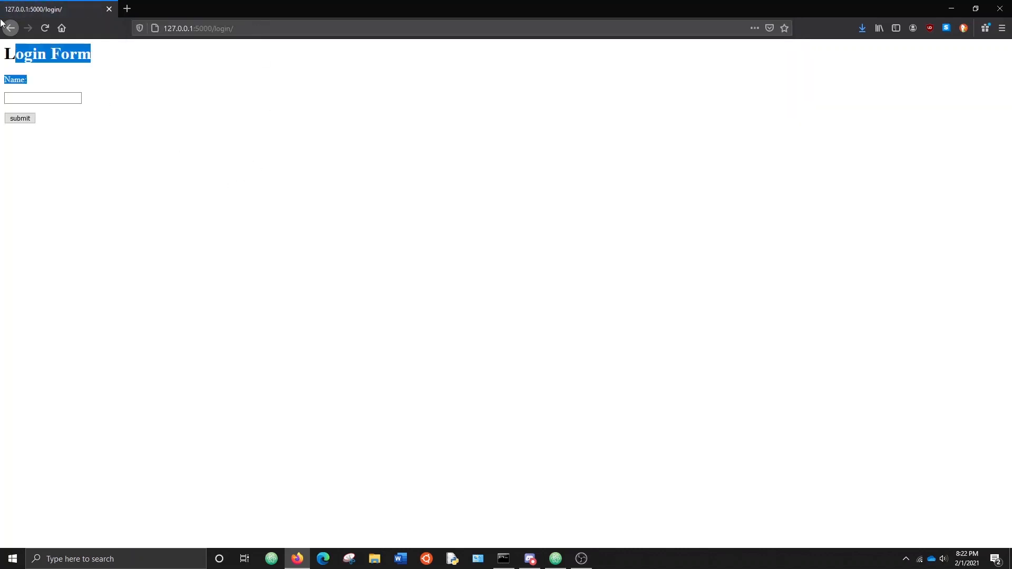
Enter the name 'Joe' in the Login Form's Name field without submitting.
left_click(286, 71)
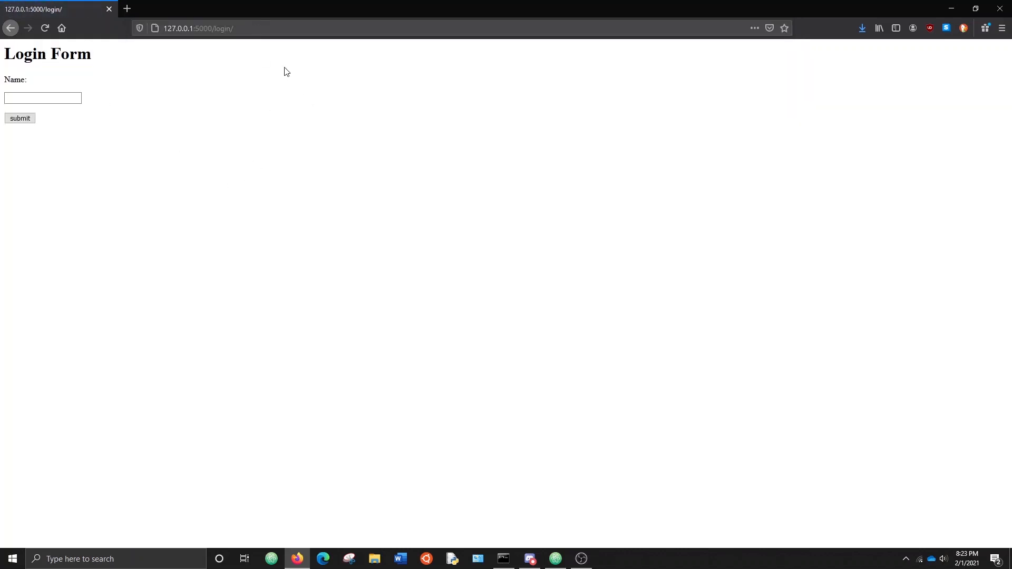
left_click(43, 98)
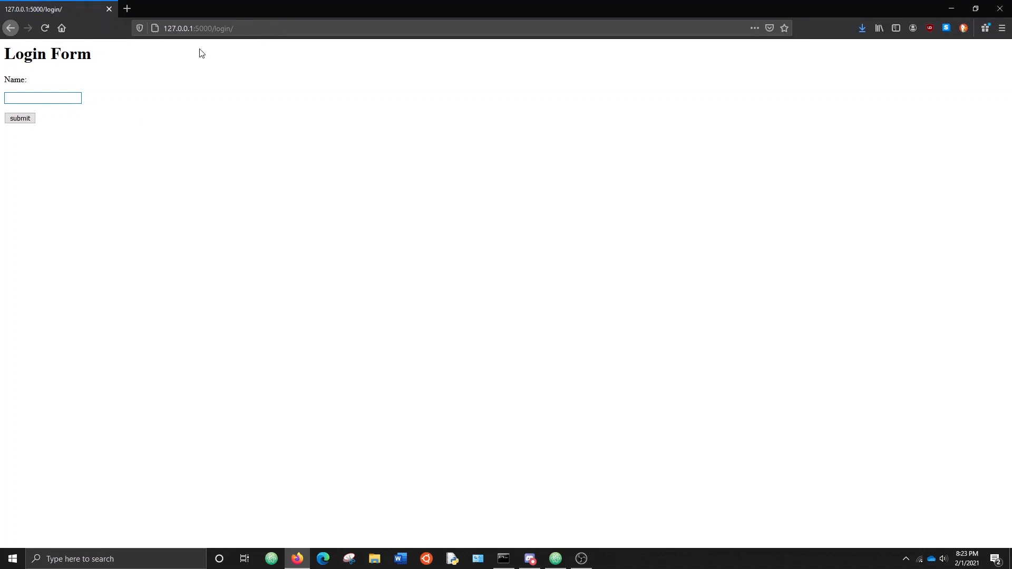
type("Joe")
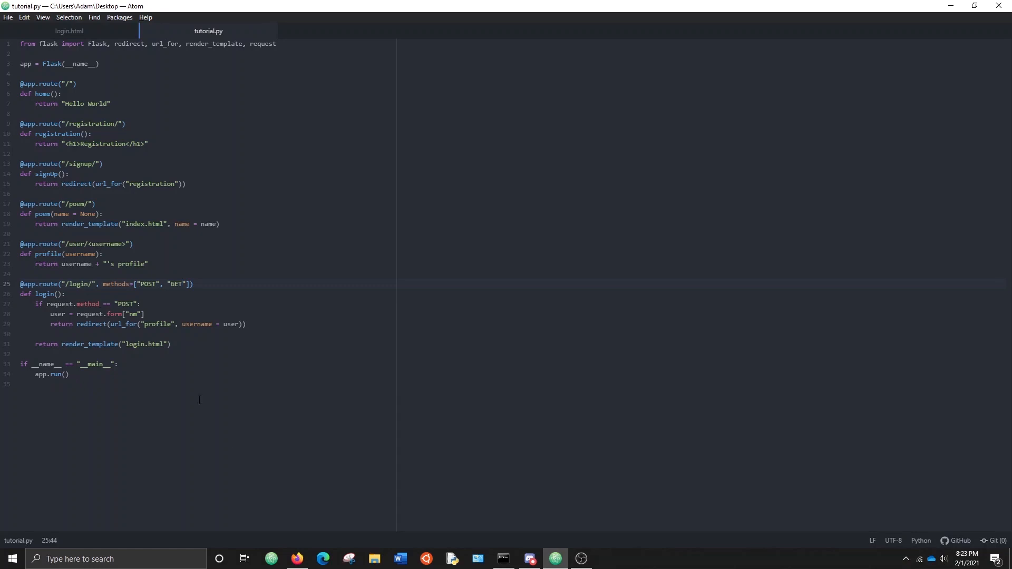
mouse_move(297, 558)
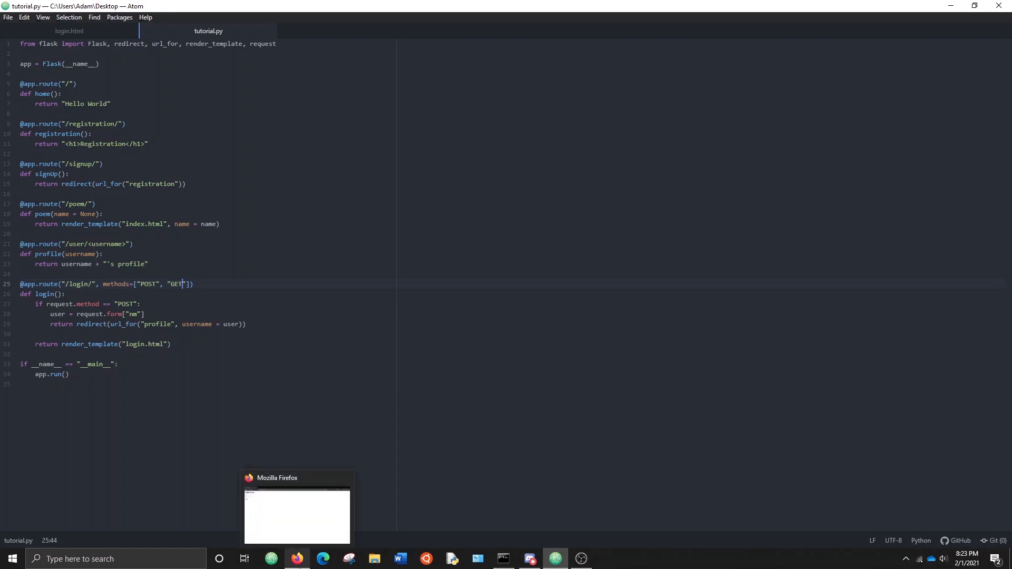
mouse_move(554, 558)
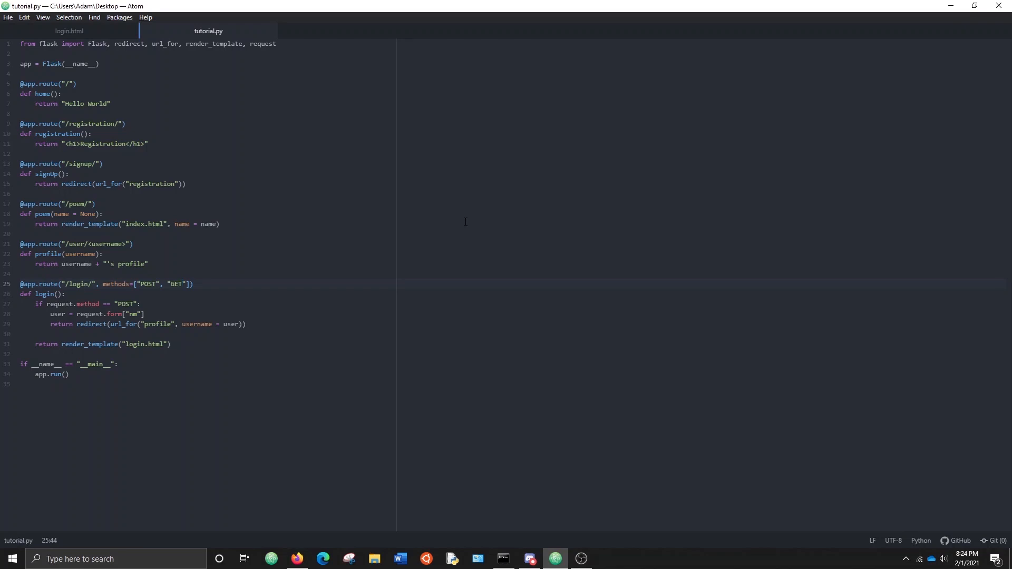
left_click(183, 284)
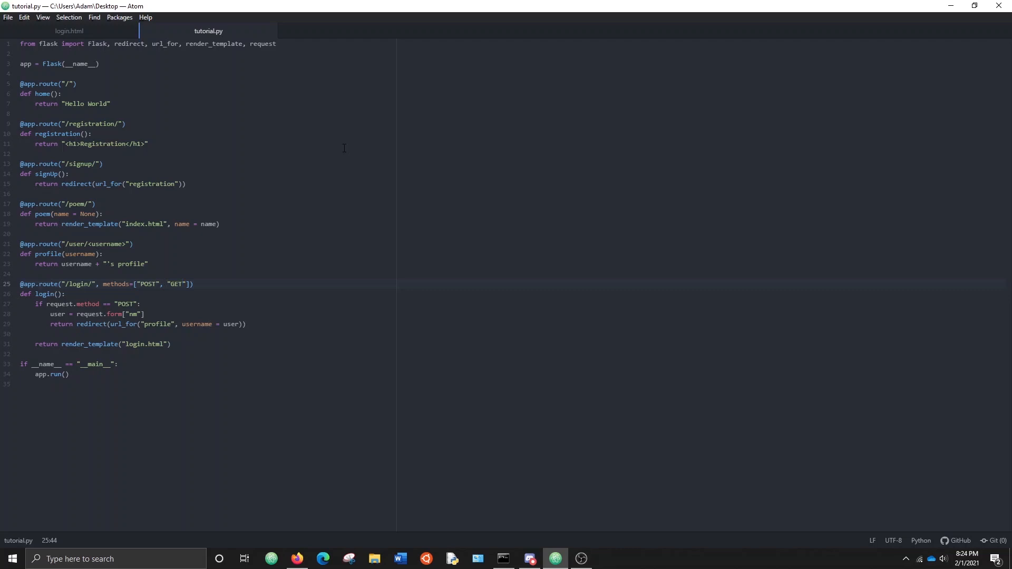
left_click(184, 284)
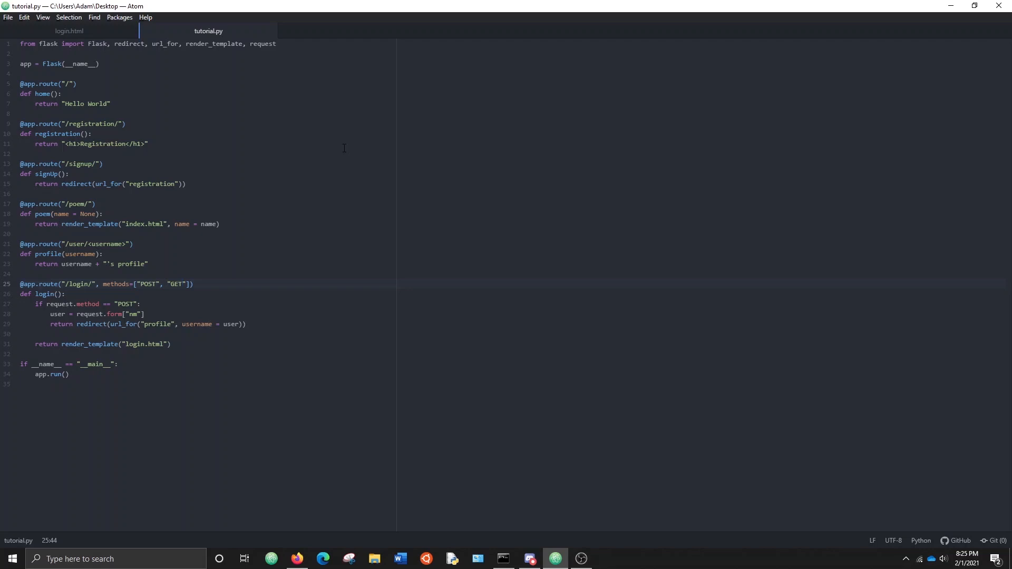
left_click(183, 284)
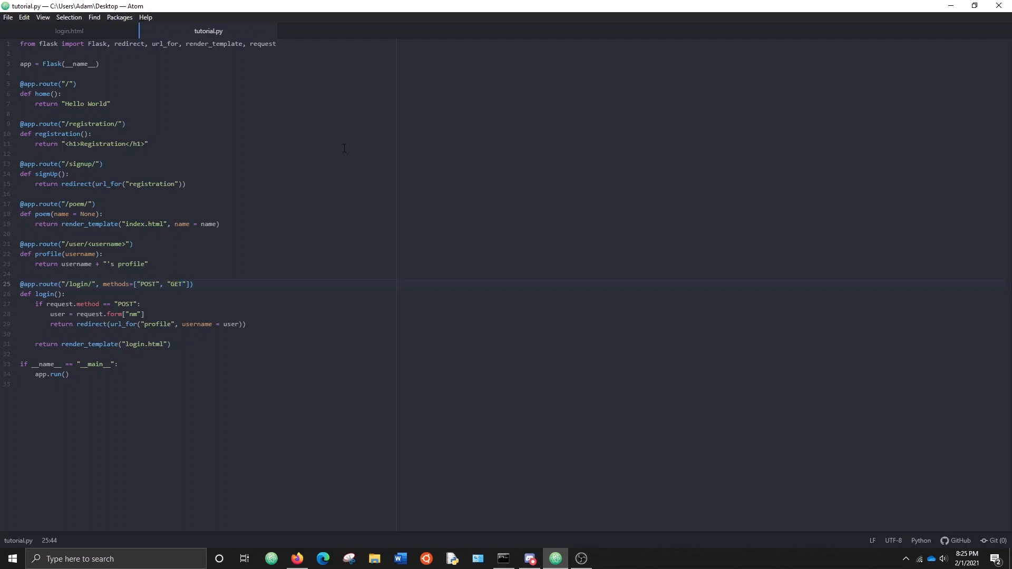
left_click(183, 284)
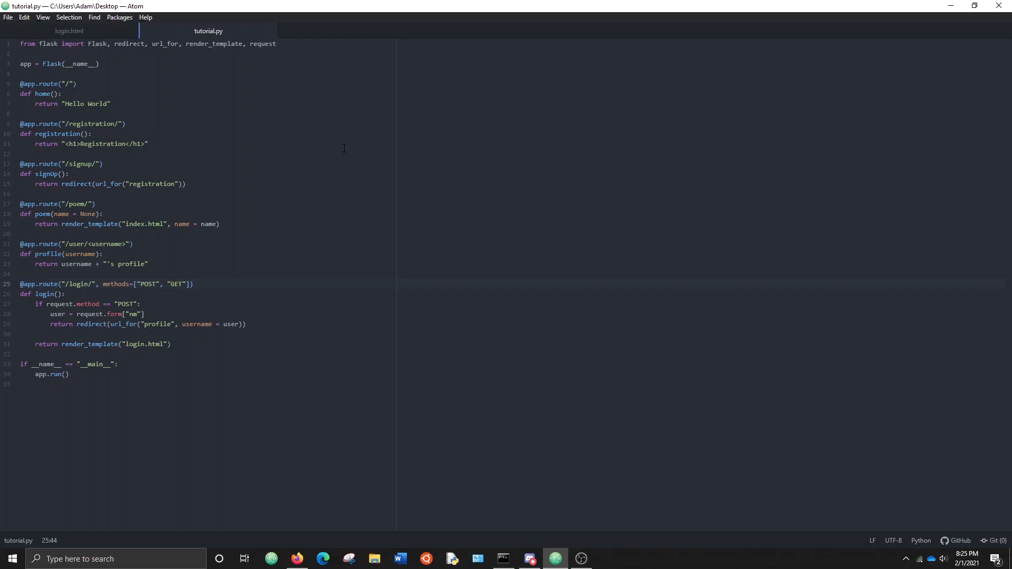
left_click(183, 284)
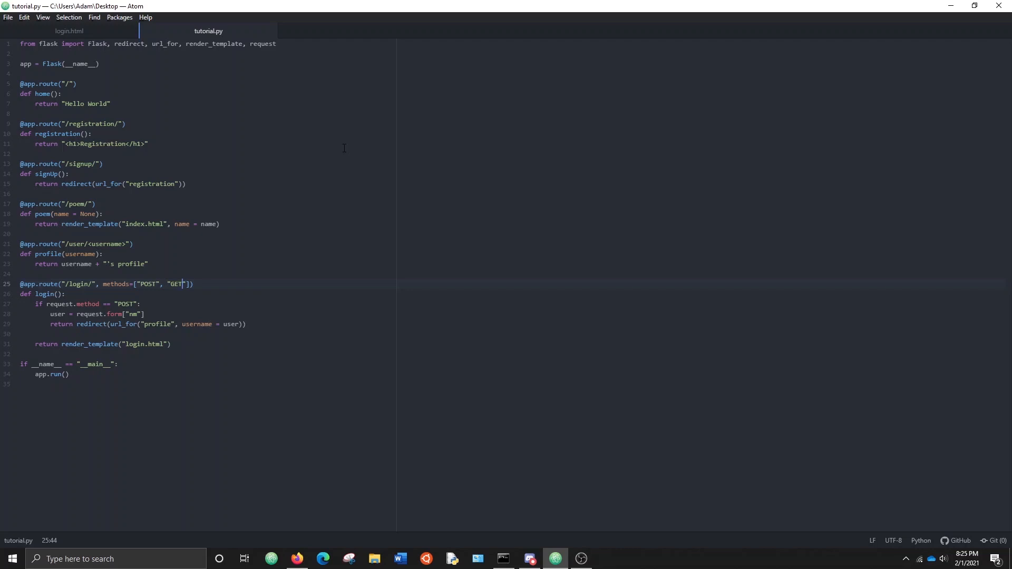
mouse_move(23, 17)
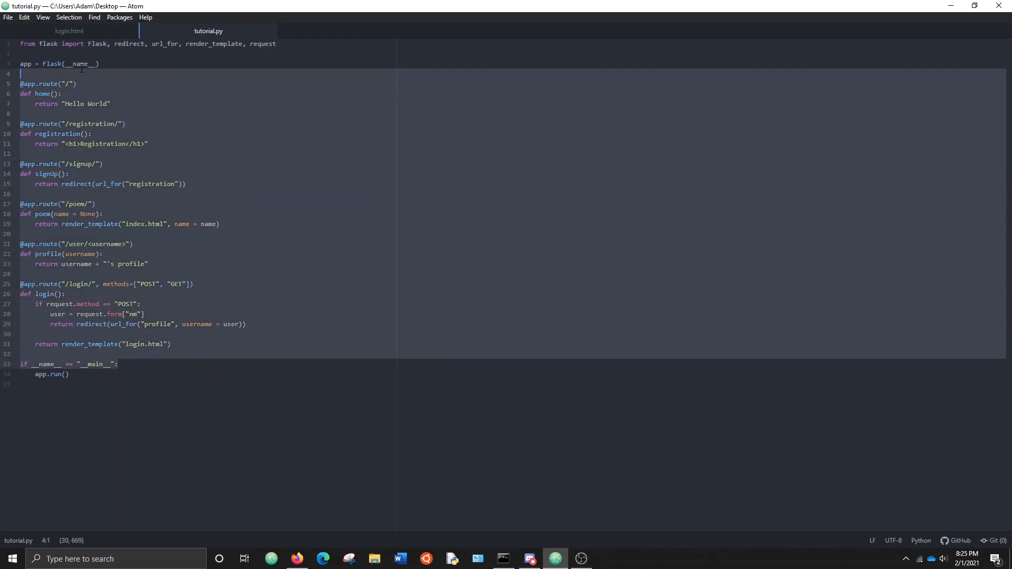
left_click(291, 317)
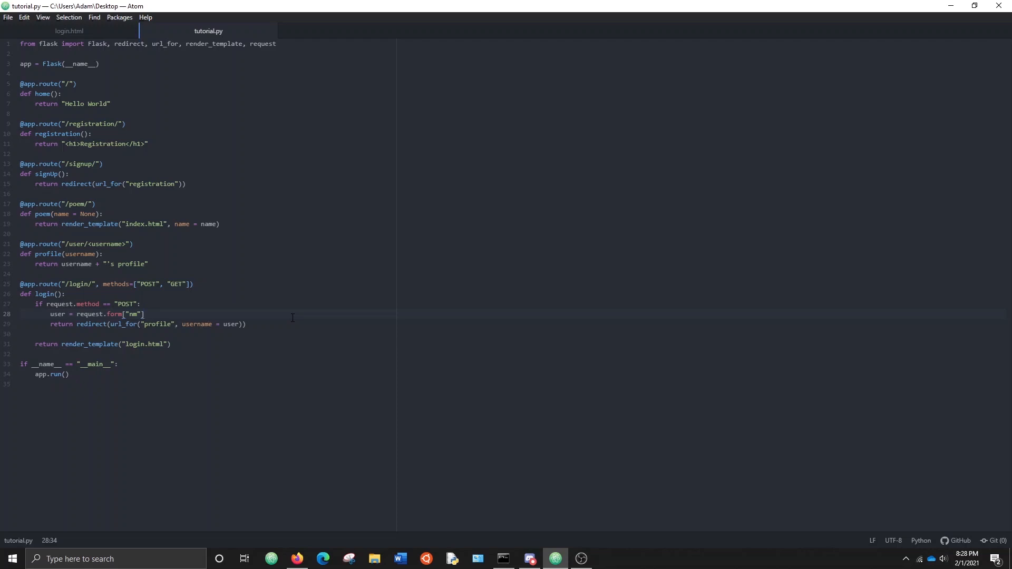
left_click(144, 314)
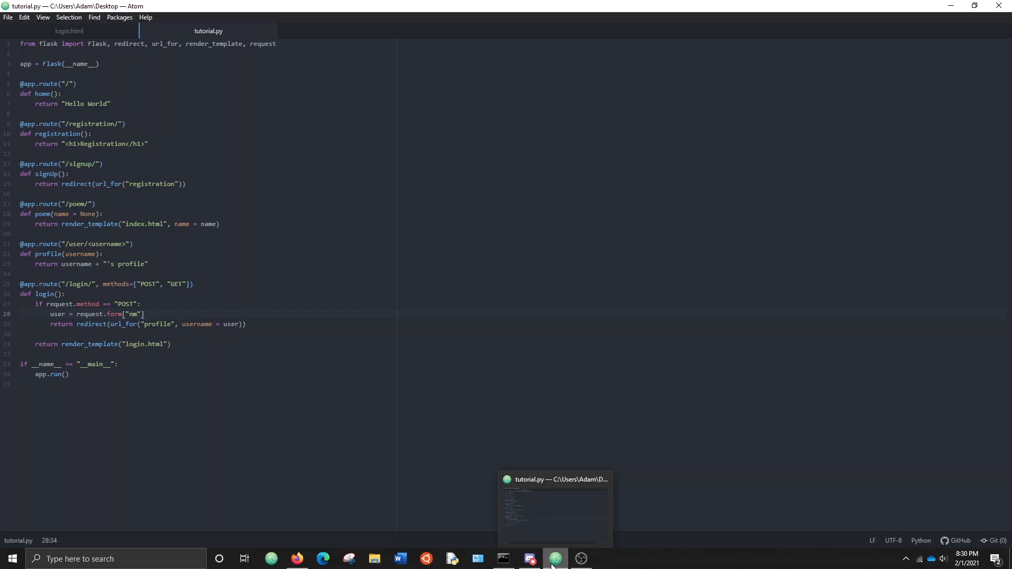
mouse_move(506, 554)
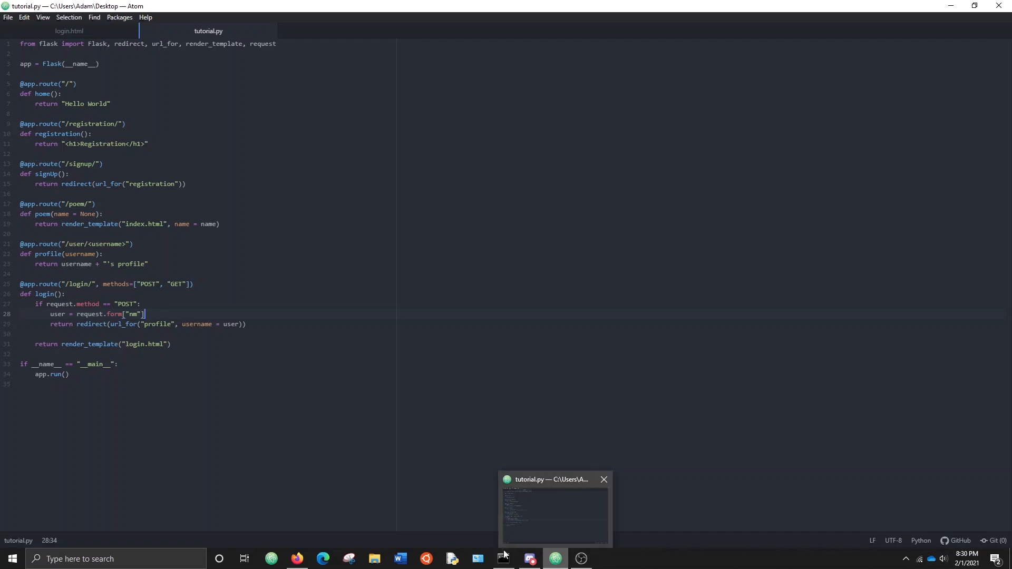
mouse_move(612, 454)
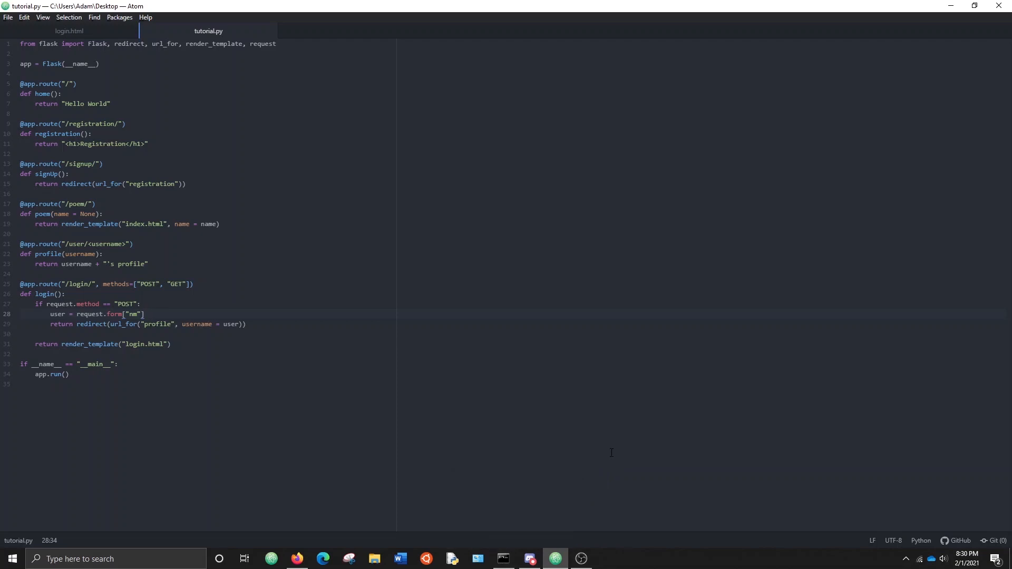
left_click(144, 314)
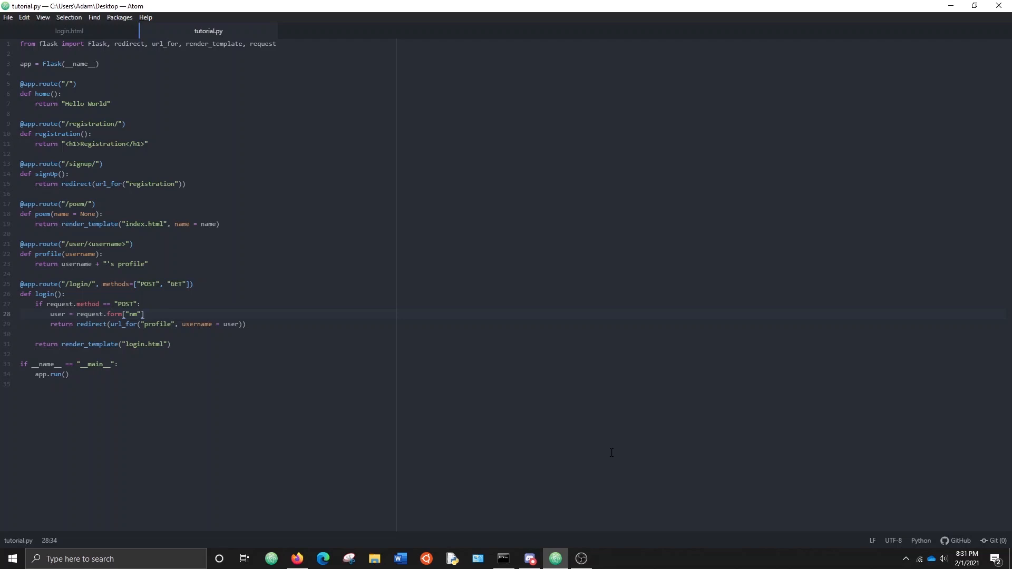
left_click(145, 315)
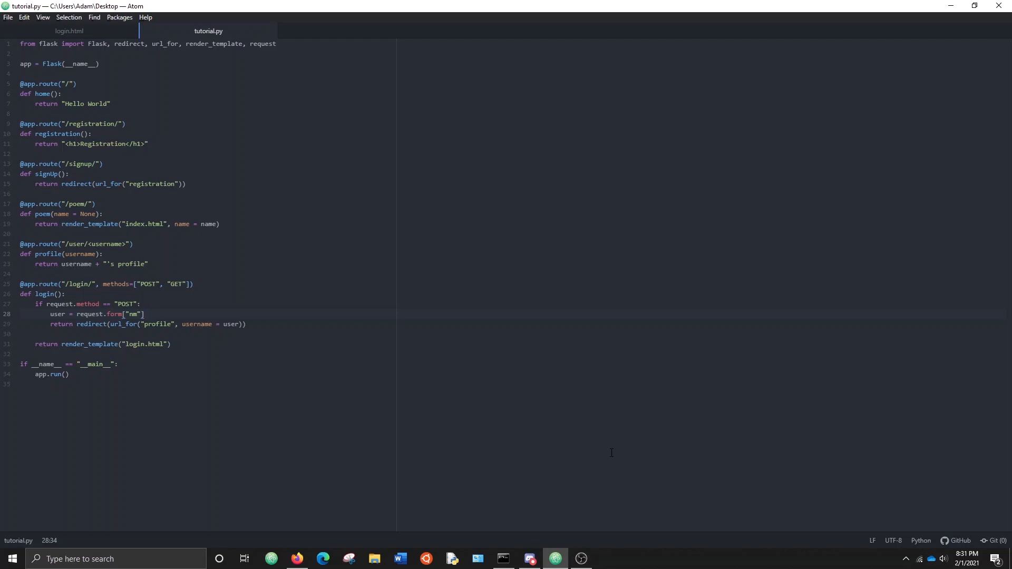
left_click(144, 314)
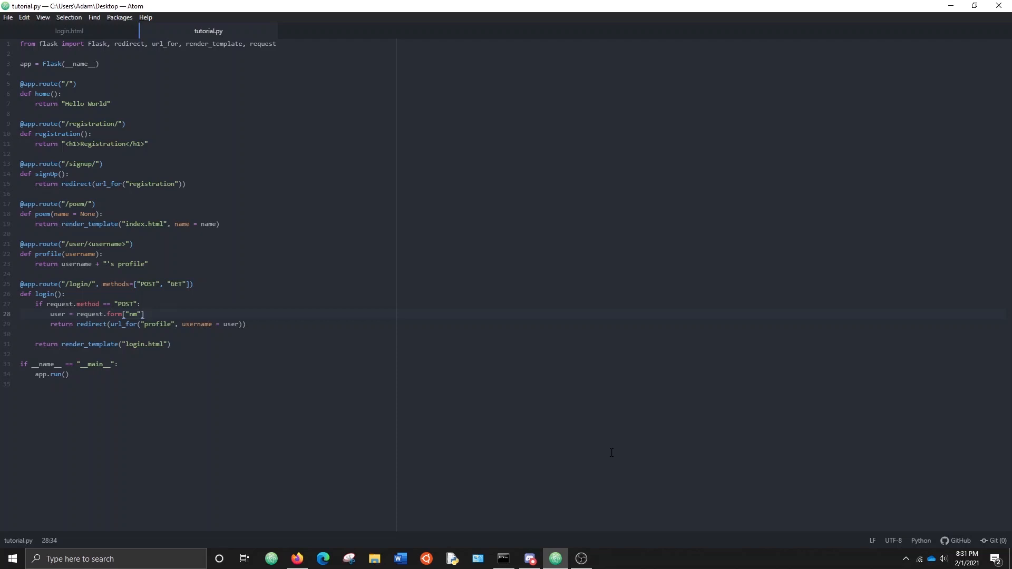
left_click(145, 314)
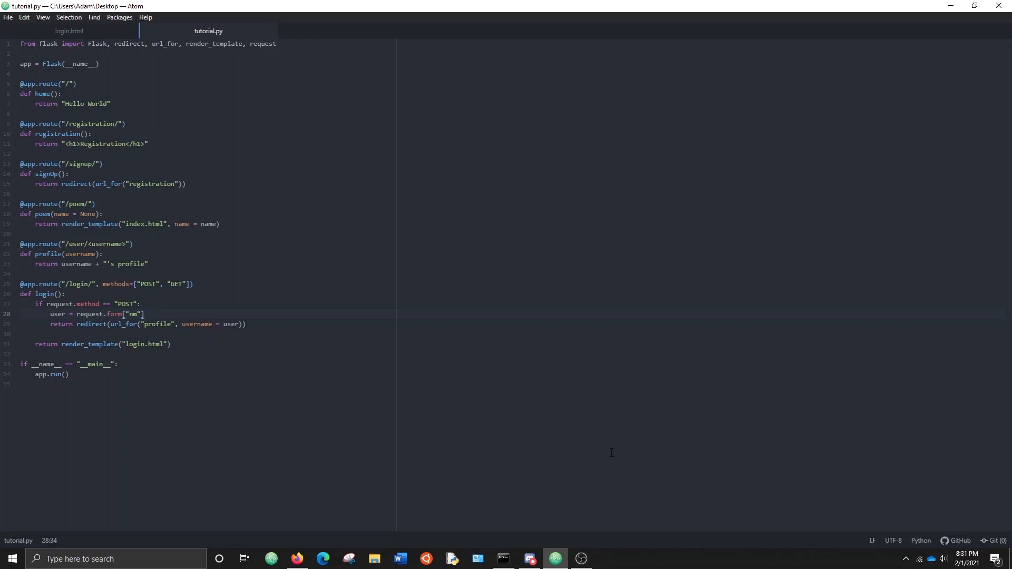
left_click(144, 314)
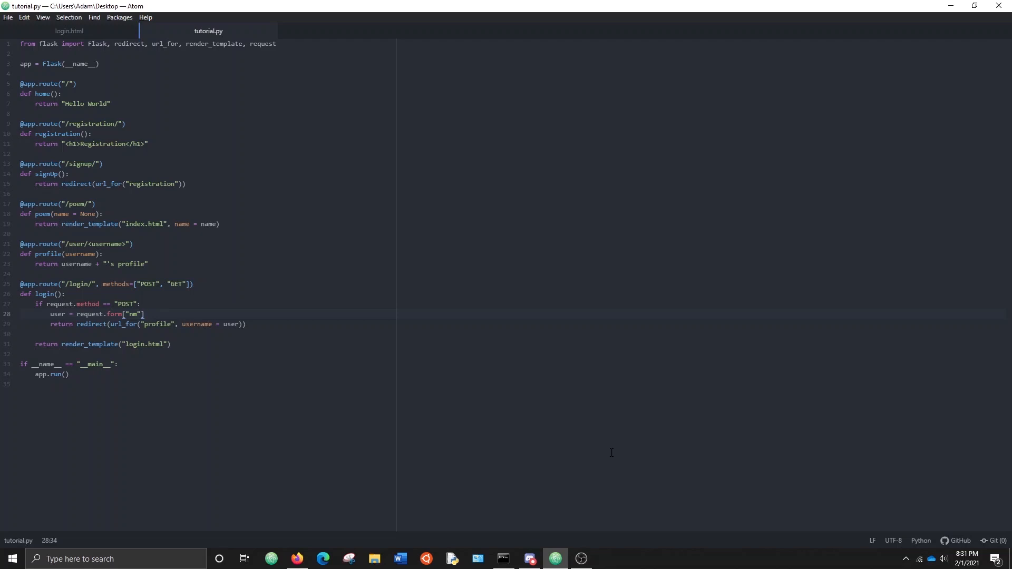
left_click(144, 314)
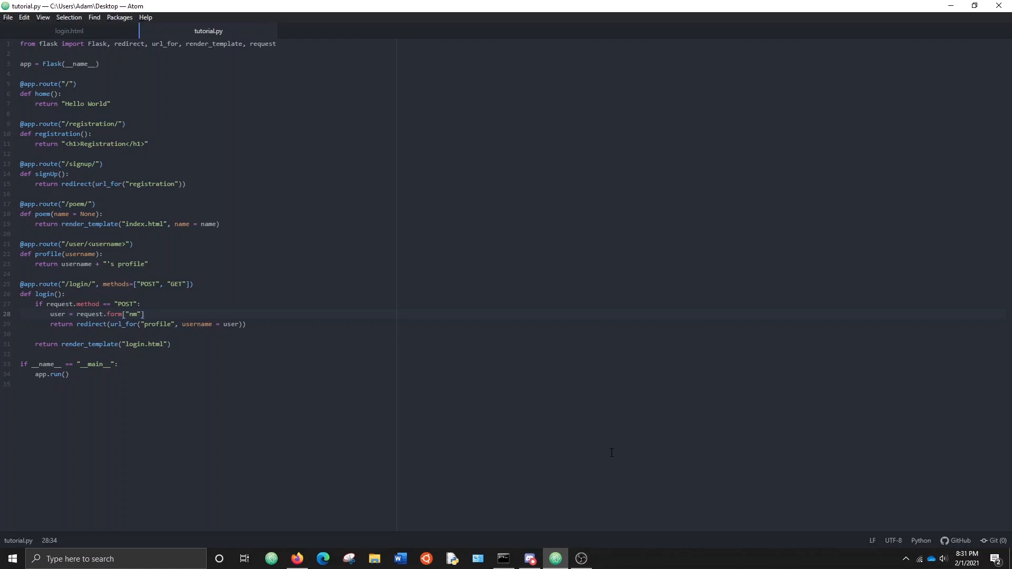
left_click(144, 314)
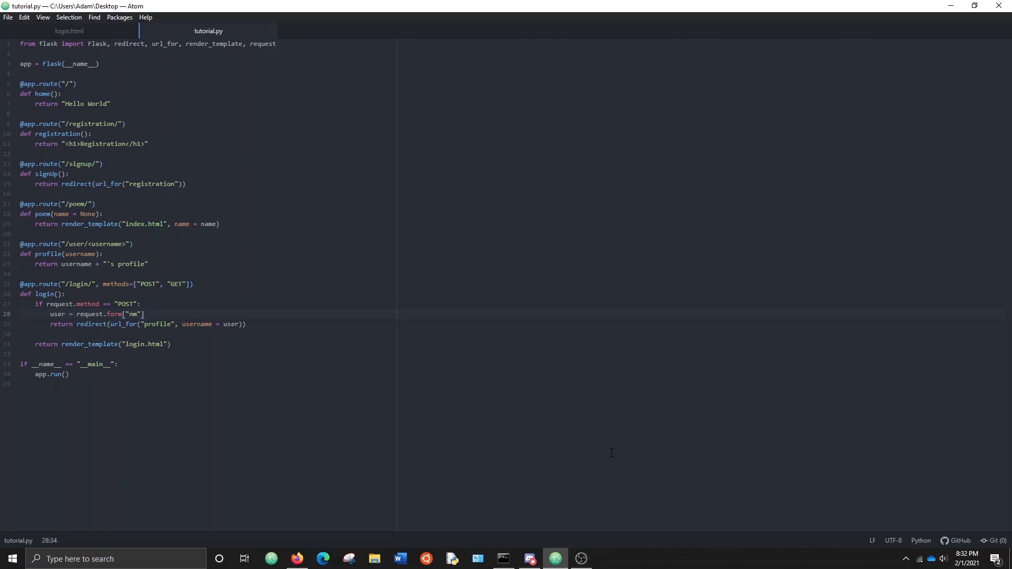
left_click(146, 314)
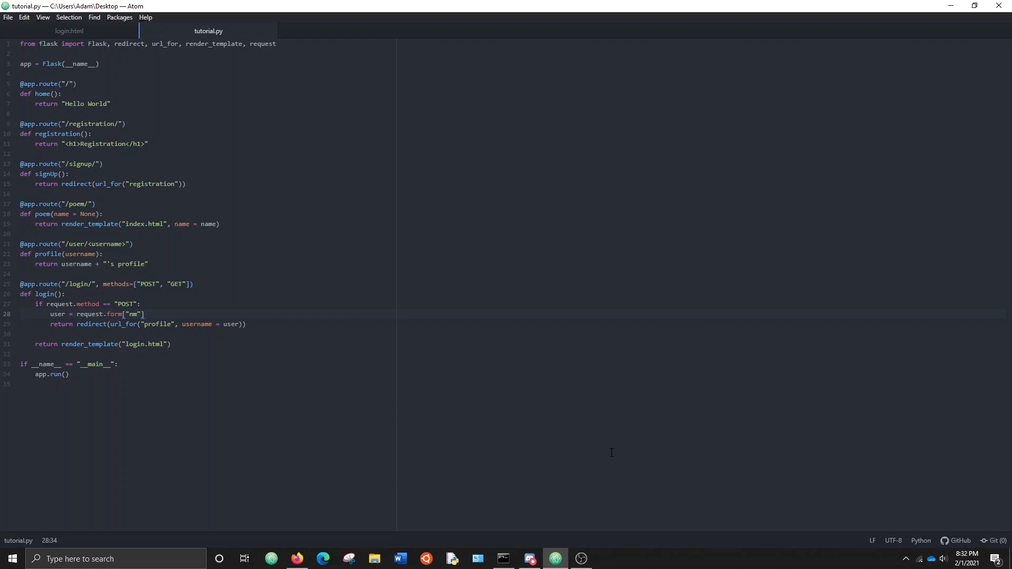
left_click(144, 315)
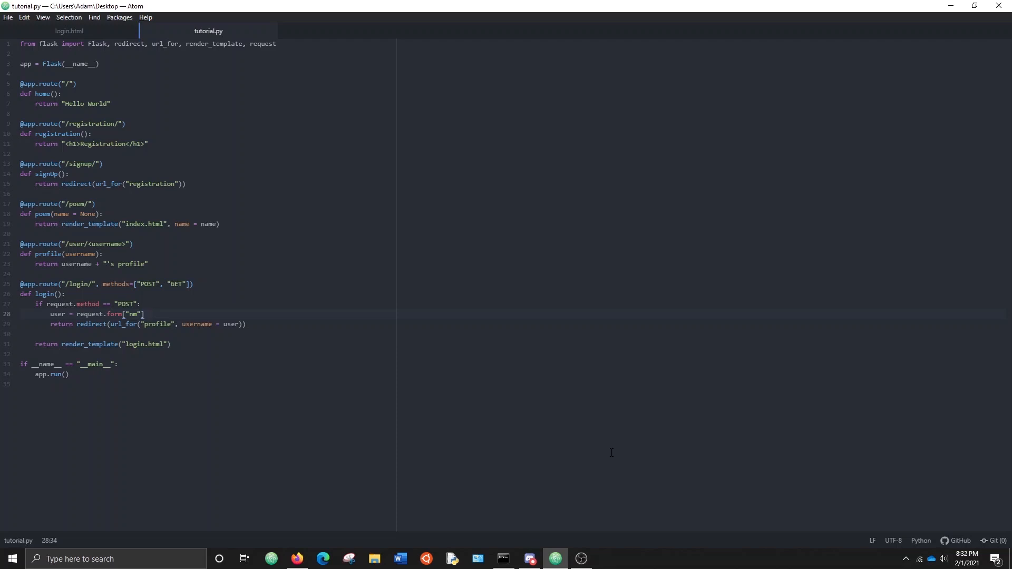
left_click(143, 314)
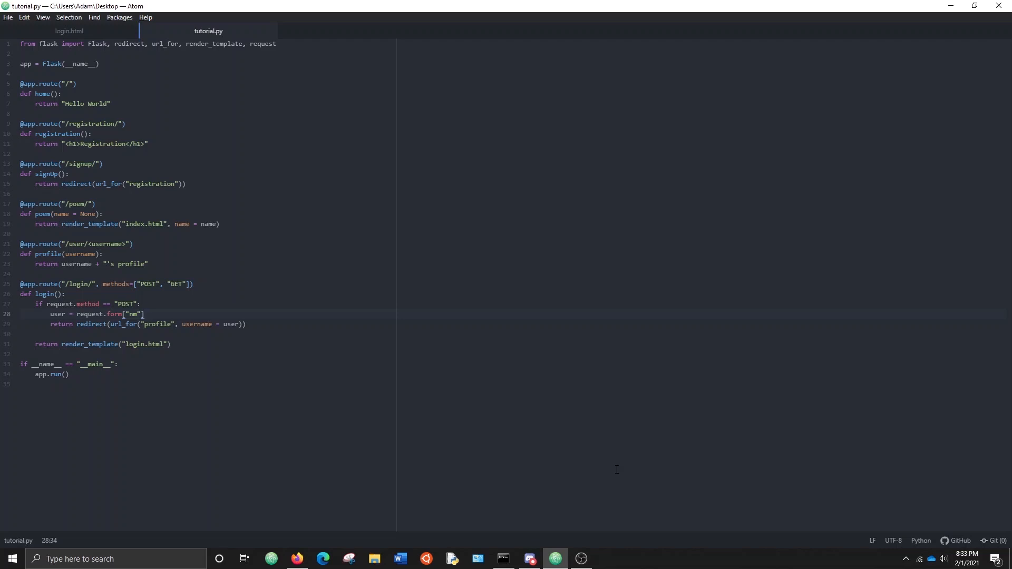
left_click(144, 314)
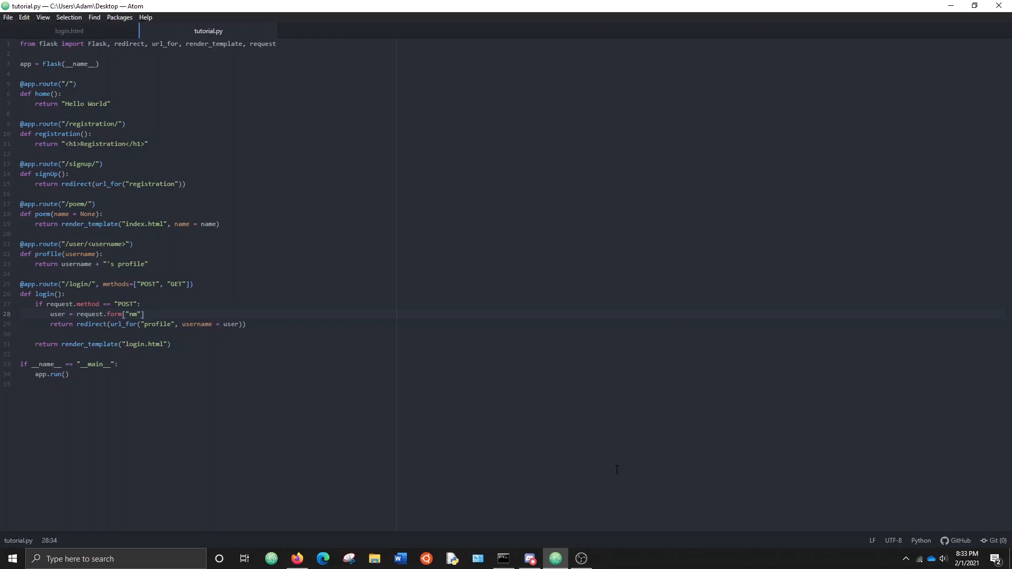
left_click(145, 314)
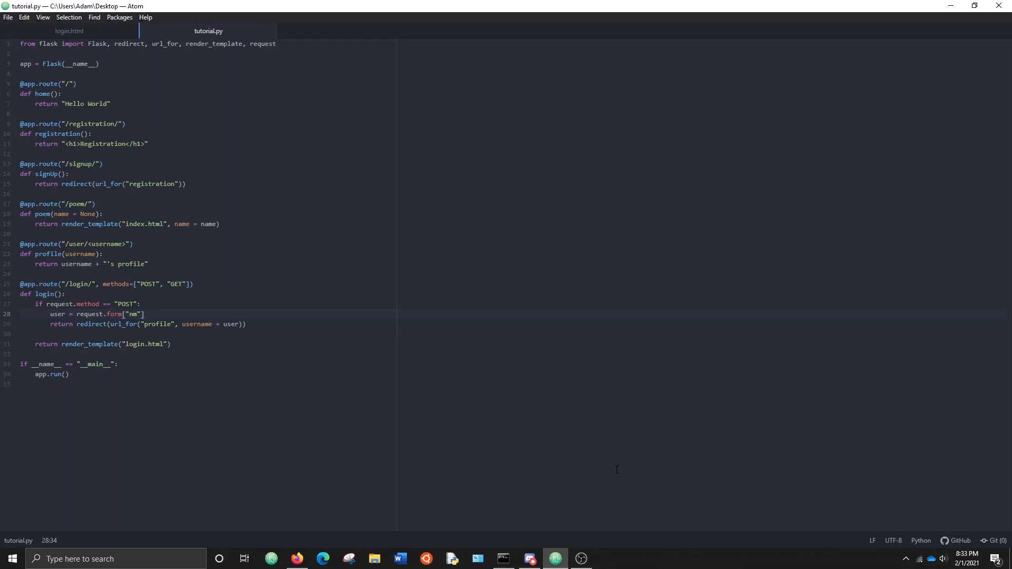
left_click(145, 314)
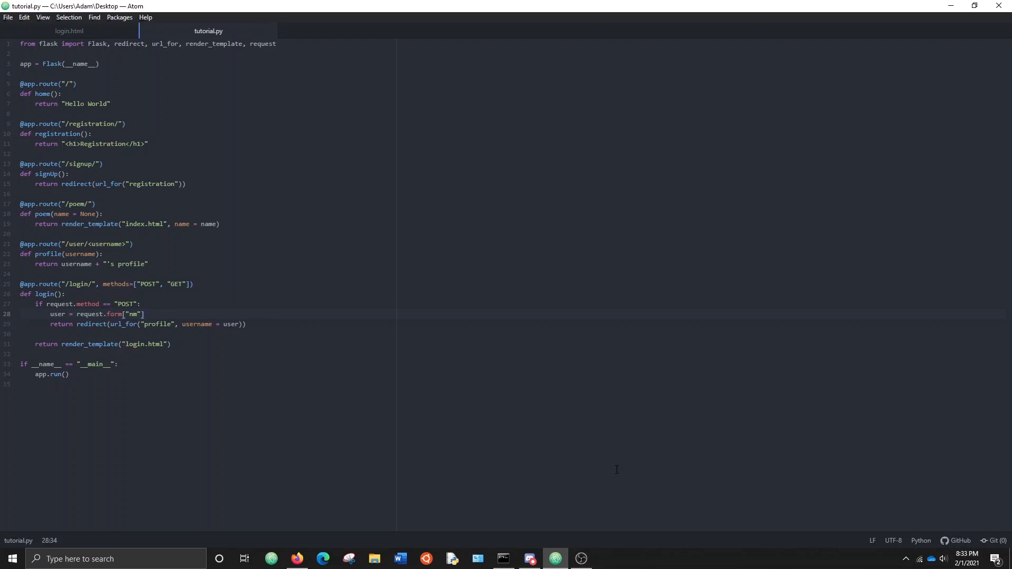
left_click(145, 314)
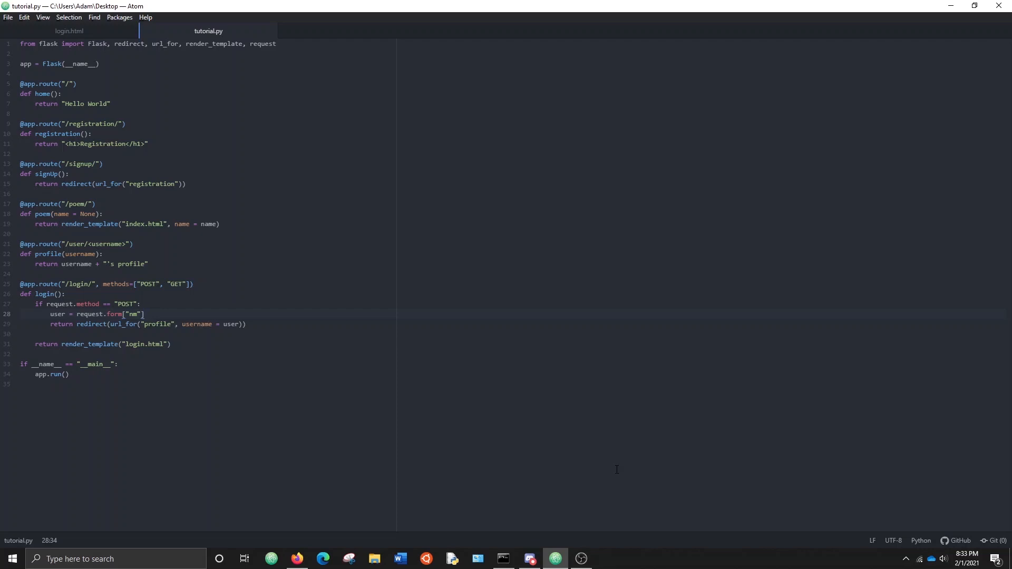
left_click(145, 314)
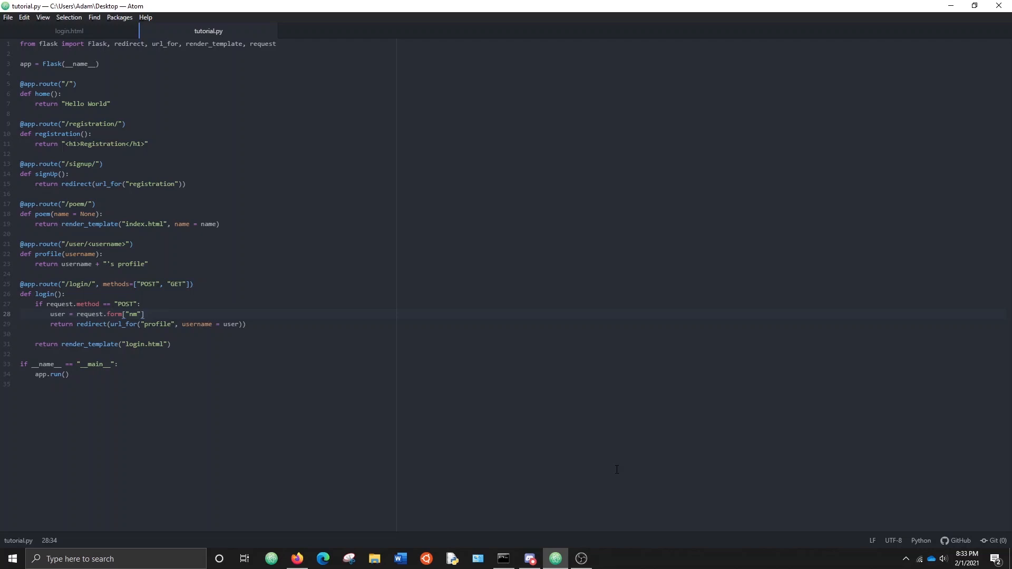
left_click(144, 314)
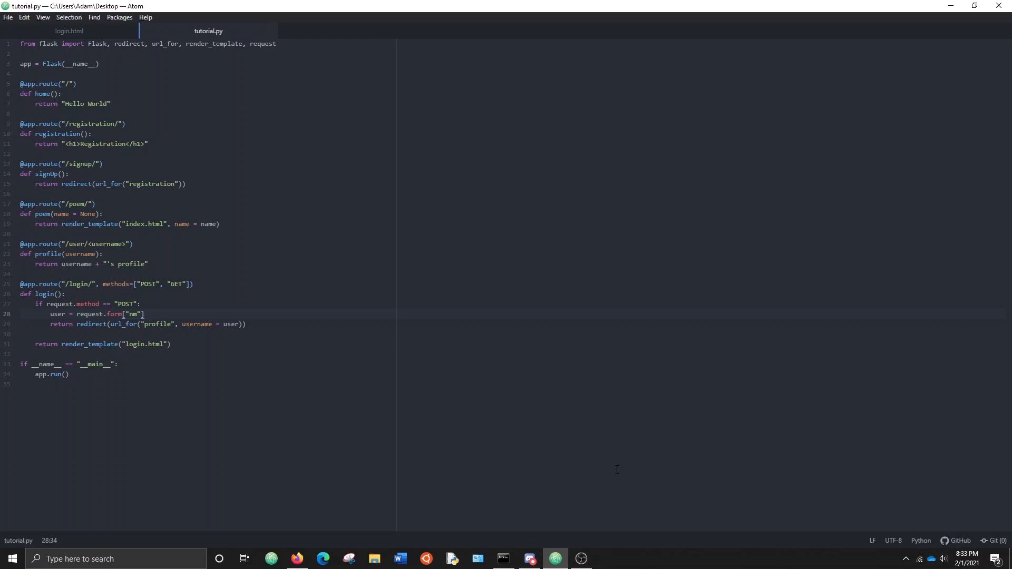
left_click(145, 314)
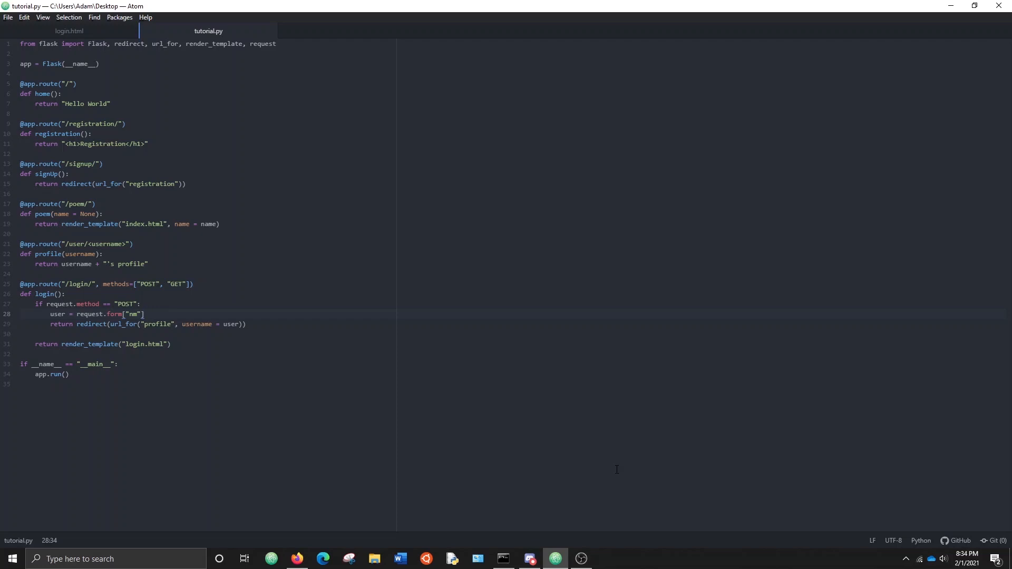
left_click(145, 313)
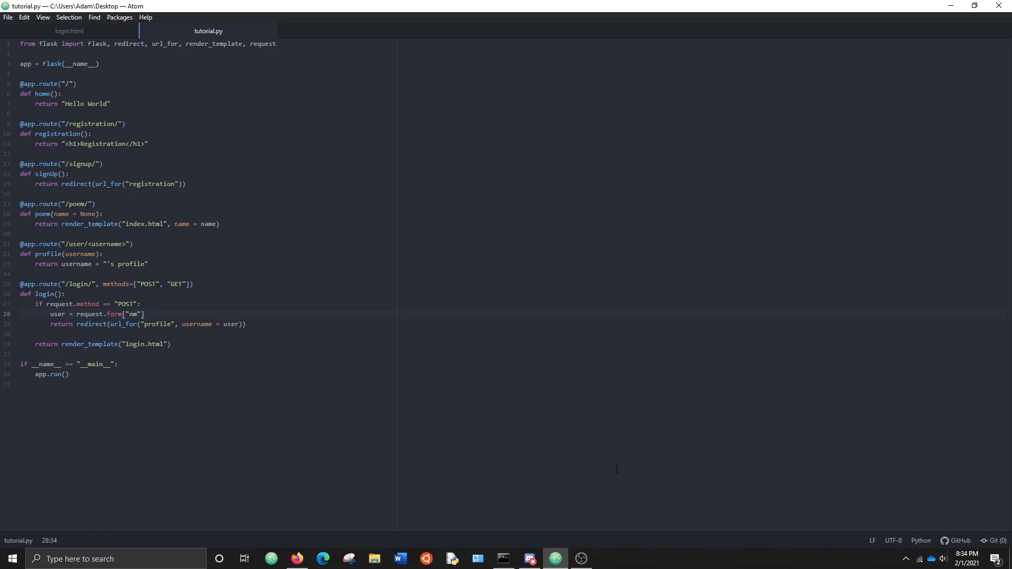
left_click(143, 315)
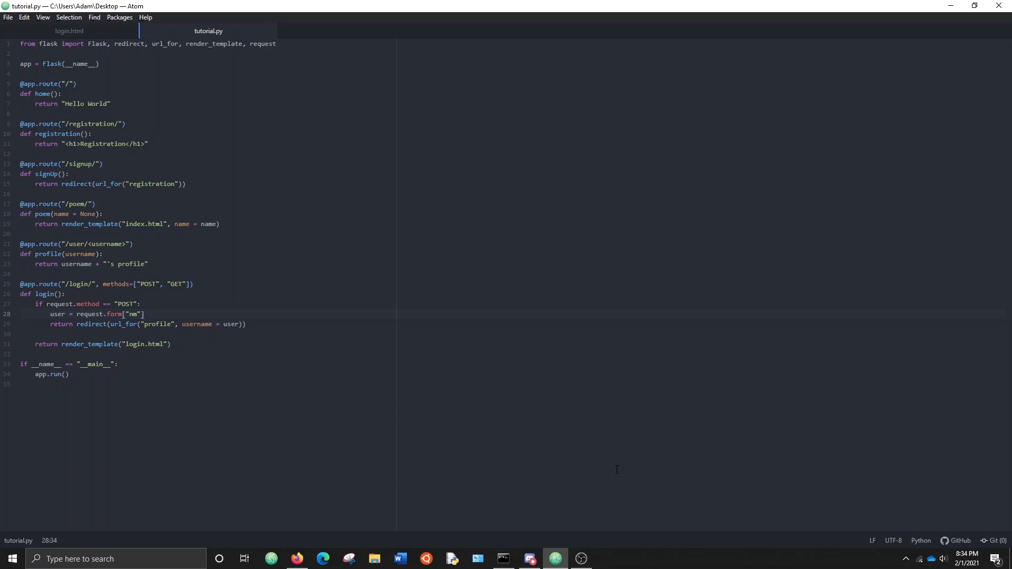
left_click(146, 314)
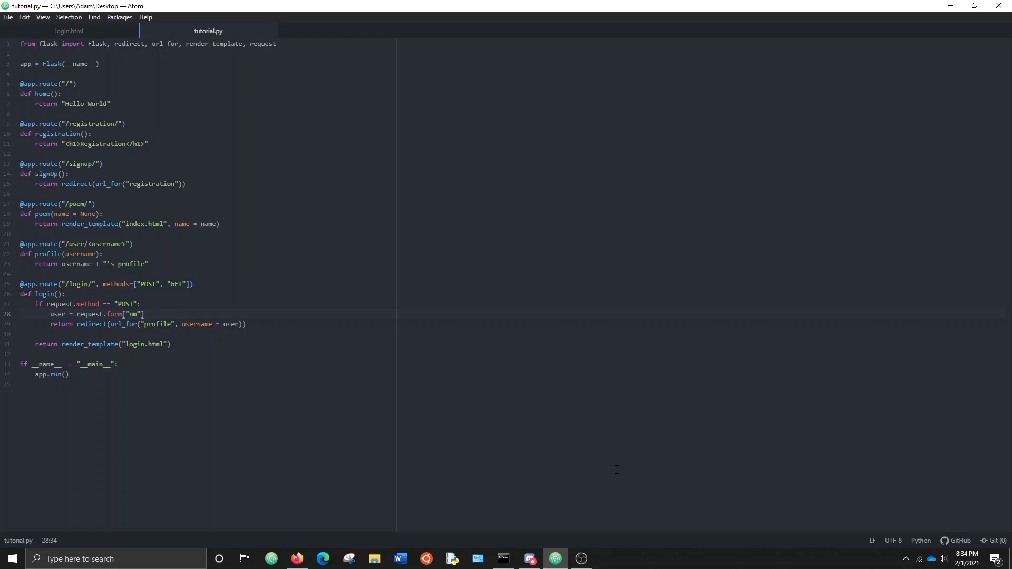
left_click(144, 314)
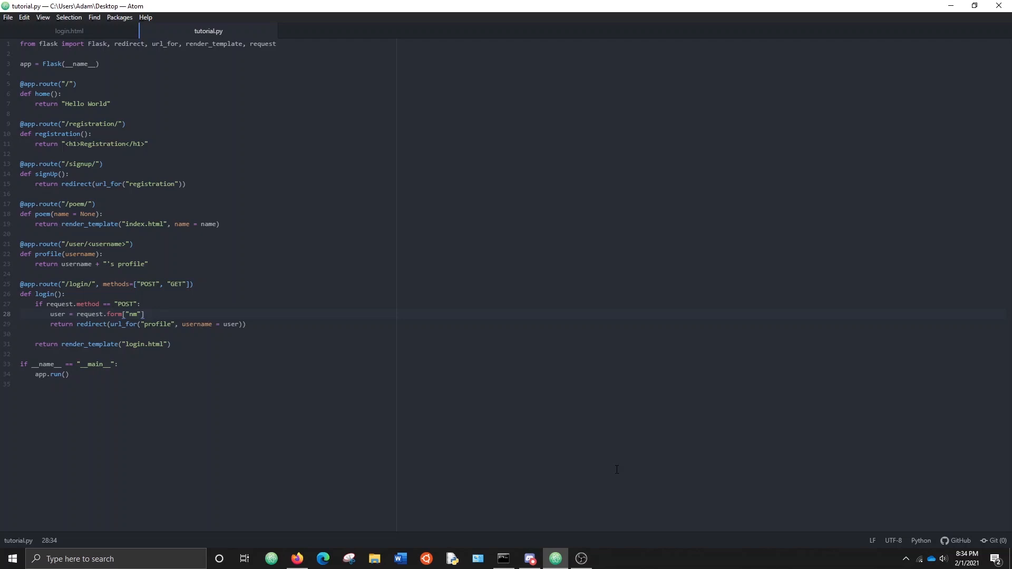
left_click(144, 314)
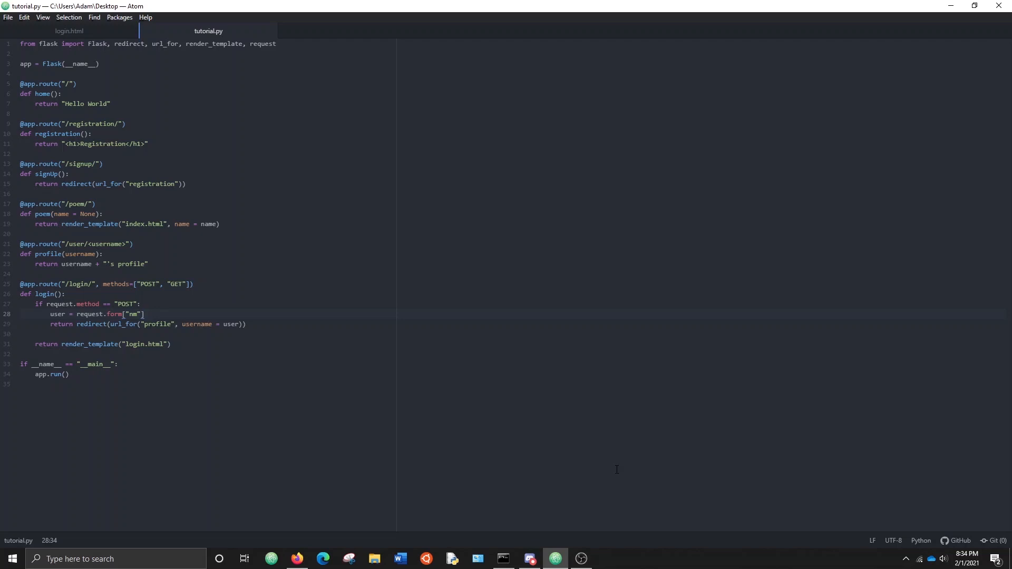
left_click(145, 315)
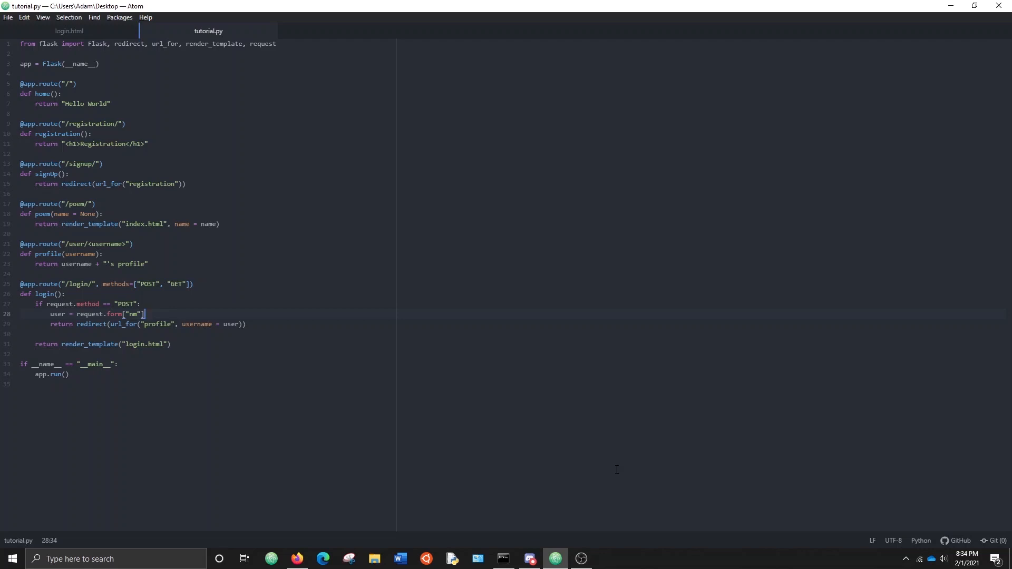